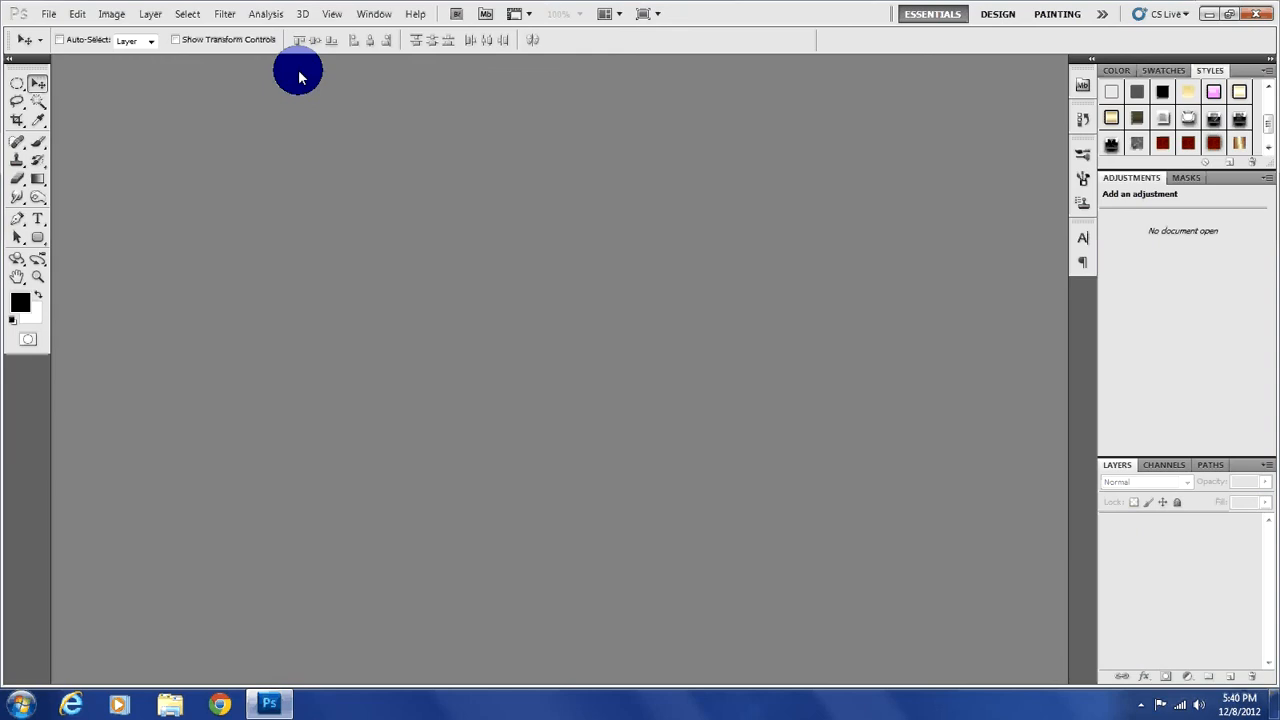
mouse_move(68, 78)
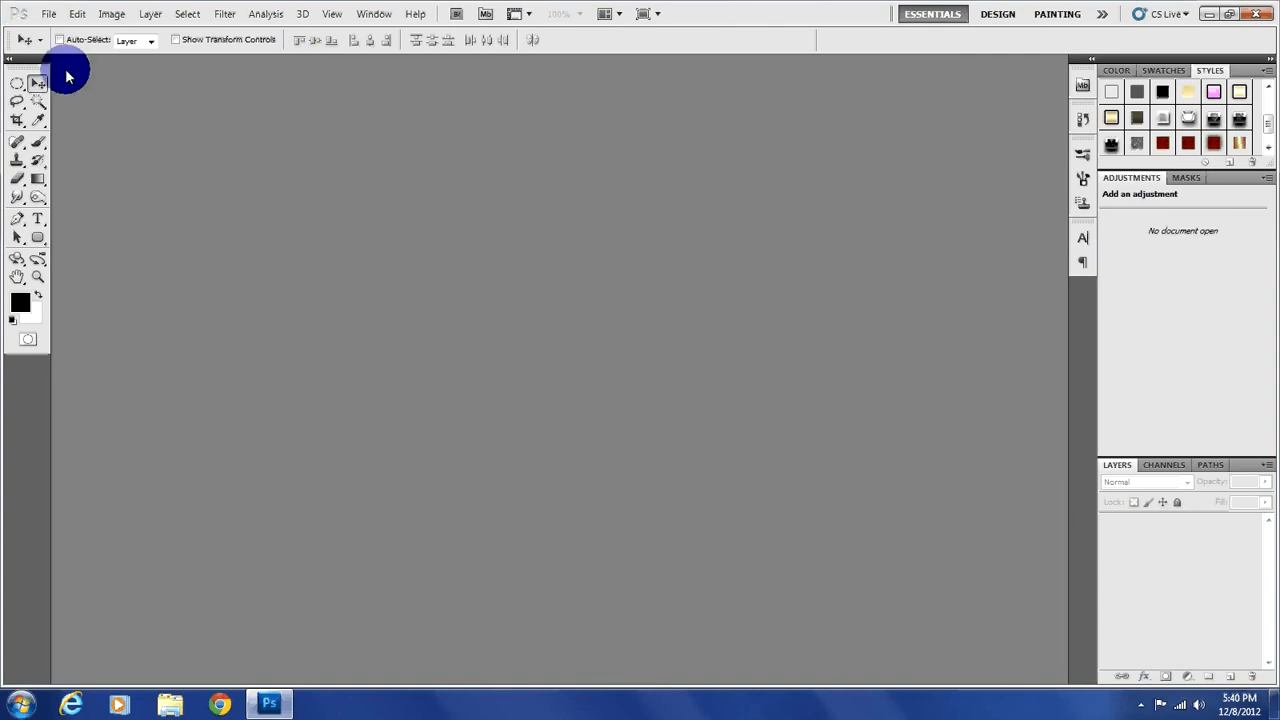
Create a new blank document 1200 pixels wide via File > New.
click(48, 12)
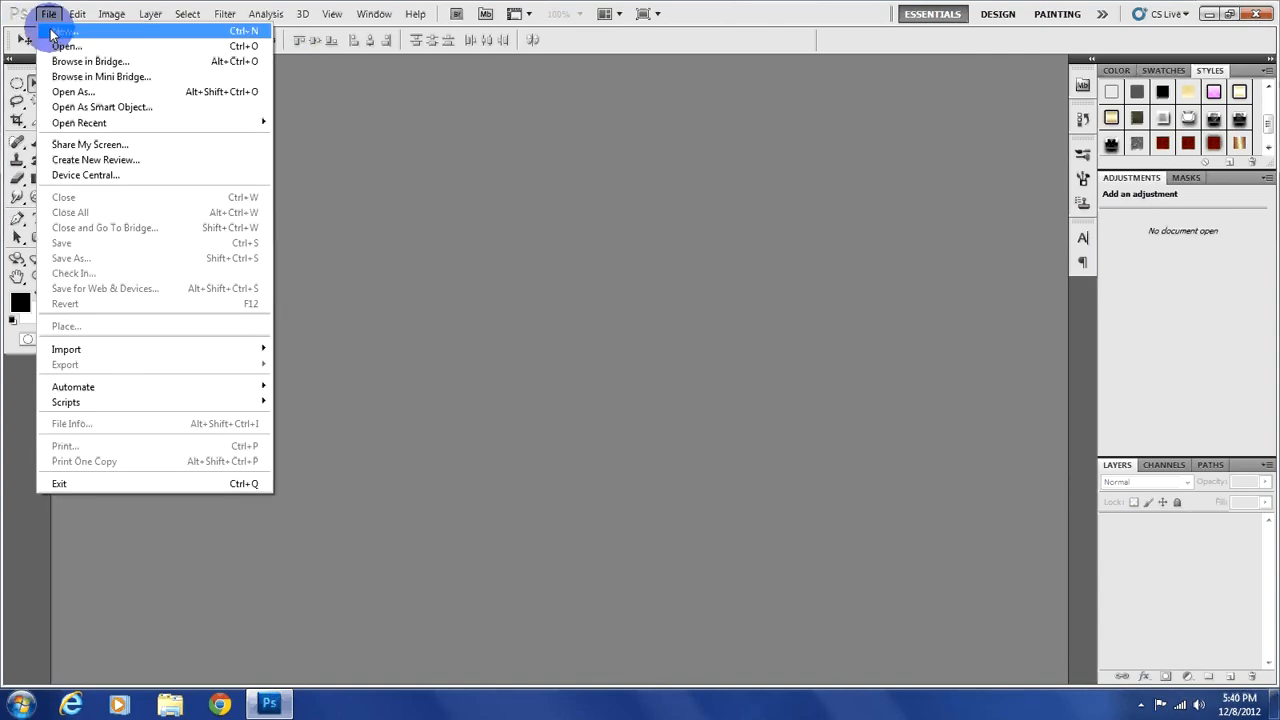
click(64, 32)
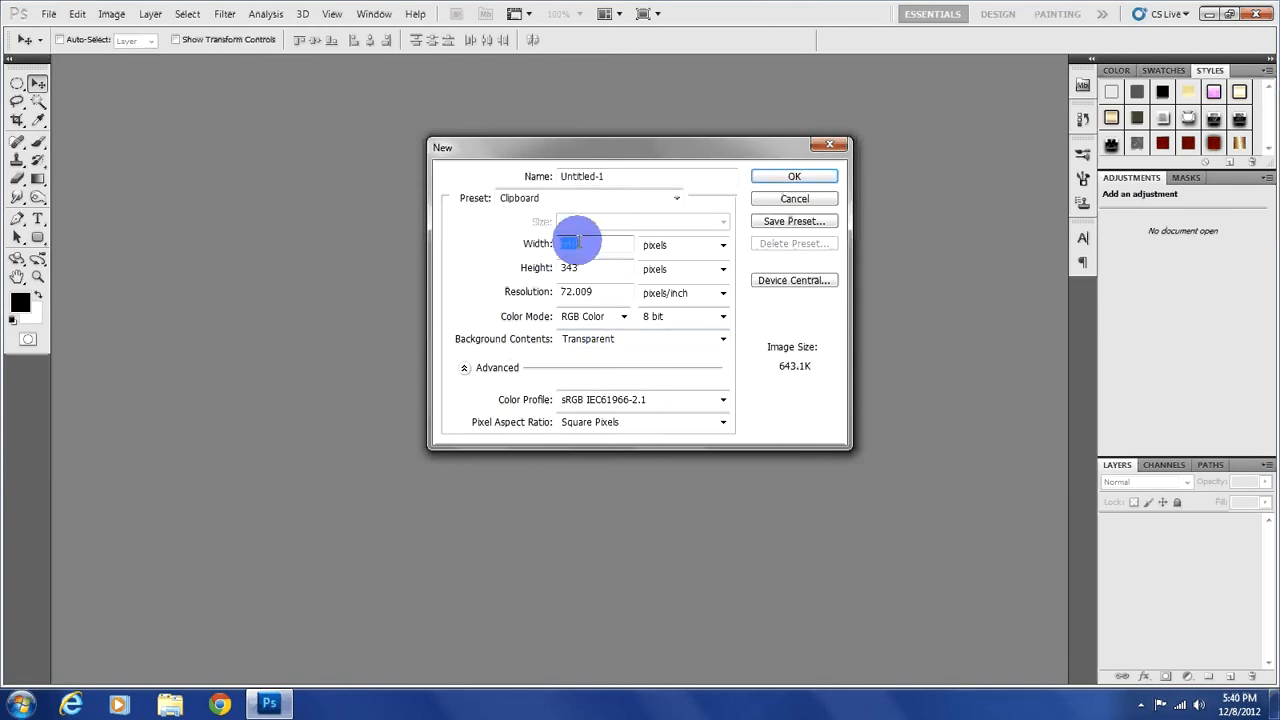
mouse_move(580, 244)
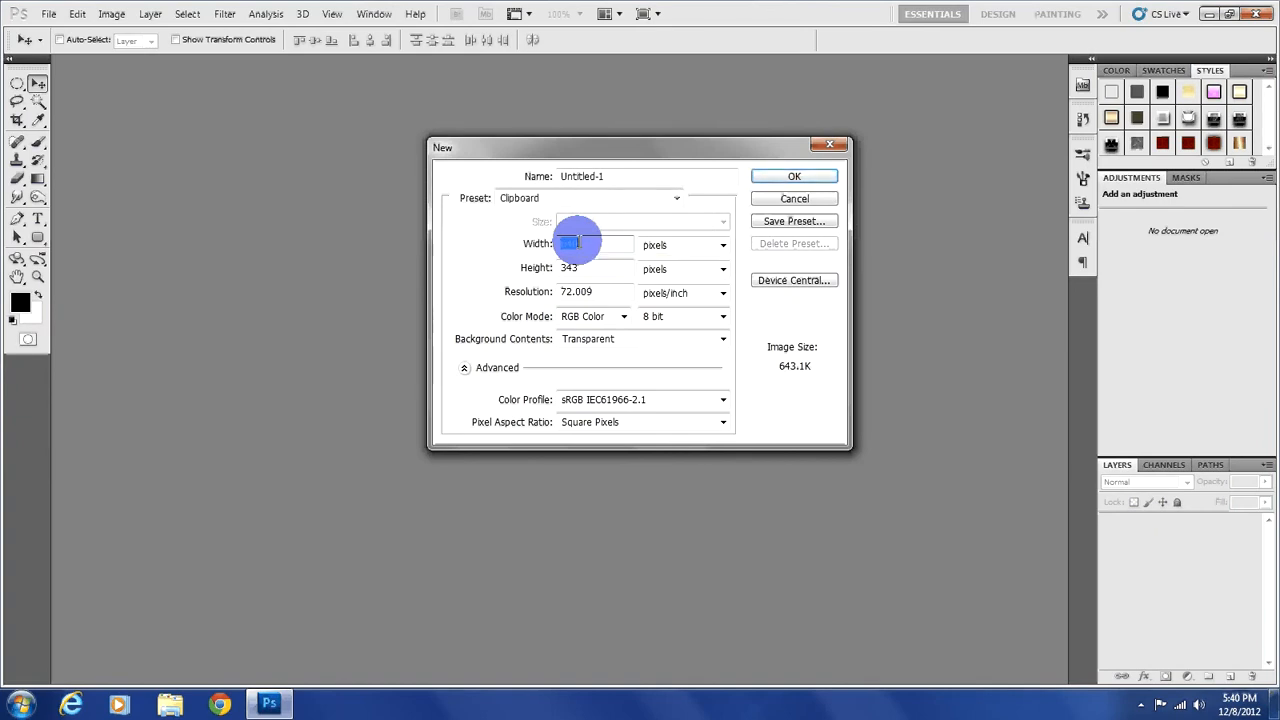
text(1200)
click(594, 268)
text(60)
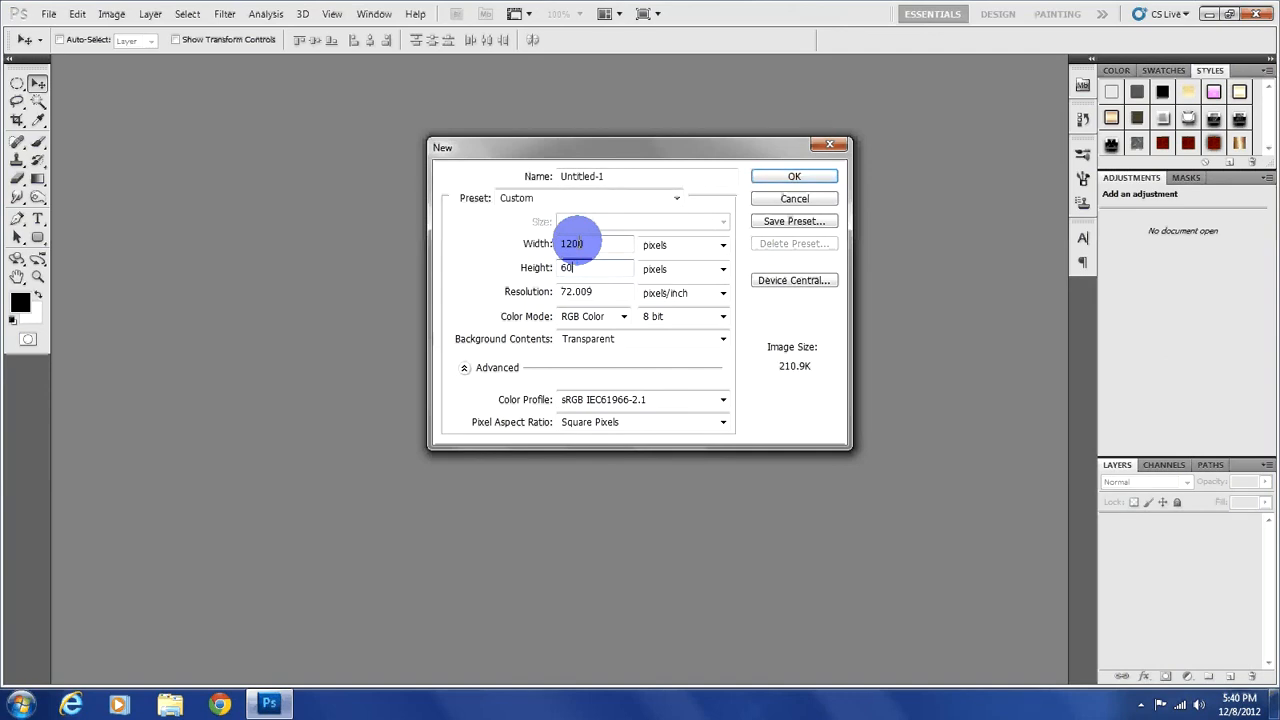
click(794, 176)
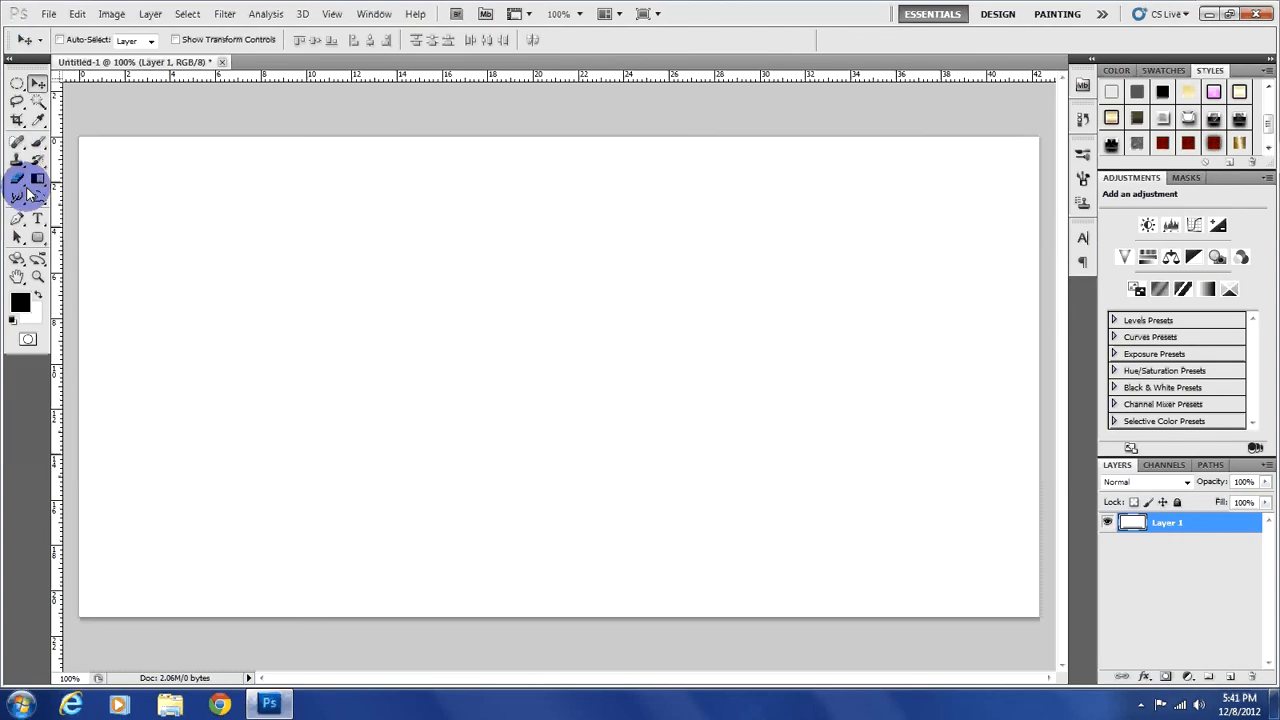
Draw a black rounded-rectangle capsule, load its outline as a selection and delete the shape layer.
click(38, 236)
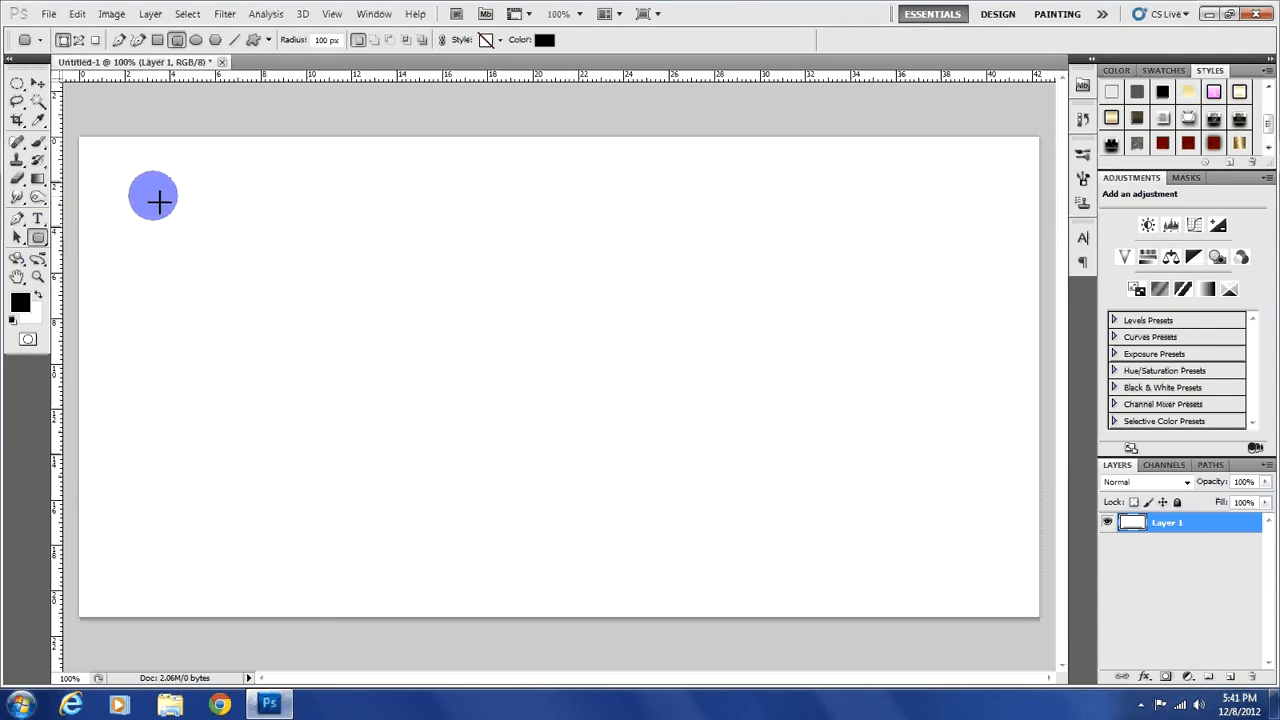
drag(152, 200, 548, 388)
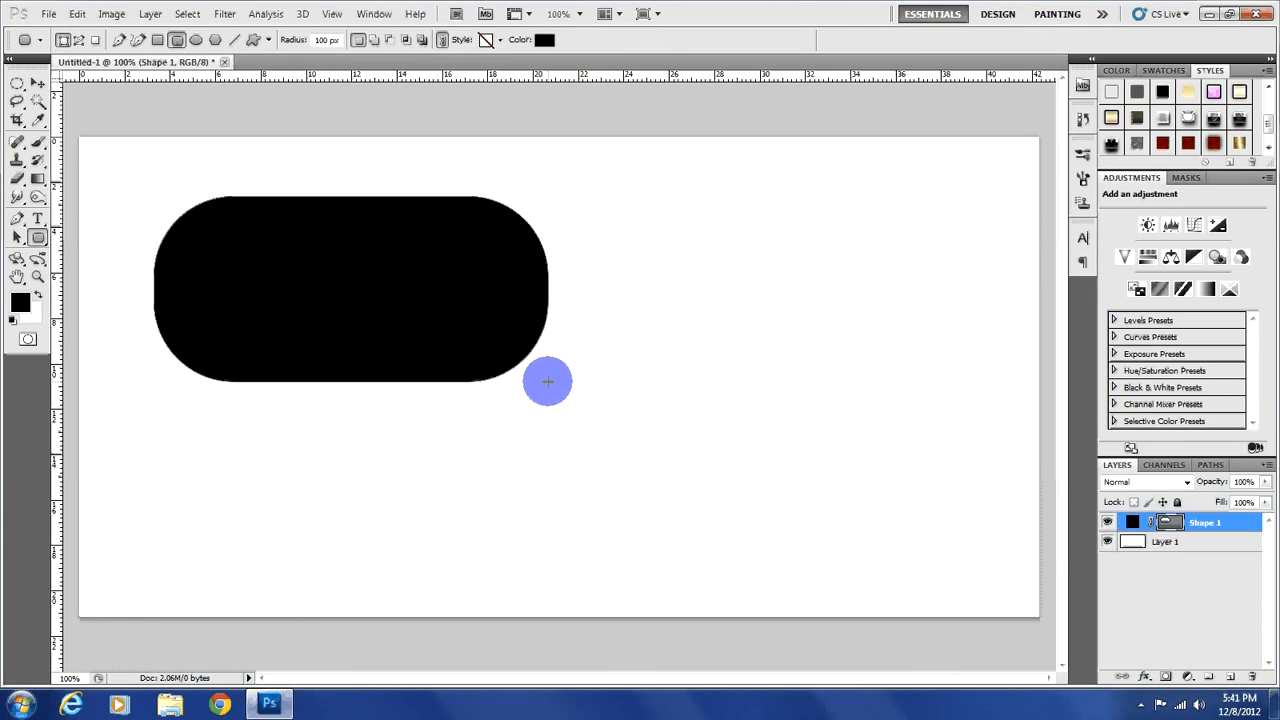
mouse_move(532, 388)
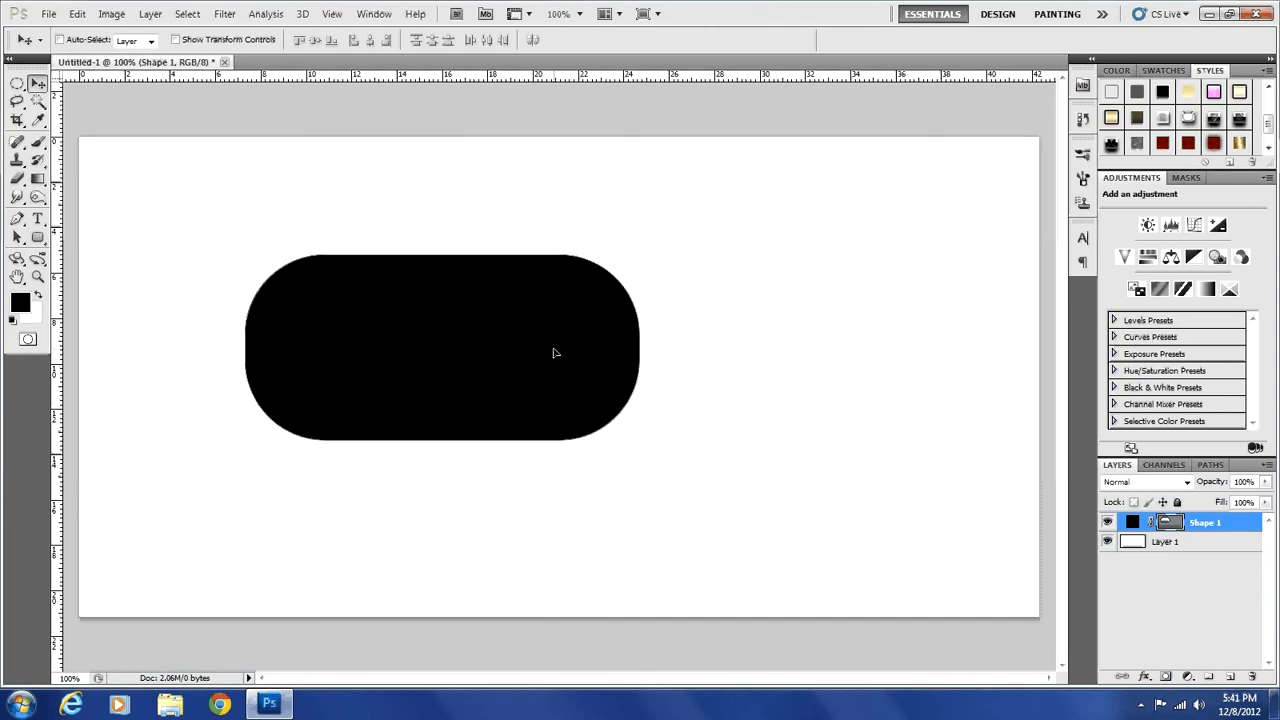
click(1168, 520)
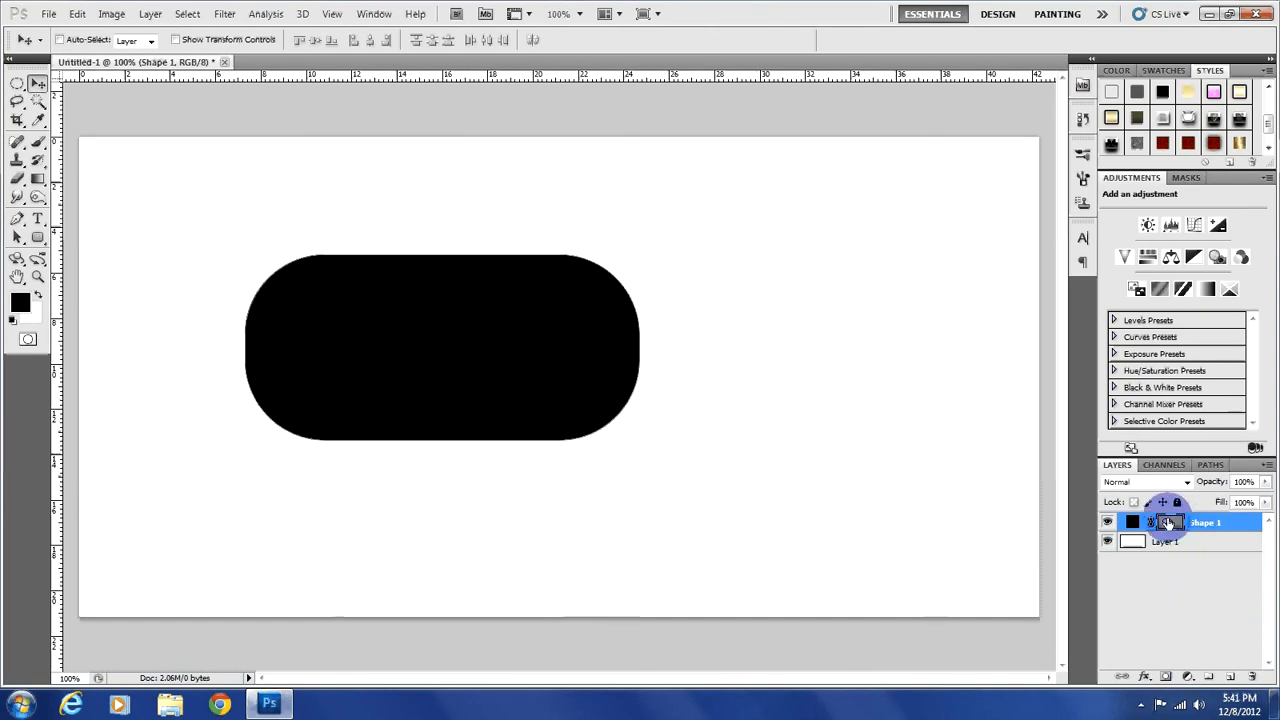
click(1132, 520)
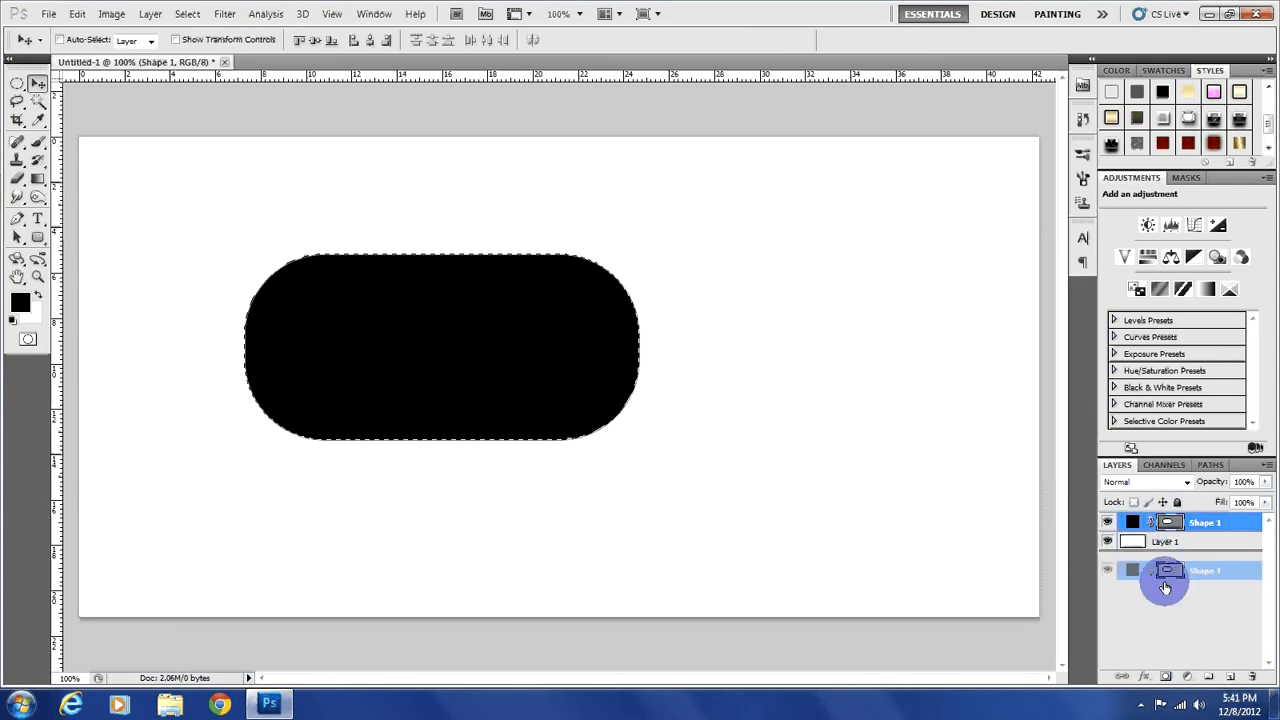
click(1232, 676)
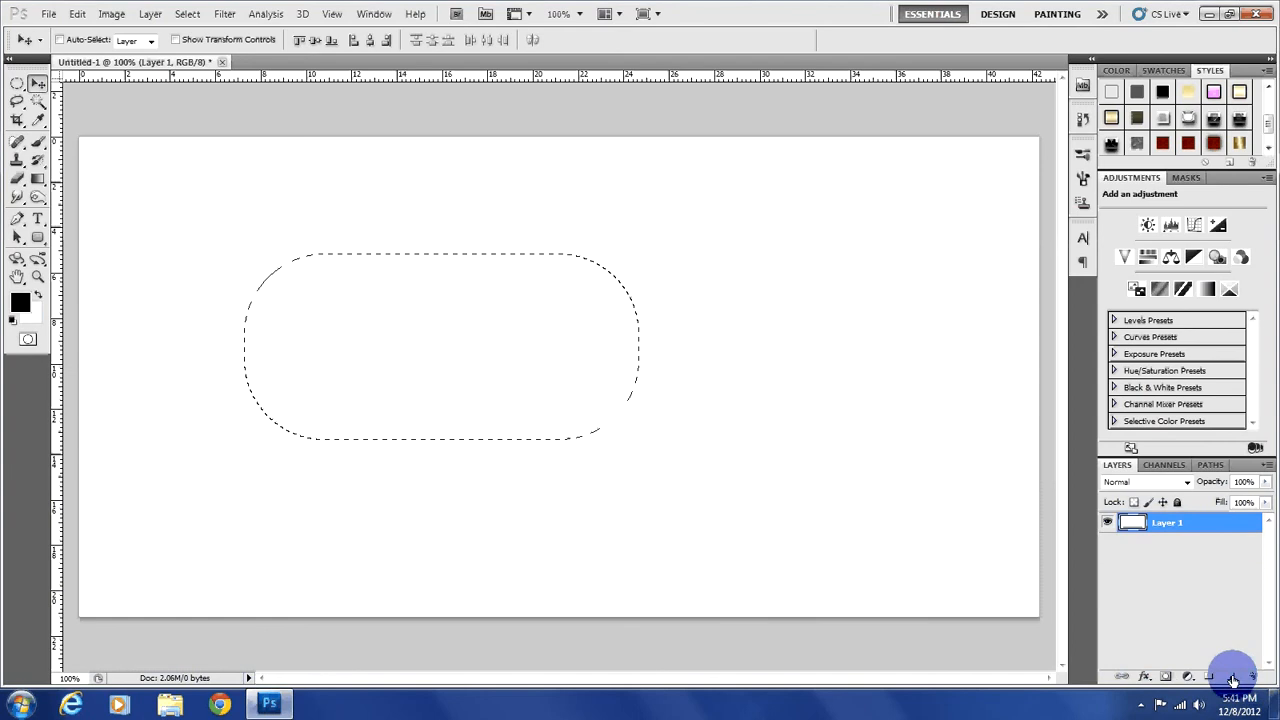
mouse_move(1232, 676)
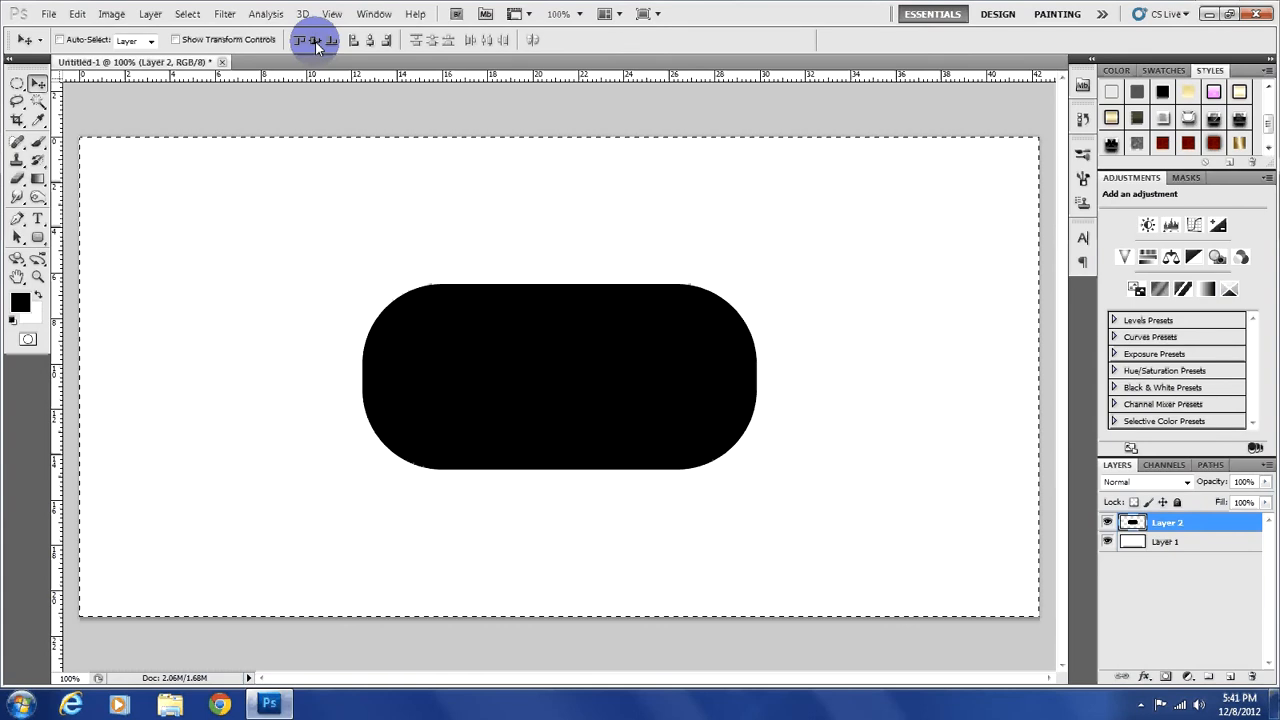
mouse_move(314, 40)
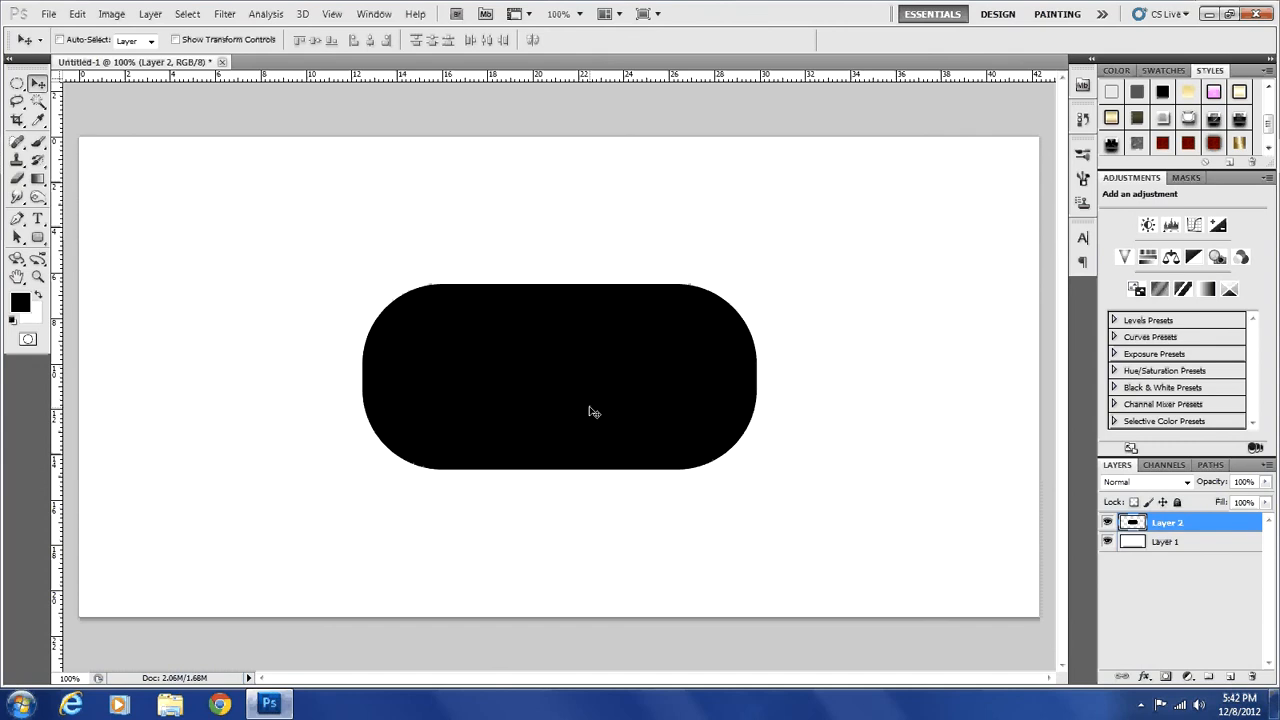
mouse_move(588, 408)
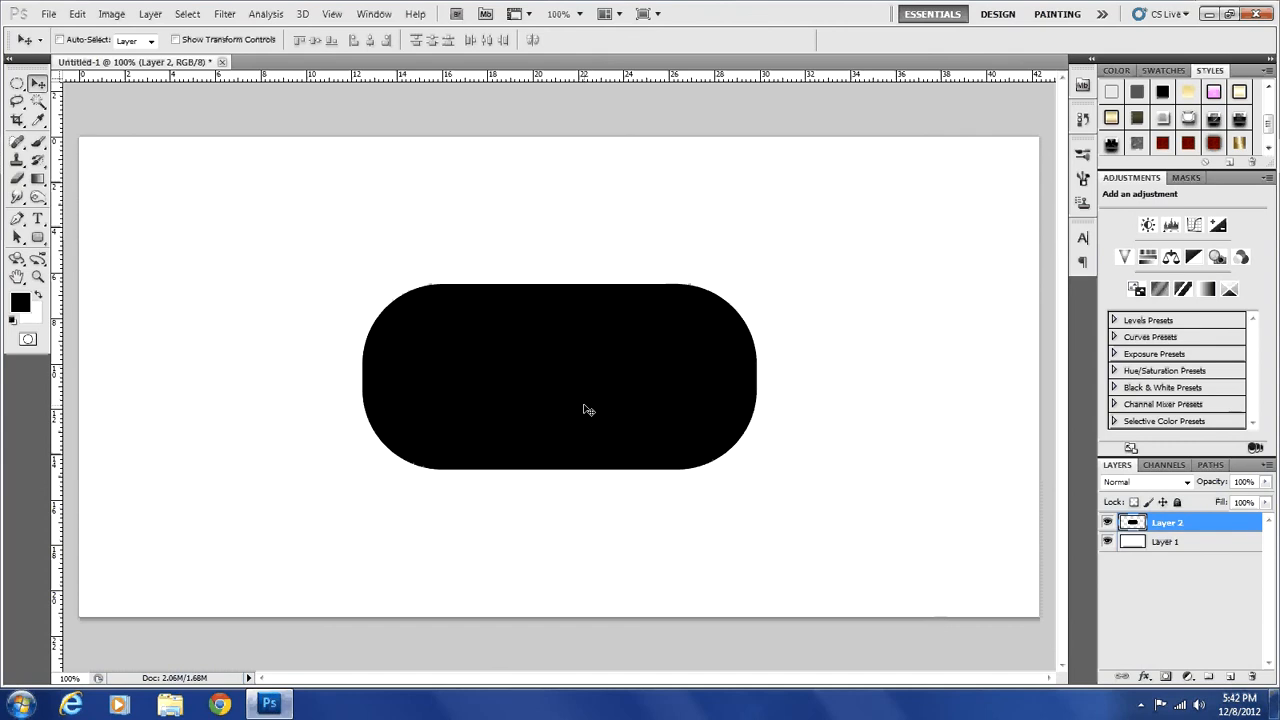
mouse_move(586, 408)
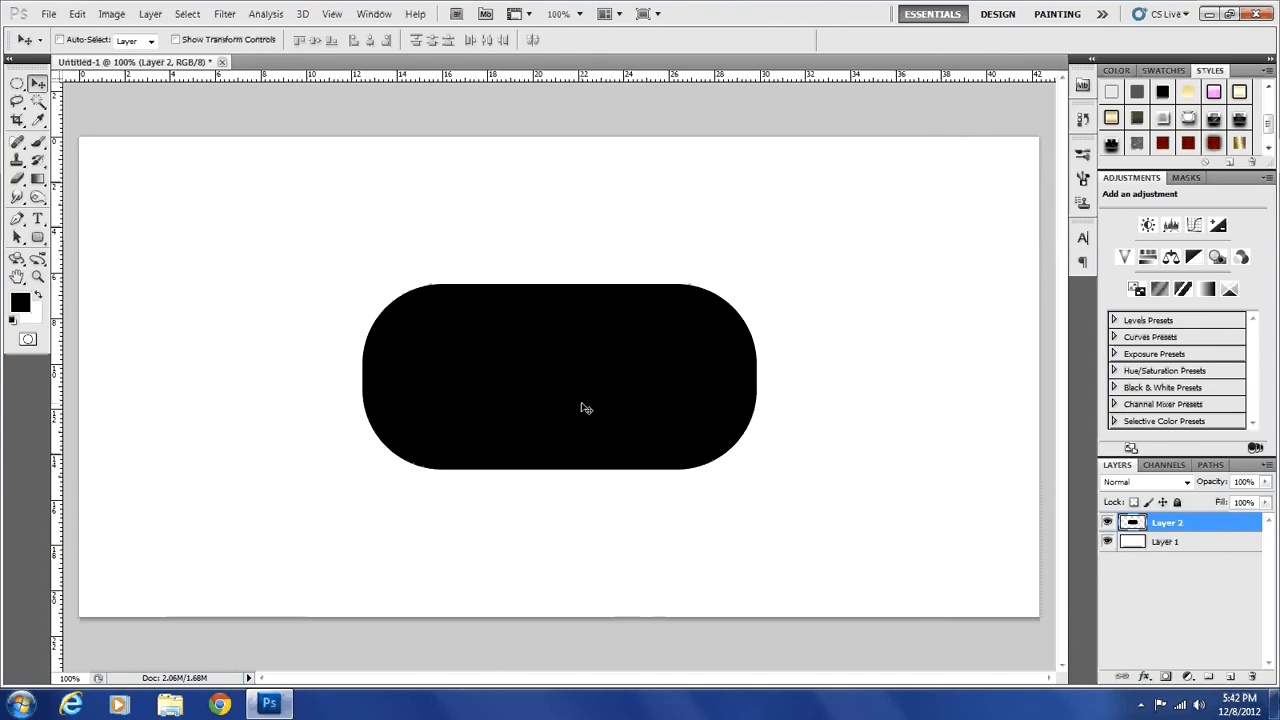
Select a flat ellipse across the capsule's top edge, add an empty Layer 3 and reactivate Layer 2.
click(16, 84)
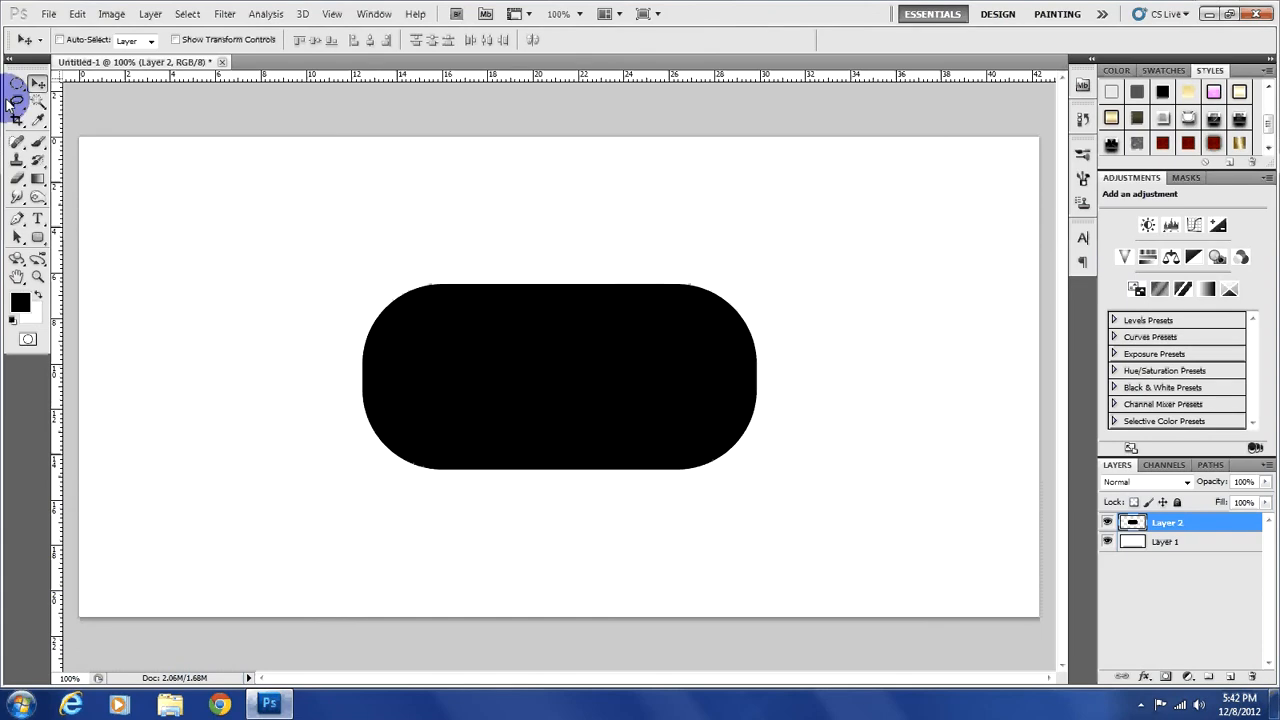
click(16, 84)
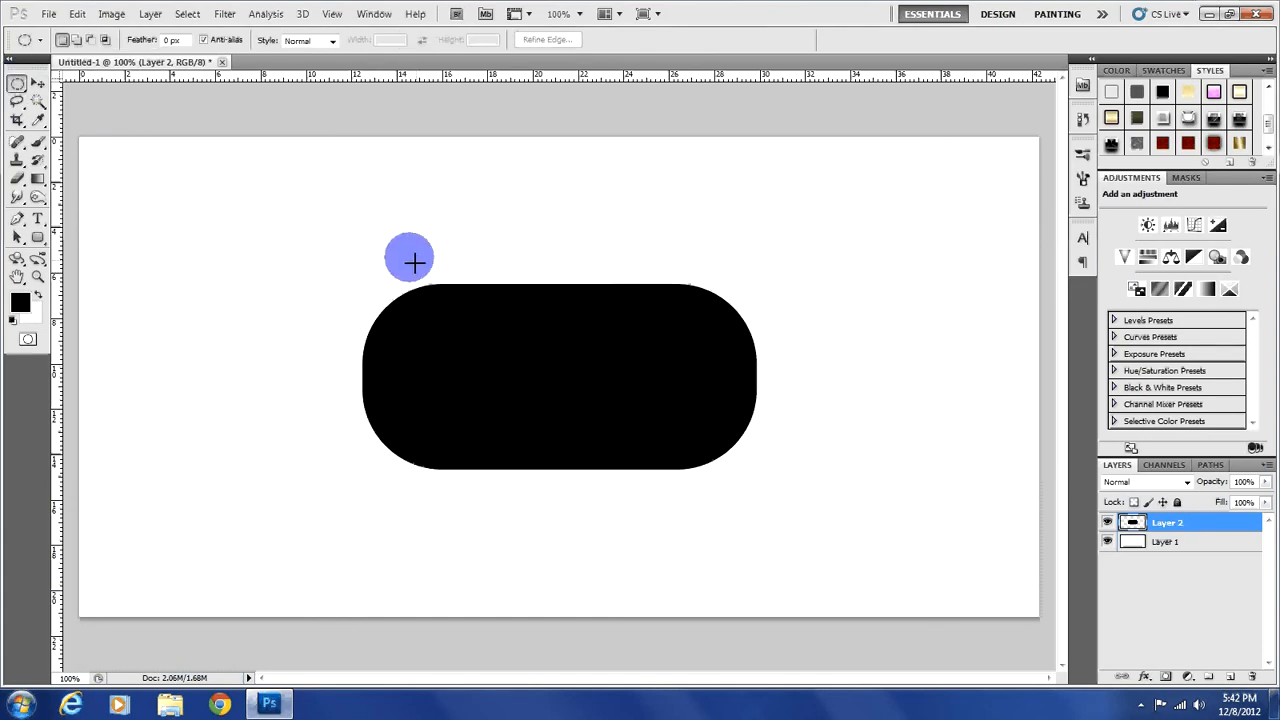
drag(410, 262, 650, 280)
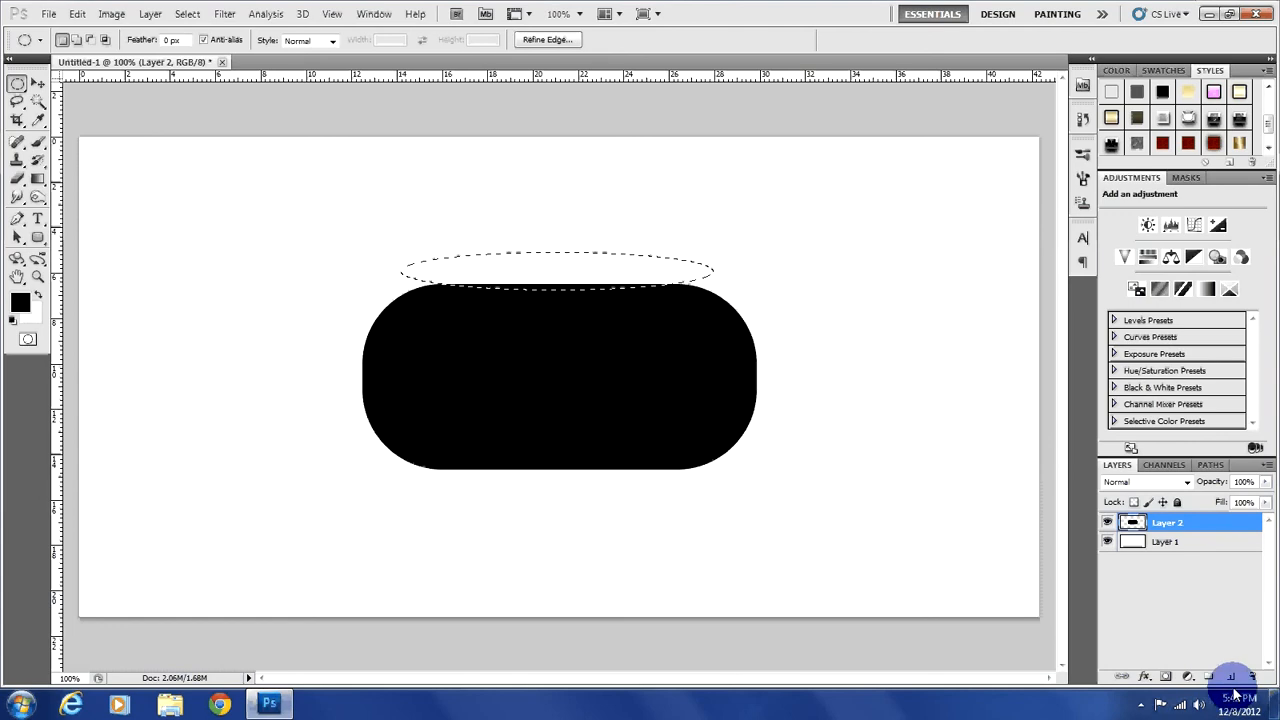
click(1228, 676)
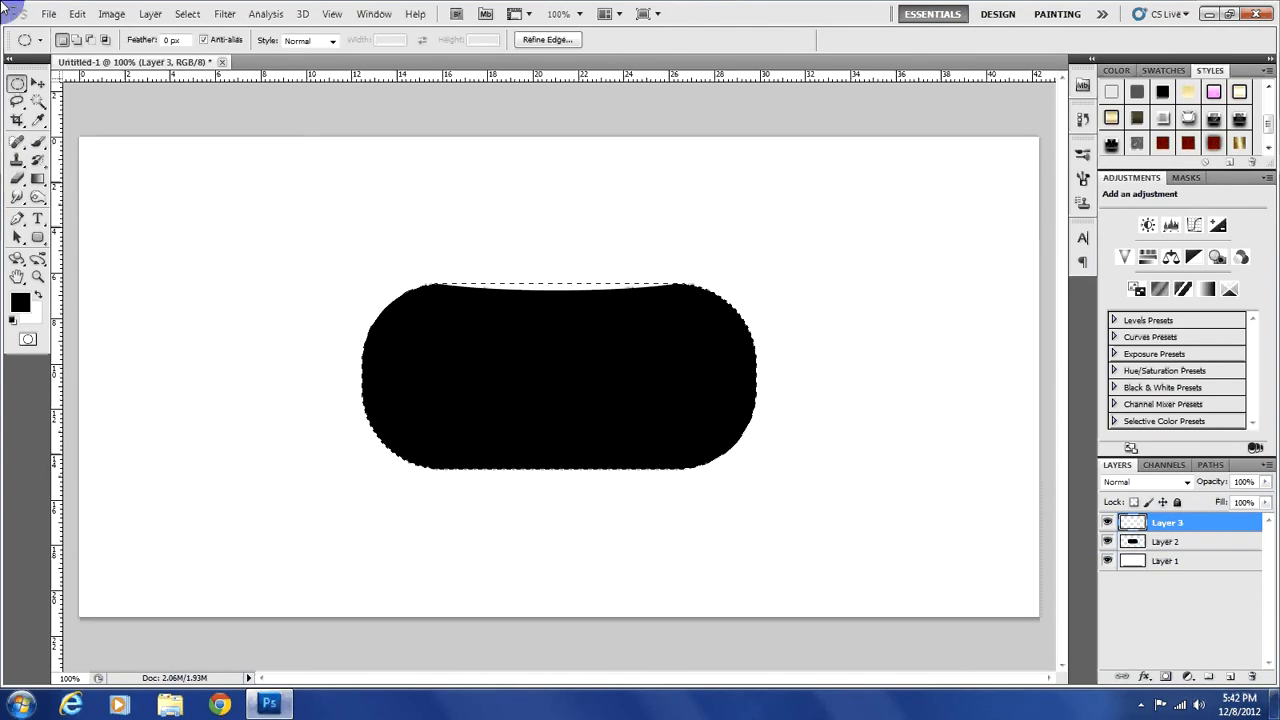
click(16, 82)
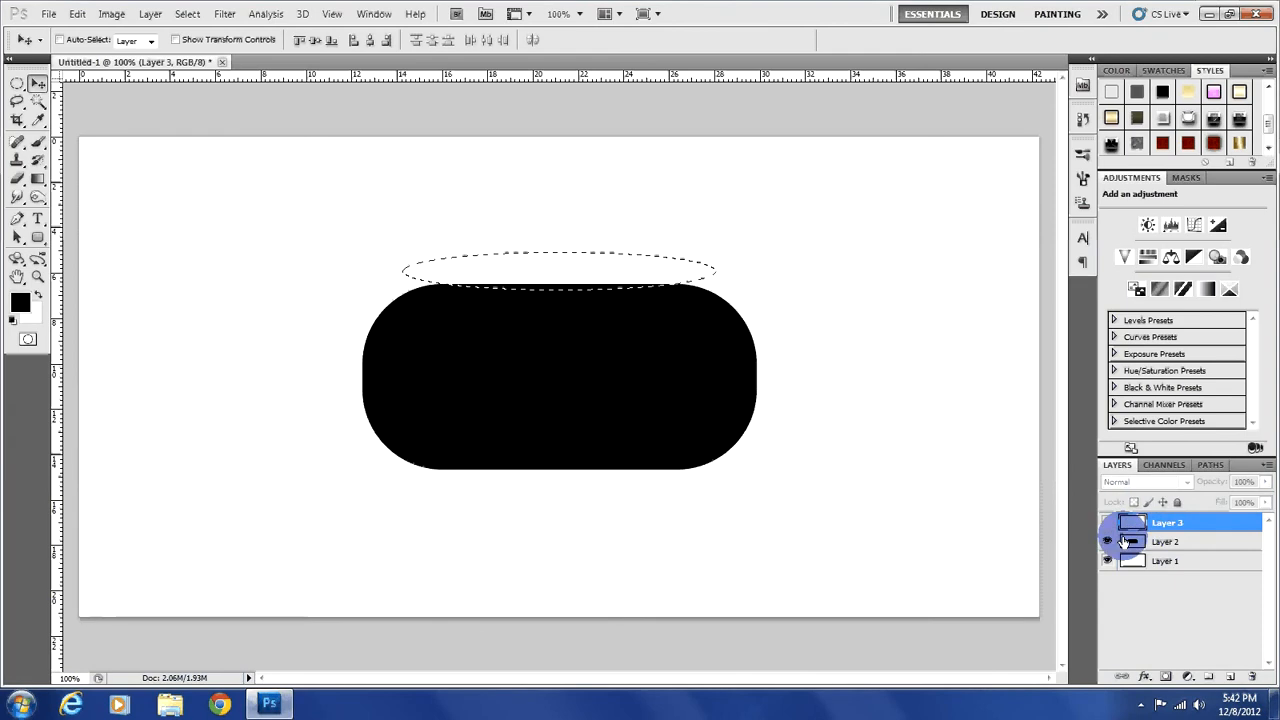
click(1164, 540)
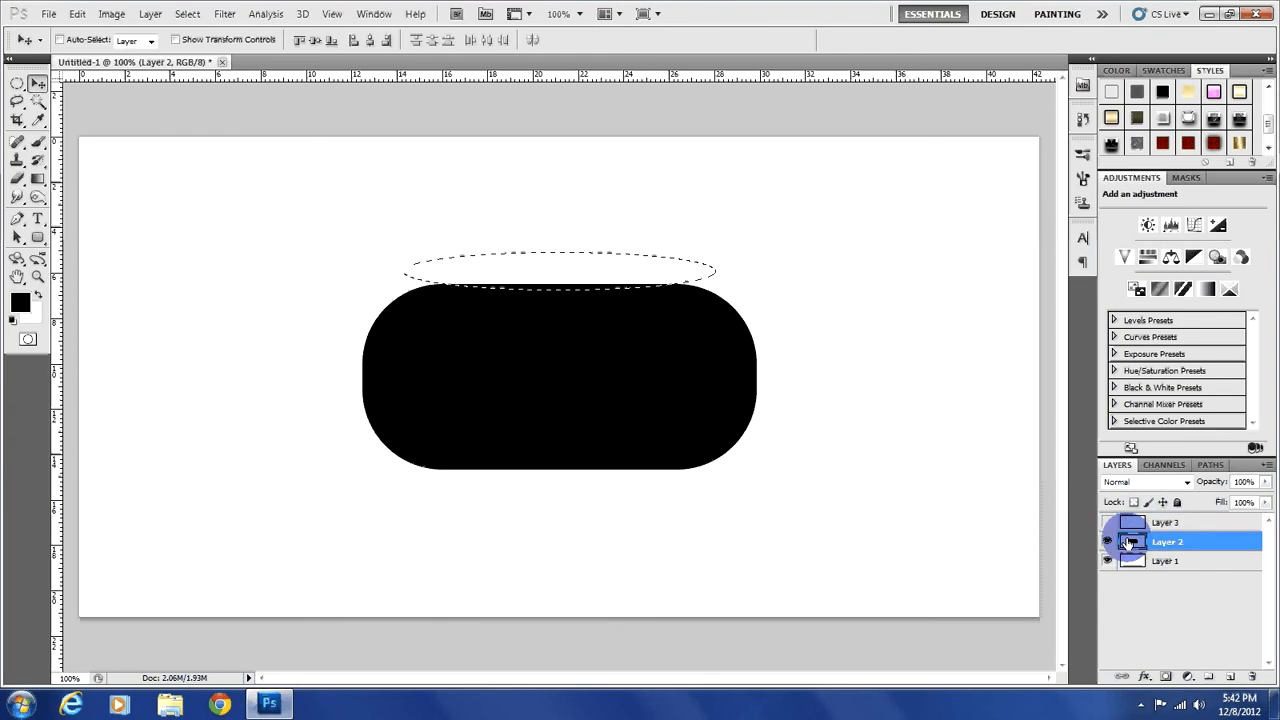
mouse_move(1132, 560)
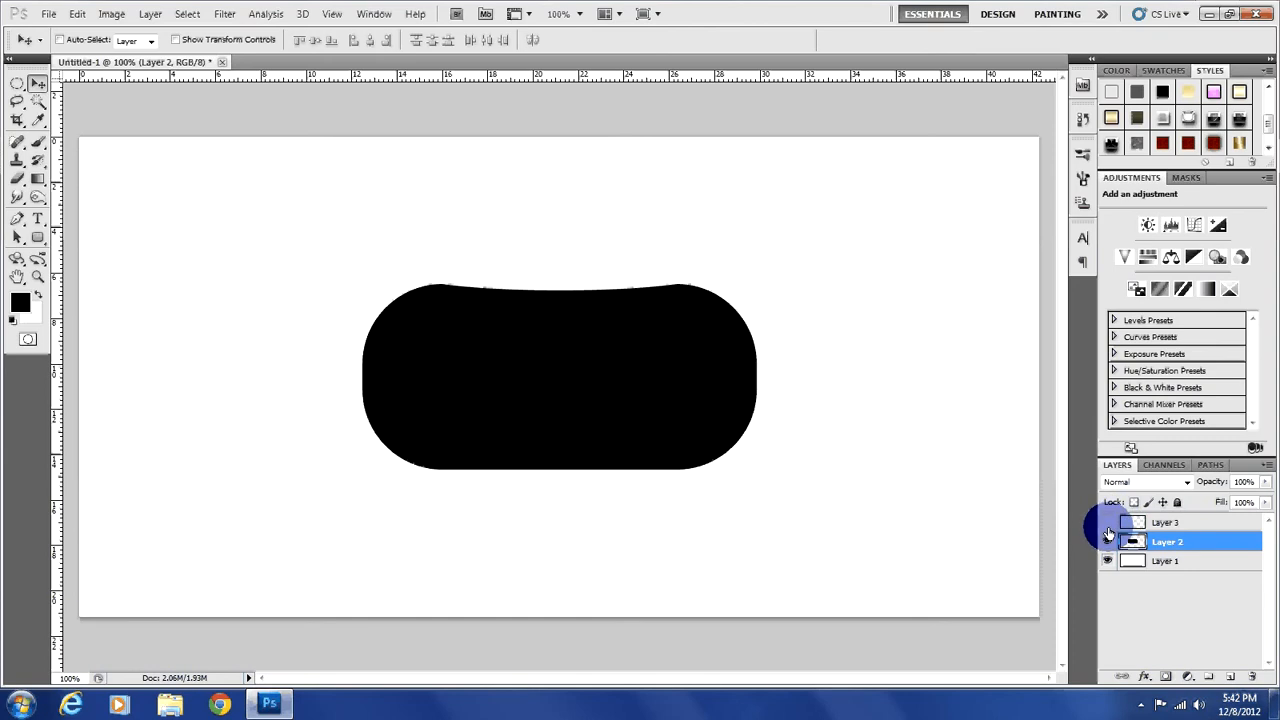
mouse_move(1108, 532)
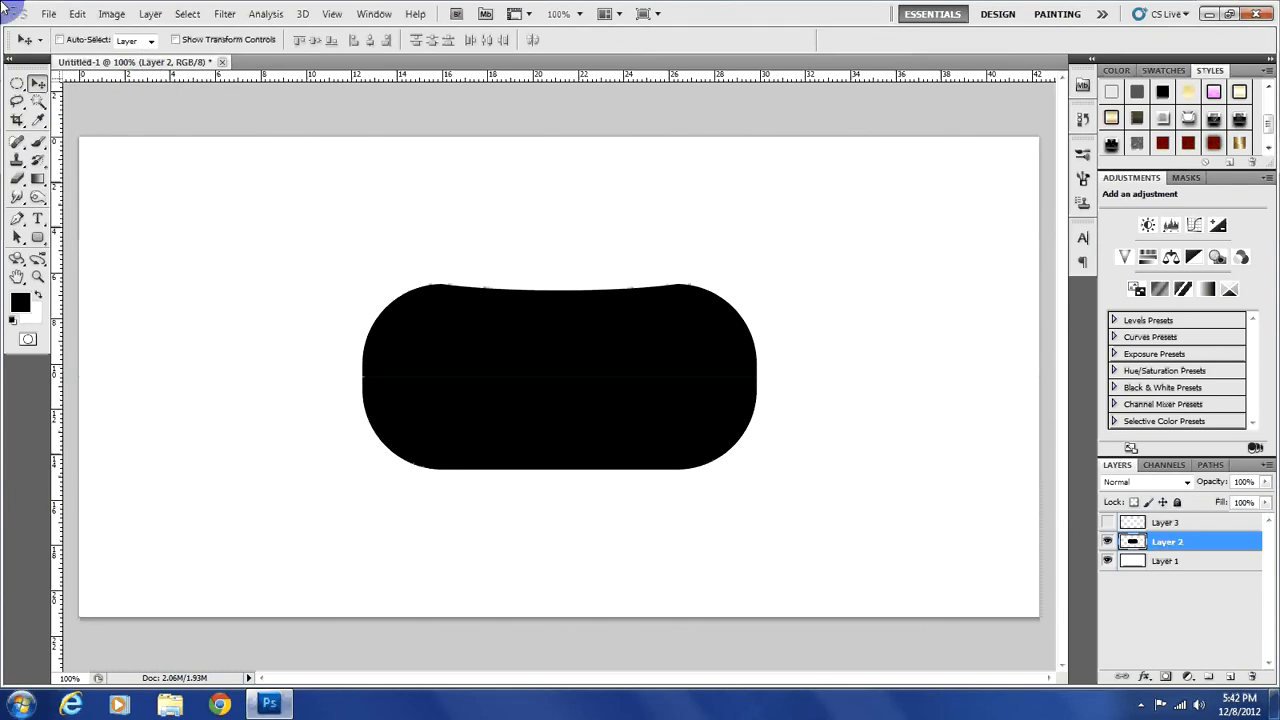
Select the capsule's lower part with the Rectangular Marquee and flip the copied half vertically.
click(16, 84)
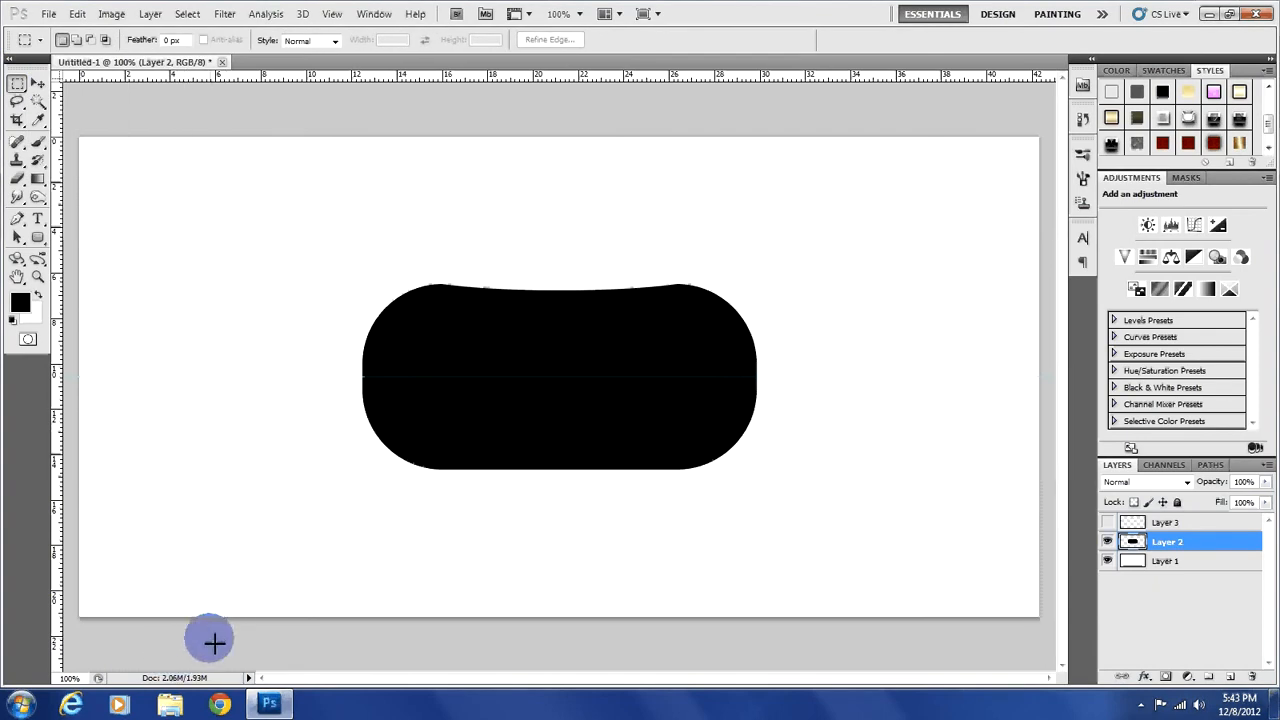
drag(210, 642, 996, 420)
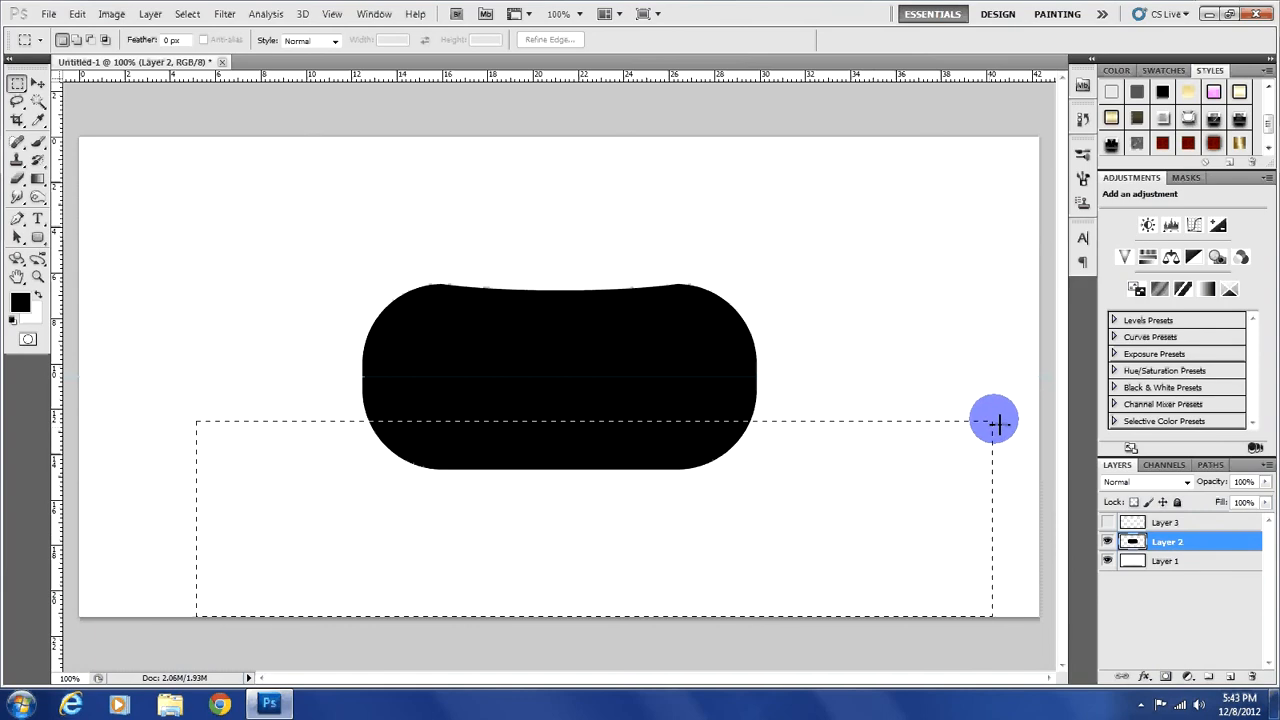
drag(996, 420, 1024, 382)
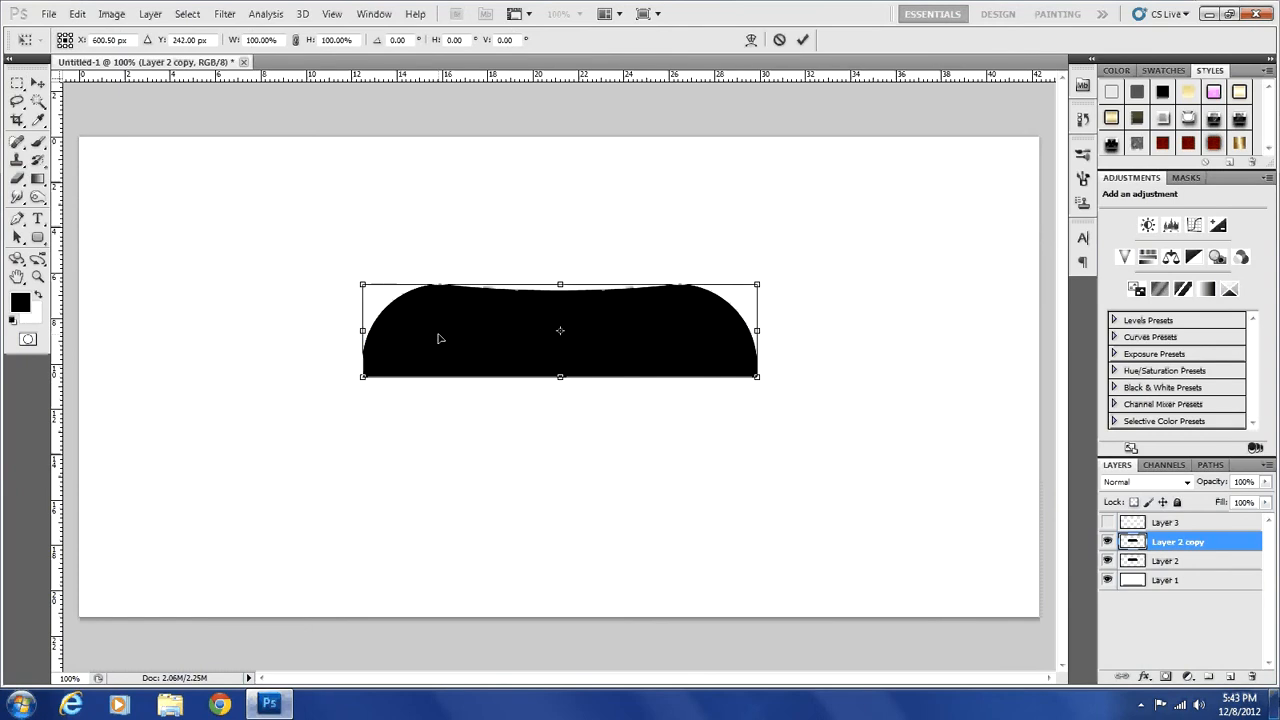
right_click(440, 338)
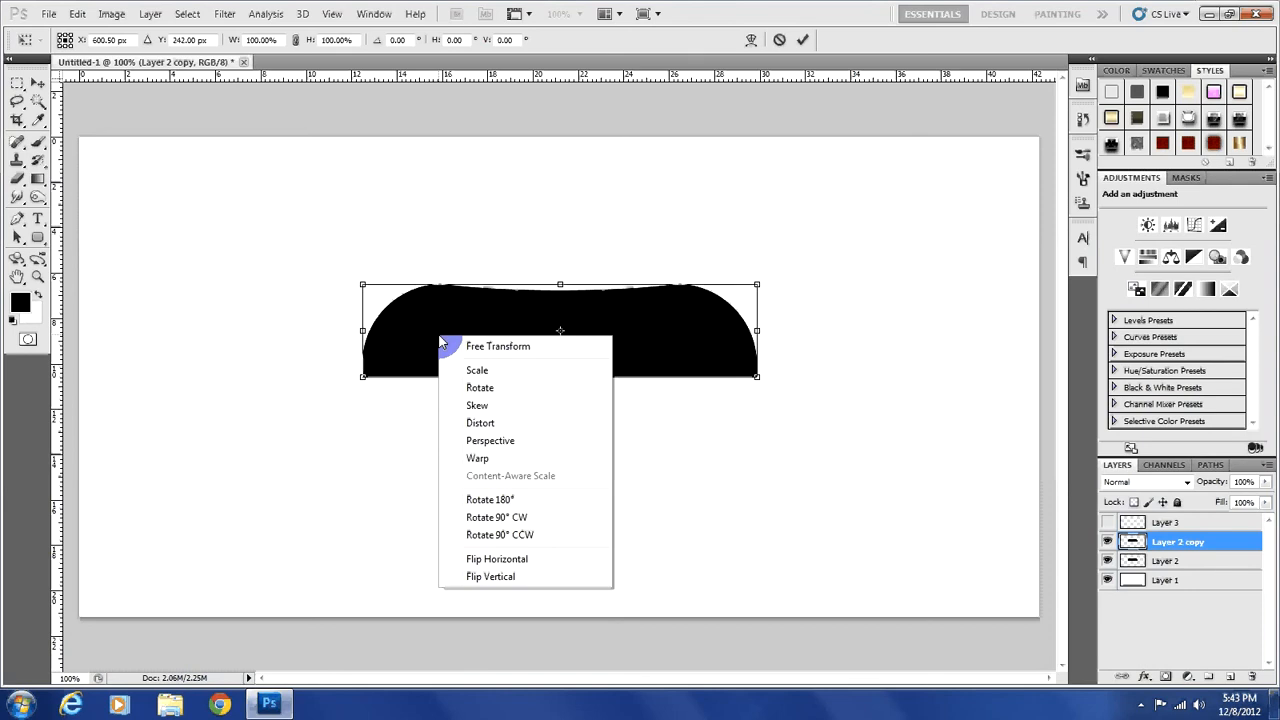
mouse_move(490, 576)
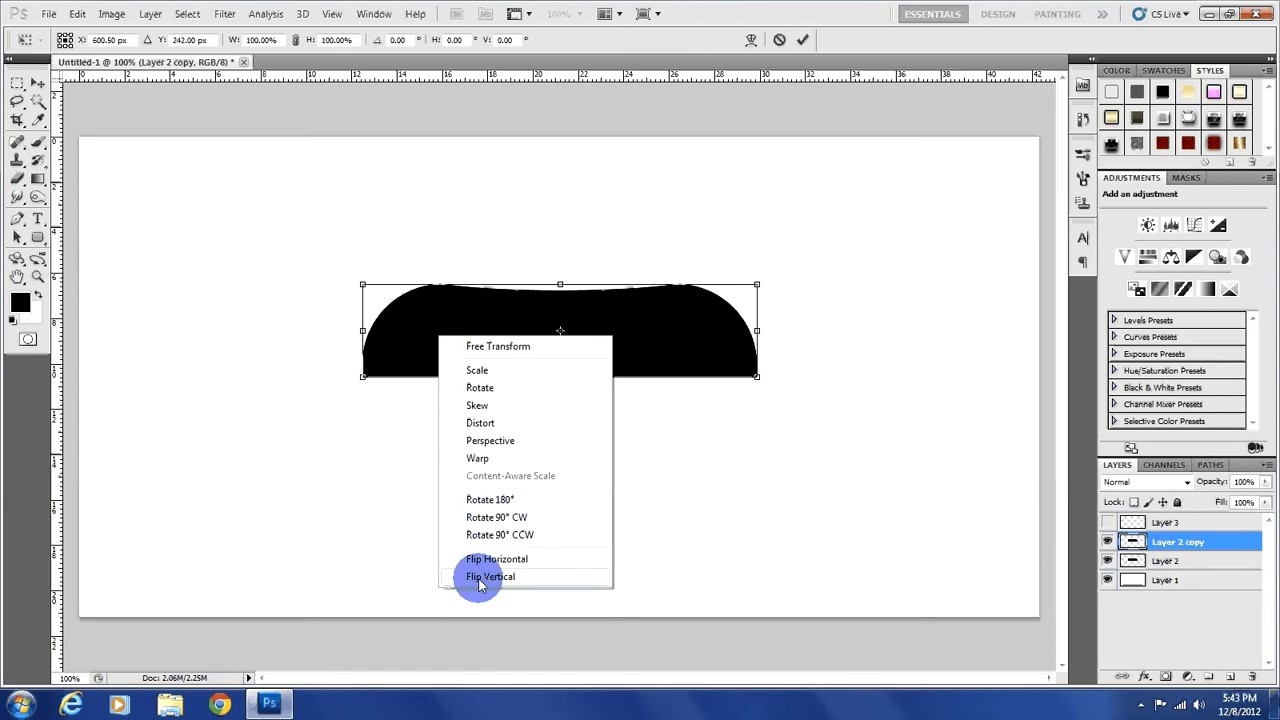
click(490, 576)
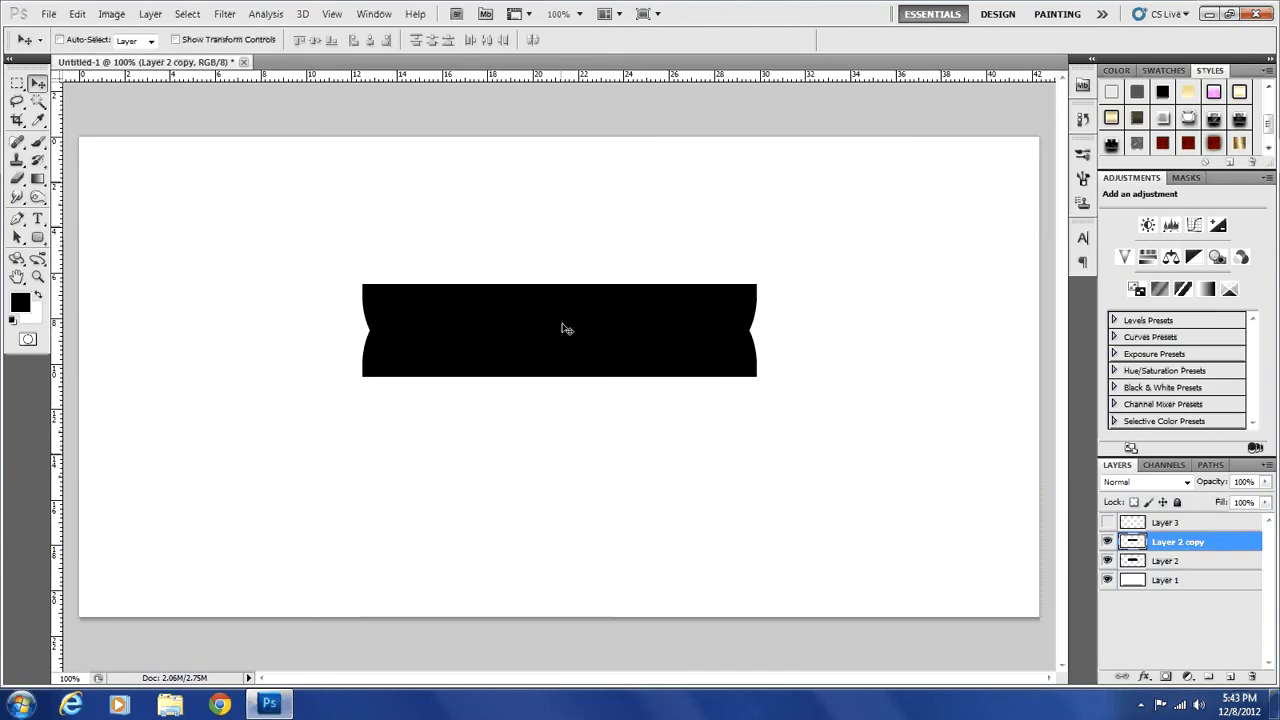
mouse_move(572, 320)
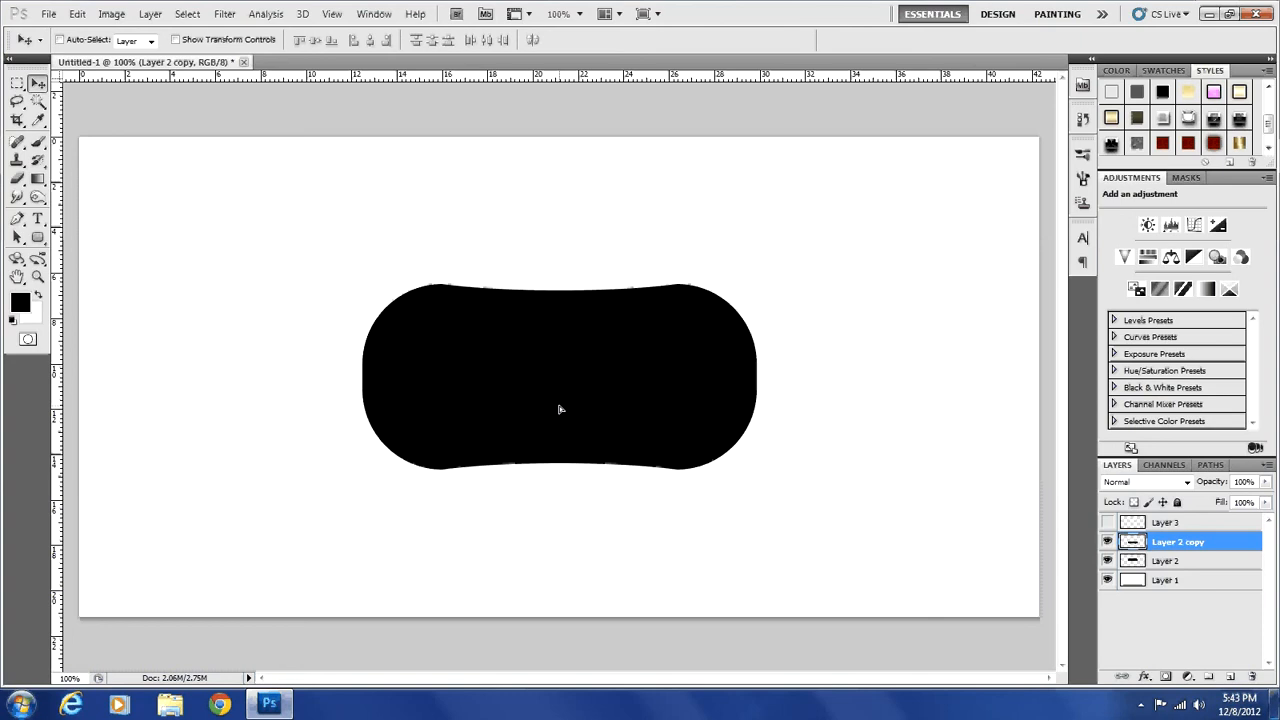
mouse_move(556, 380)
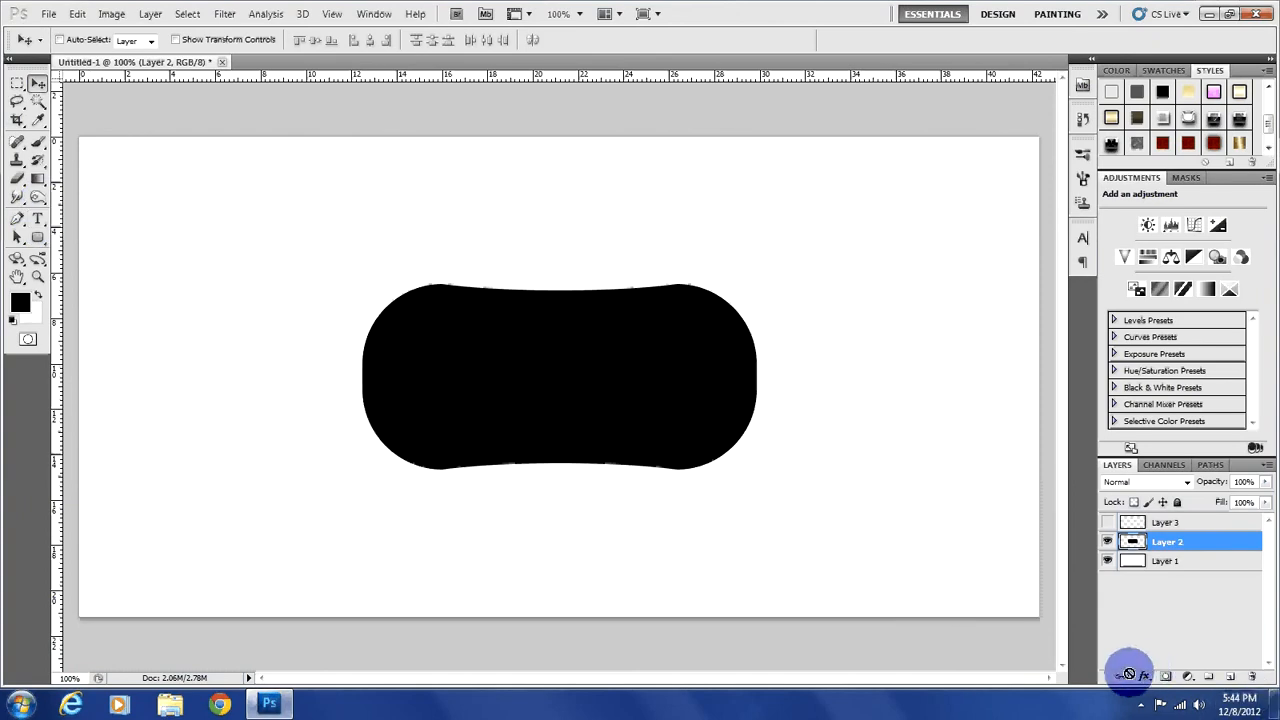
Add a Gradient Overlay to Layer 2 and give its gradient a new black colour stop.
click(1128, 676)
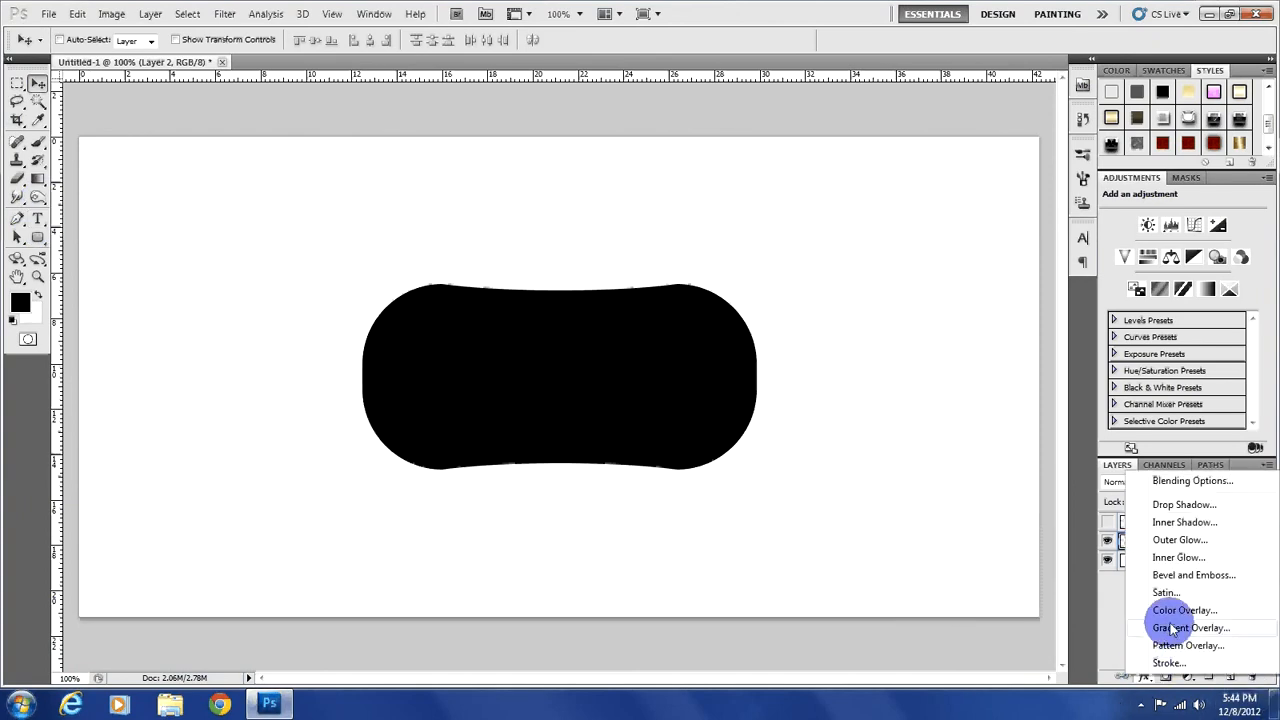
mouse_move(1190, 628)
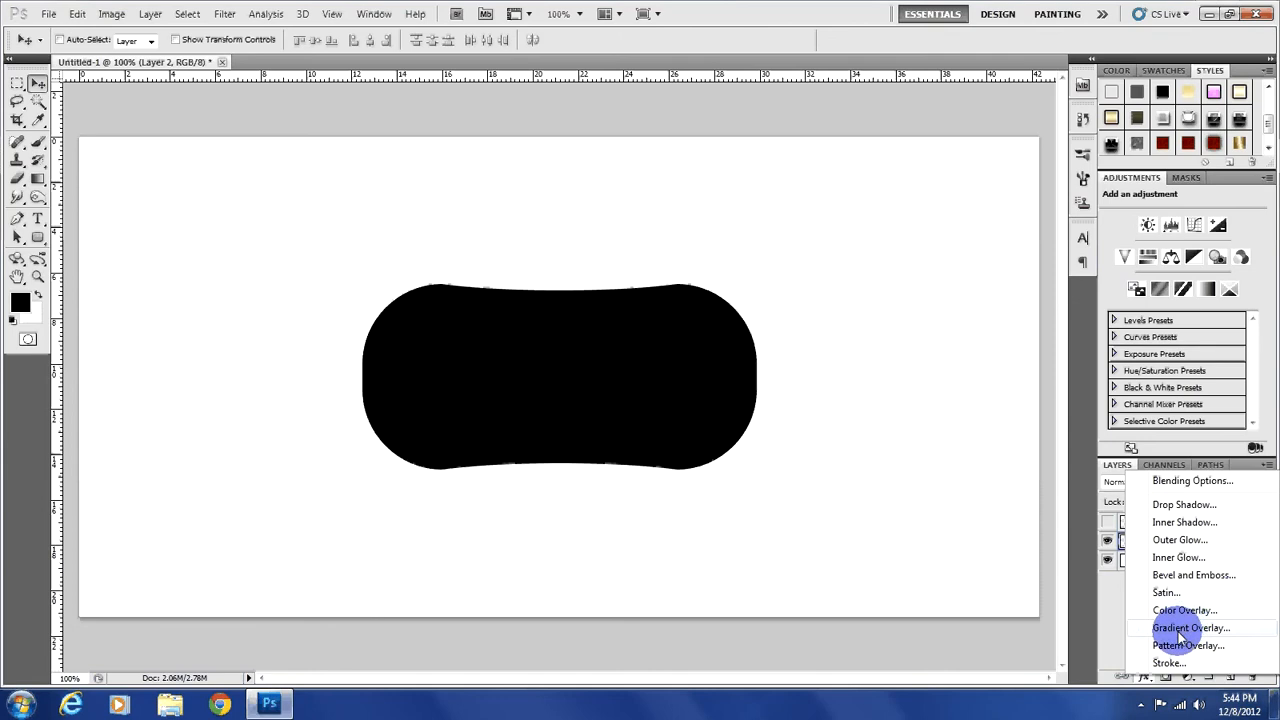
click(1190, 628)
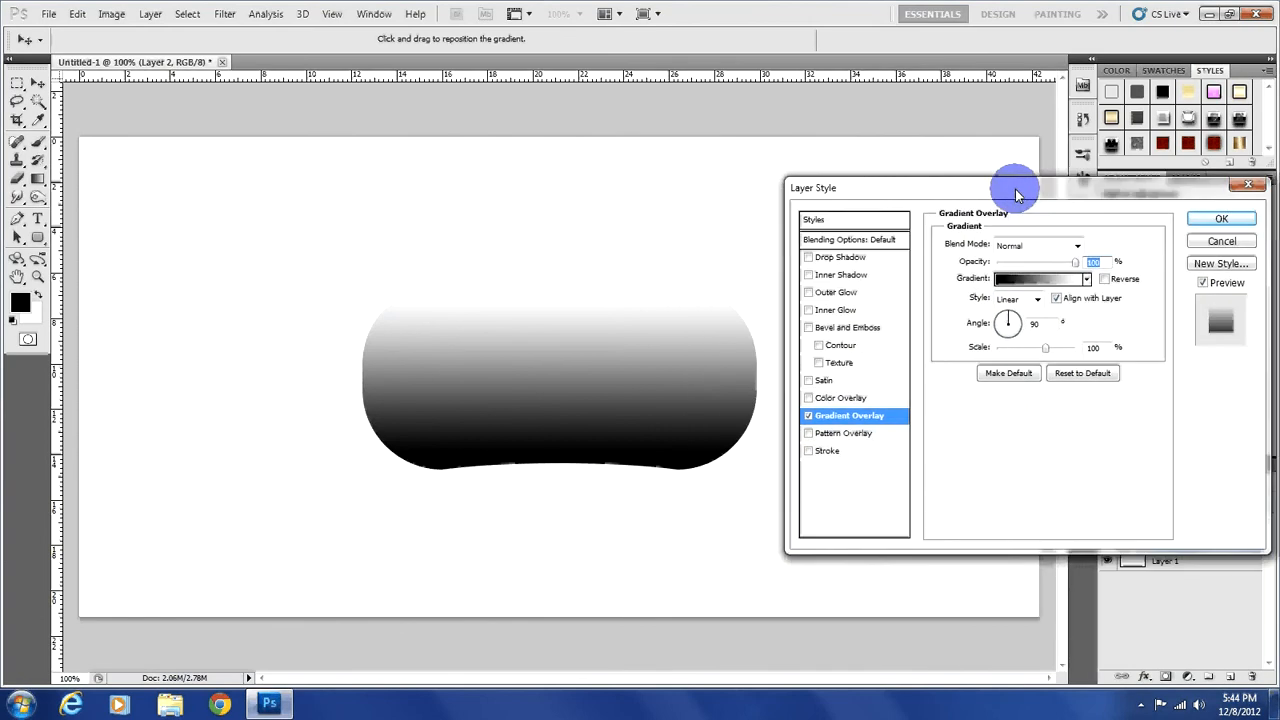
click(1038, 278)
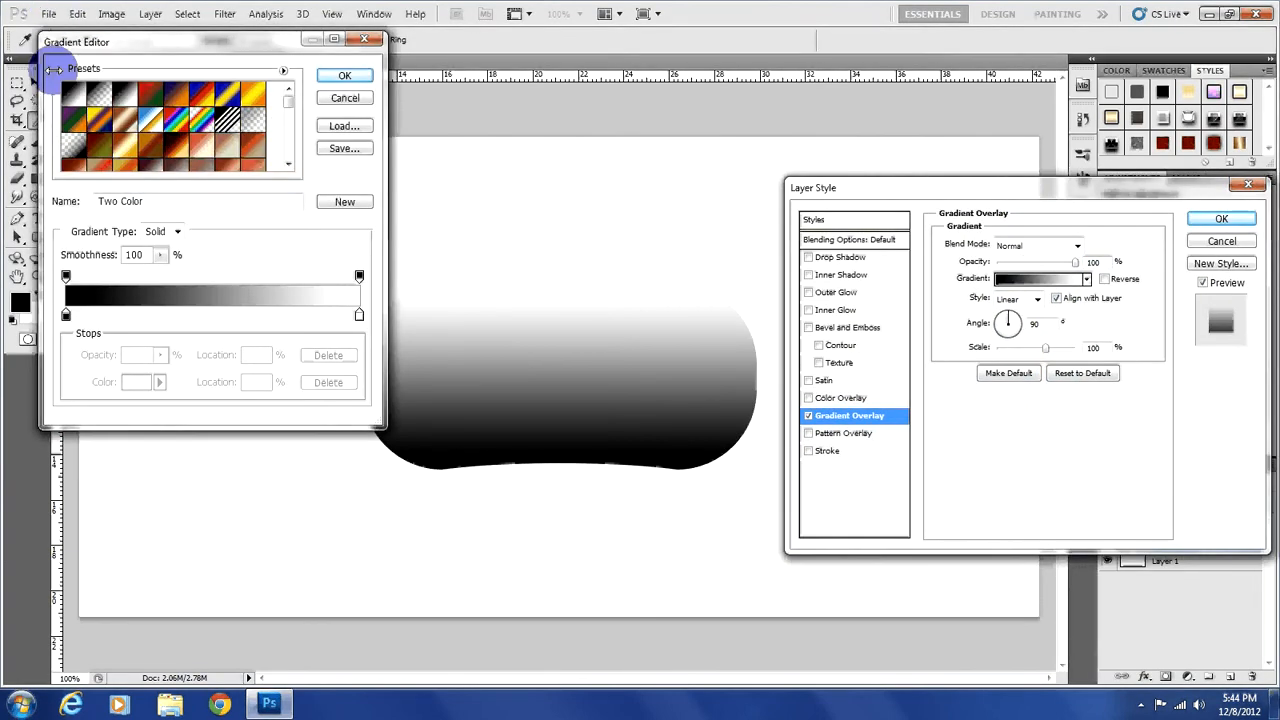
drag(76, 40, 812, 128)
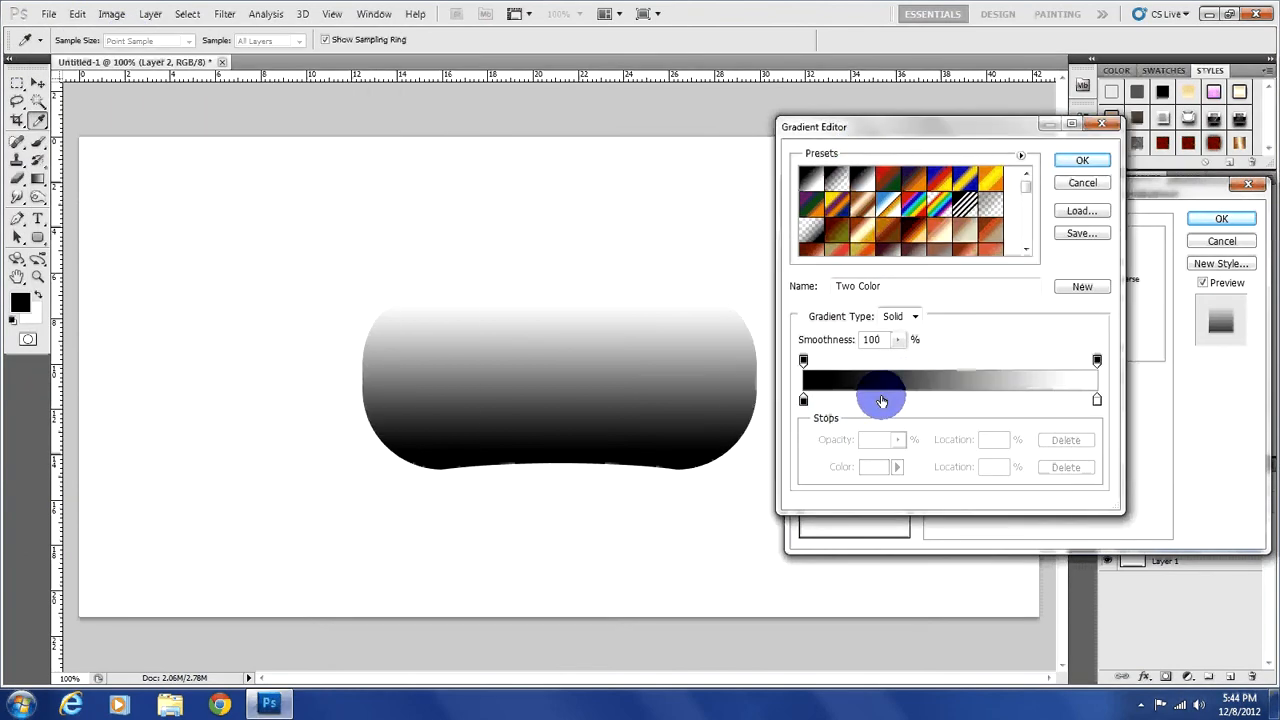
click(880, 400)
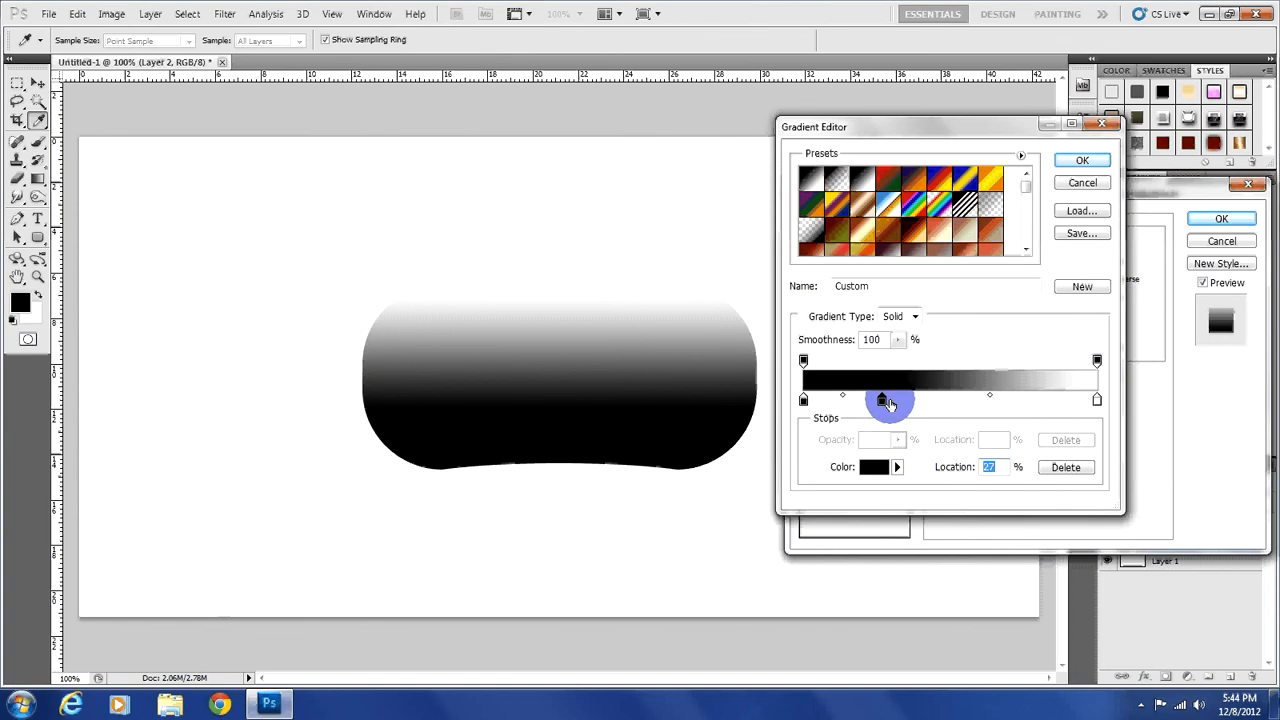
drag(880, 400, 888, 400)
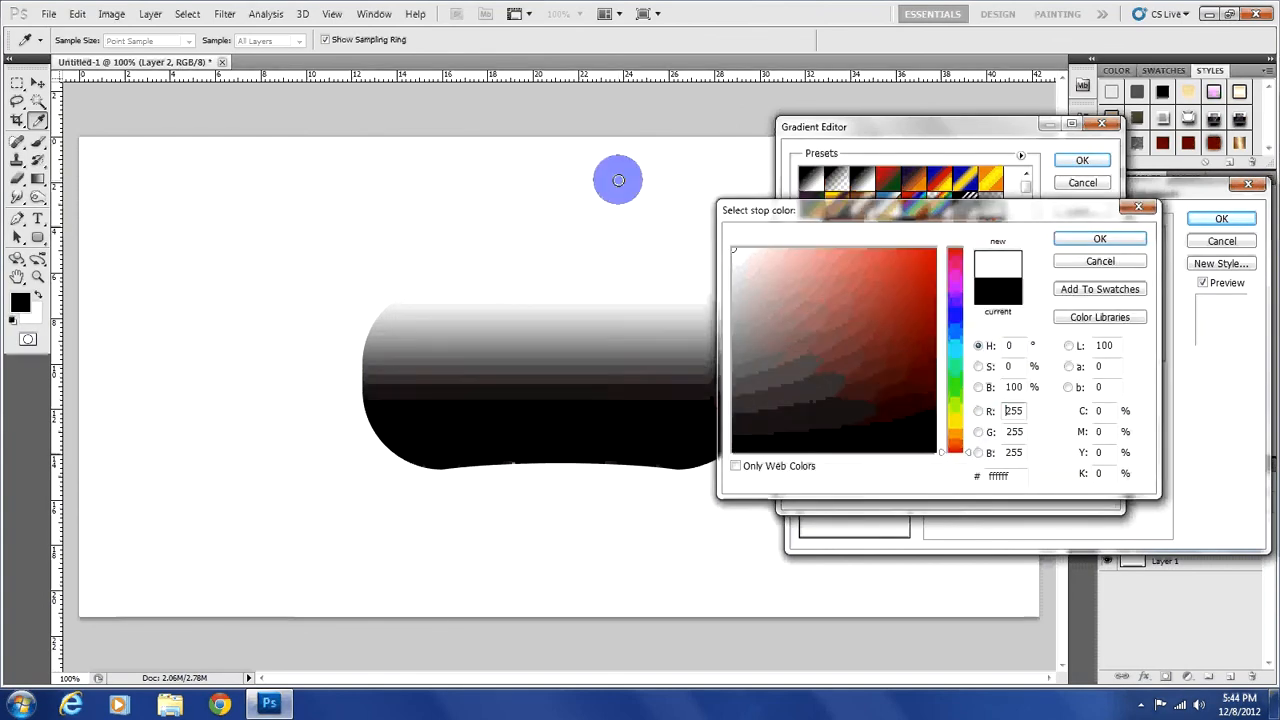
click(1100, 238)
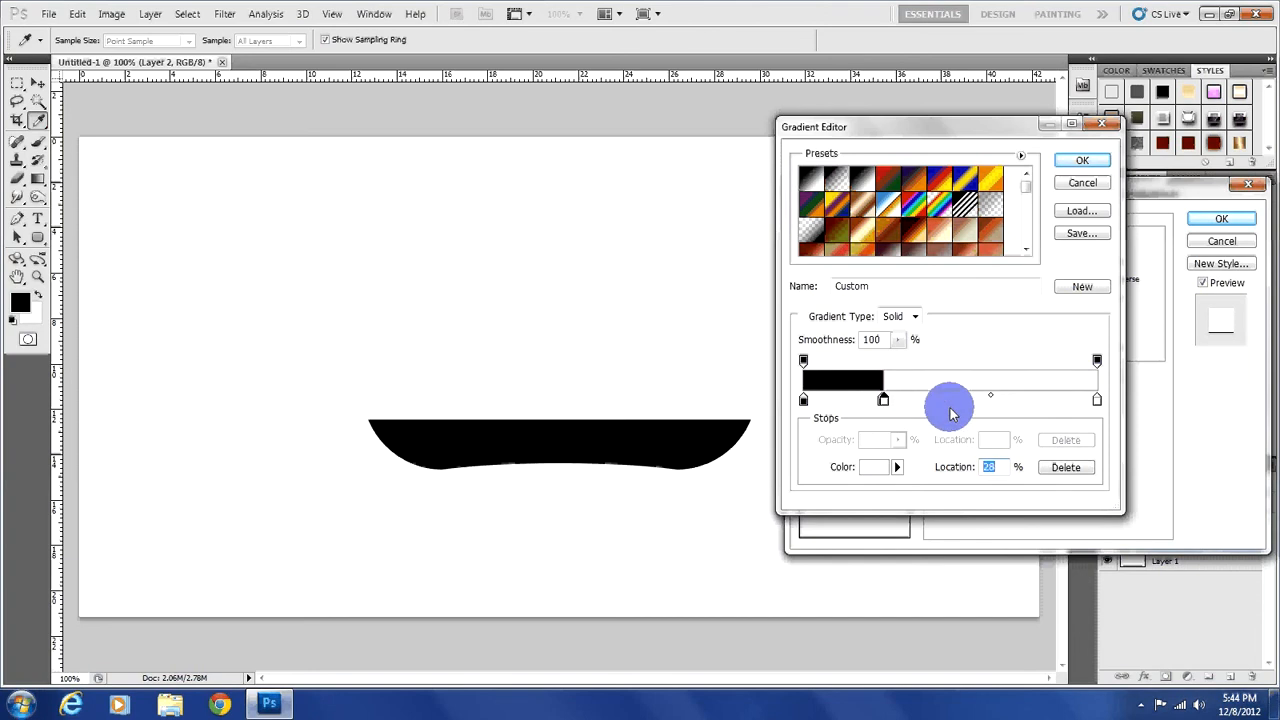
Add dark grey and very dark grey stops further along and accept the custom gradient.
drag(950, 396, 976, 400)
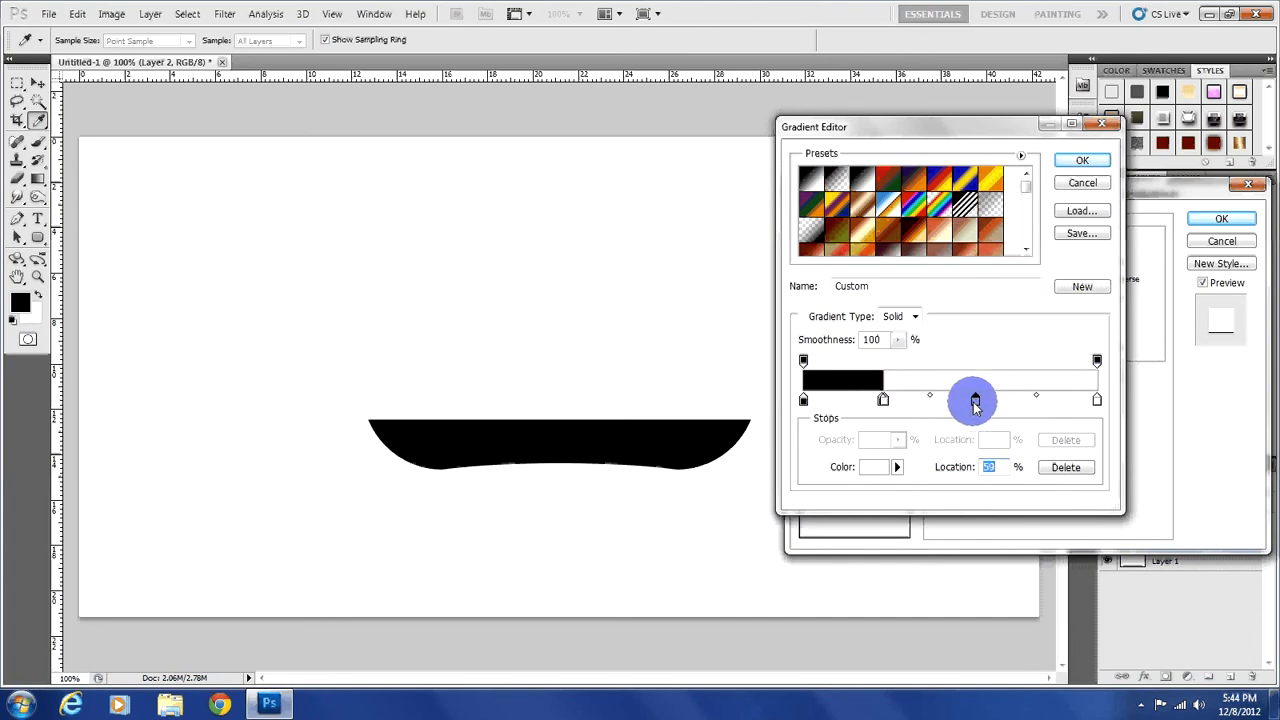
click(872, 468)
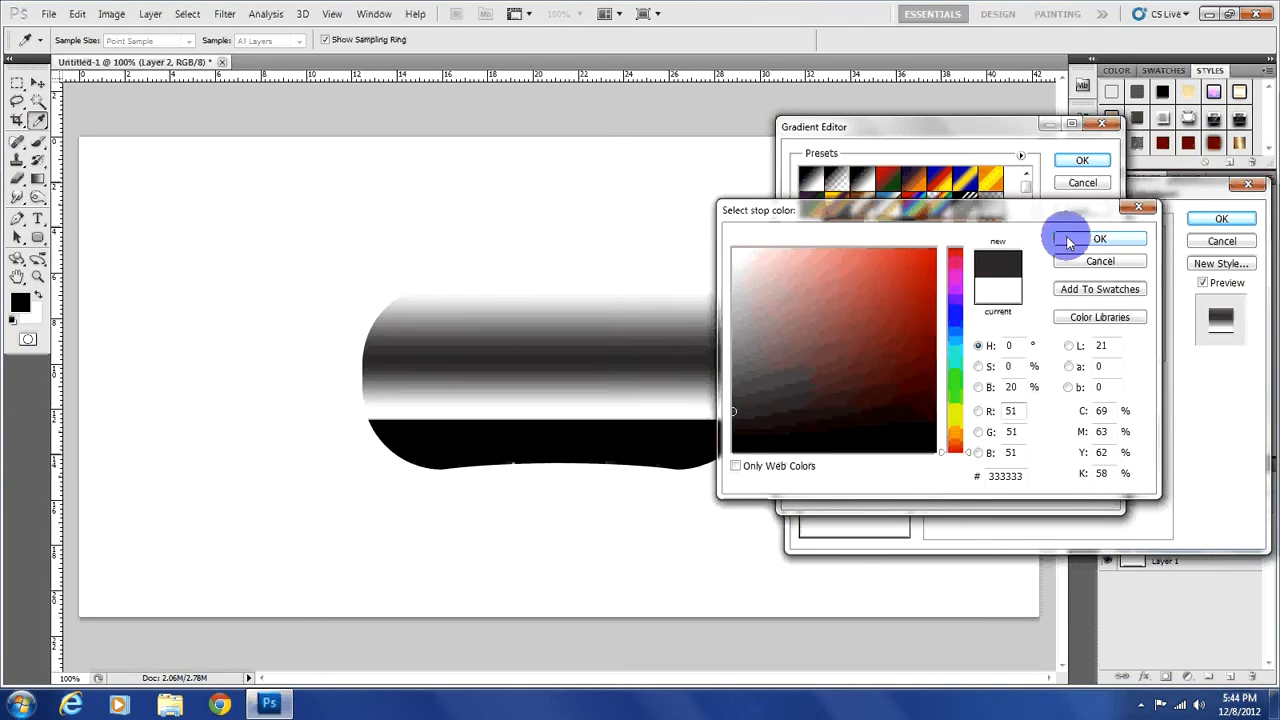
click(1100, 238)
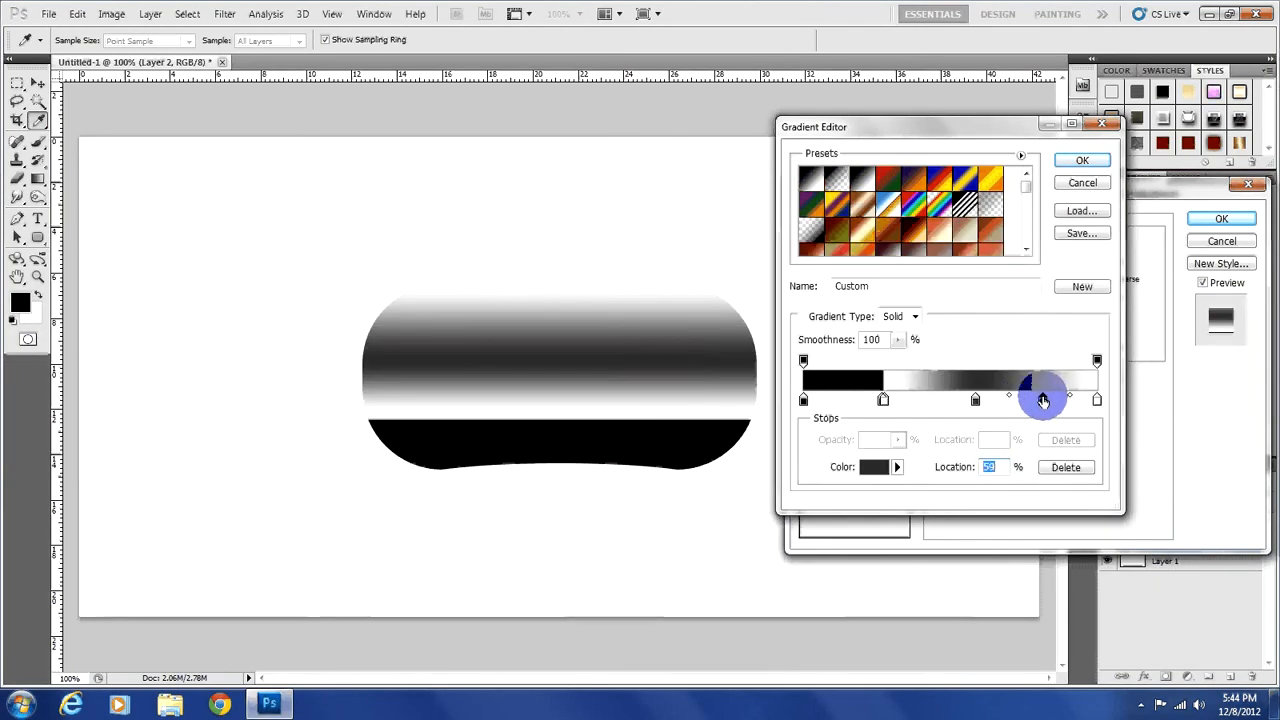
drag(1044, 400, 1040, 400)
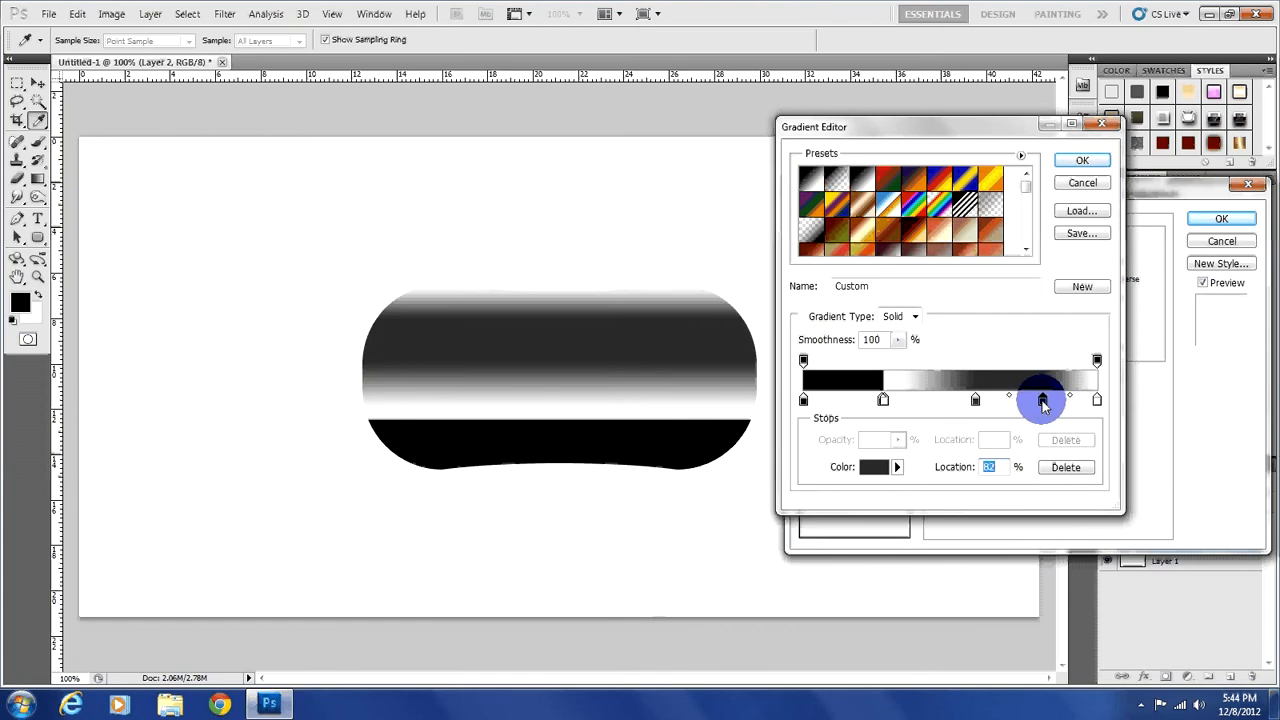
click(872, 468)
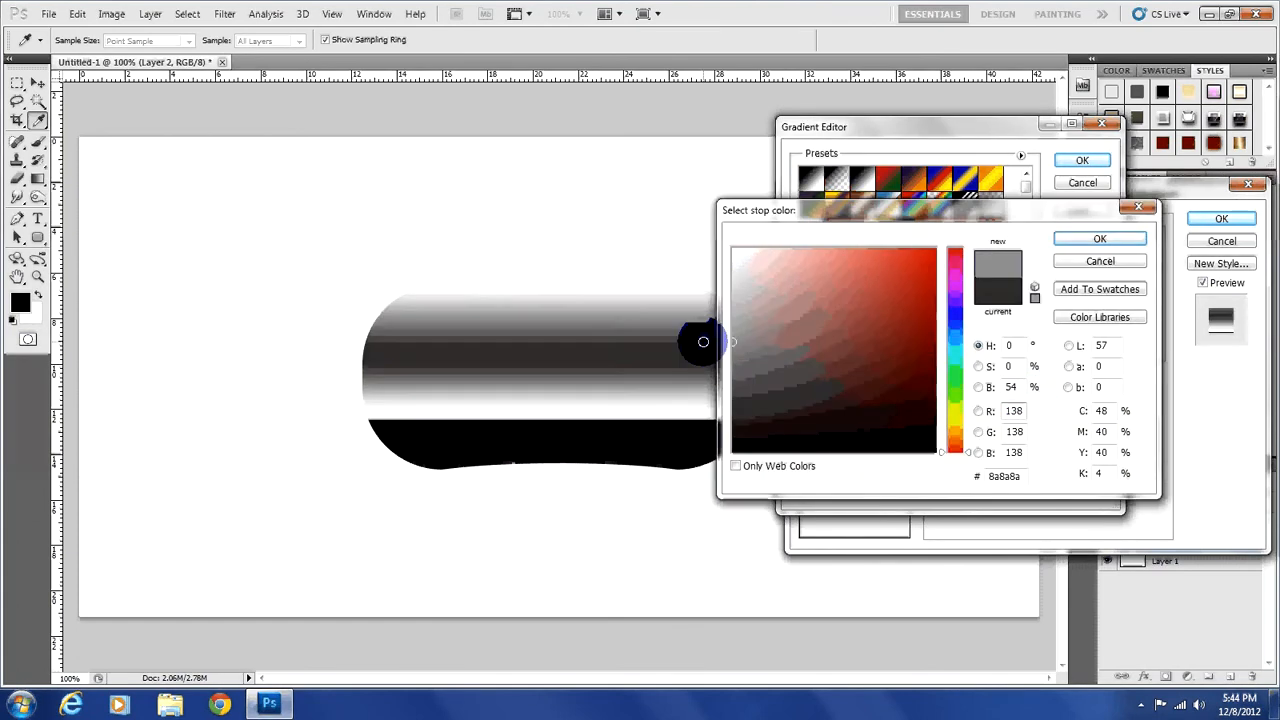
click(852, 286)
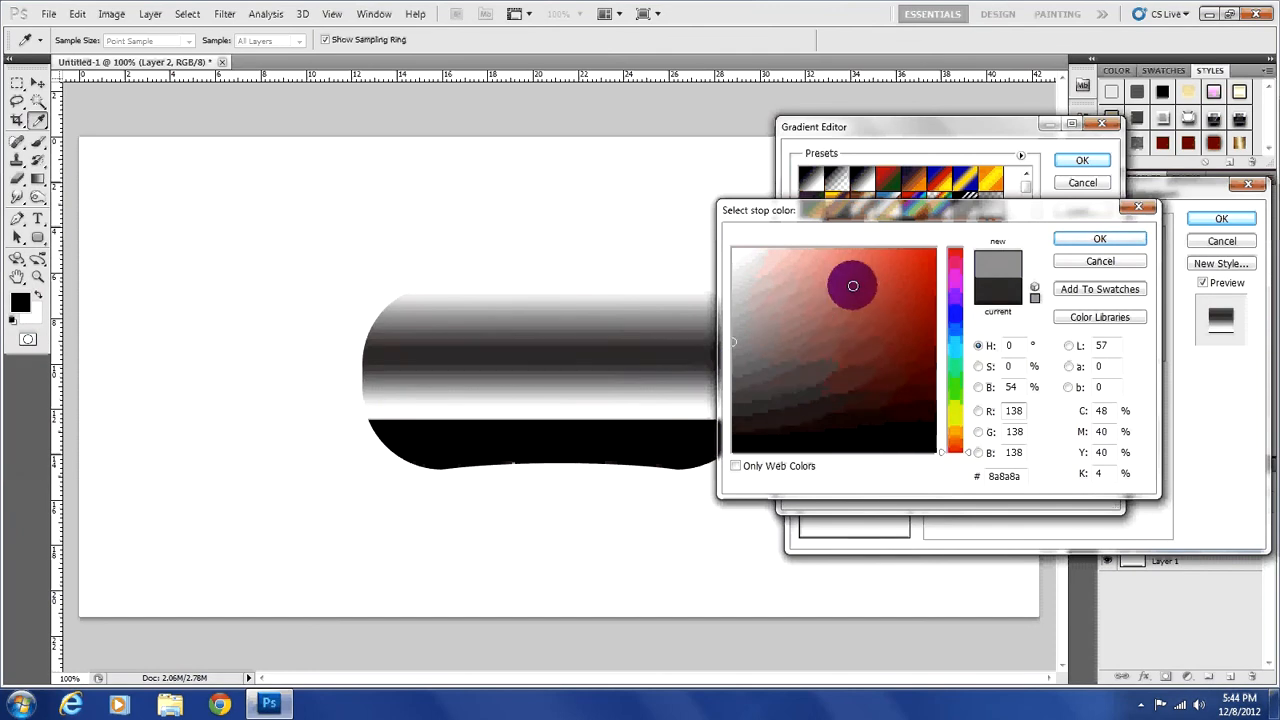
click(706, 418)
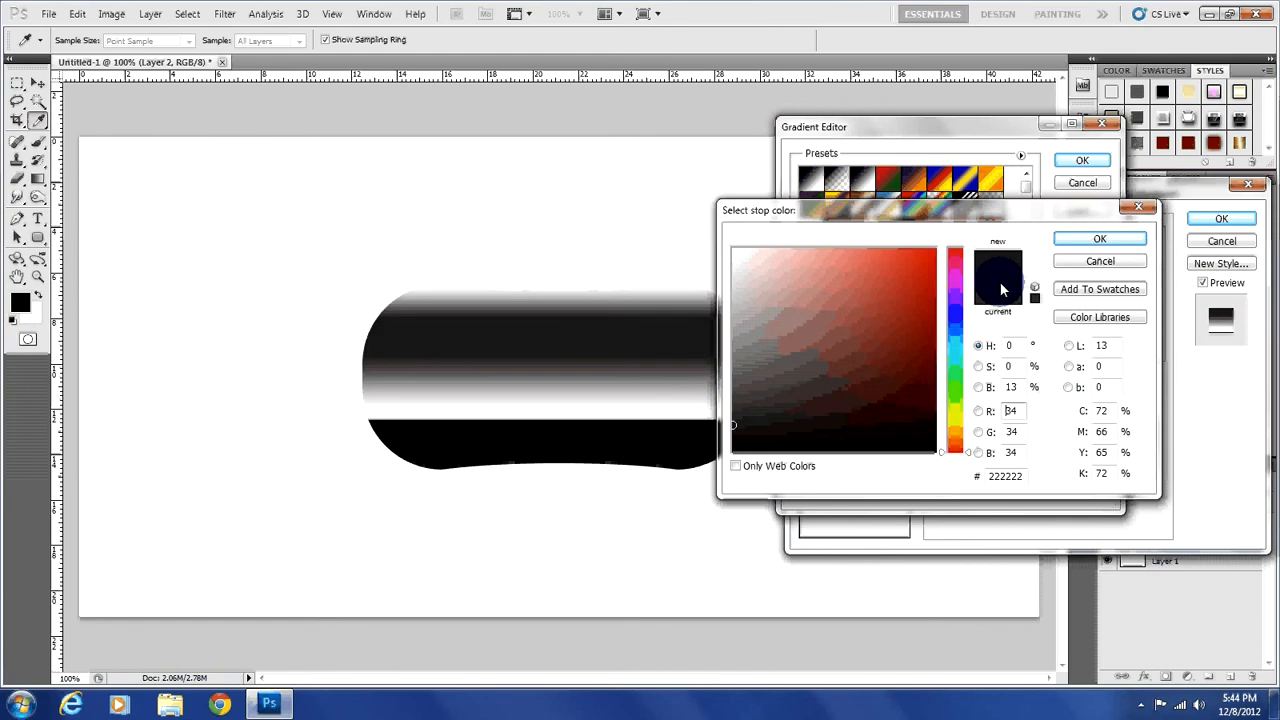
click(1100, 238)
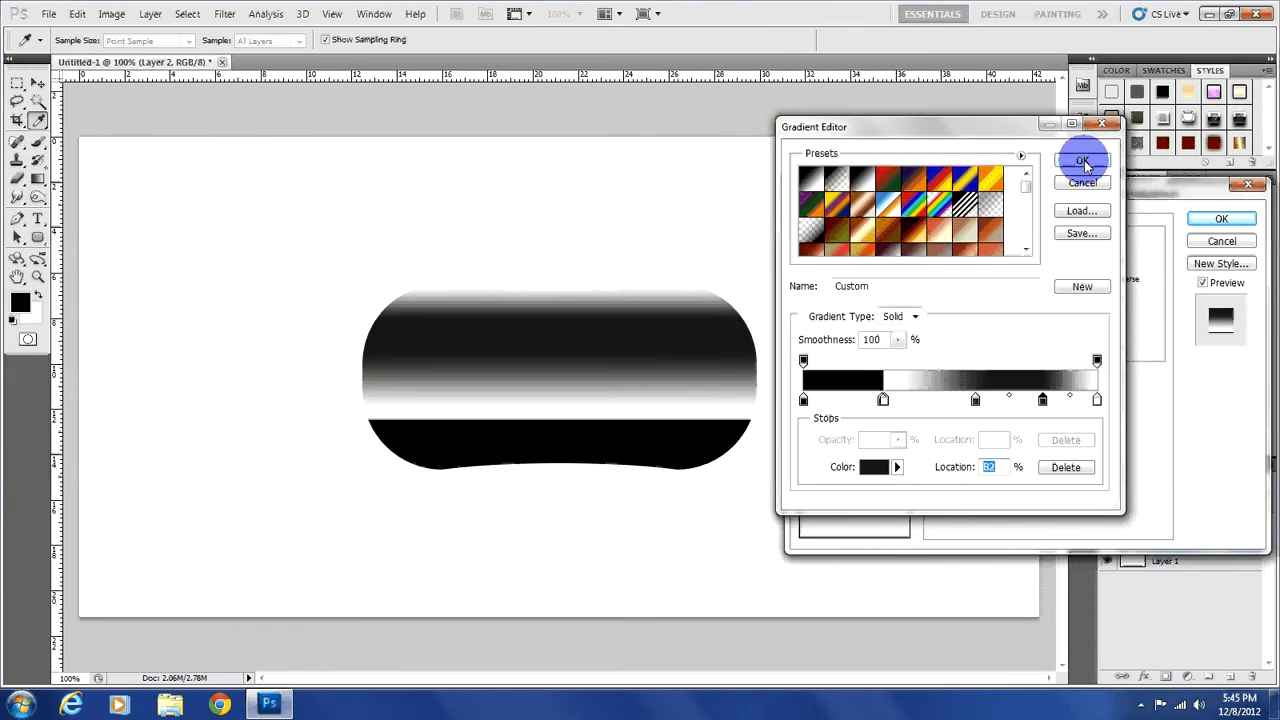
click(1082, 160)
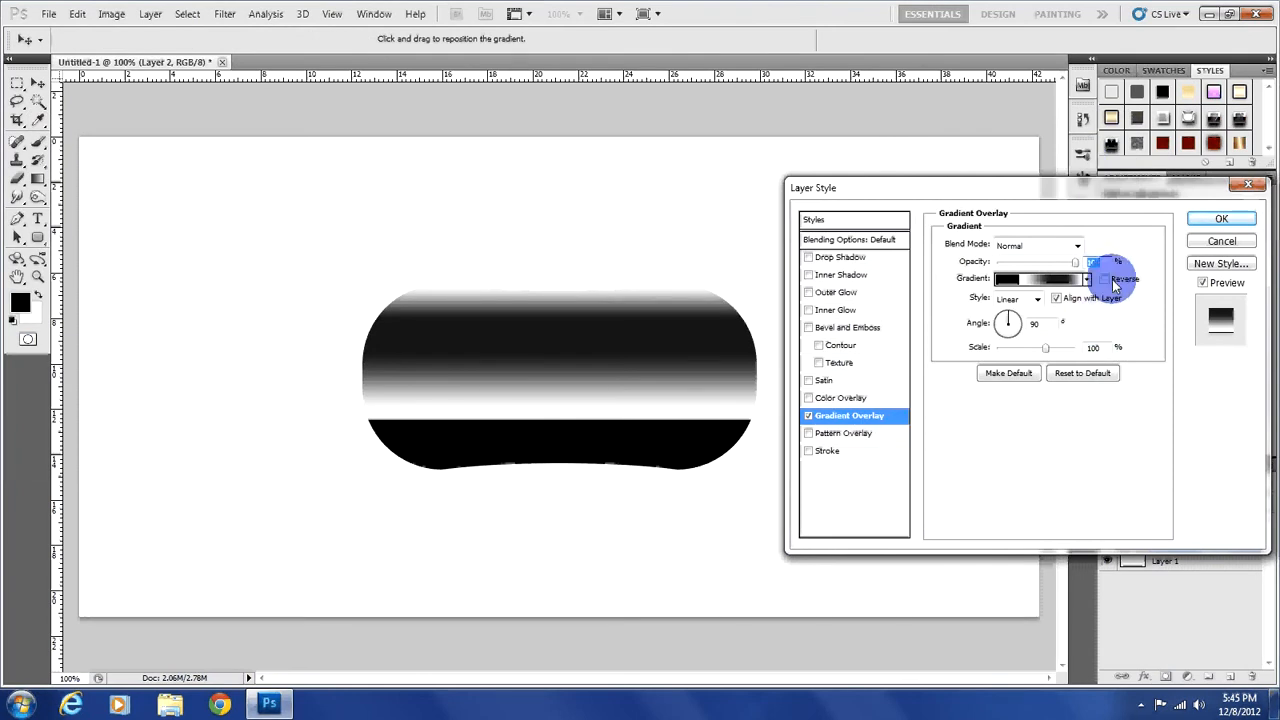
Reverse the gradient overlay and re-edit the first stop's colour in the Gradient Editor.
click(1104, 280)
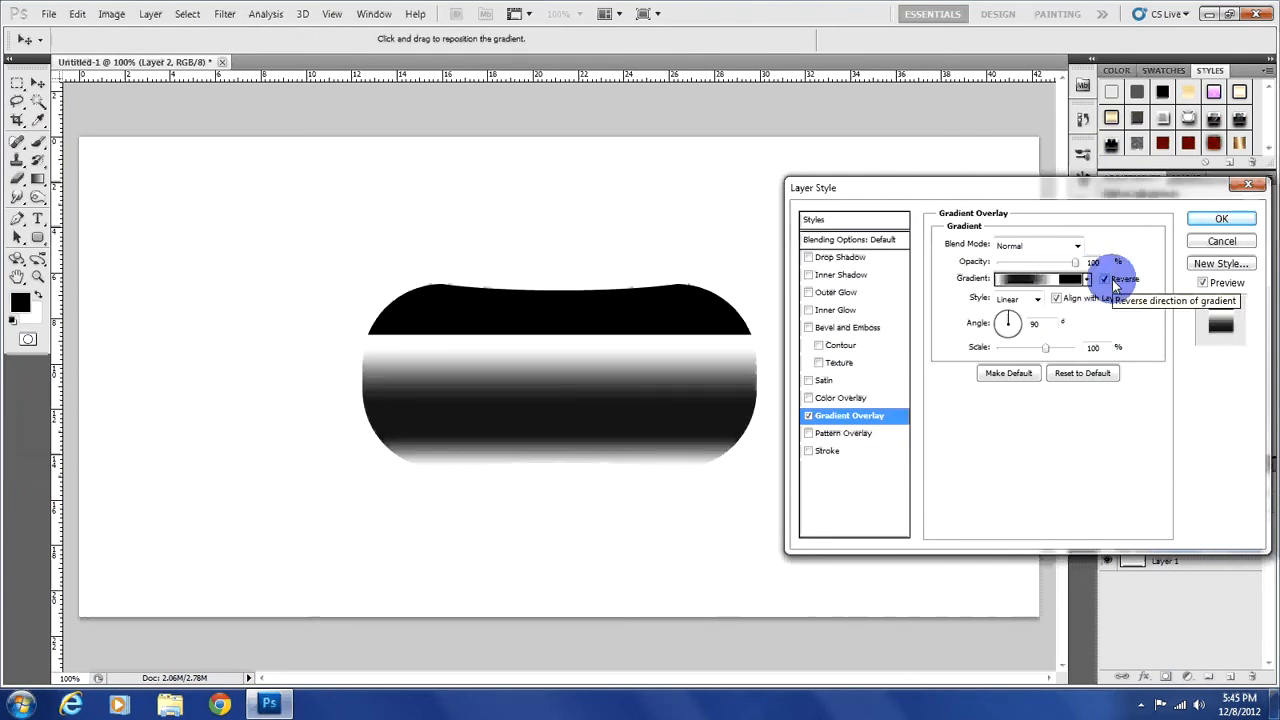
click(1036, 280)
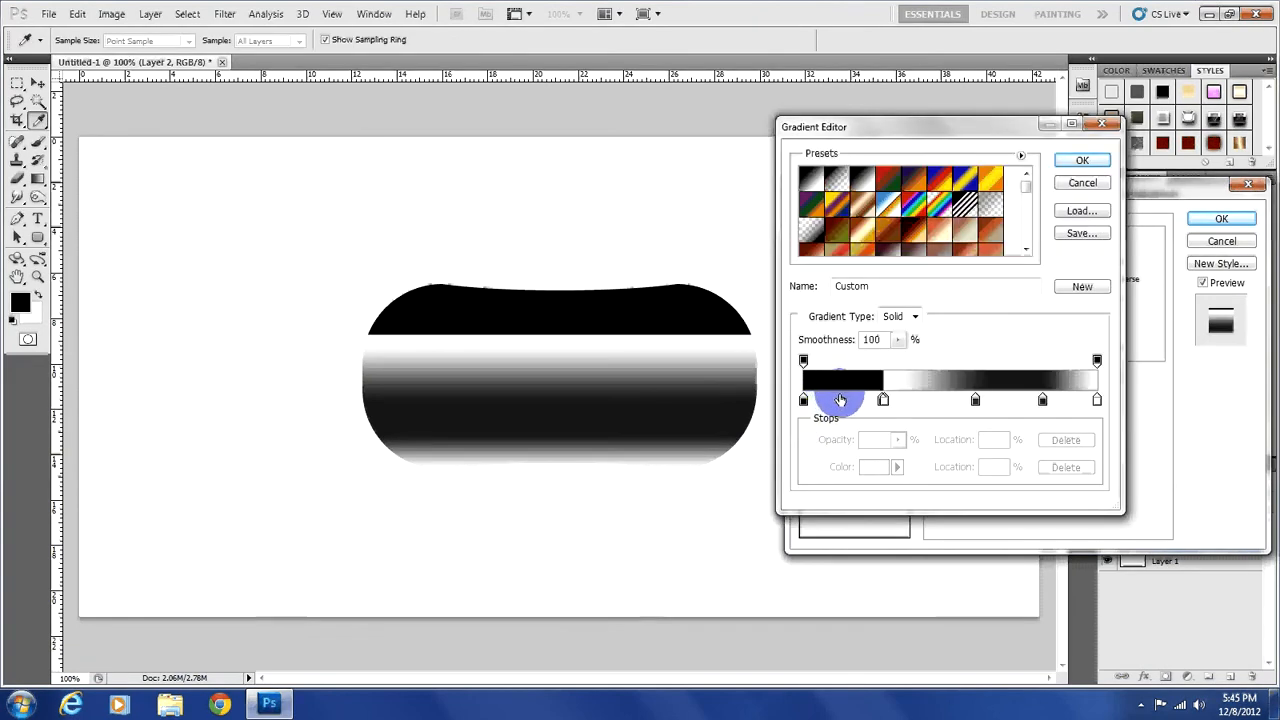
double_click(840, 400)
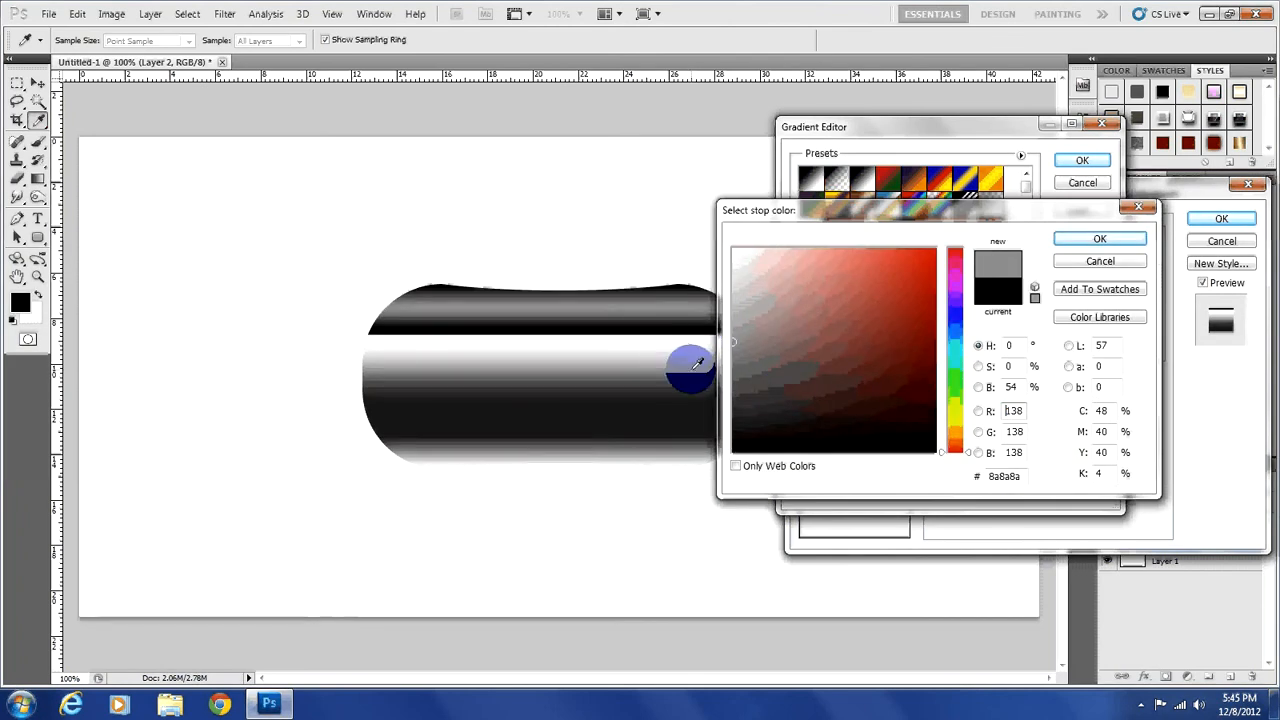
click(1100, 238)
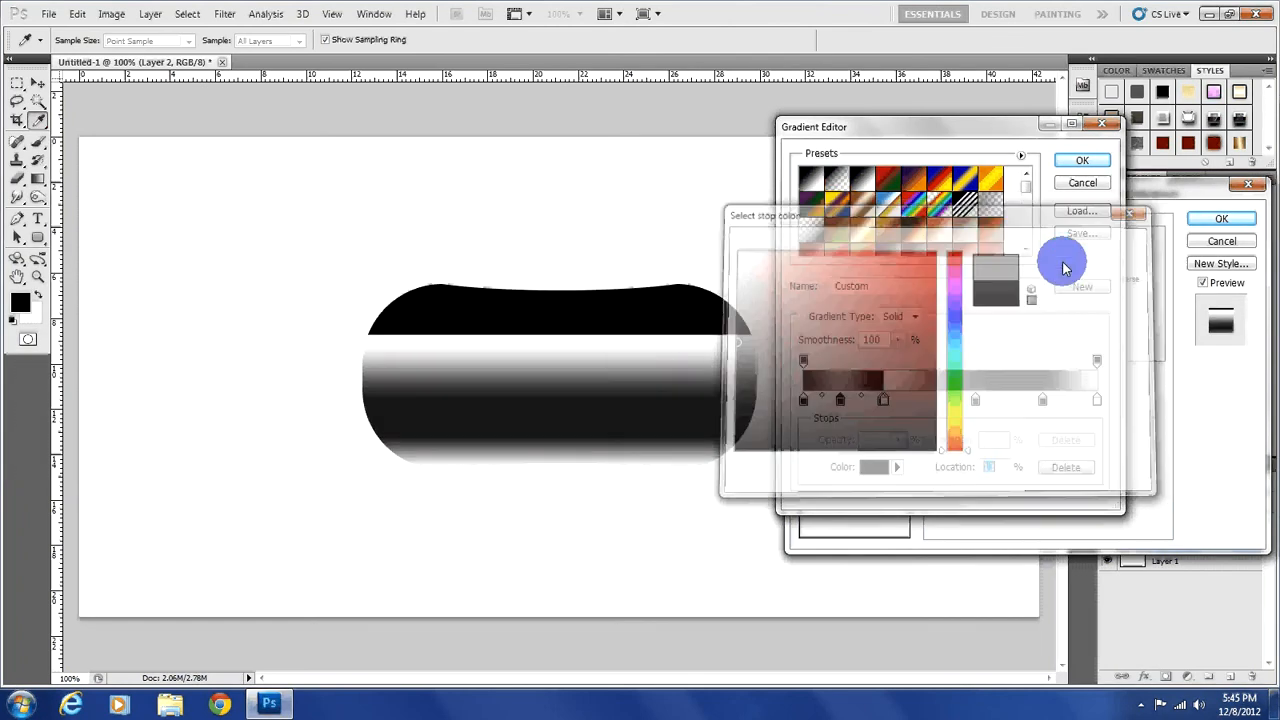
click(1080, 160)
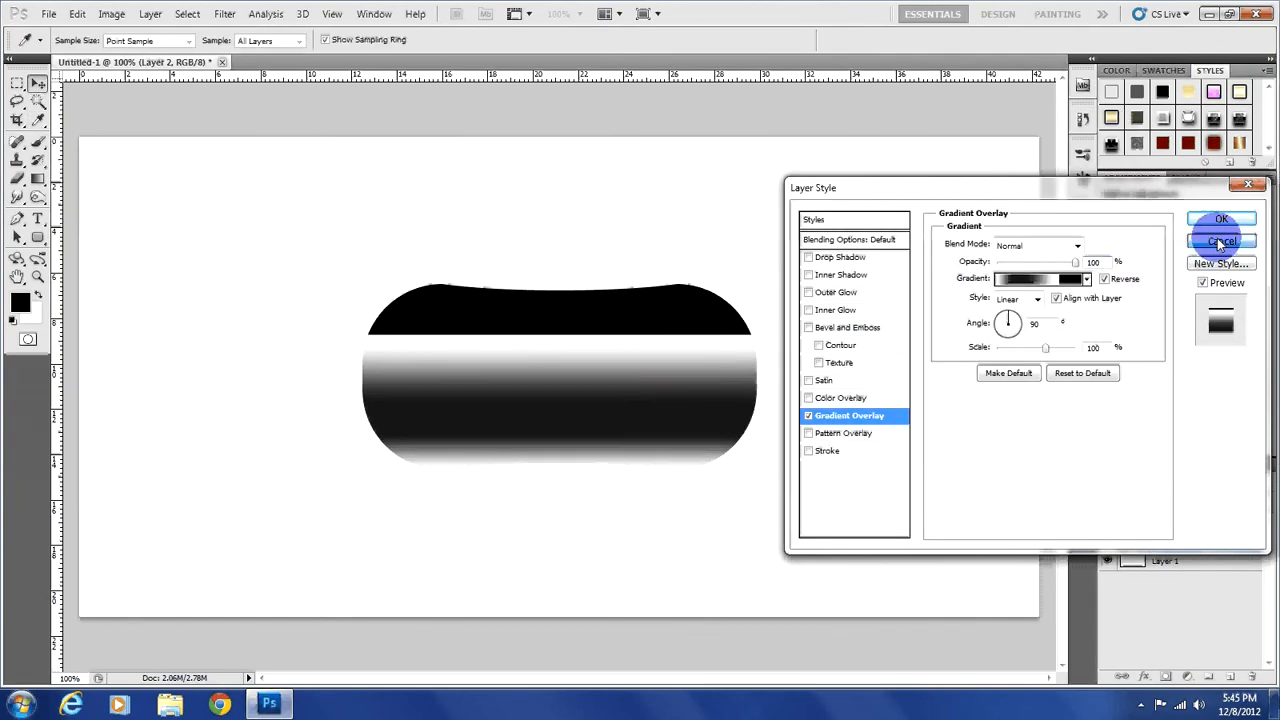
Cancel the layer style and reopen Gradient Overlay with its Gradient Editor.
click(1220, 240)
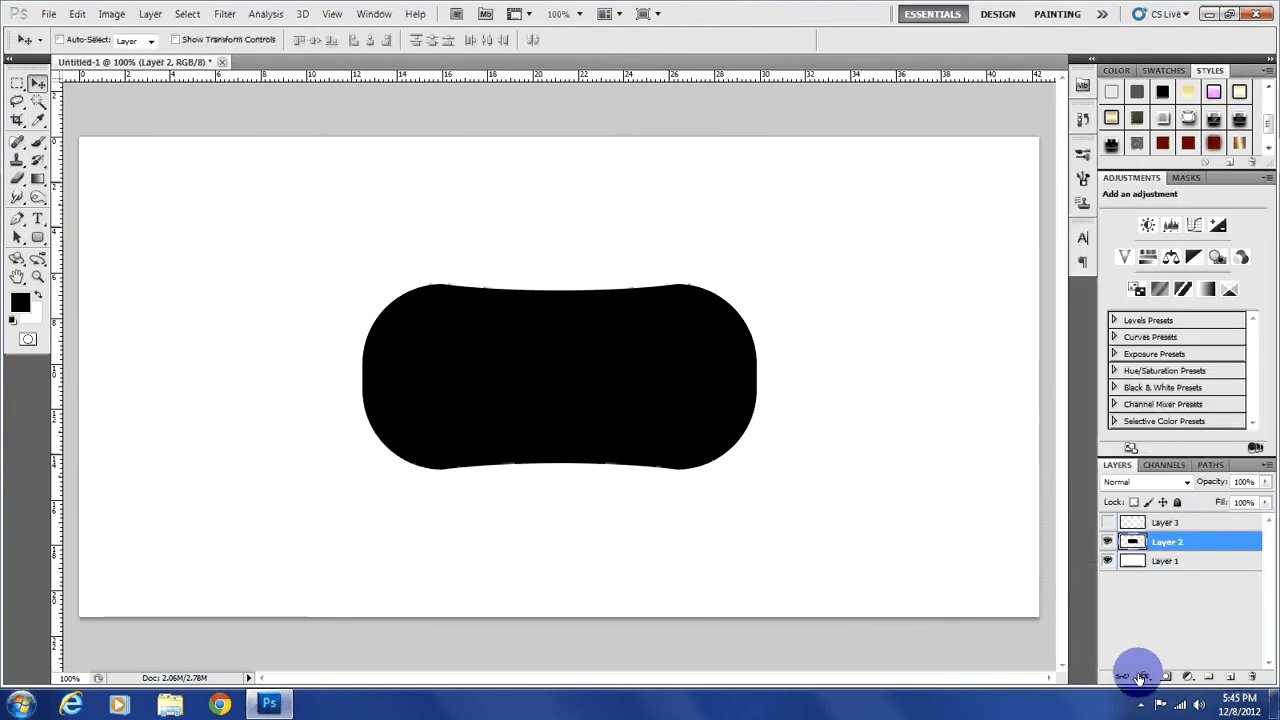
click(1136, 676)
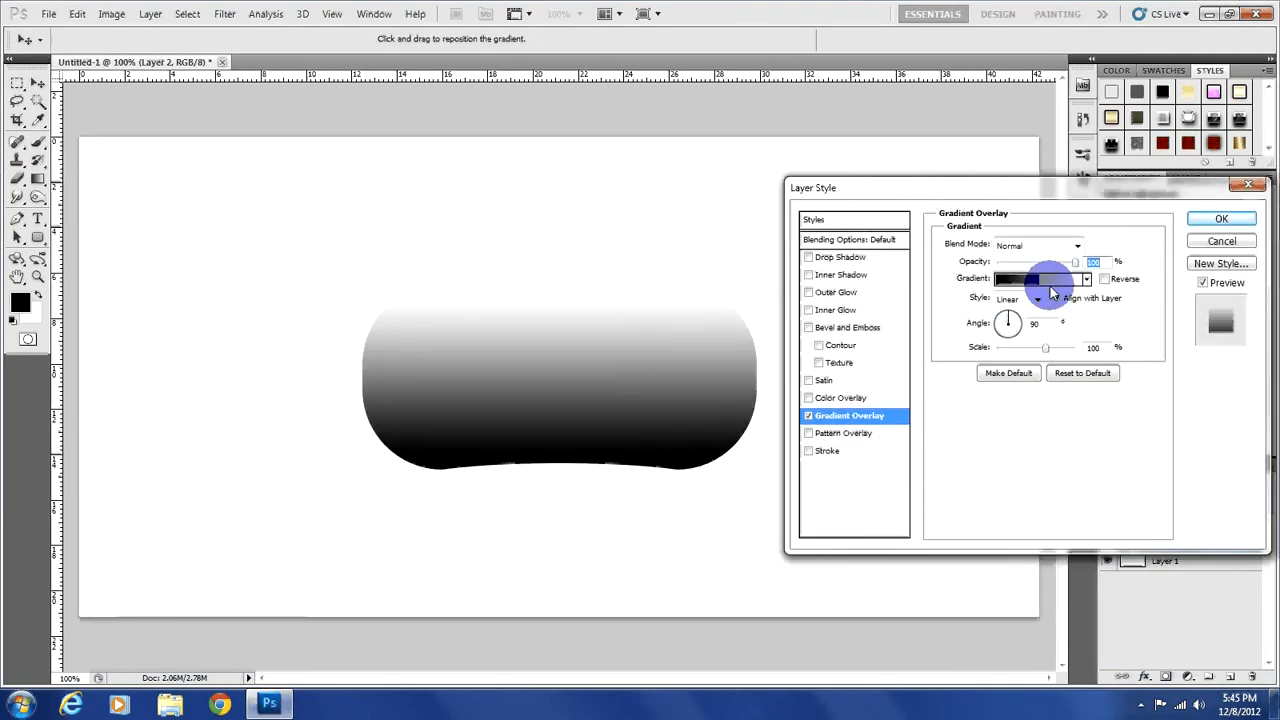
click(1086, 280)
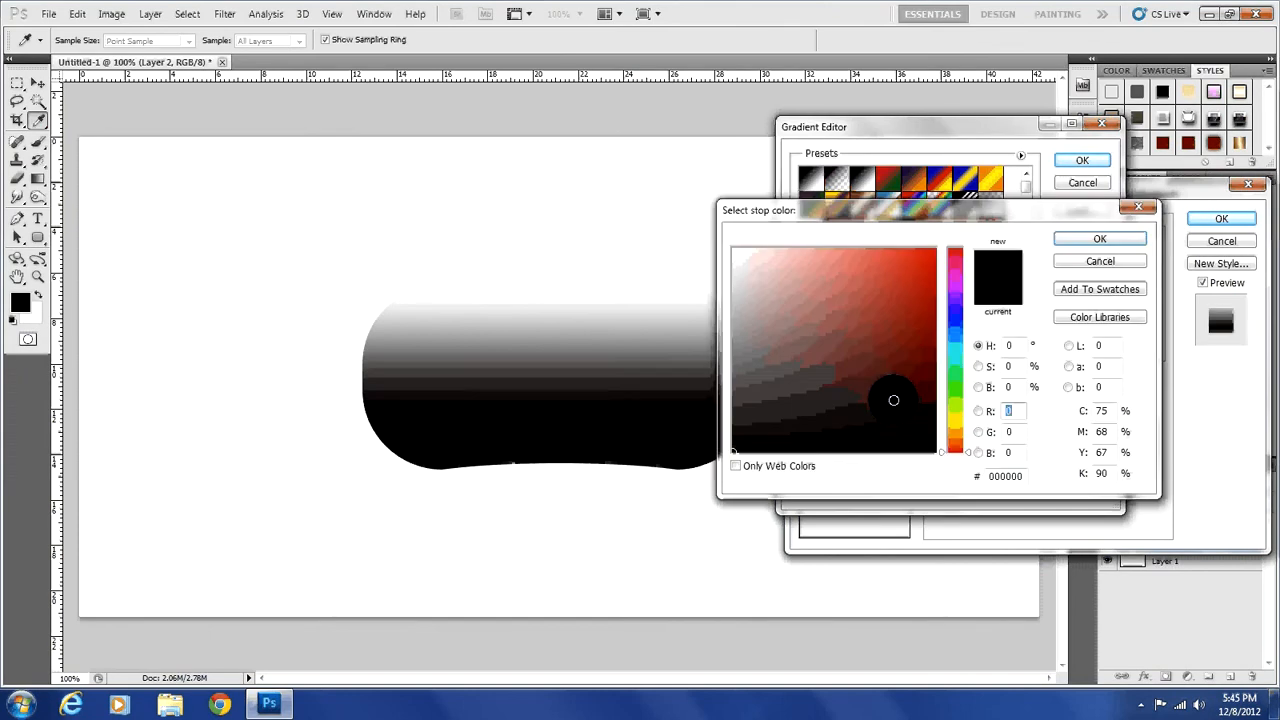
Set the gradient stops to white and black, confirming each colour picker.
click(740, 292)
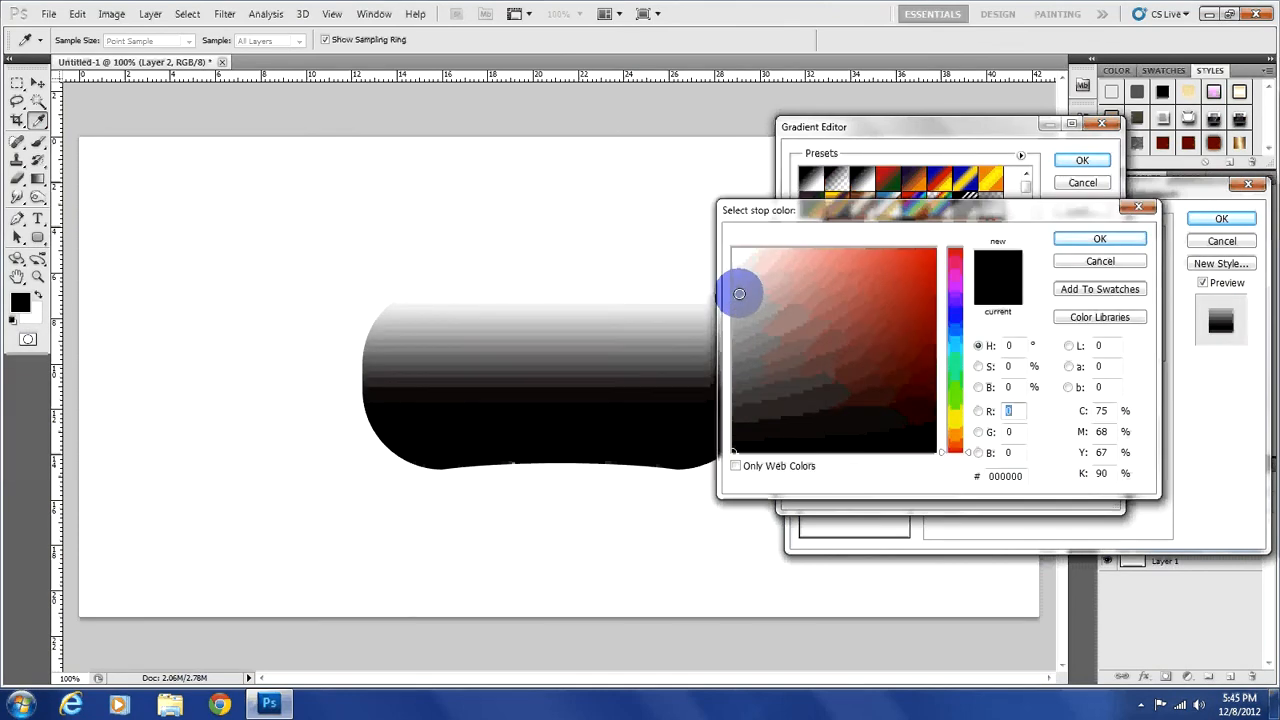
click(740, 252)
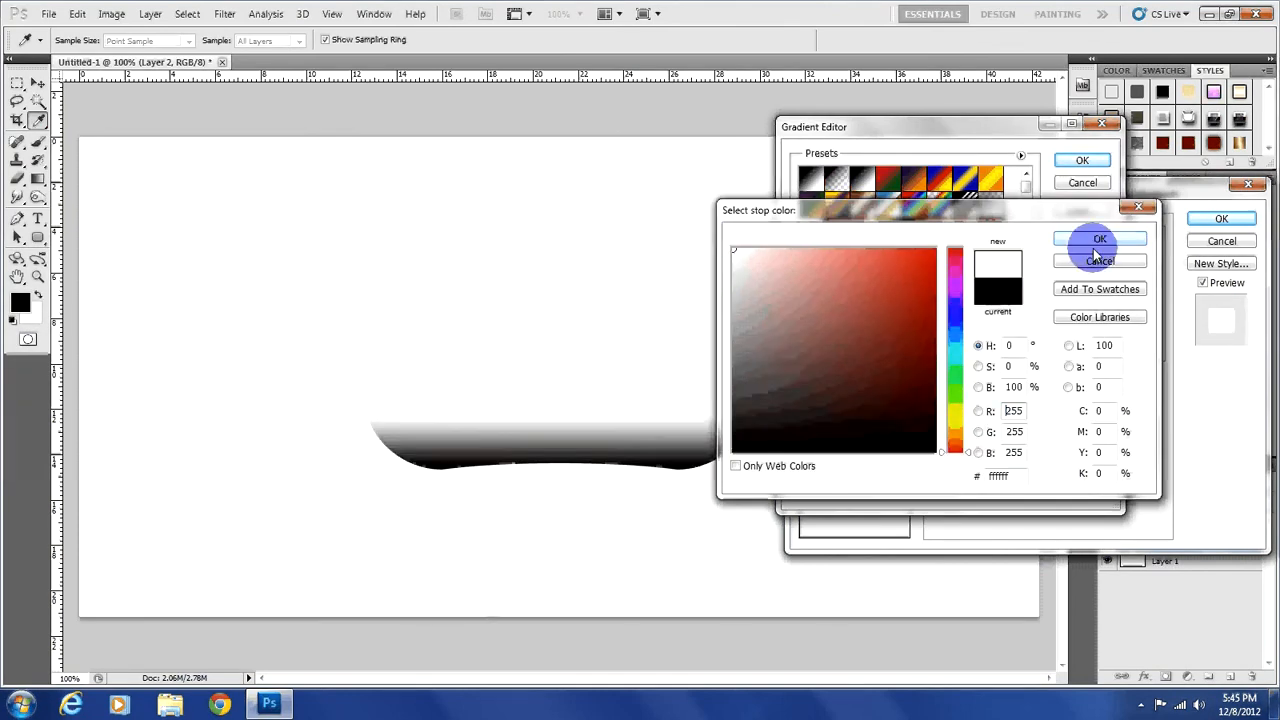
click(1100, 238)
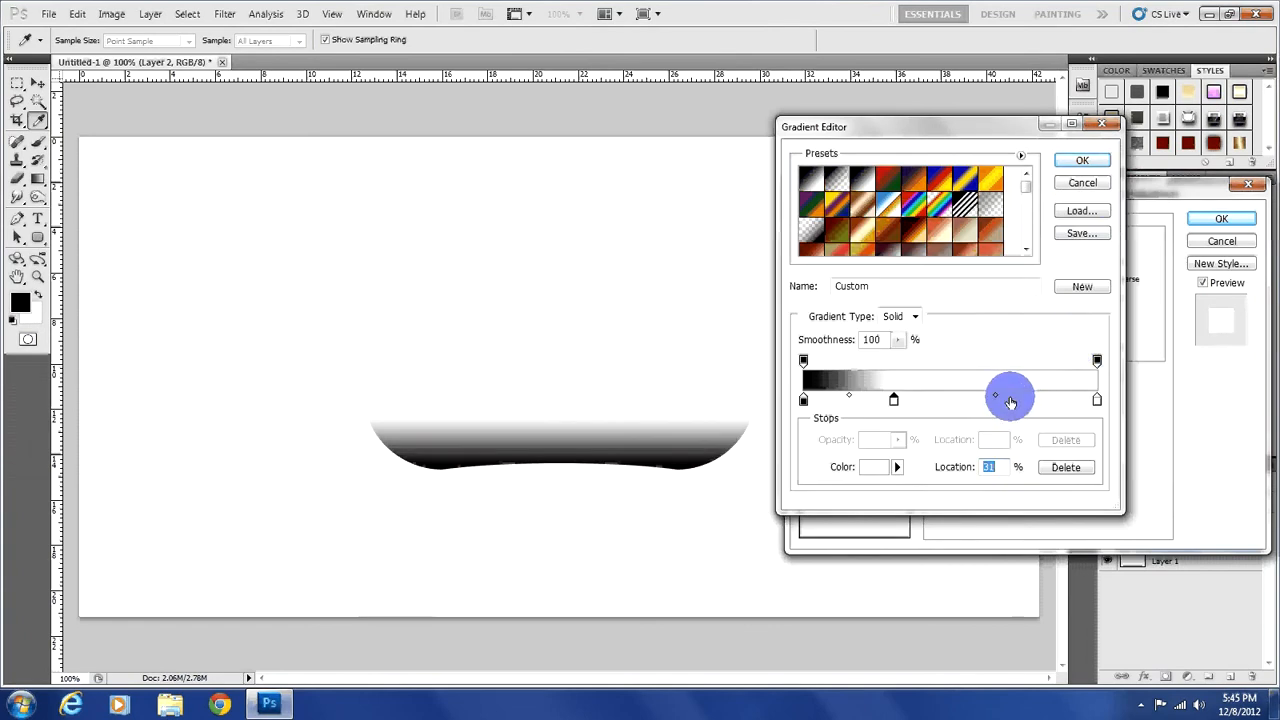
click(894, 468)
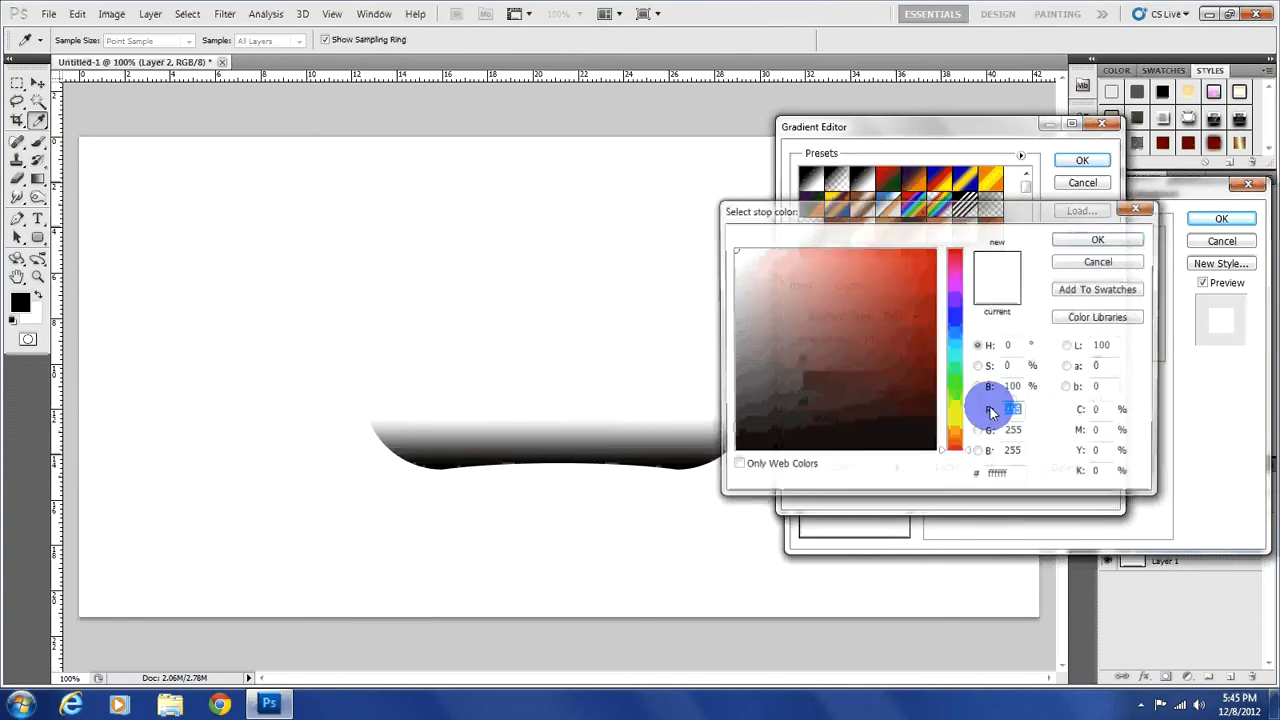
click(860, 340)
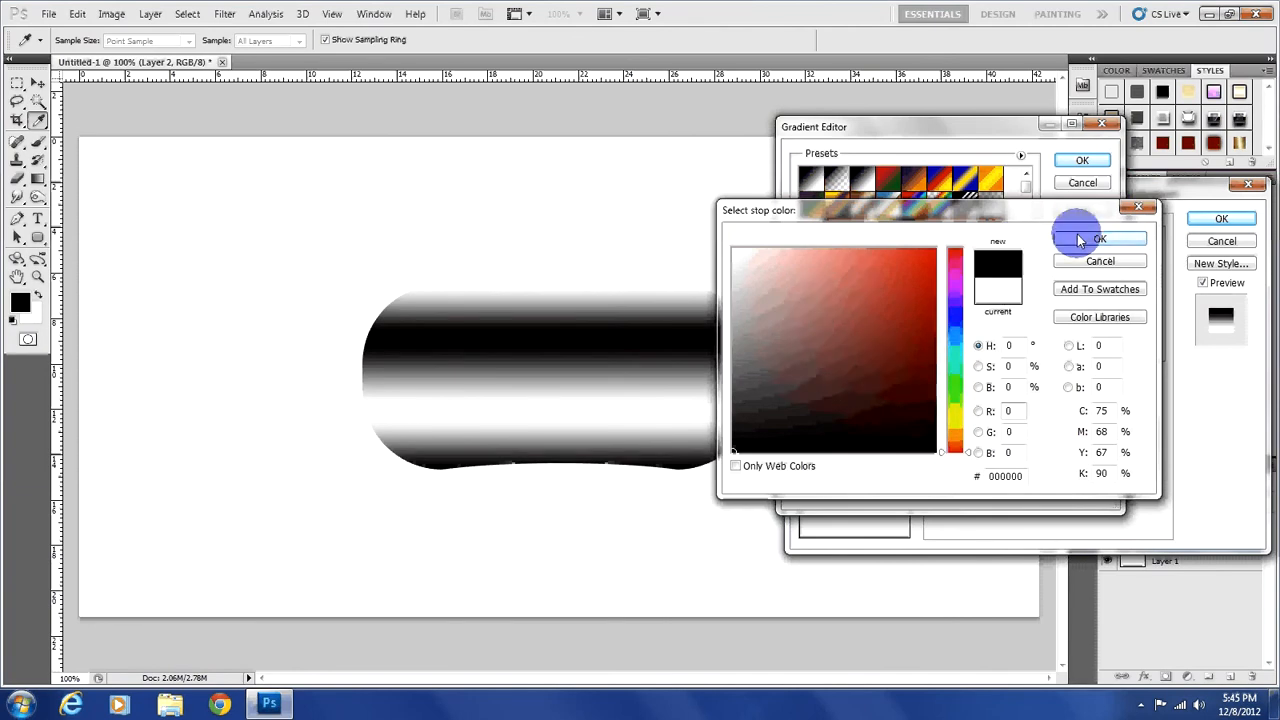
click(1100, 238)
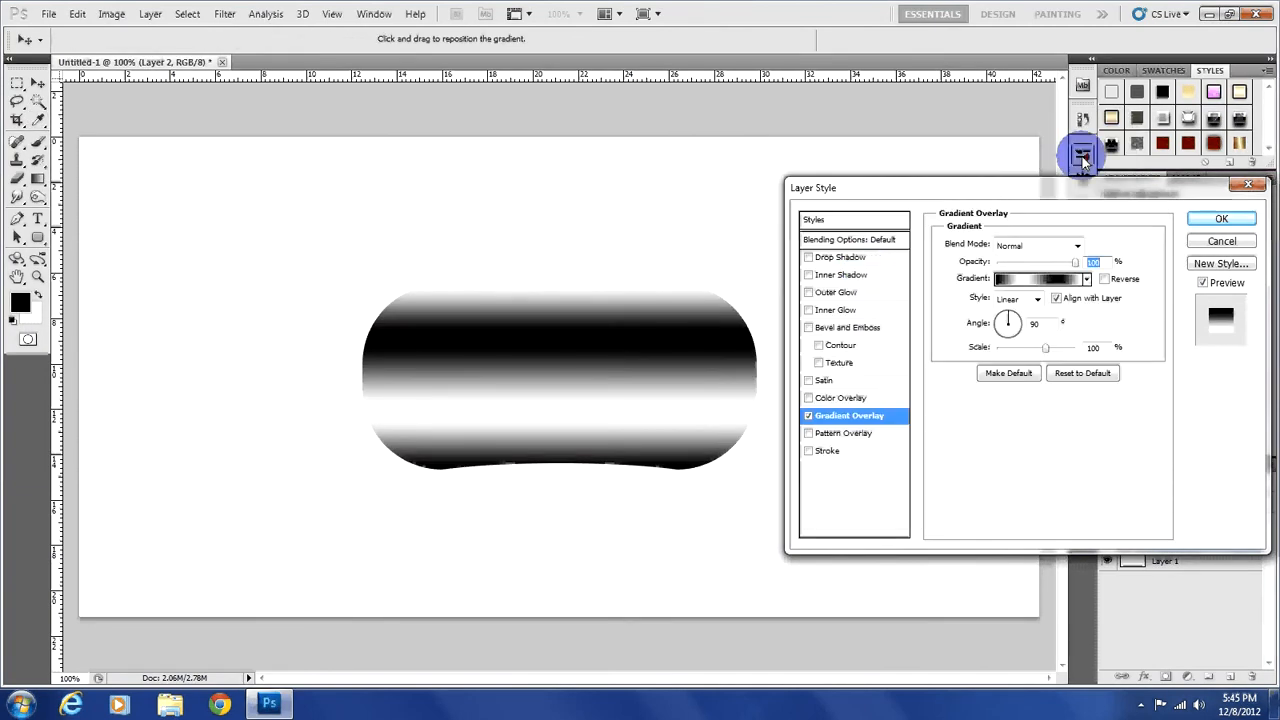
click(848, 328)
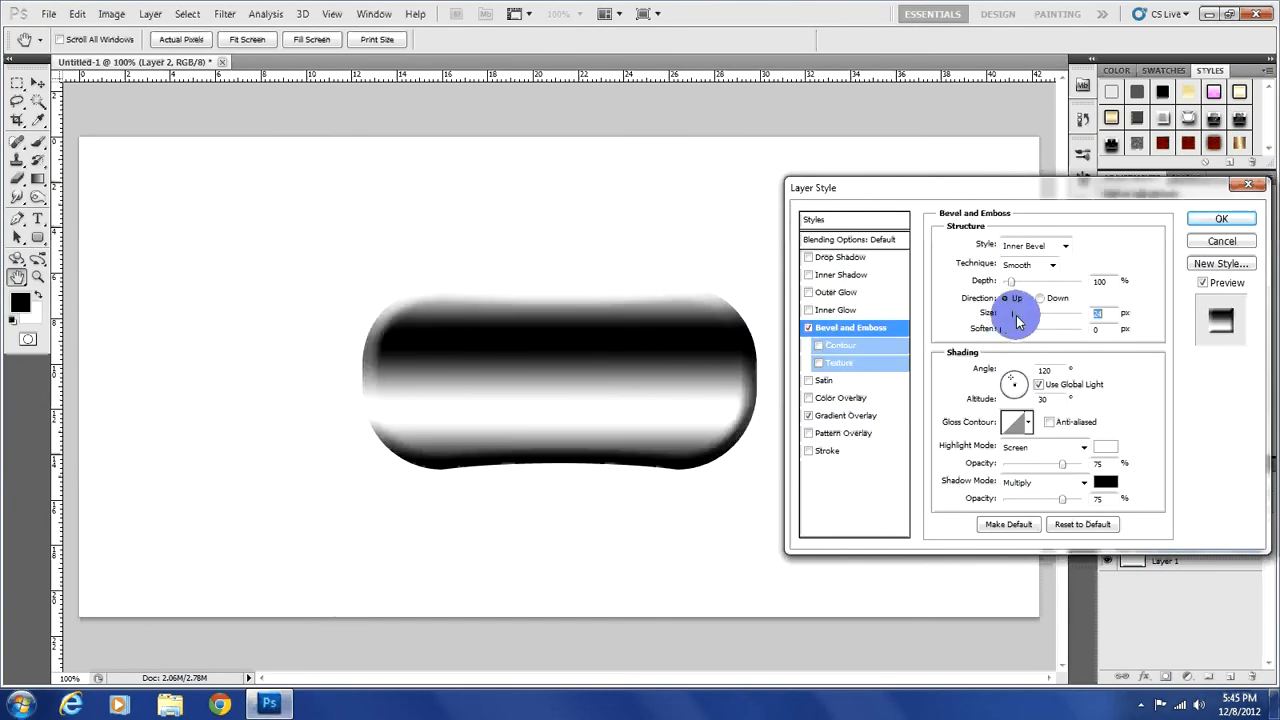
Toggle the Bevel and Emboss direction, adjust its size, then cancel the Layer Style dialog.
click(1042, 296)
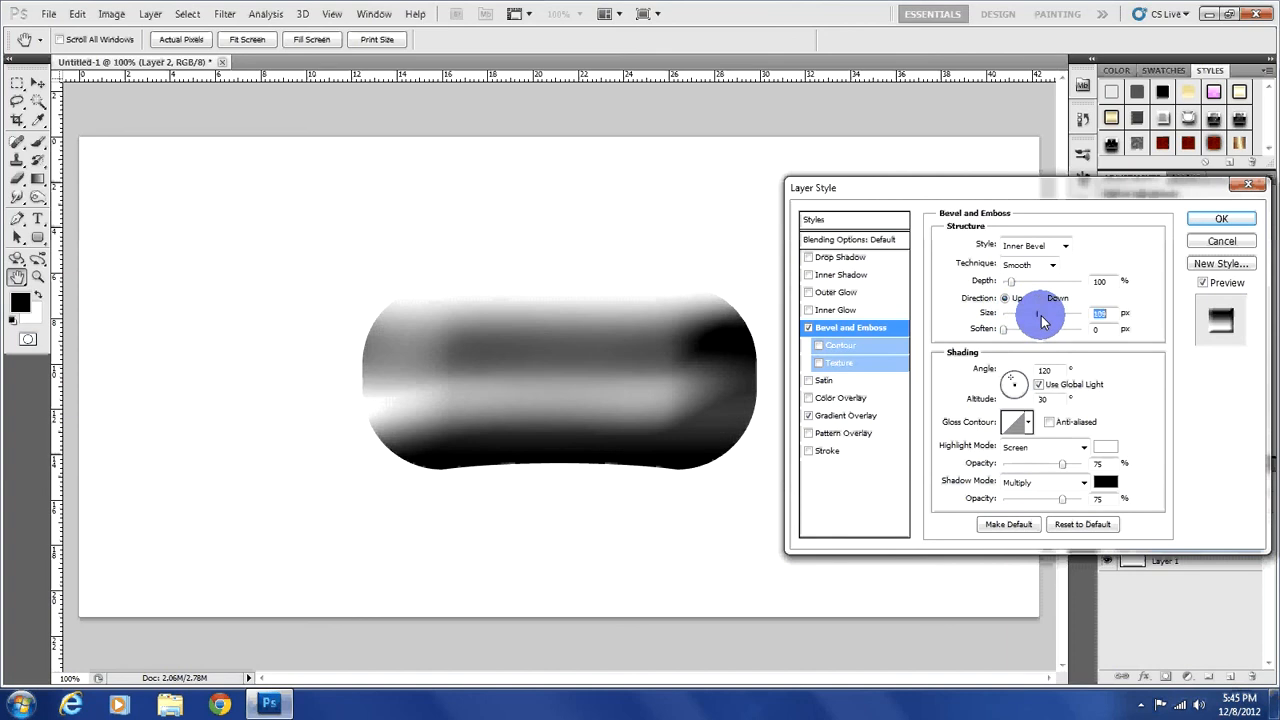
drag(1044, 320, 1010, 320)
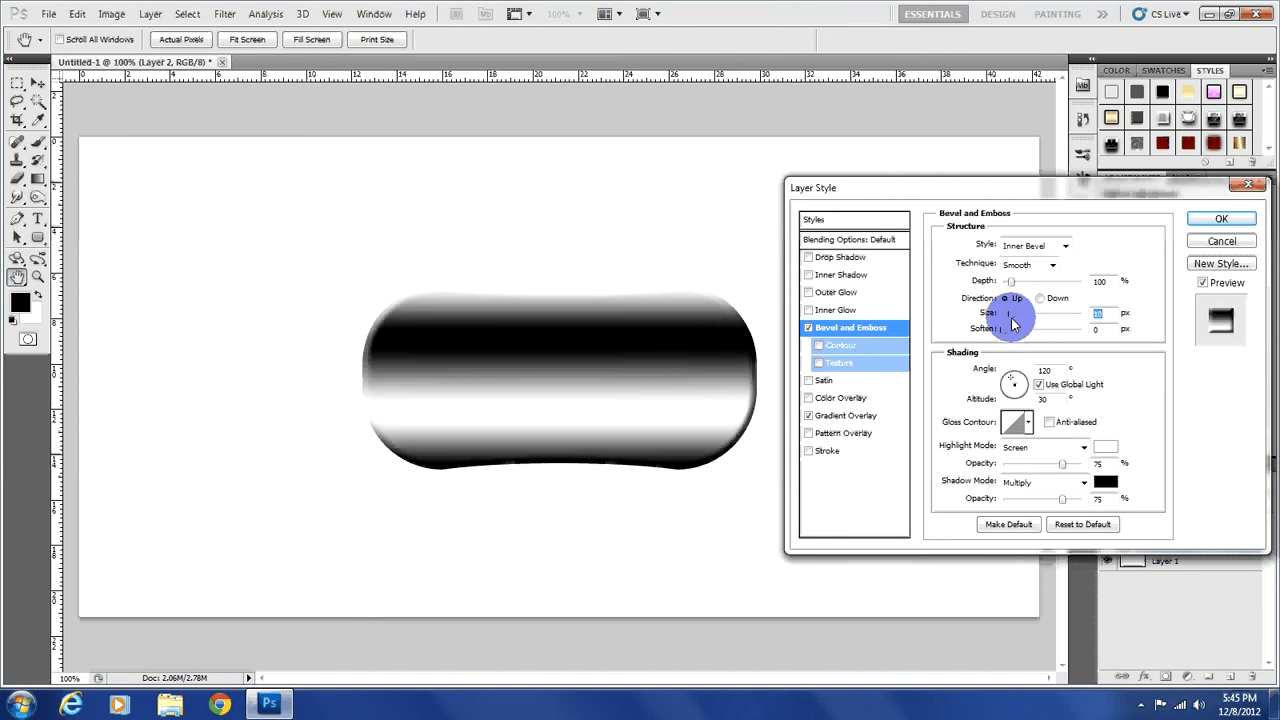
click(1220, 240)
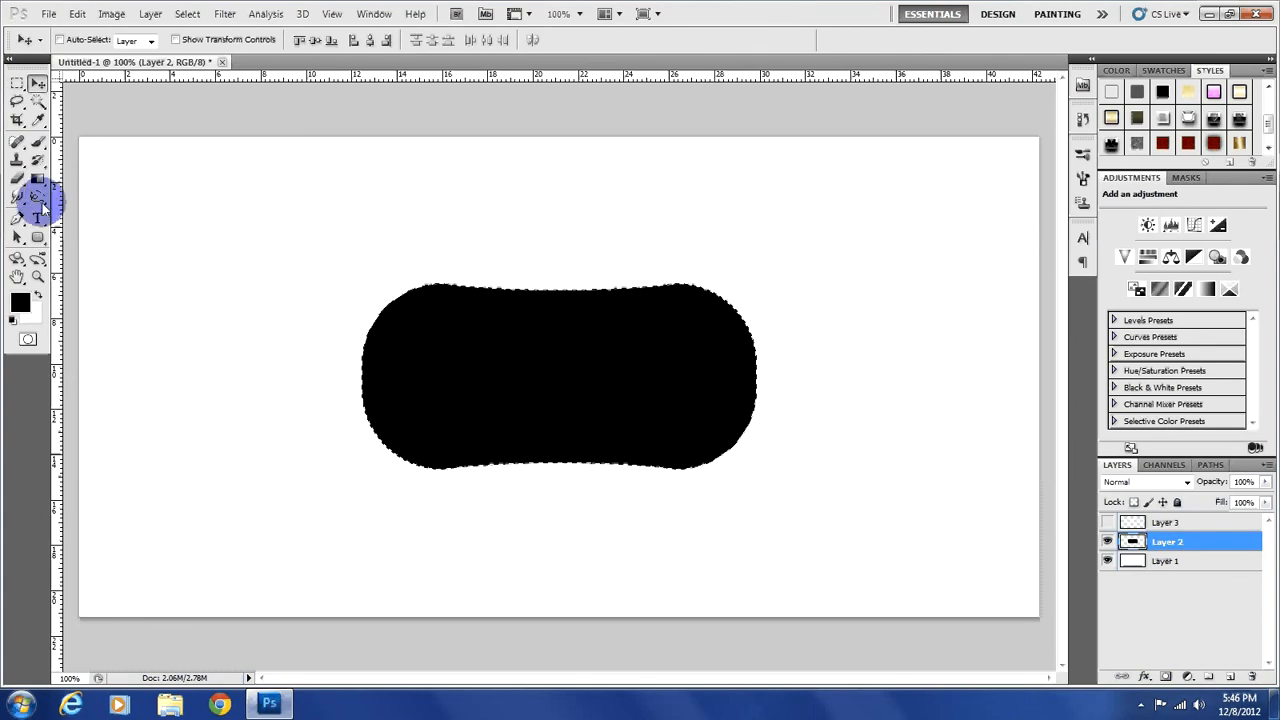
Draw a rounded highlight bar across the capsule's upper part and place it on a new layer.
click(36, 236)
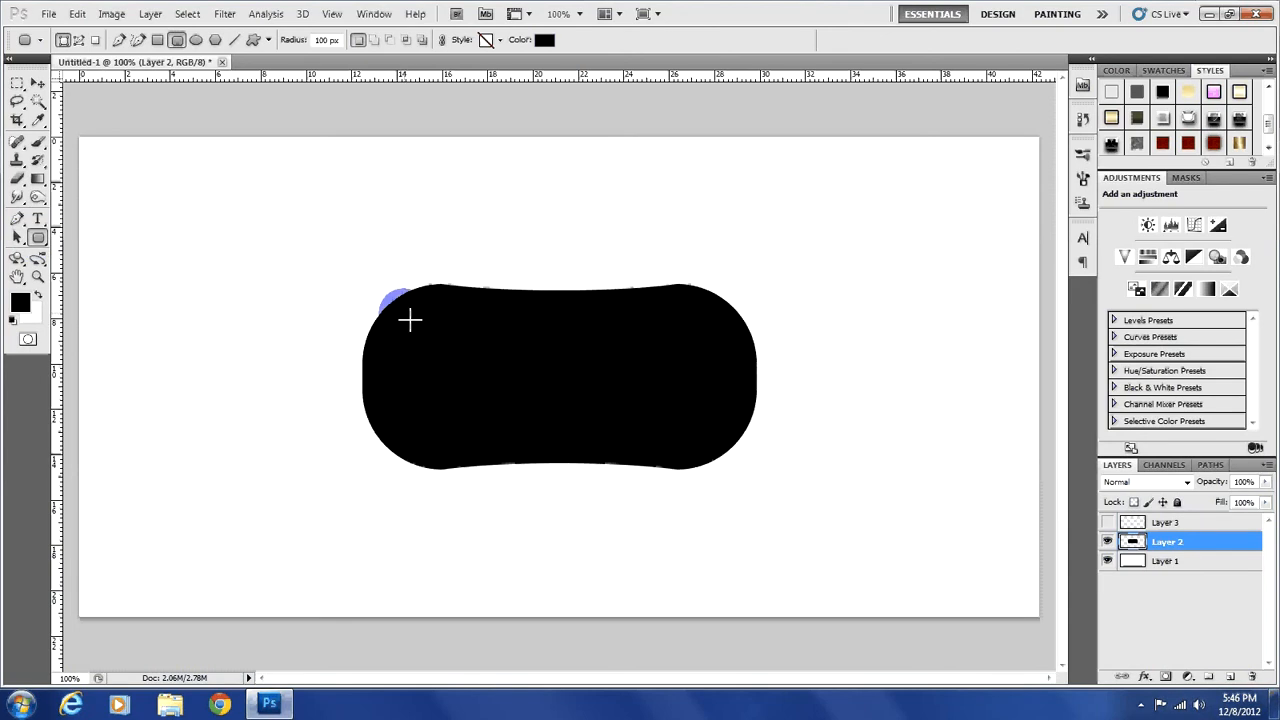
drag(408, 320, 680, 360)
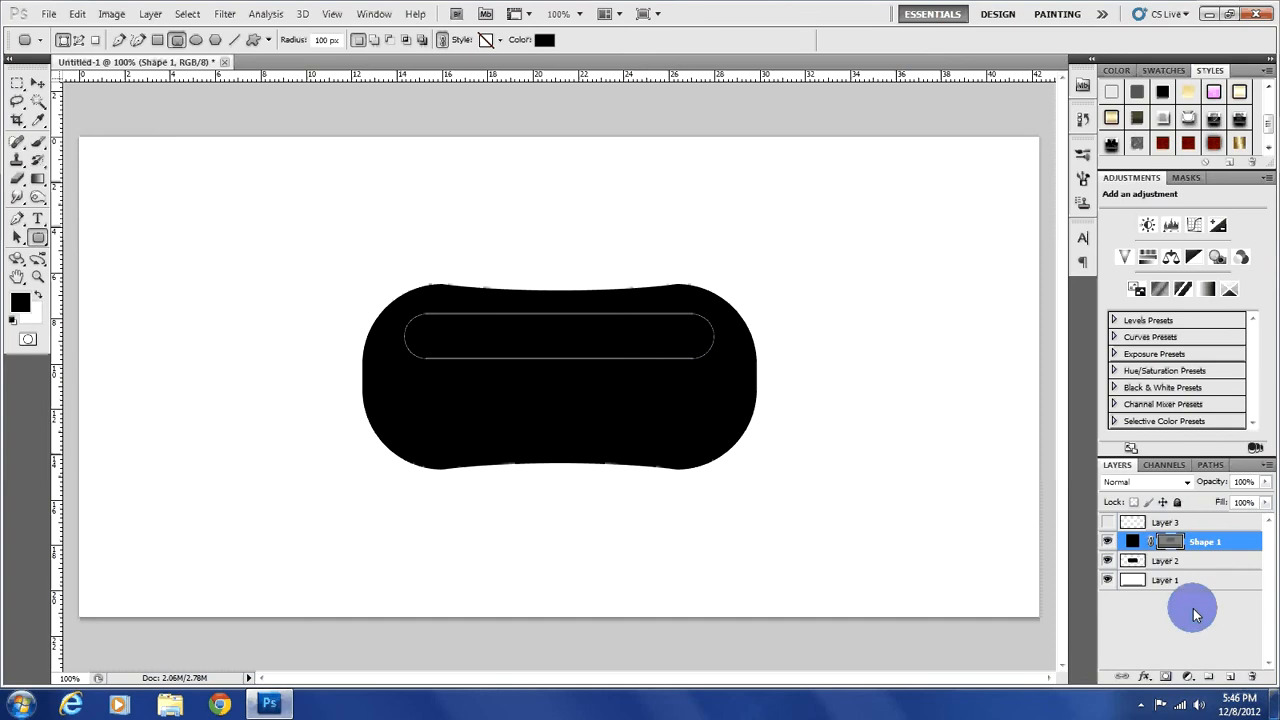
click(1168, 540)
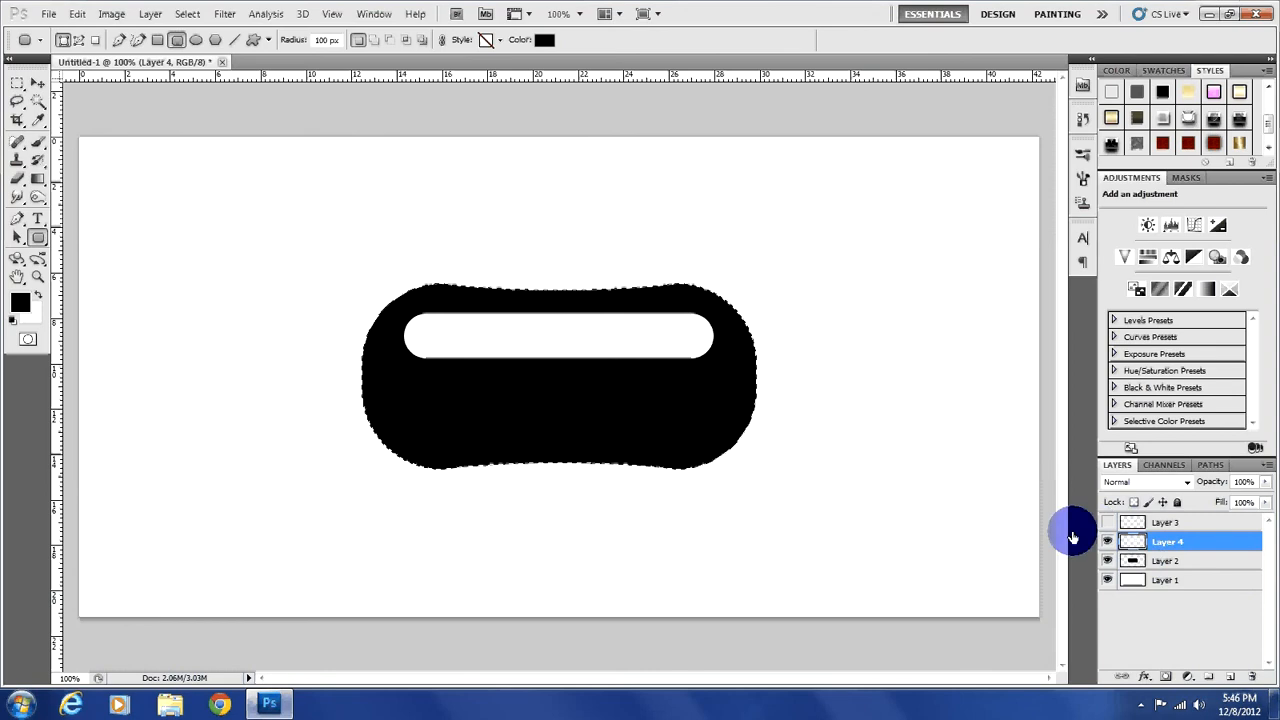
click(16, 84)
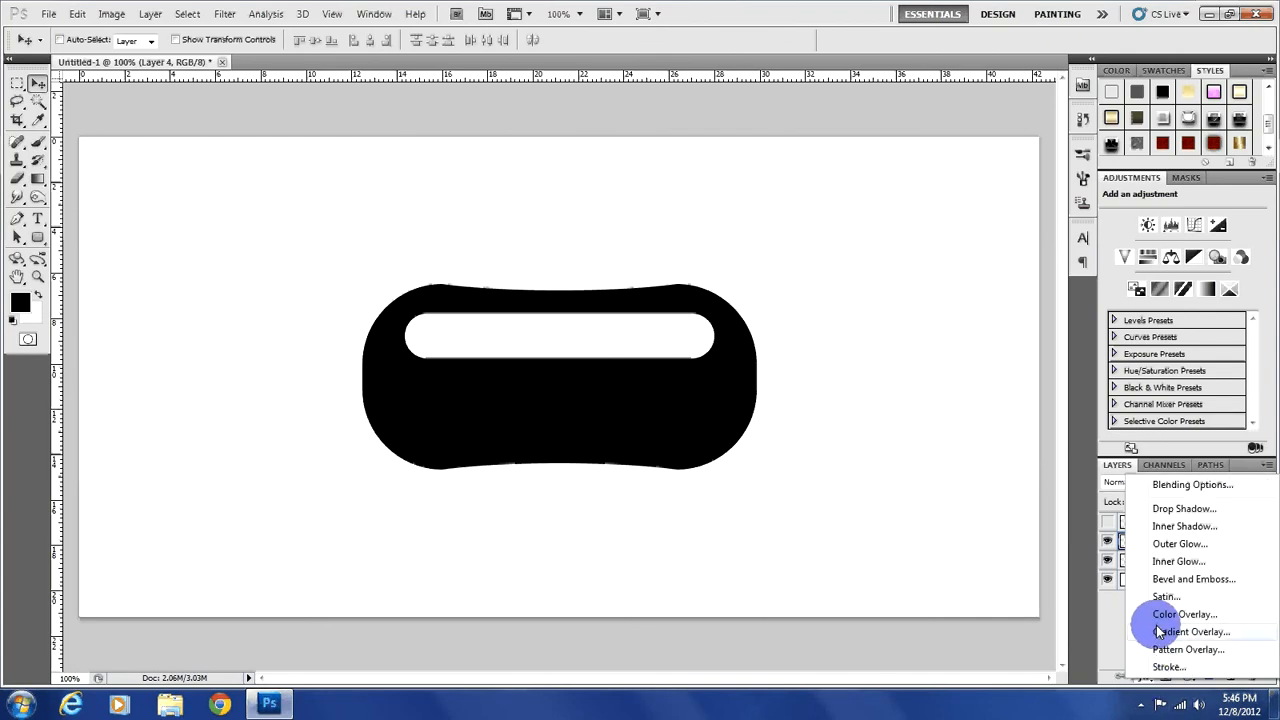
Add a reversed Gradient Overlay to the bar and a thin grey Stroke around it.
click(1188, 632)
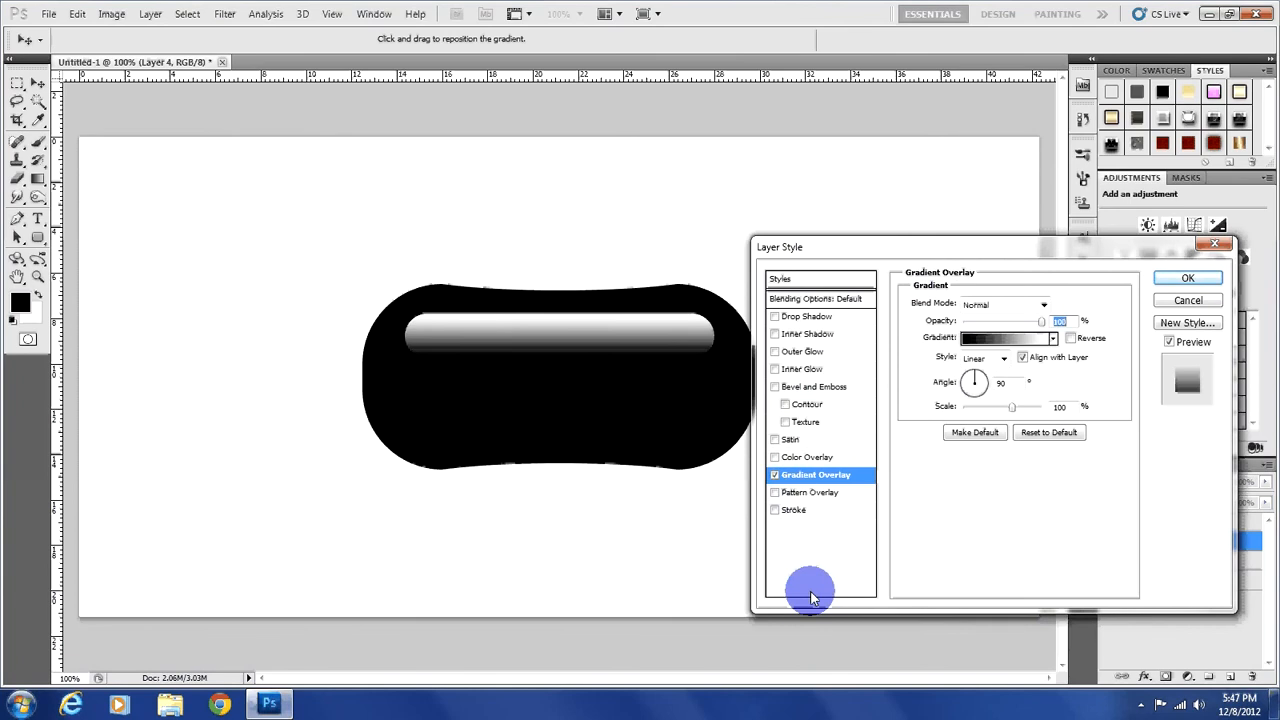
mouse_move(1090, 340)
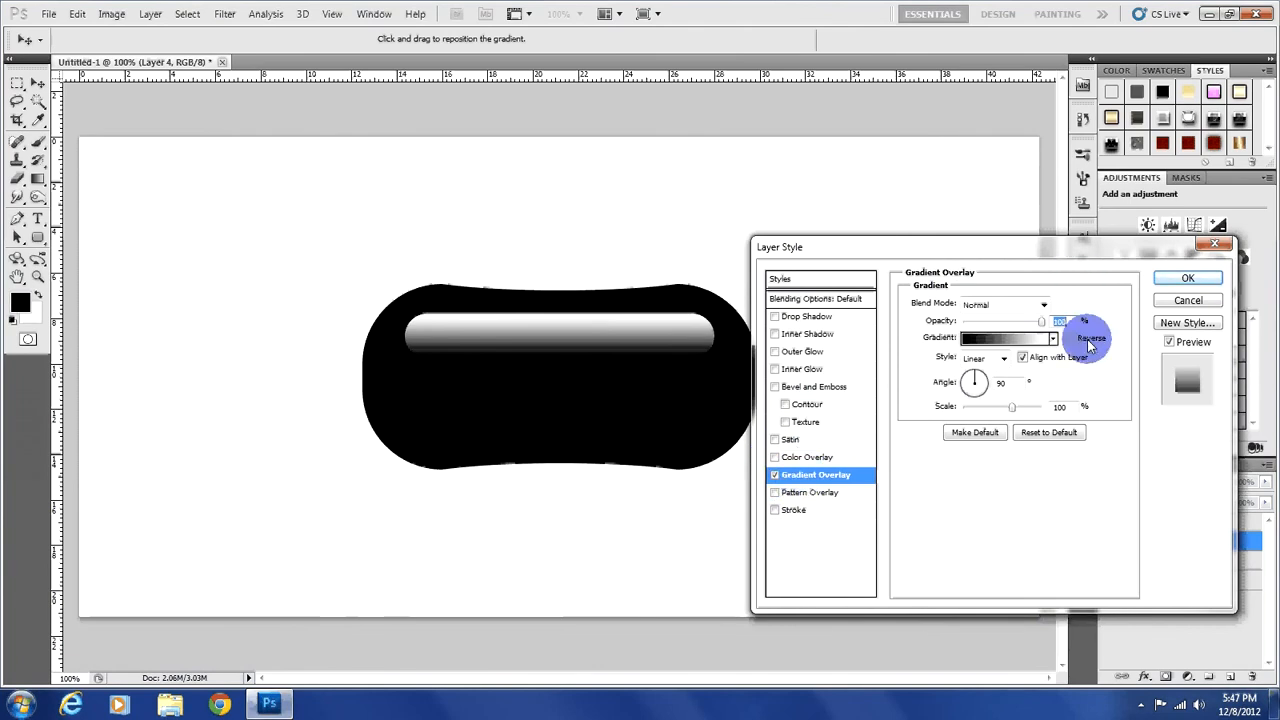
click(1072, 338)
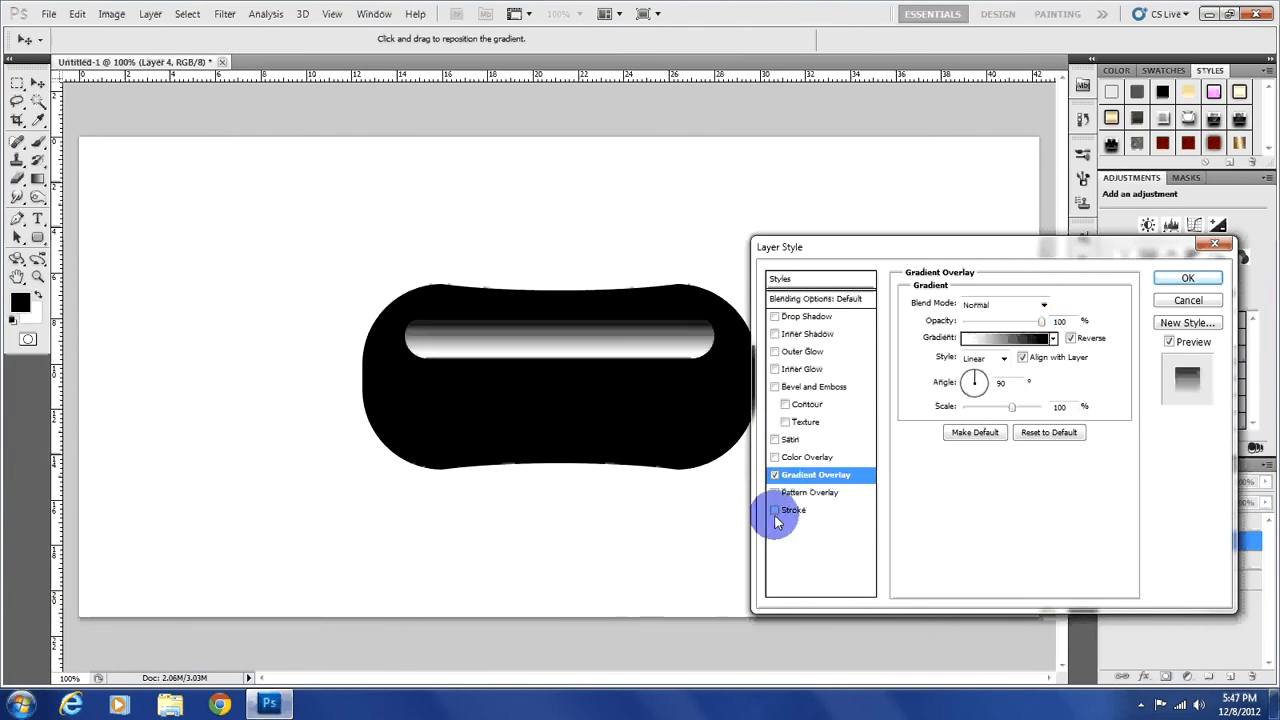
click(776, 510)
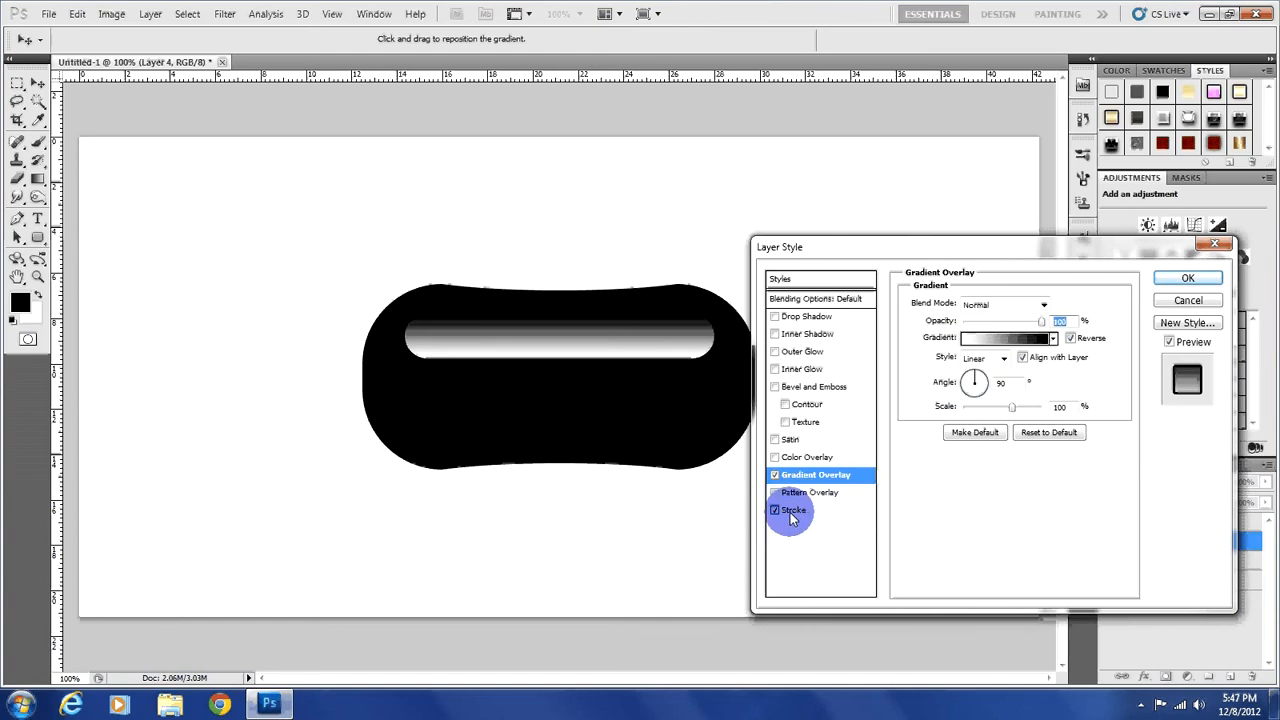
click(792, 510)
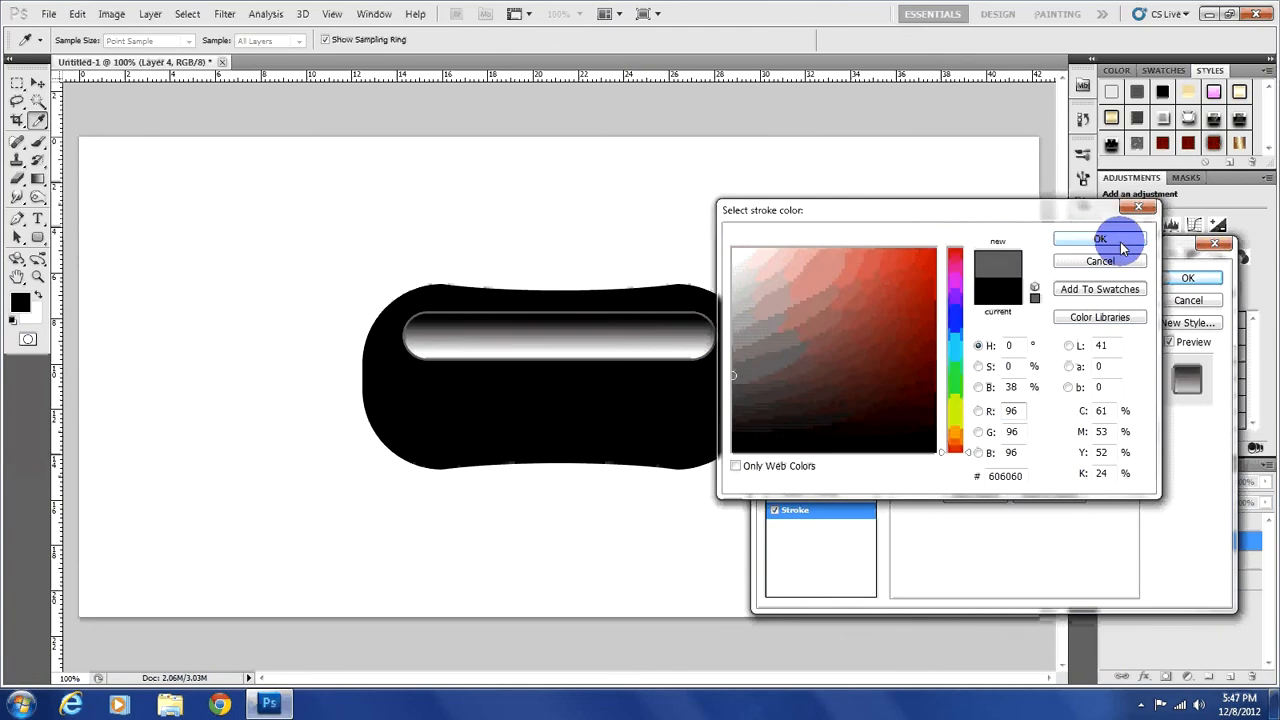
click(1100, 240)
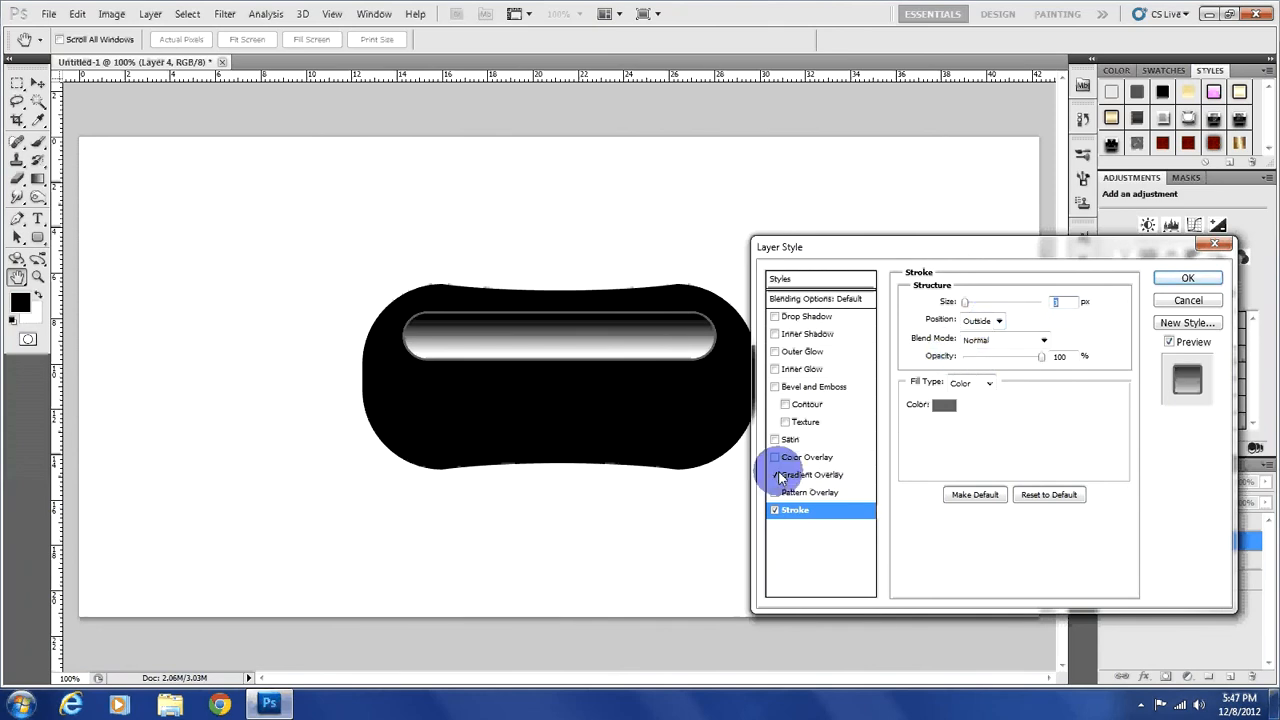
mouse_move(800, 474)
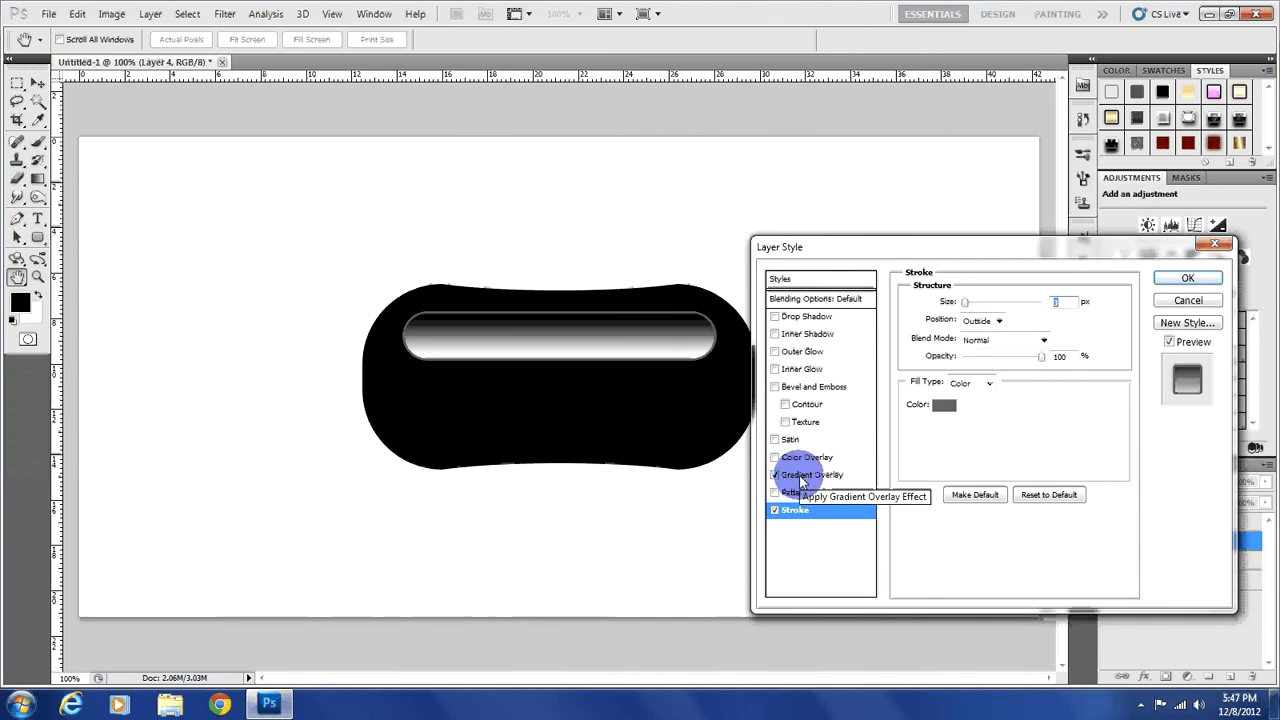
mouse_move(1056, 344)
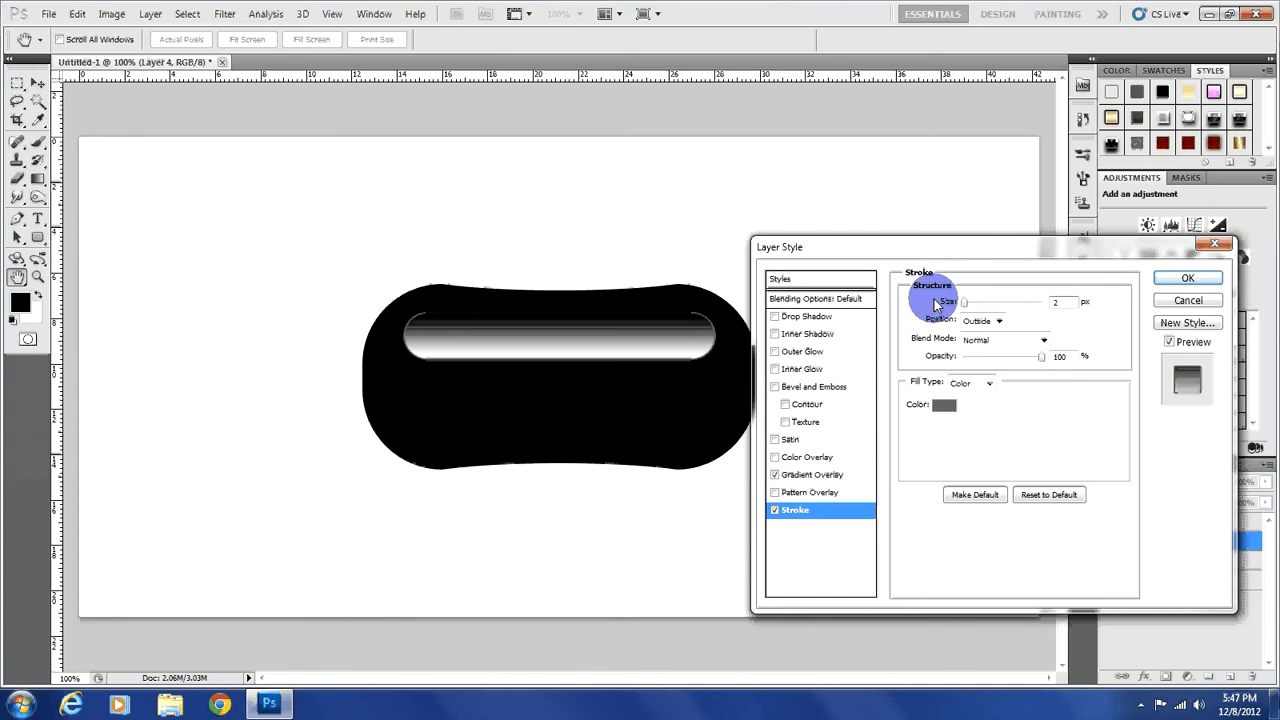
mouse_move(864, 490)
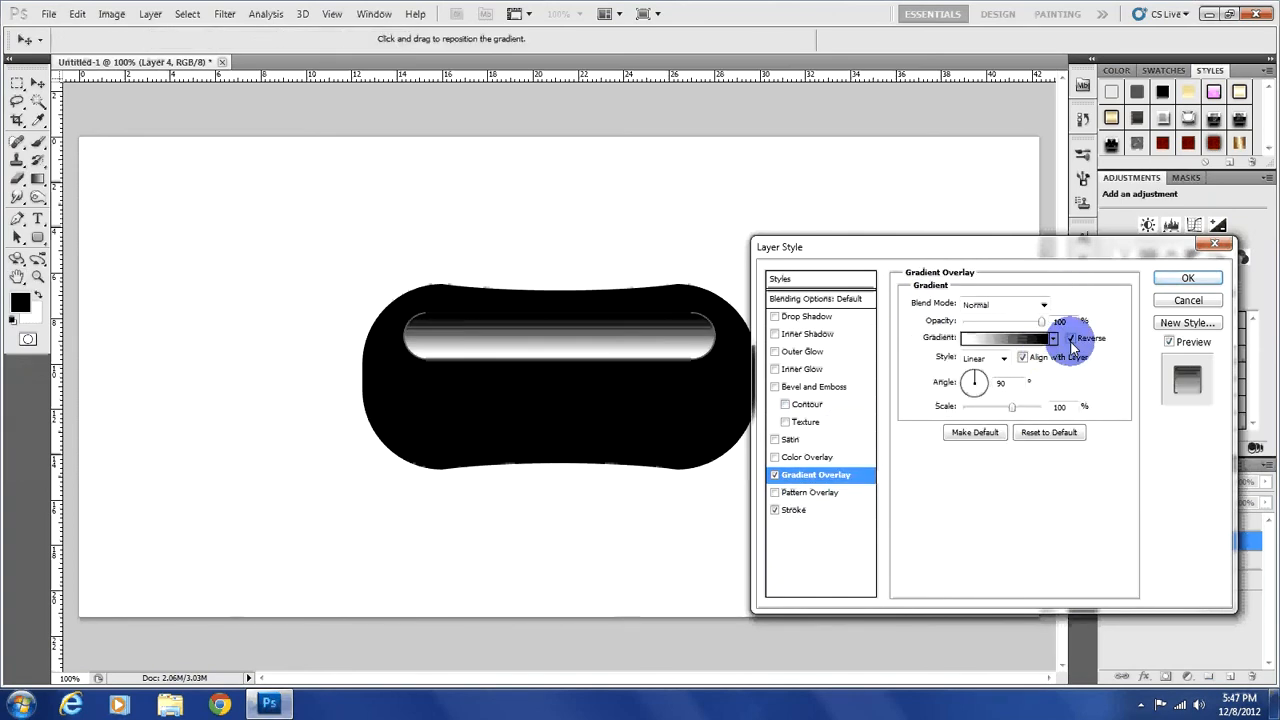
click(1070, 338)
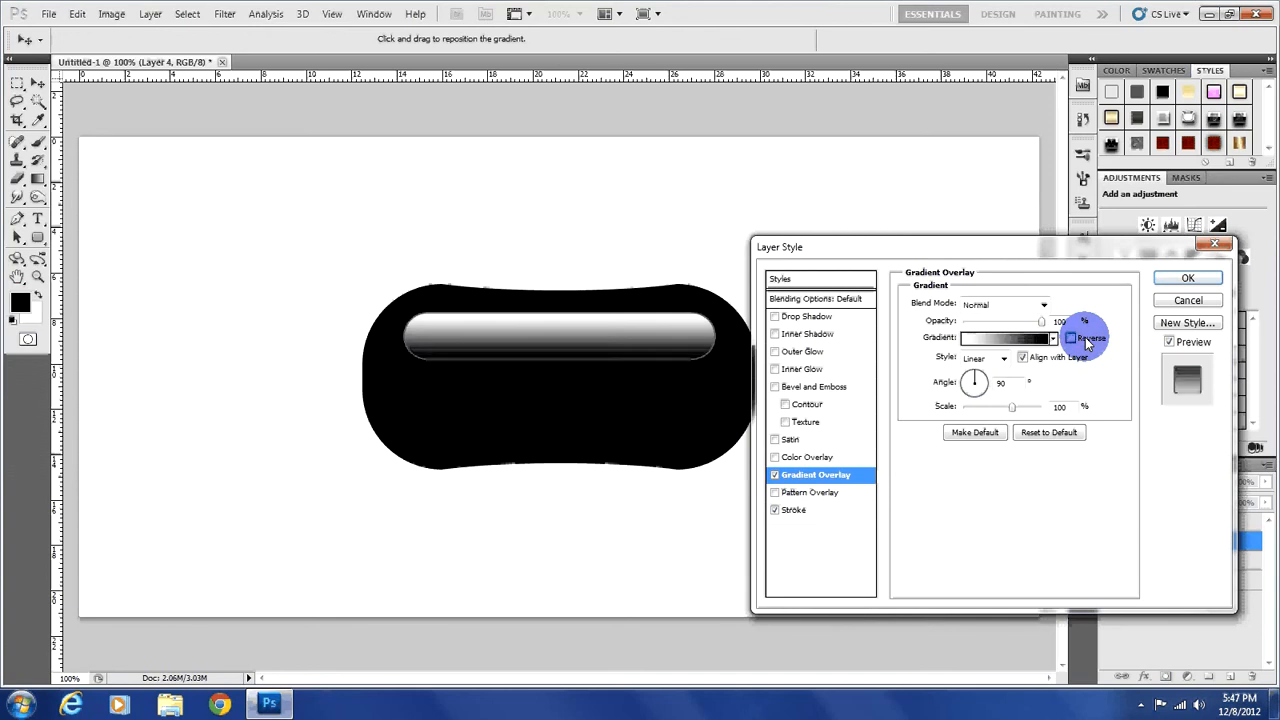
click(1072, 338)
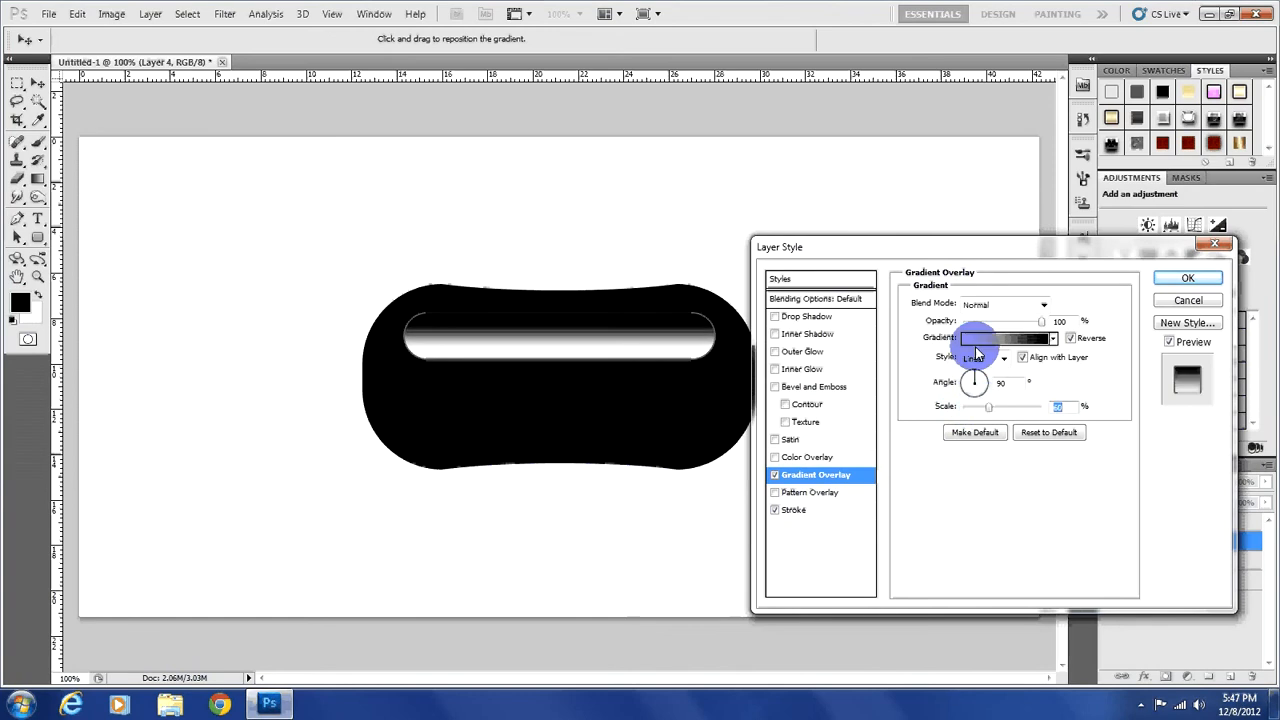
Reshape the gradient, moving the black stop and midpoint toward the white end.
click(1004, 338)
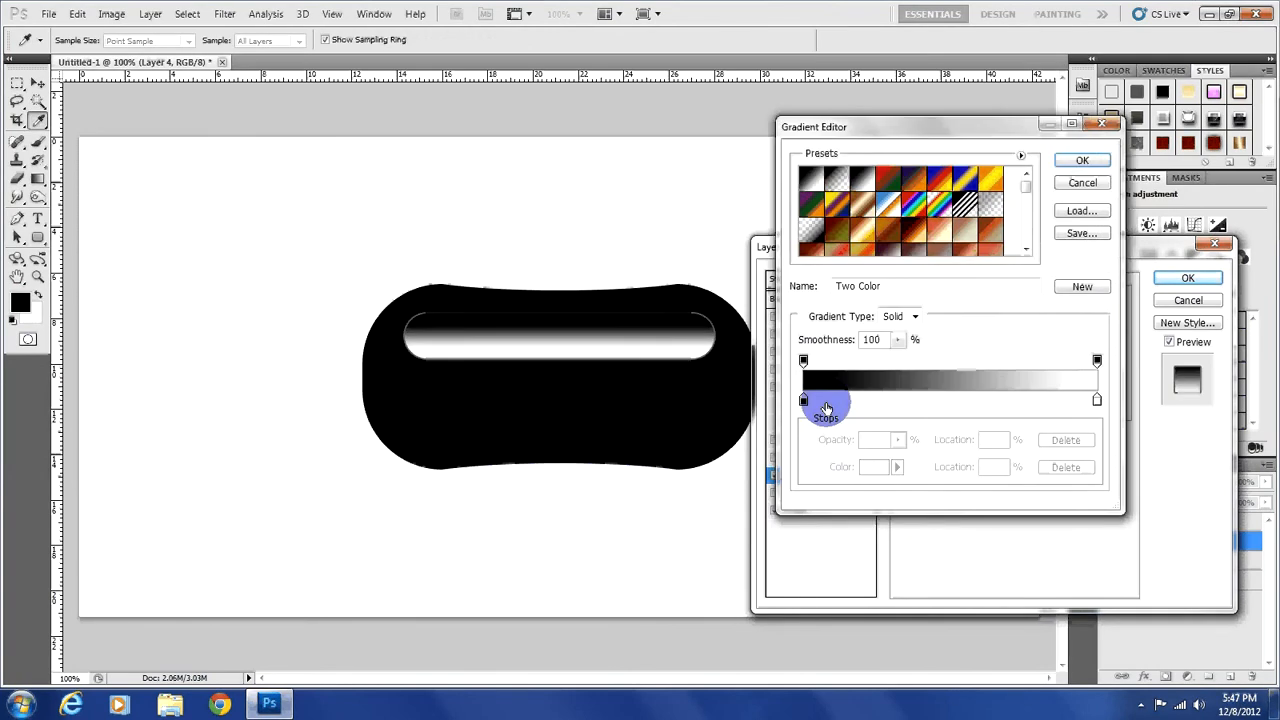
drag(824, 404, 964, 404)
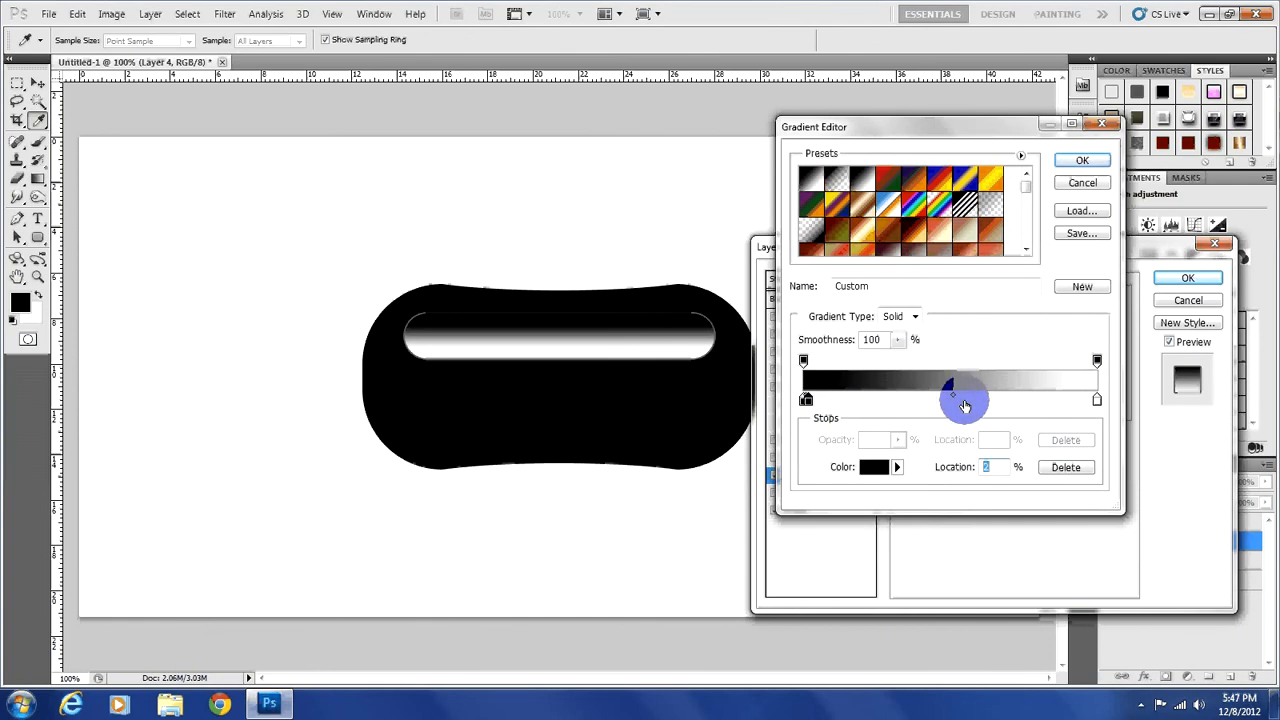
drag(964, 404, 1000, 400)
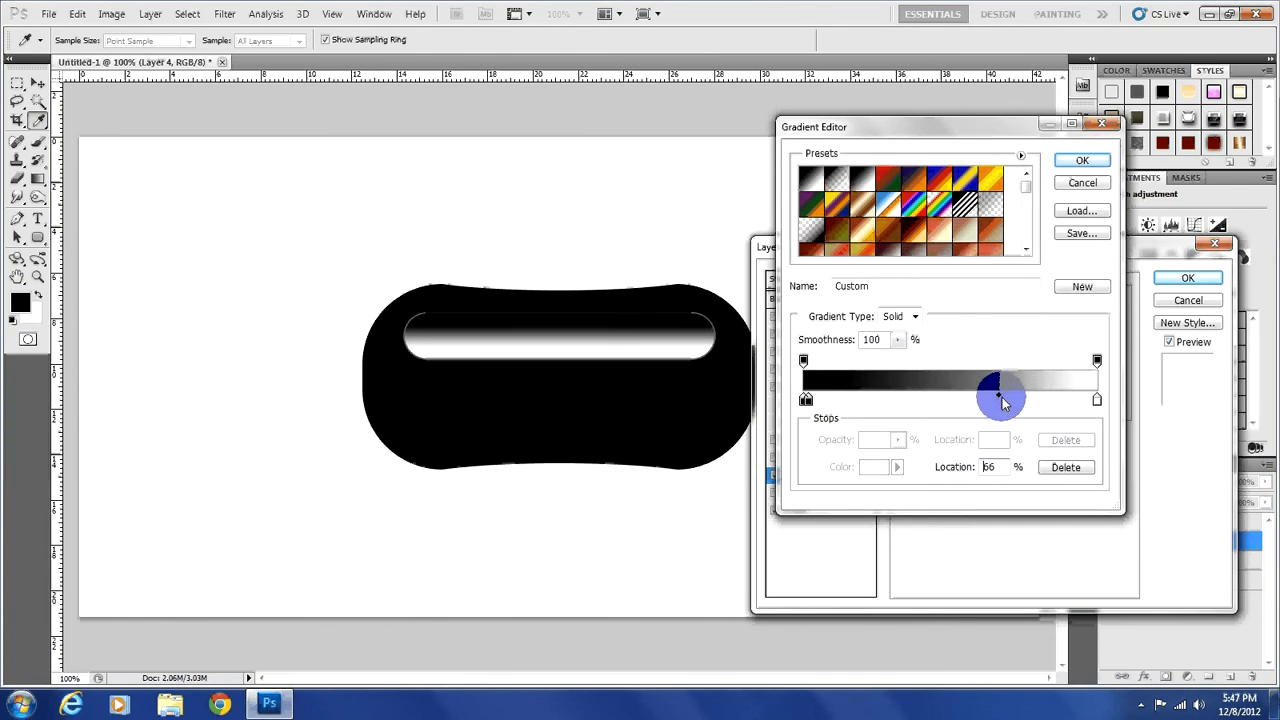
drag(1000, 400, 1024, 400)
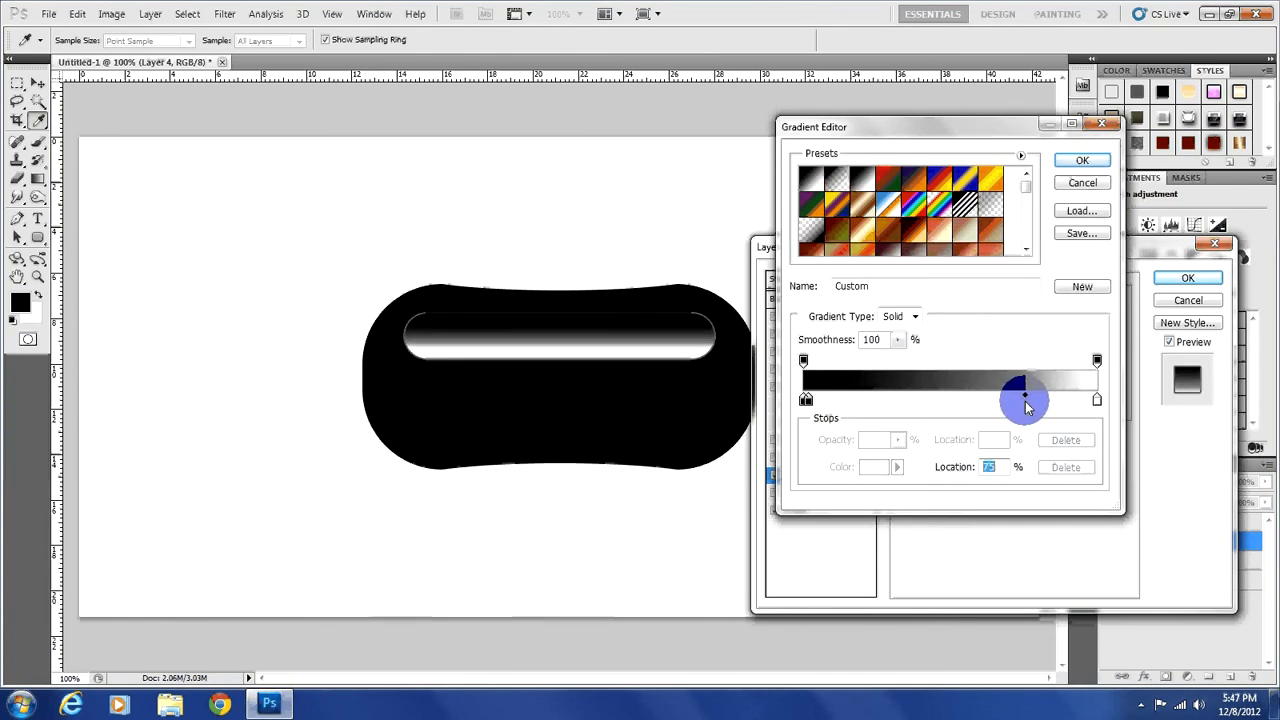
drag(1024, 400, 1072, 400)
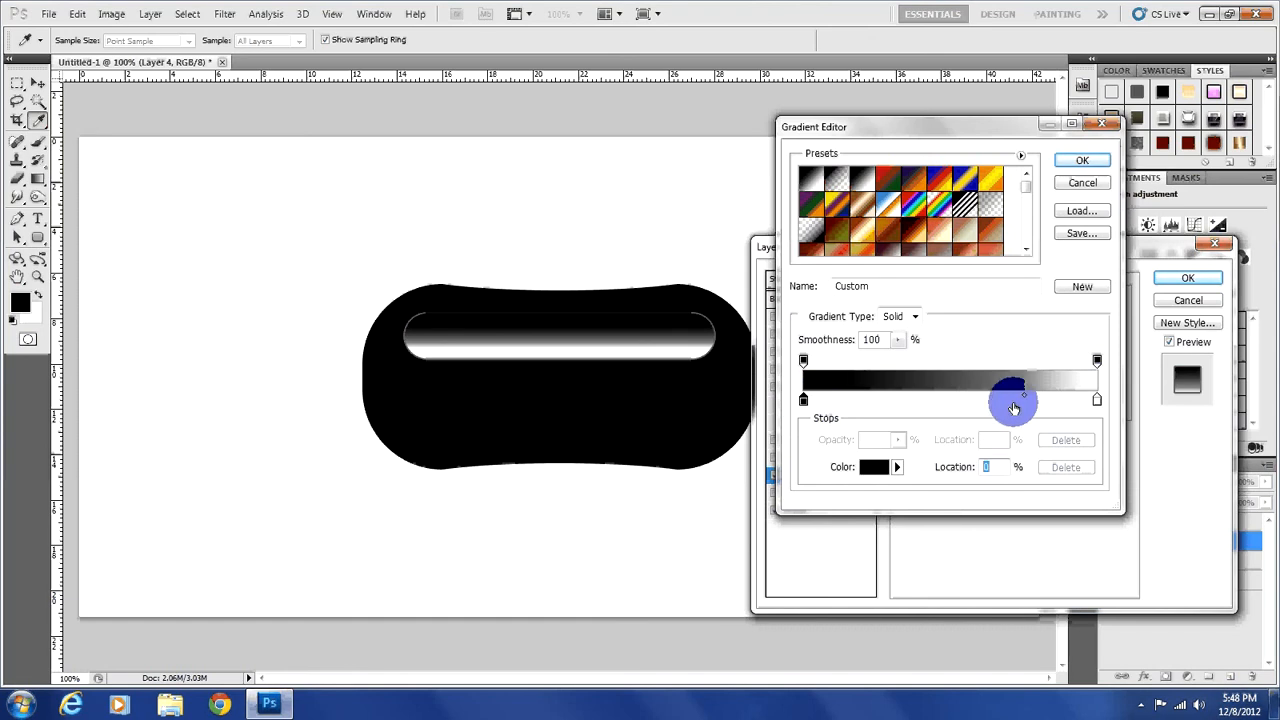
drag(1012, 400, 1024, 396)
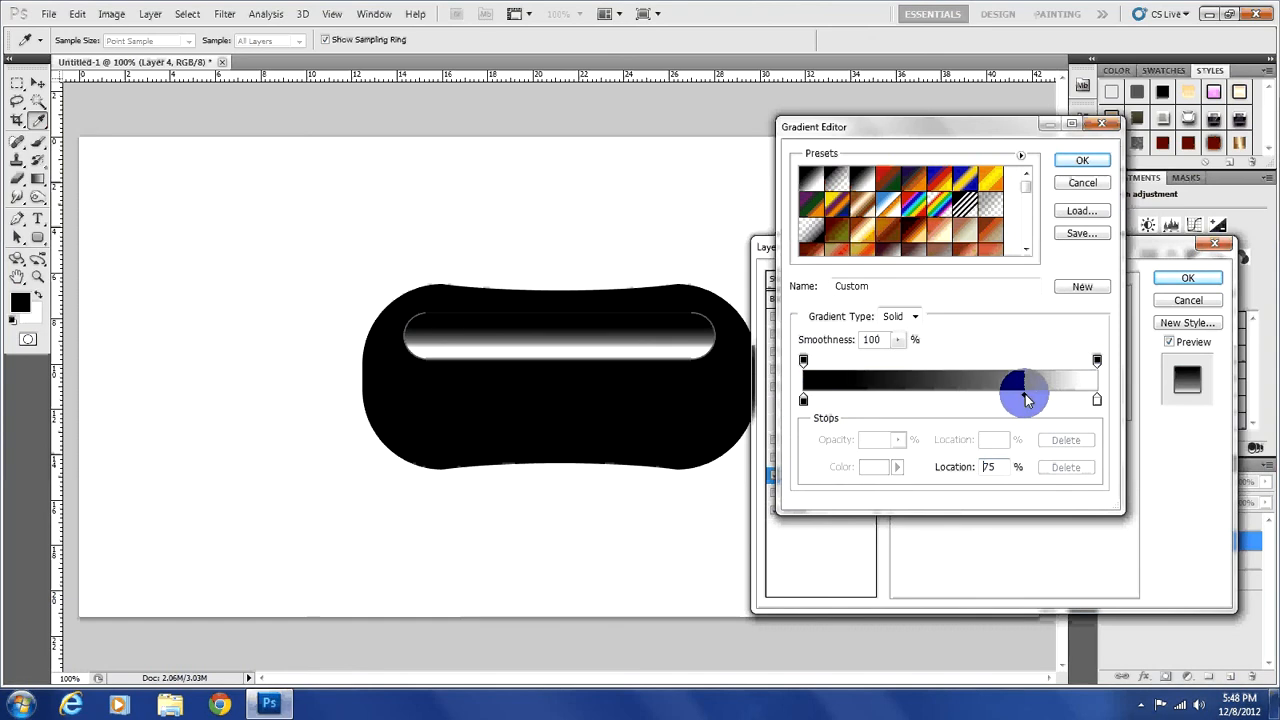
drag(1024, 392, 1072, 400)
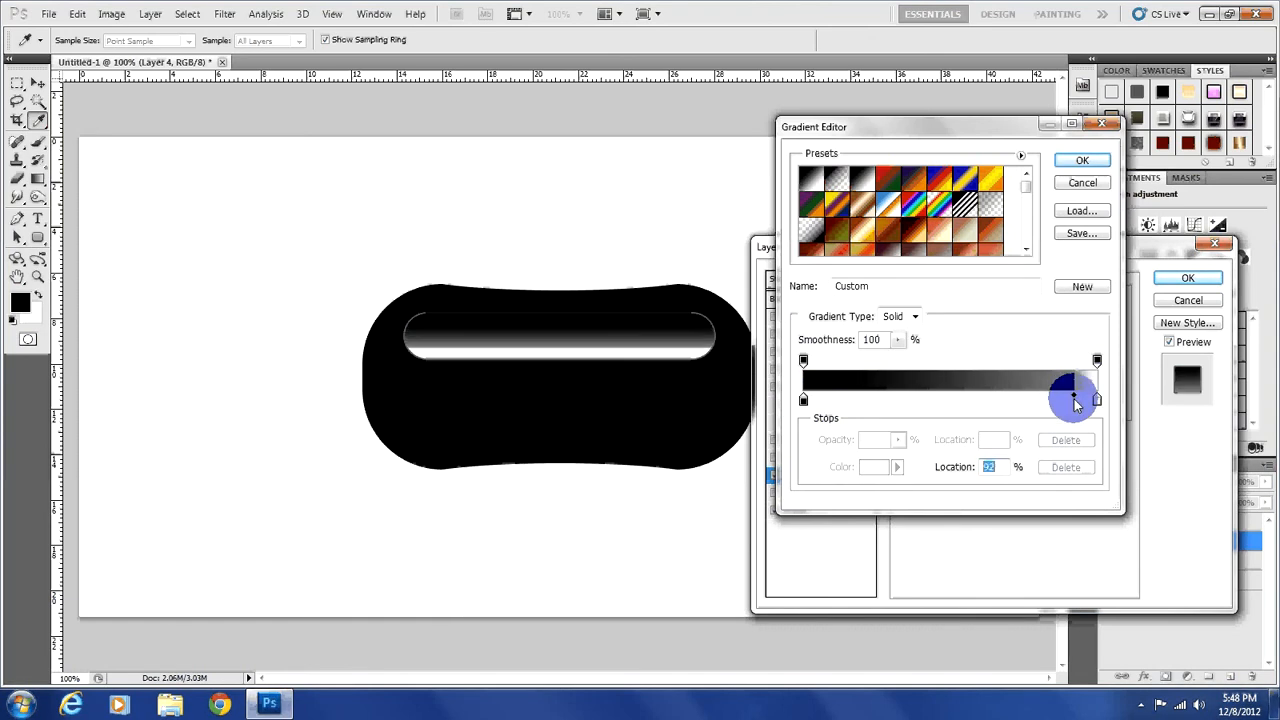
mouse_move(1072, 400)
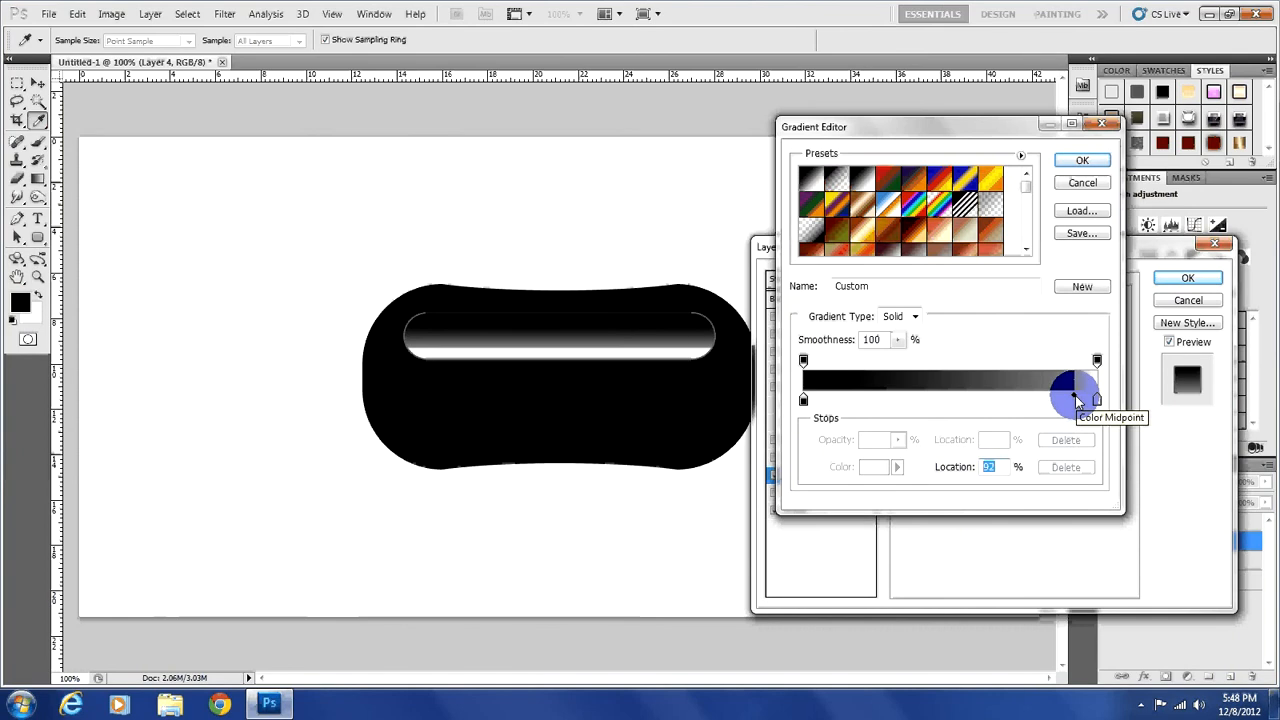
drag(1076, 400, 952, 400)
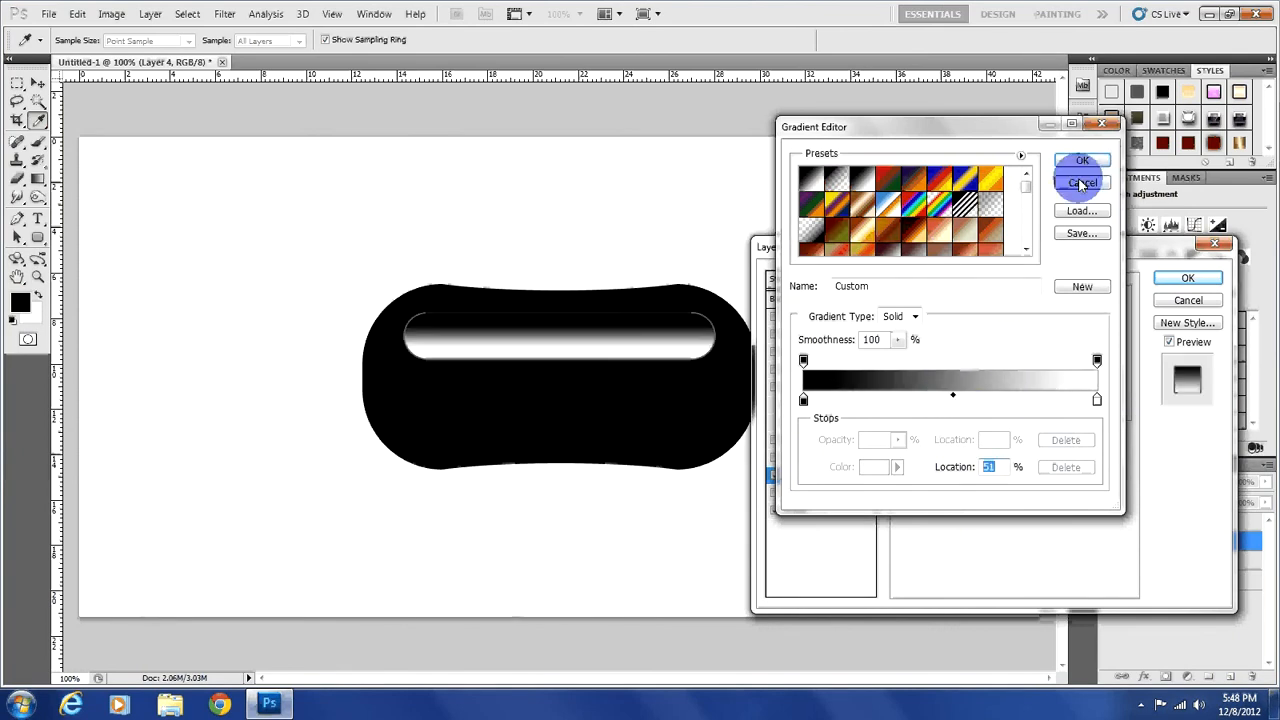
Confirm the Gradient Editor and Layer Style dialogs to apply the bar's effects.
click(1082, 182)
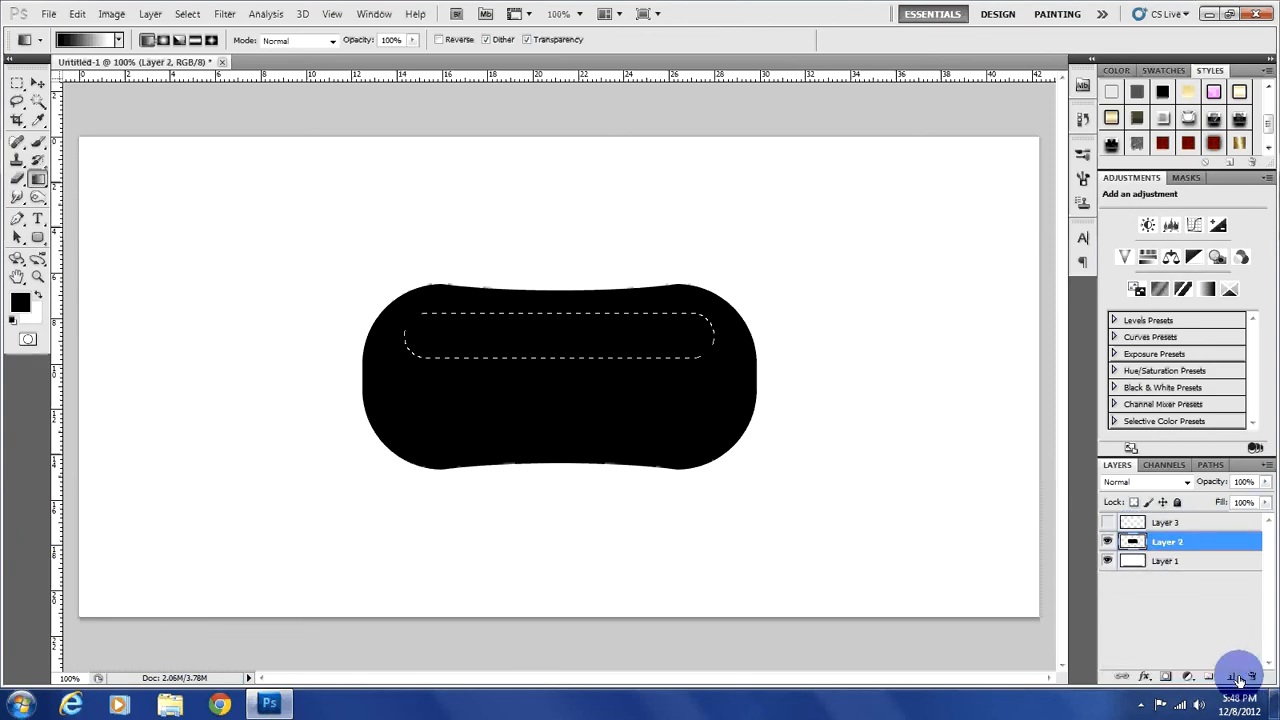
click(1228, 676)
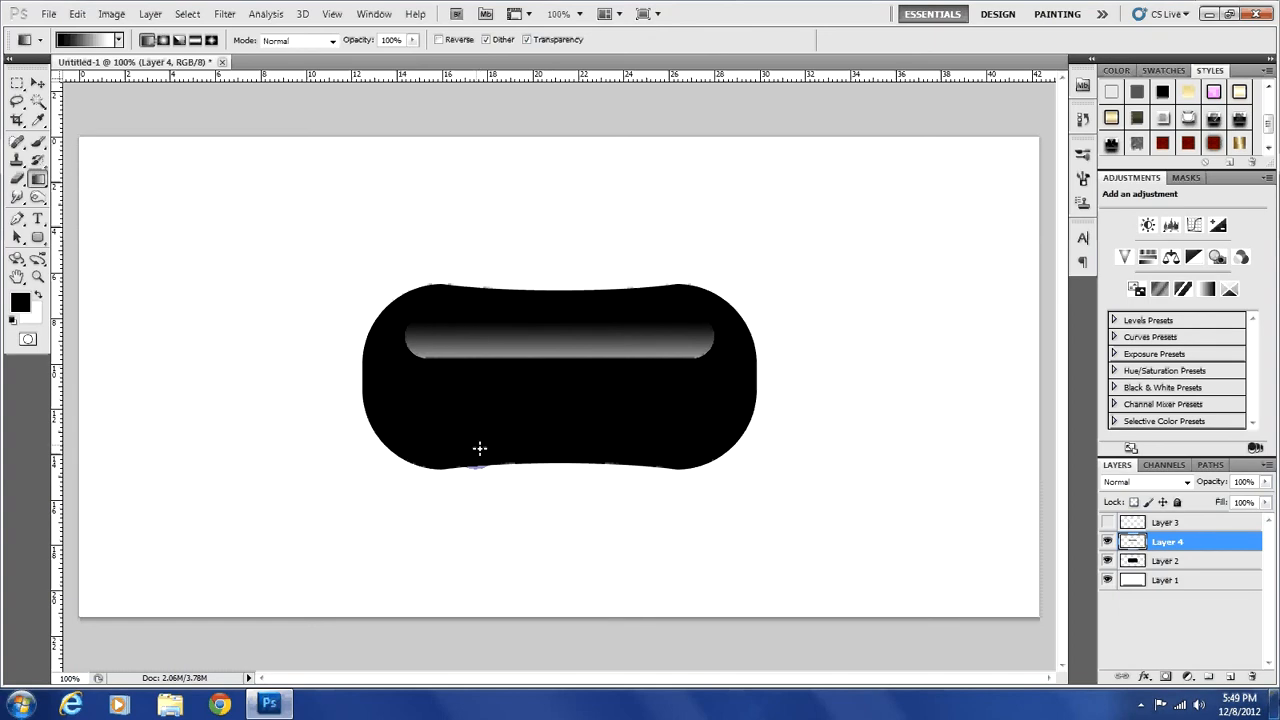
Fill the highlight bar on Layer 5 with a grey gradient preset and set the layer to 80% opacity.
double_click(1168, 540)
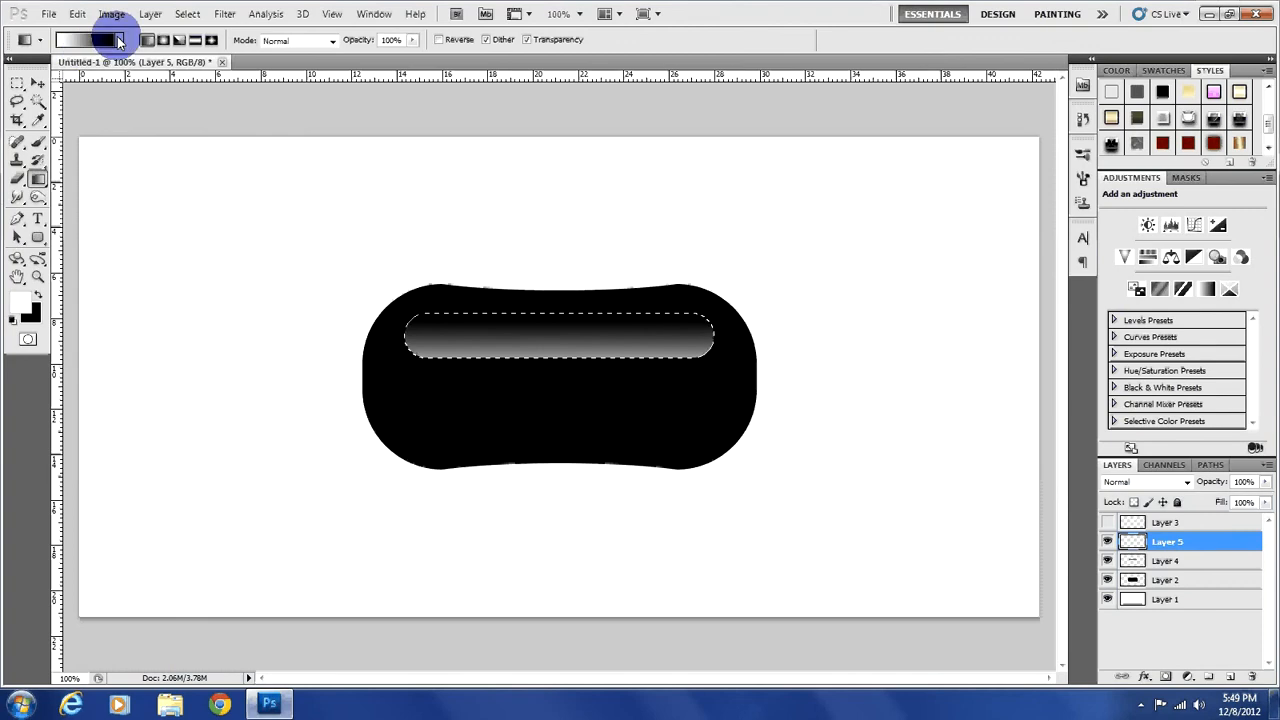
click(84, 40)
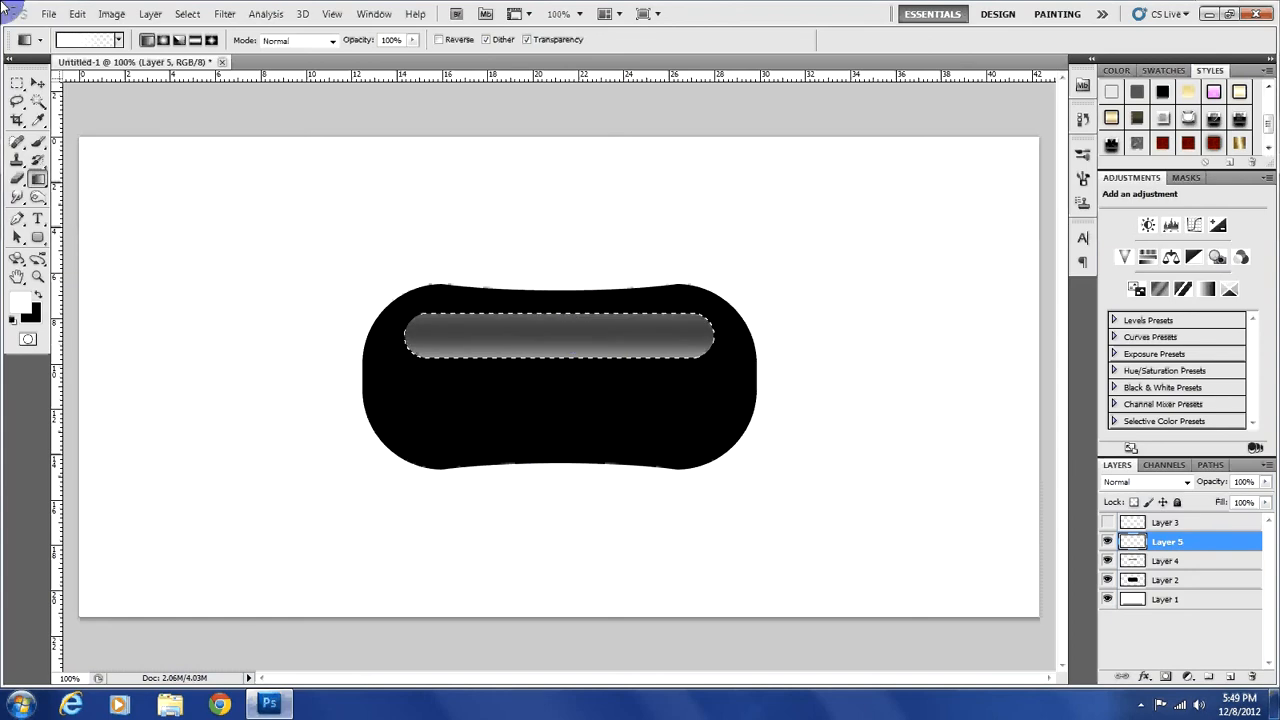
click(18, 84)
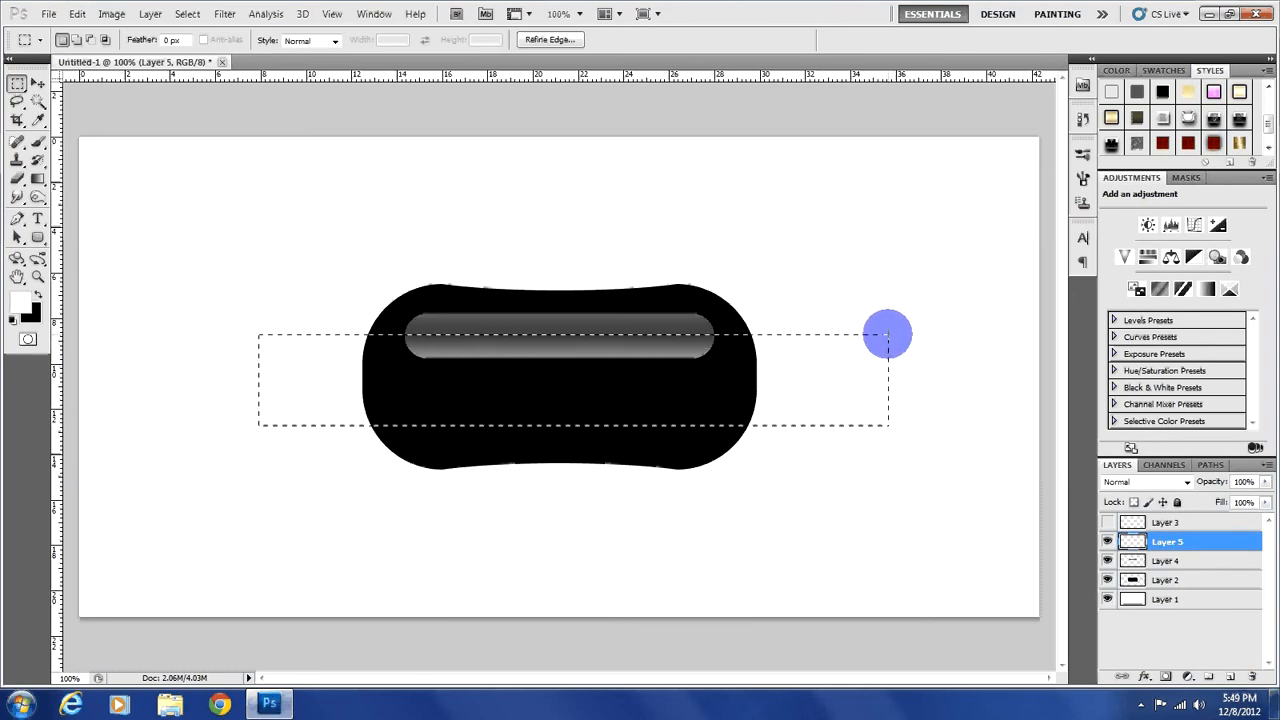
key(ctrl+d)
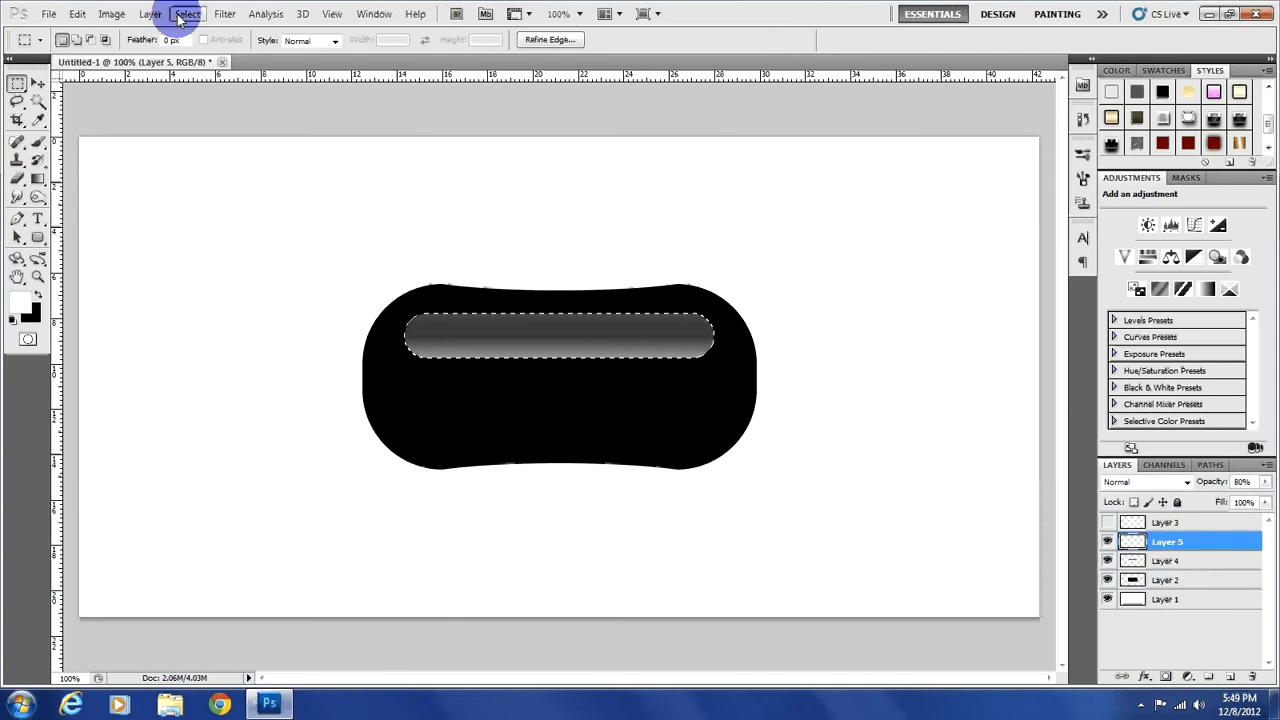
Contract the highlight bar selection via Select > Modify > Contract and clear it.
click(186, 12)
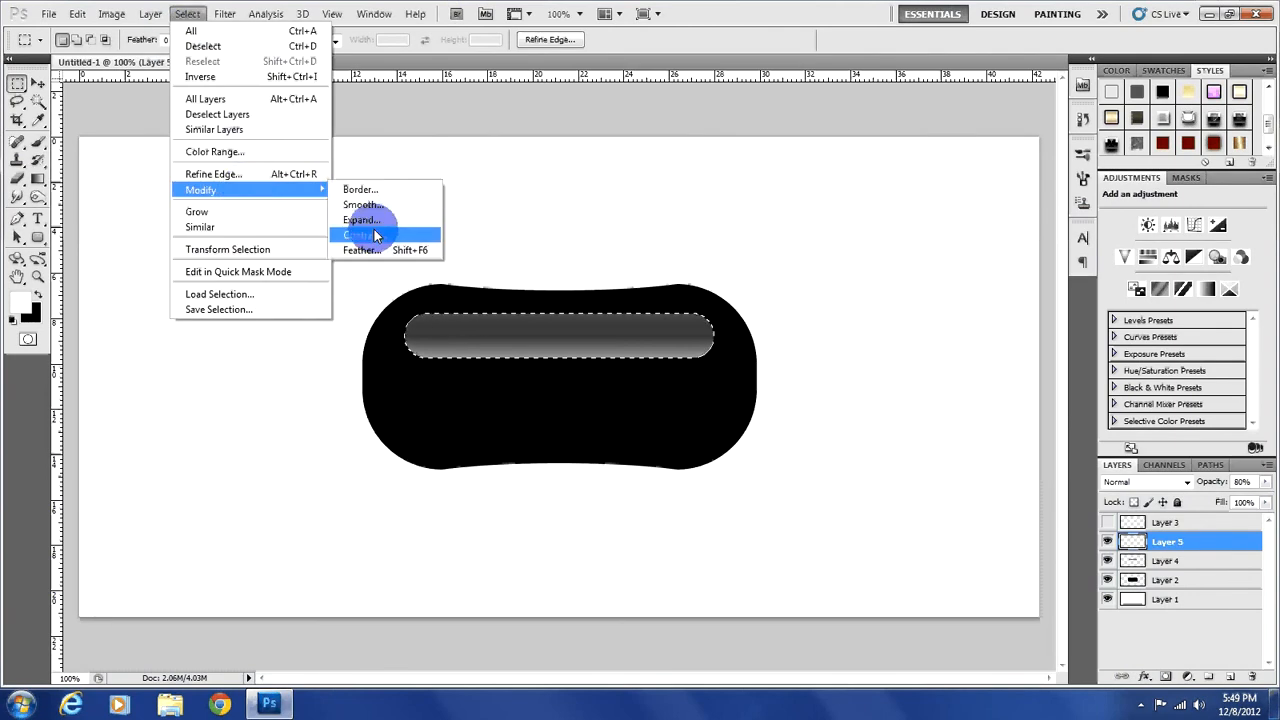
click(360, 234)
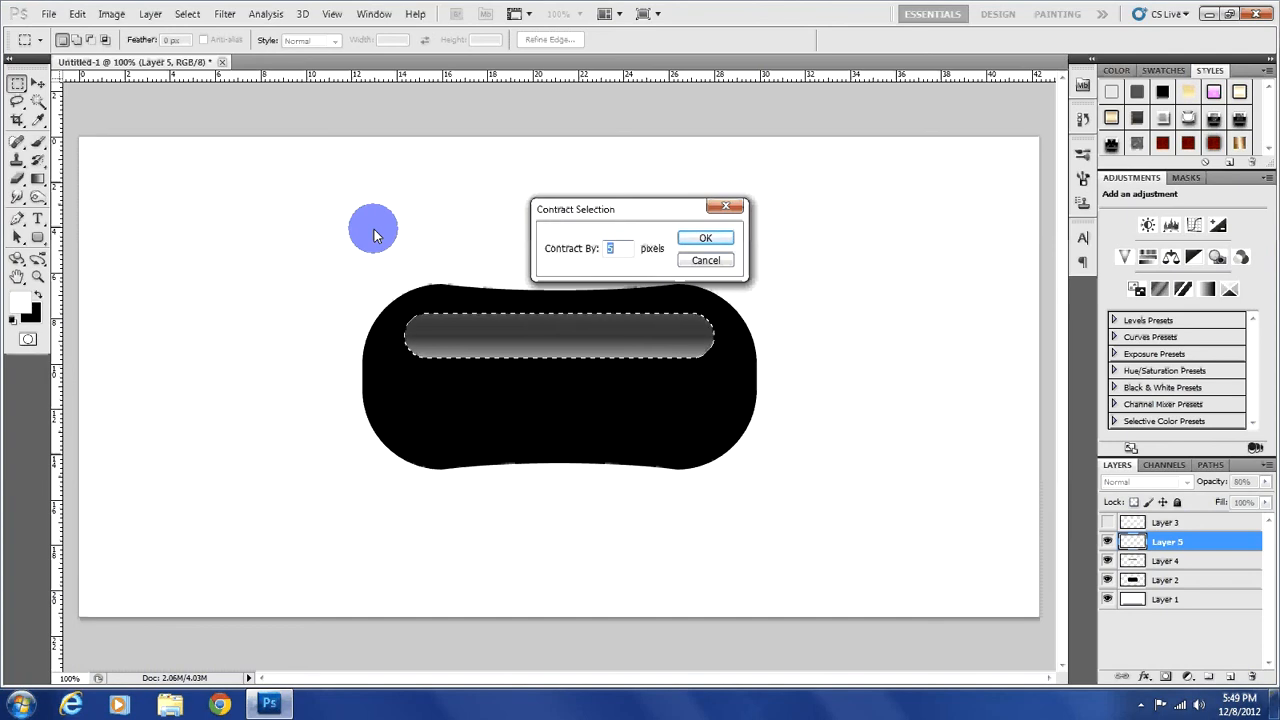
click(704, 236)
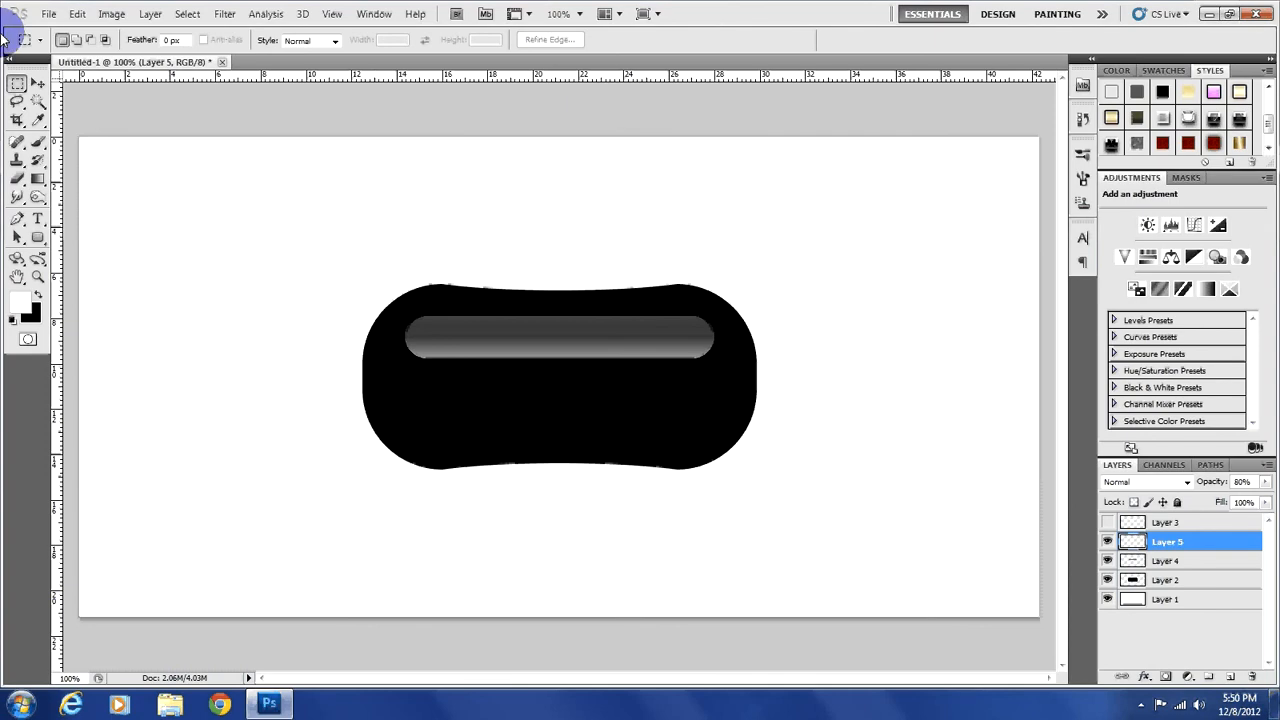
Lay a diagonal dark-to-light grey gradient across the capsule selection on new Layer 6.
click(1168, 580)
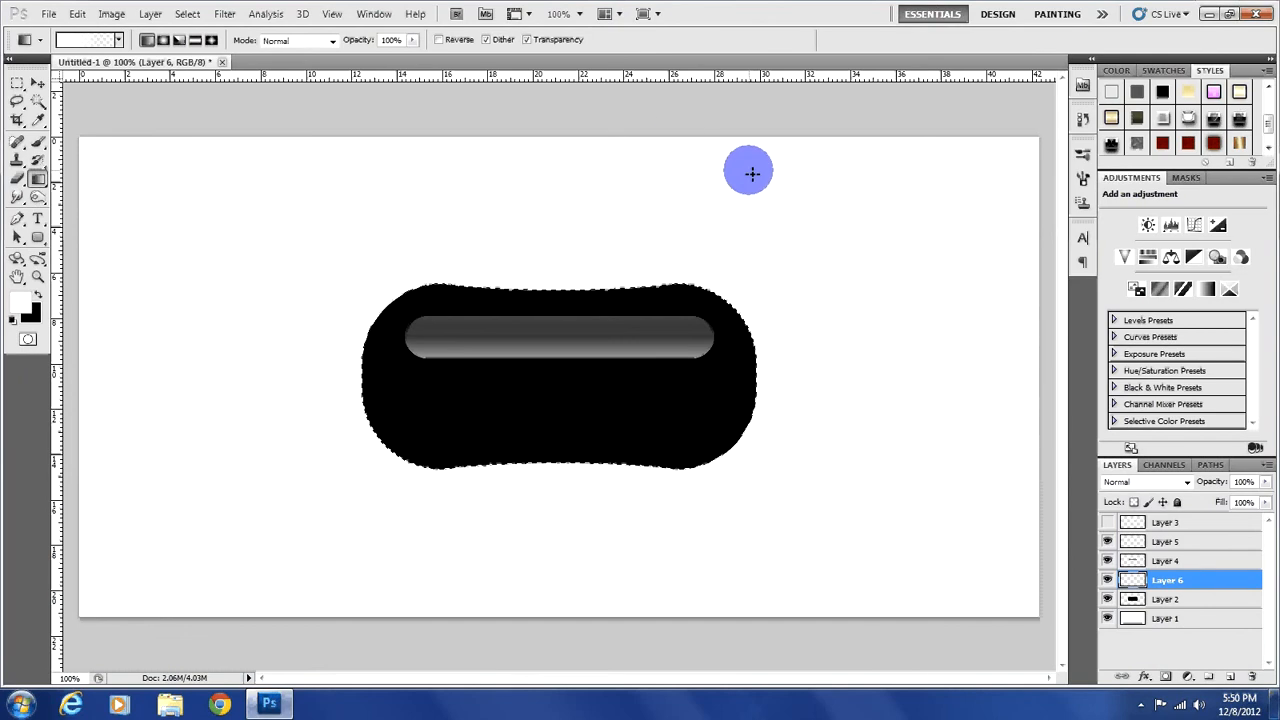
drag(748, 172, 478, 476)
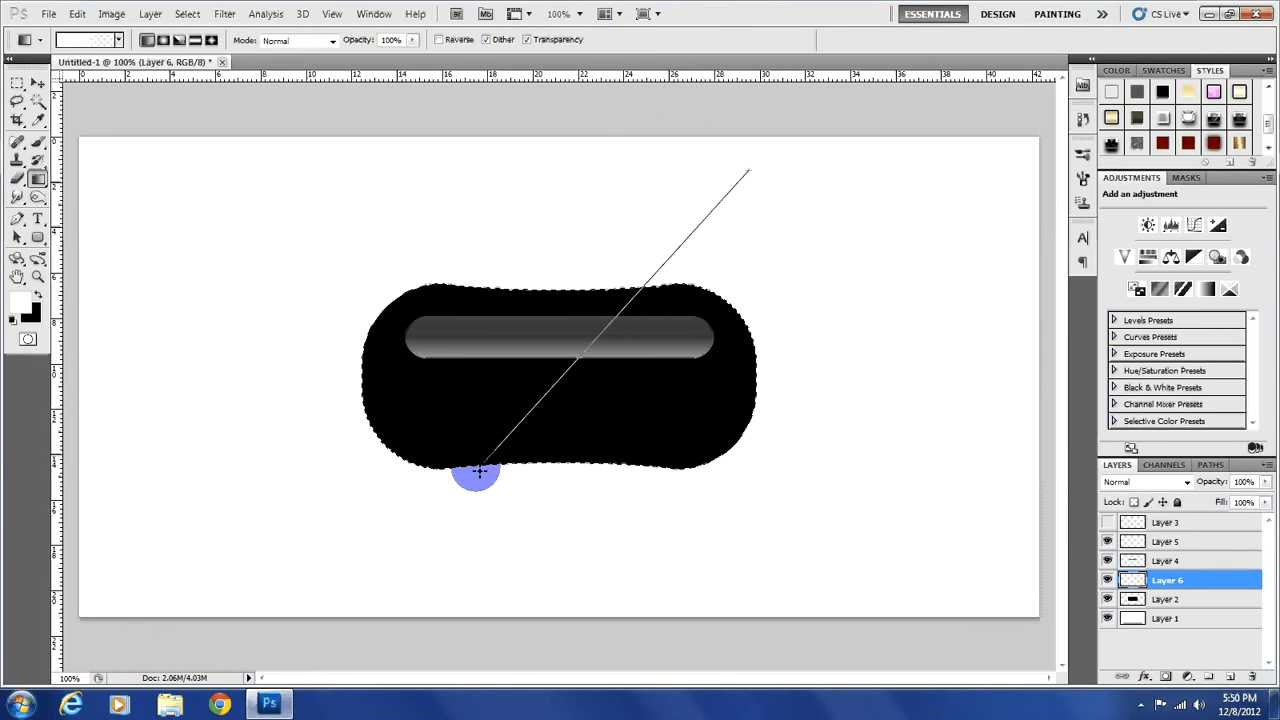
drag(476, 476, 558, 350)
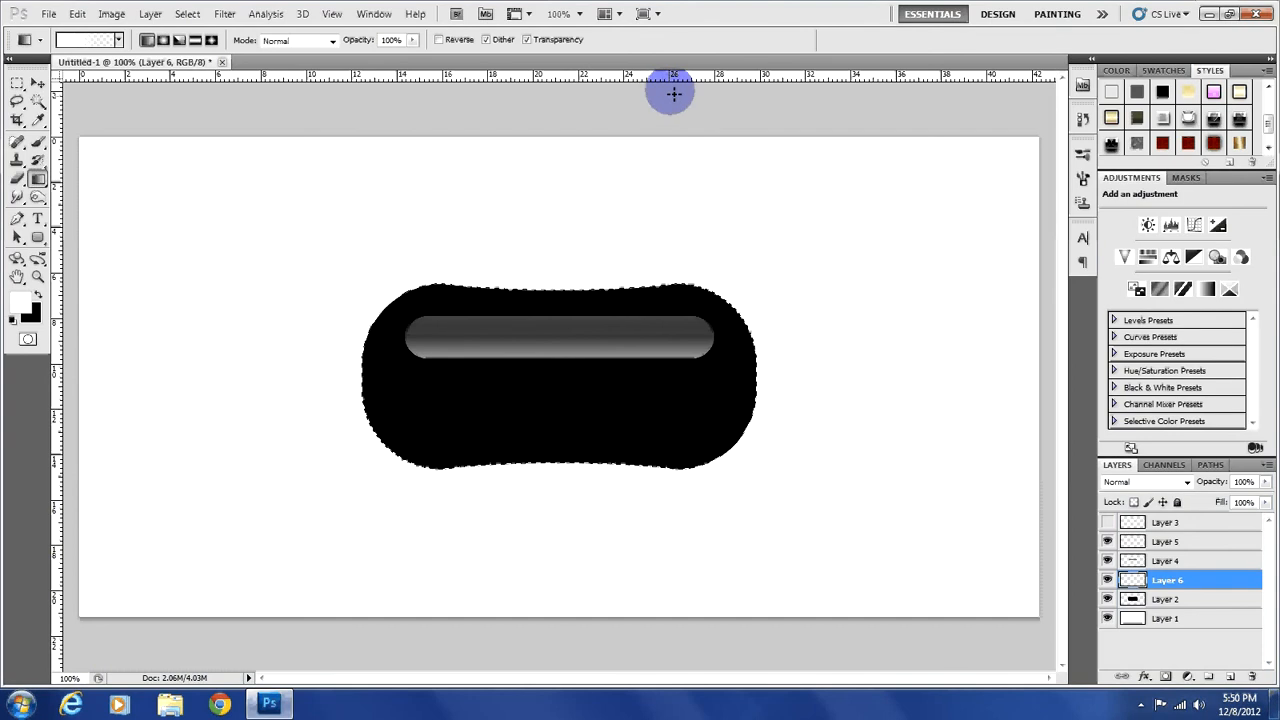
drag(672, 94, 580, 496)
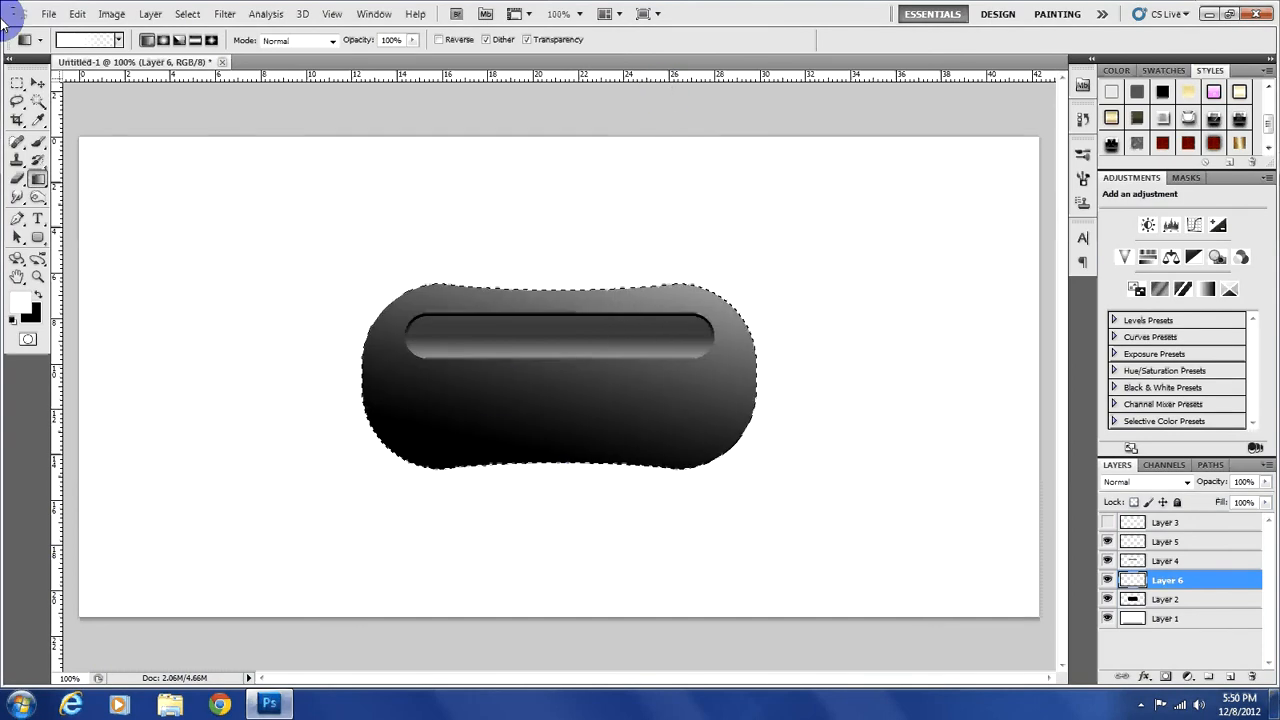
click(16, 84)
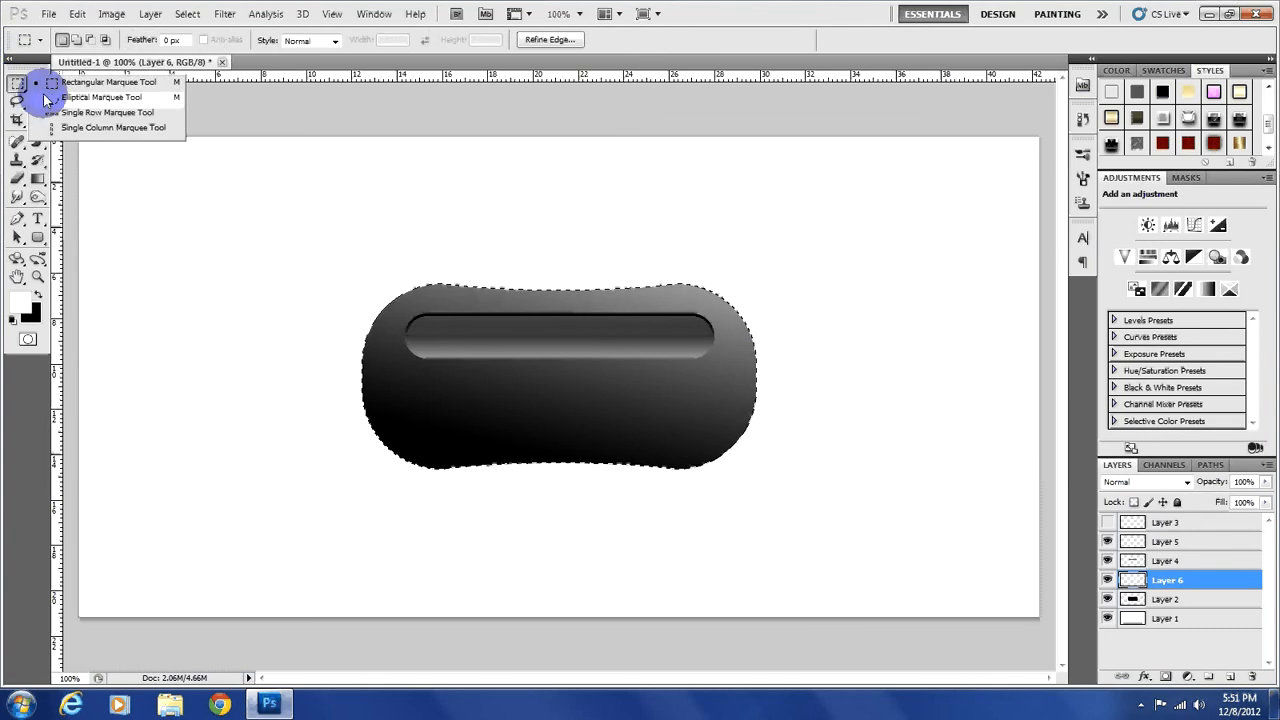
Trim Layer 6's gradient with an elliptical selection to an upper glossy sheen at 50% opacity.
click(100, 96)
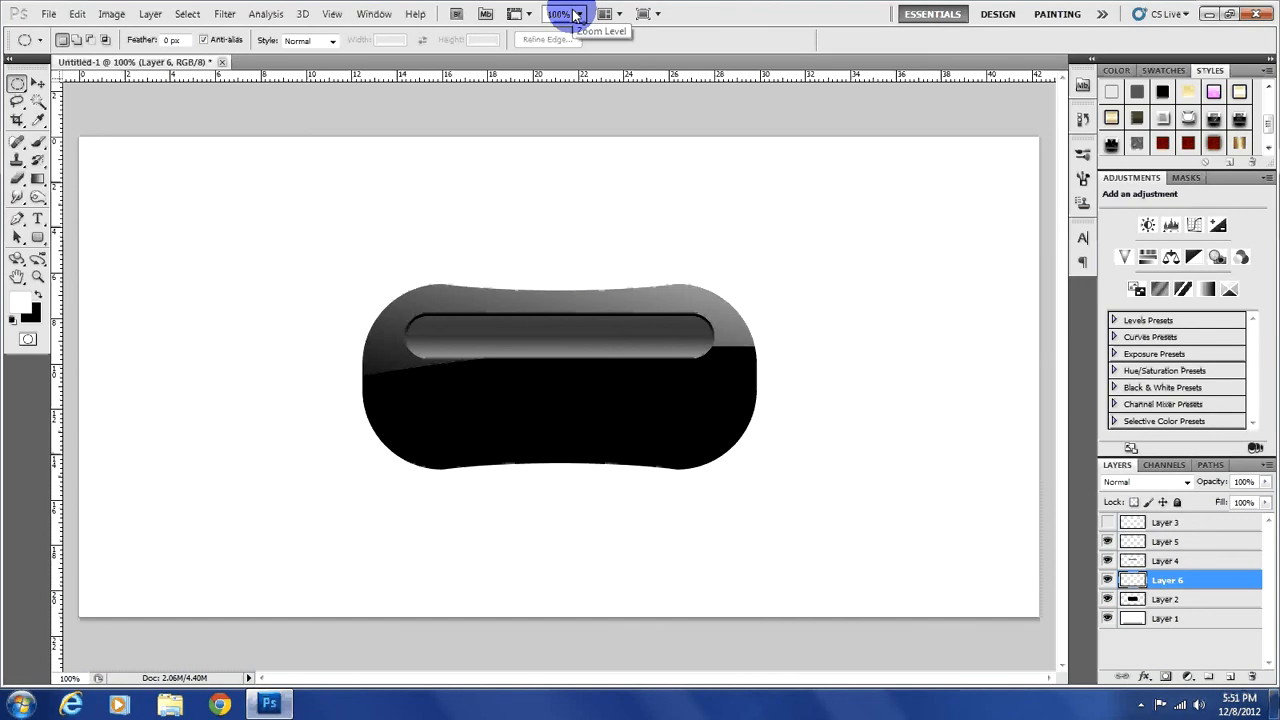
click(1244, 480)
text(50)
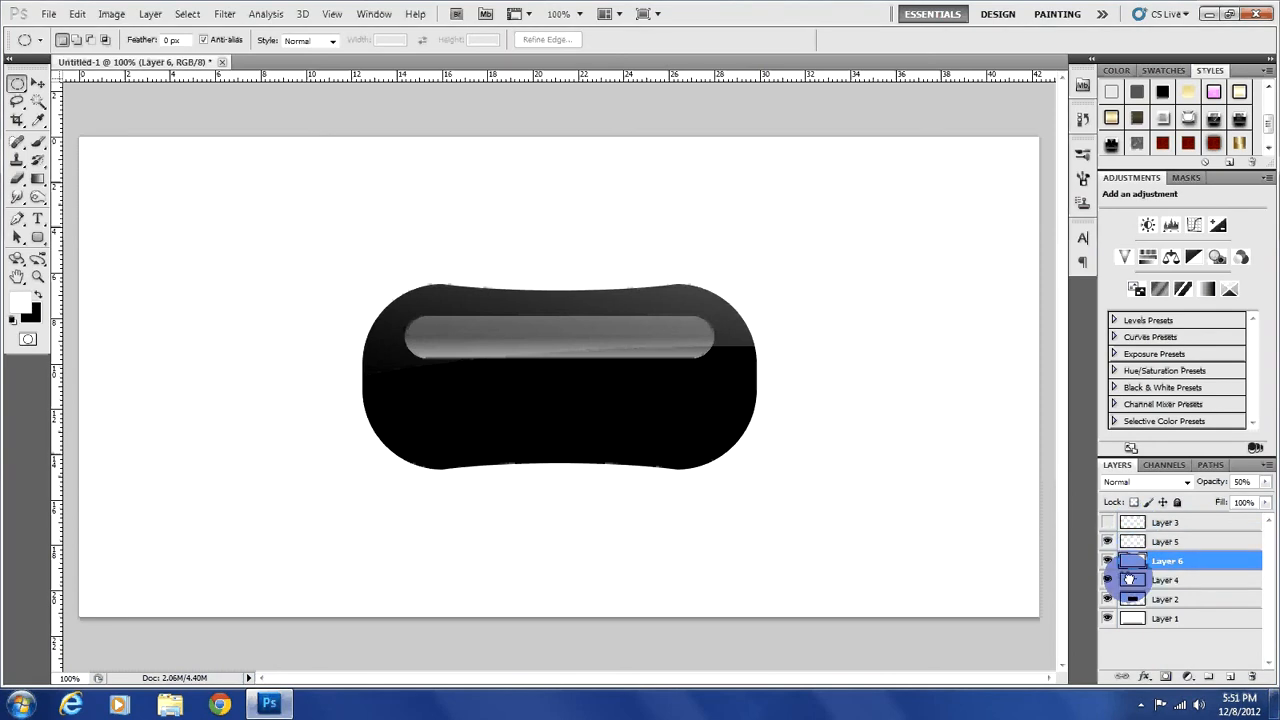
click(1164, 598)
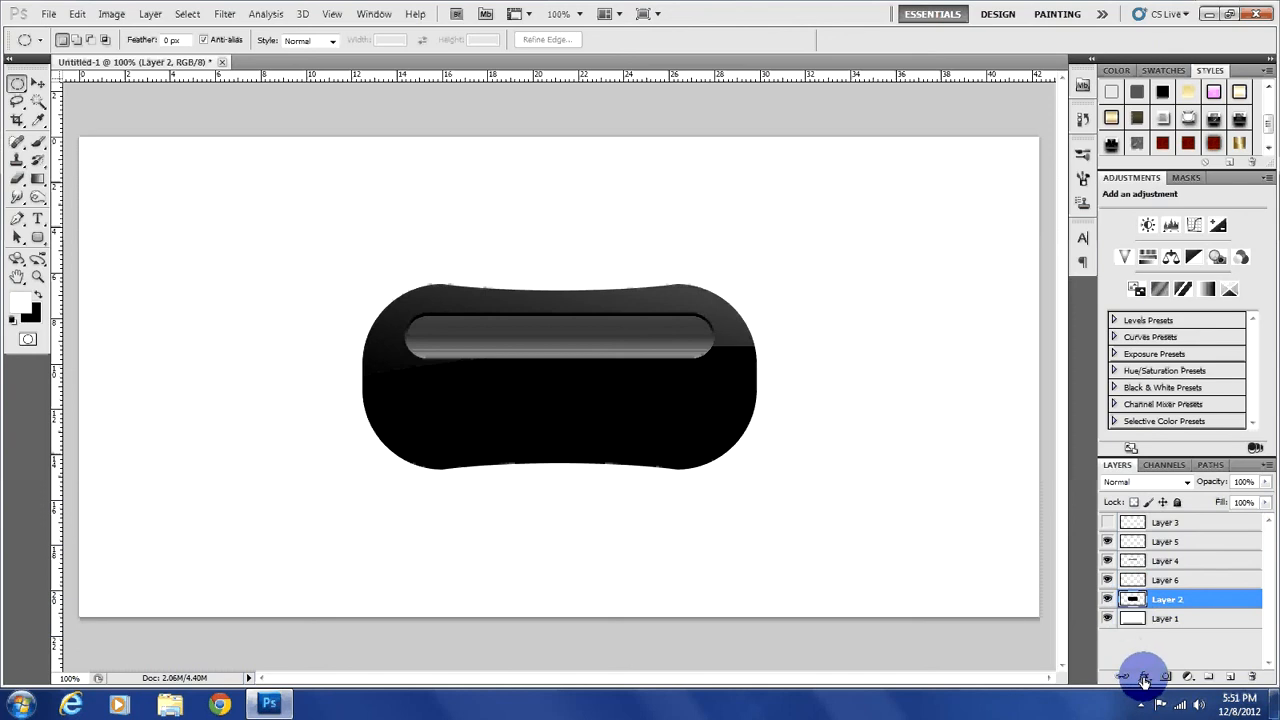
Give the capsule's Layer 2 an Inner Glow and a 2 px Stroke layer style.
click(1144, 676)
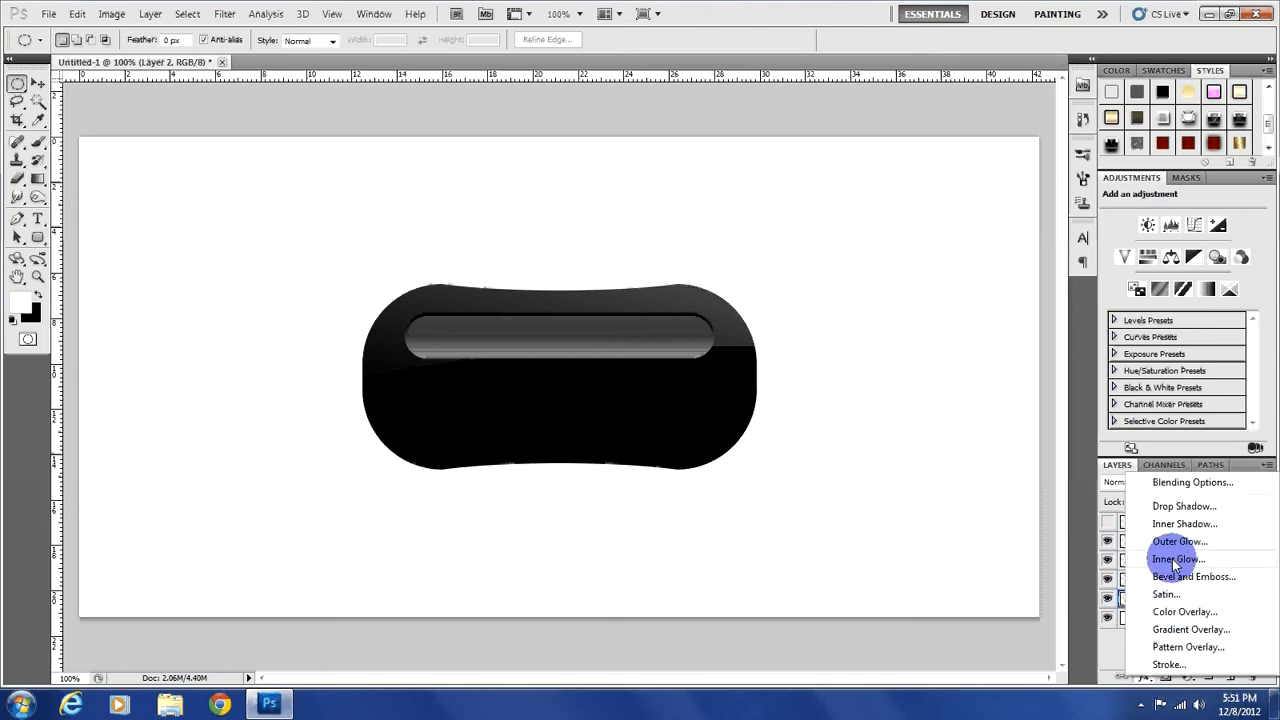
click(1176, 560)
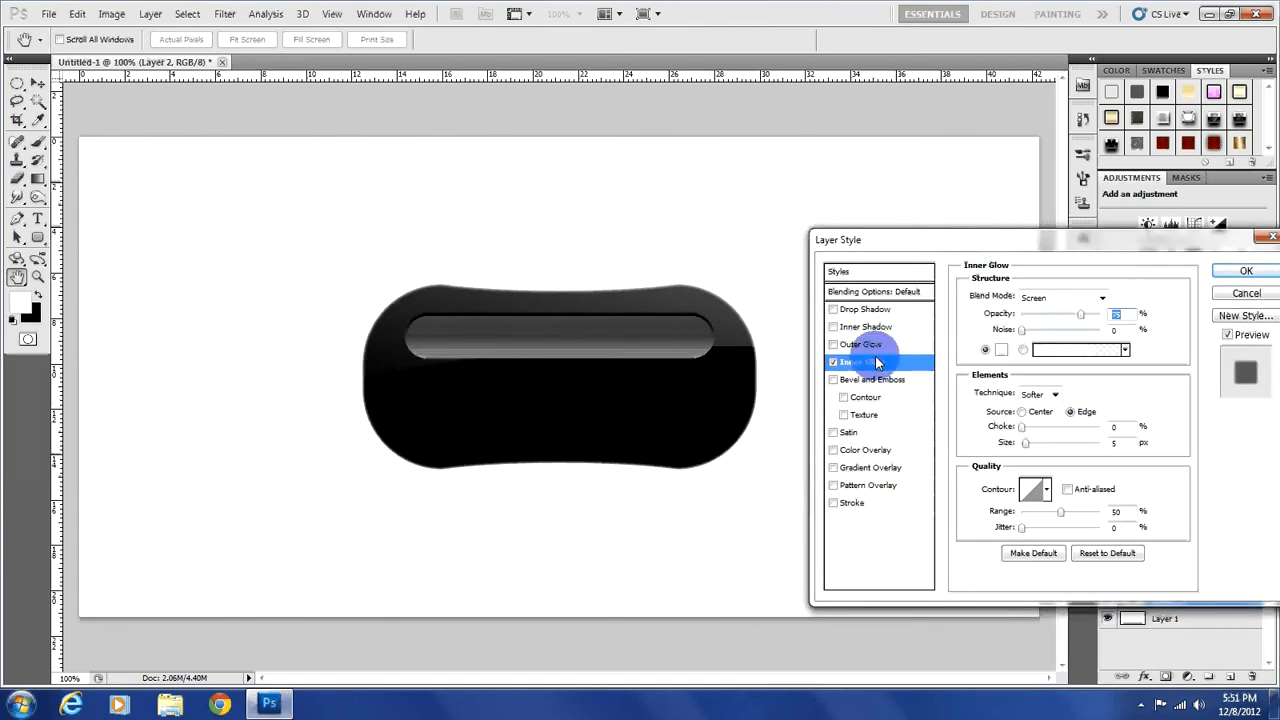
click(1100, 296)
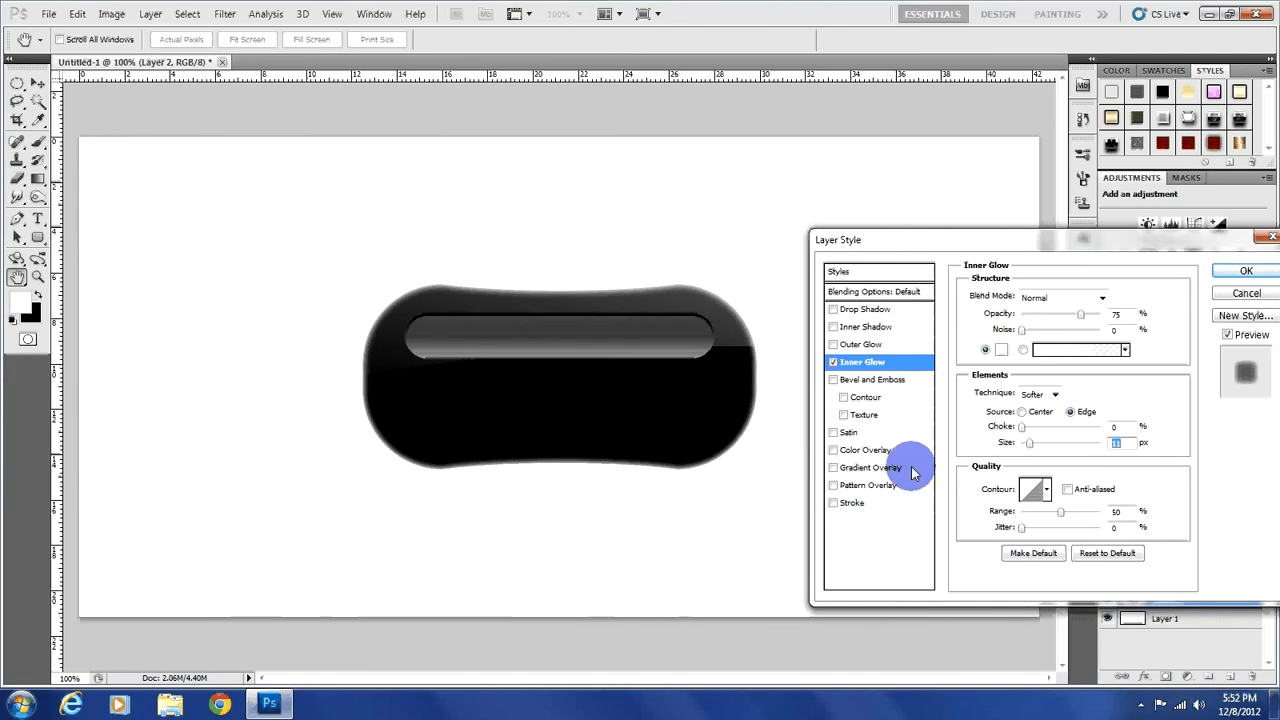
mouse_move(1140, 650)
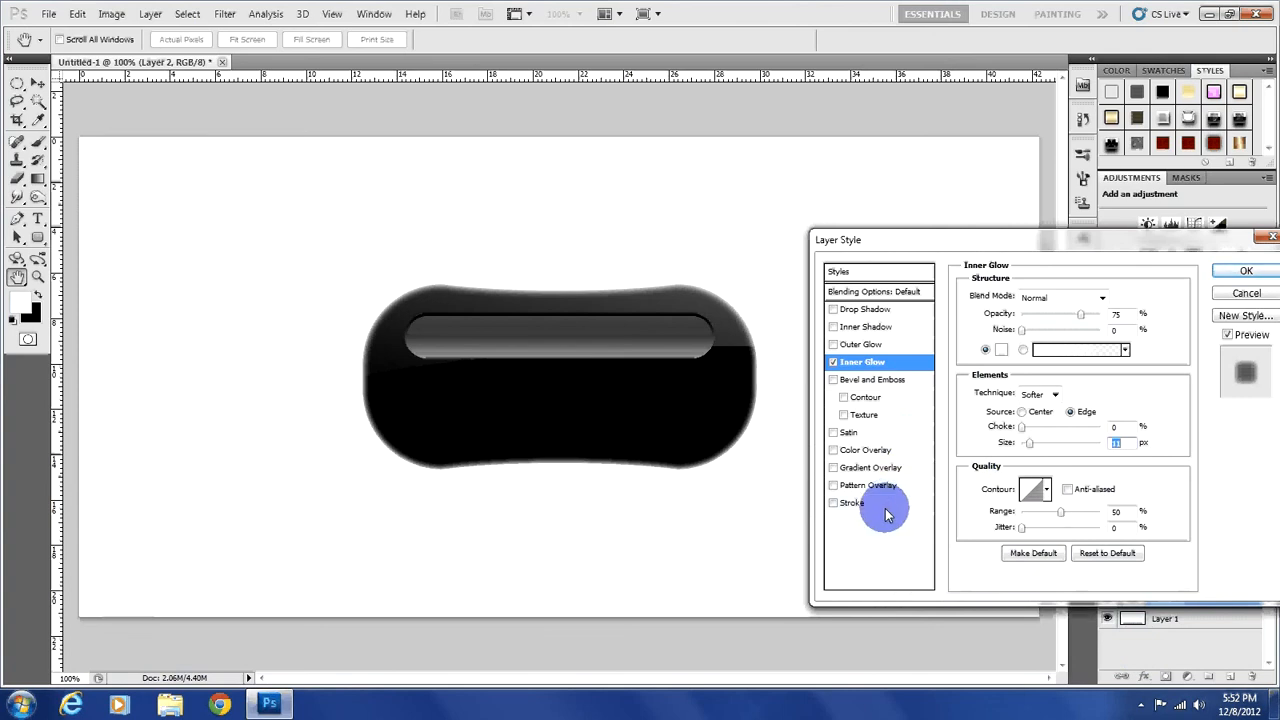
click(852, 502)
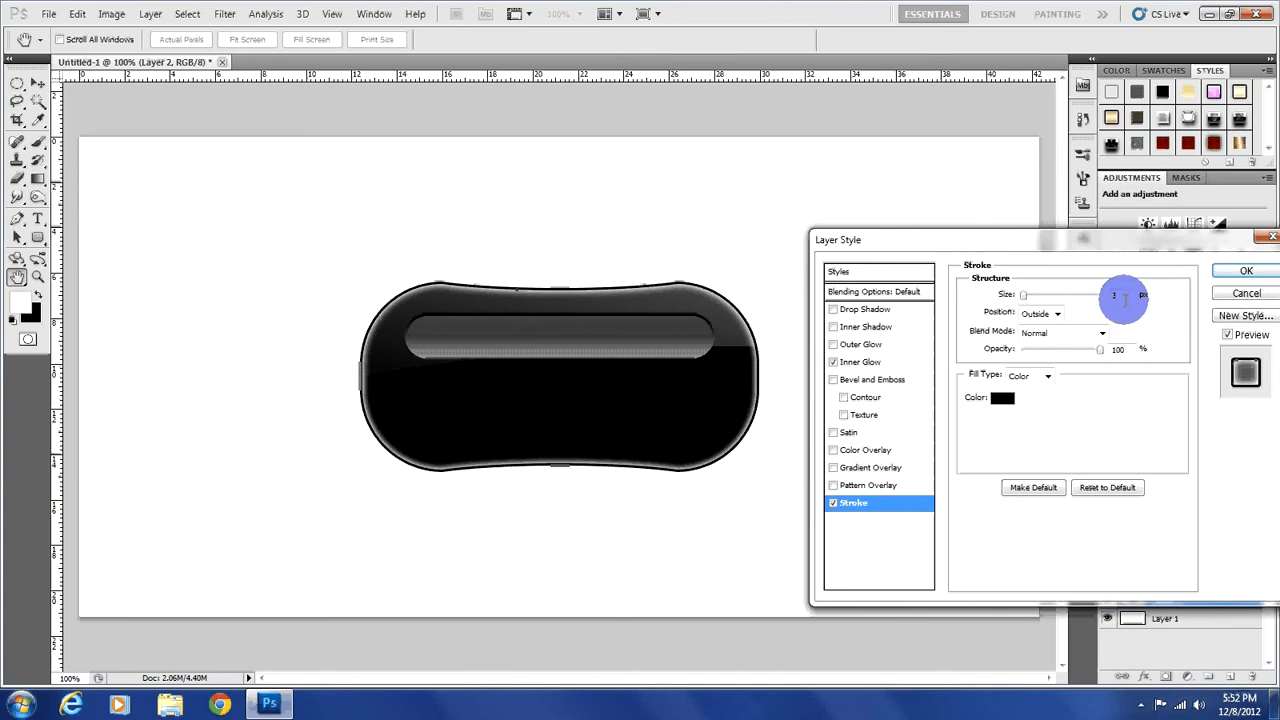
mouse_move(1122, 294)
text(2)
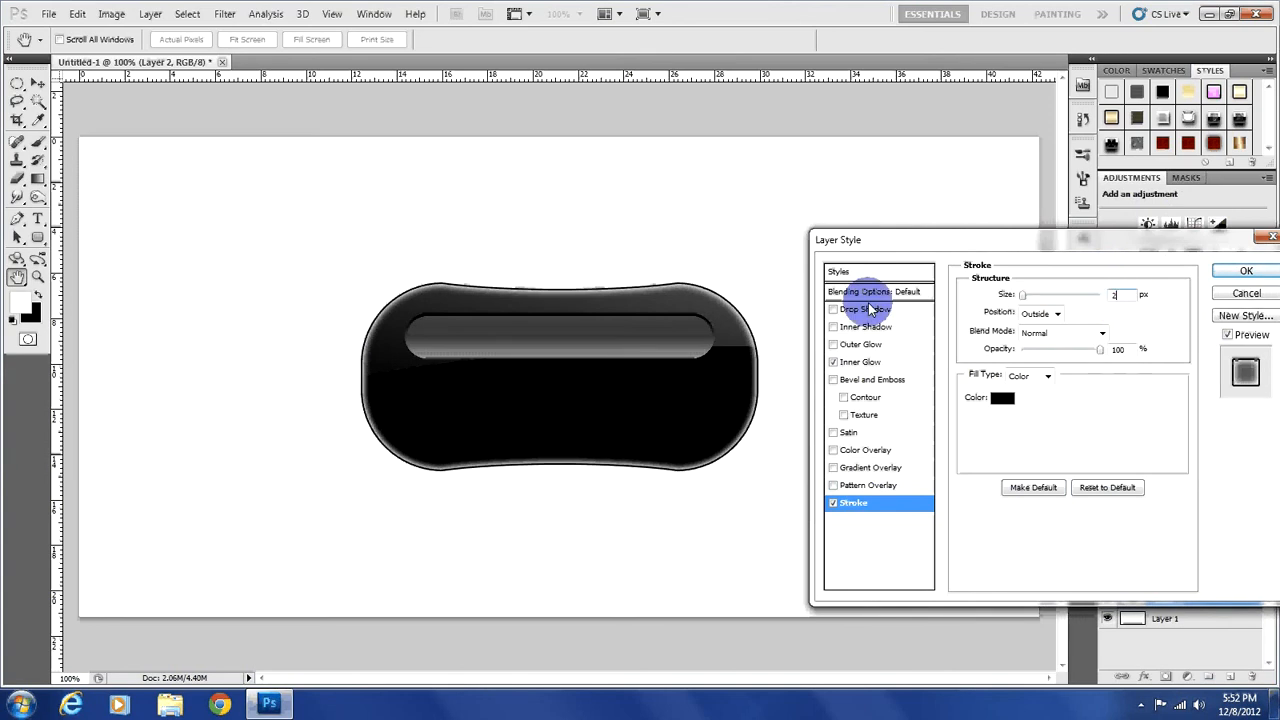
click(860, 360)
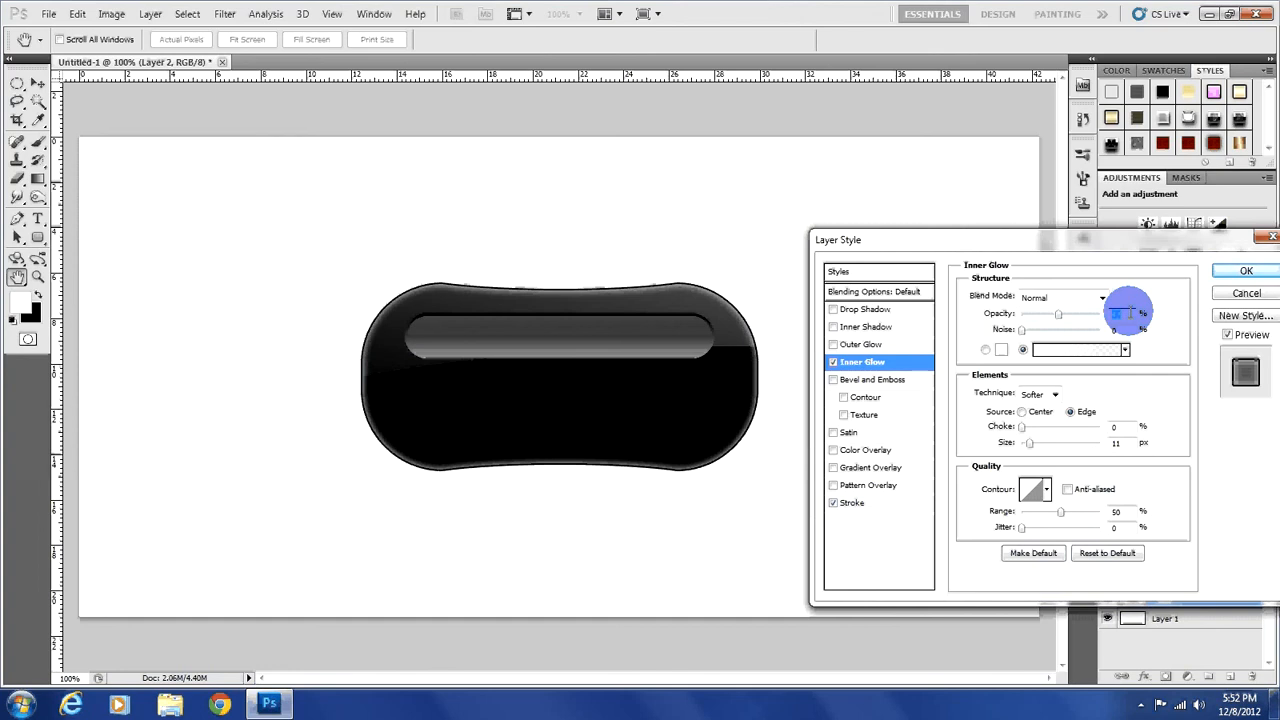
click(1246, 270)
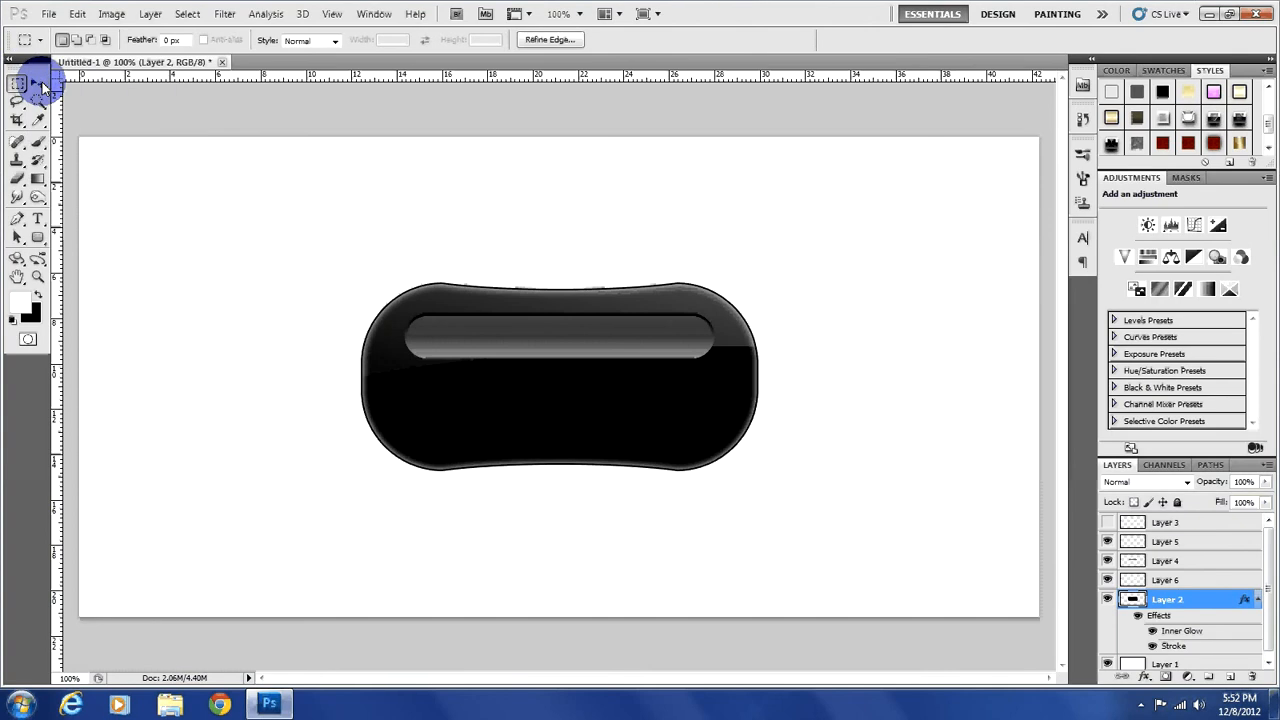
Mark a small square near the capsule's lower left on new Layer 7 and smooth its selection.
click(16, 84)
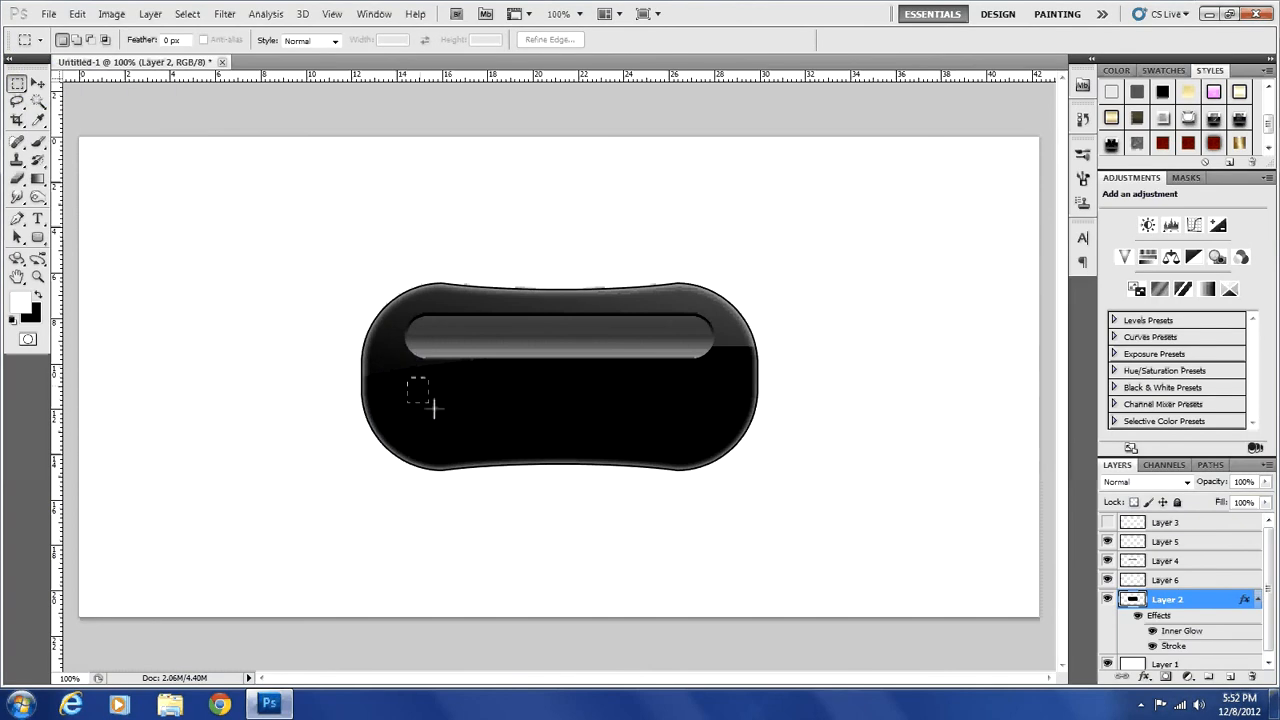
drag(418, 388, 444, 418)
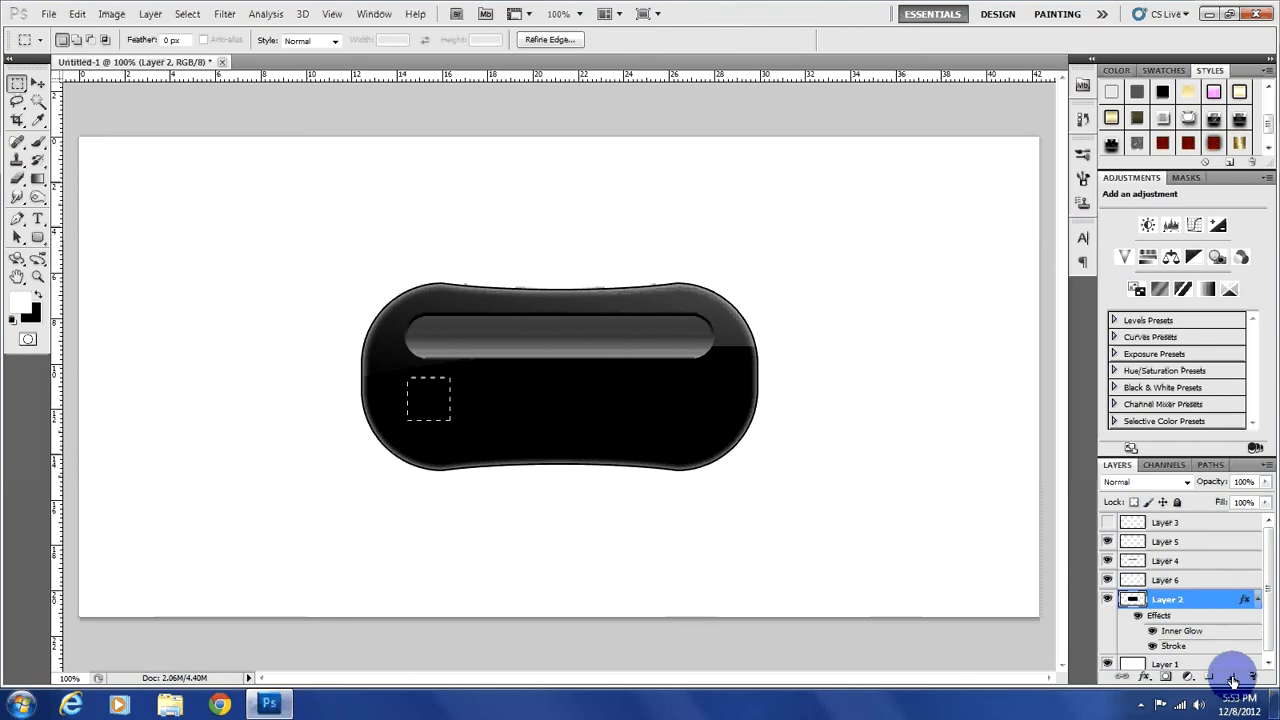
mouse_move(1232, 680)
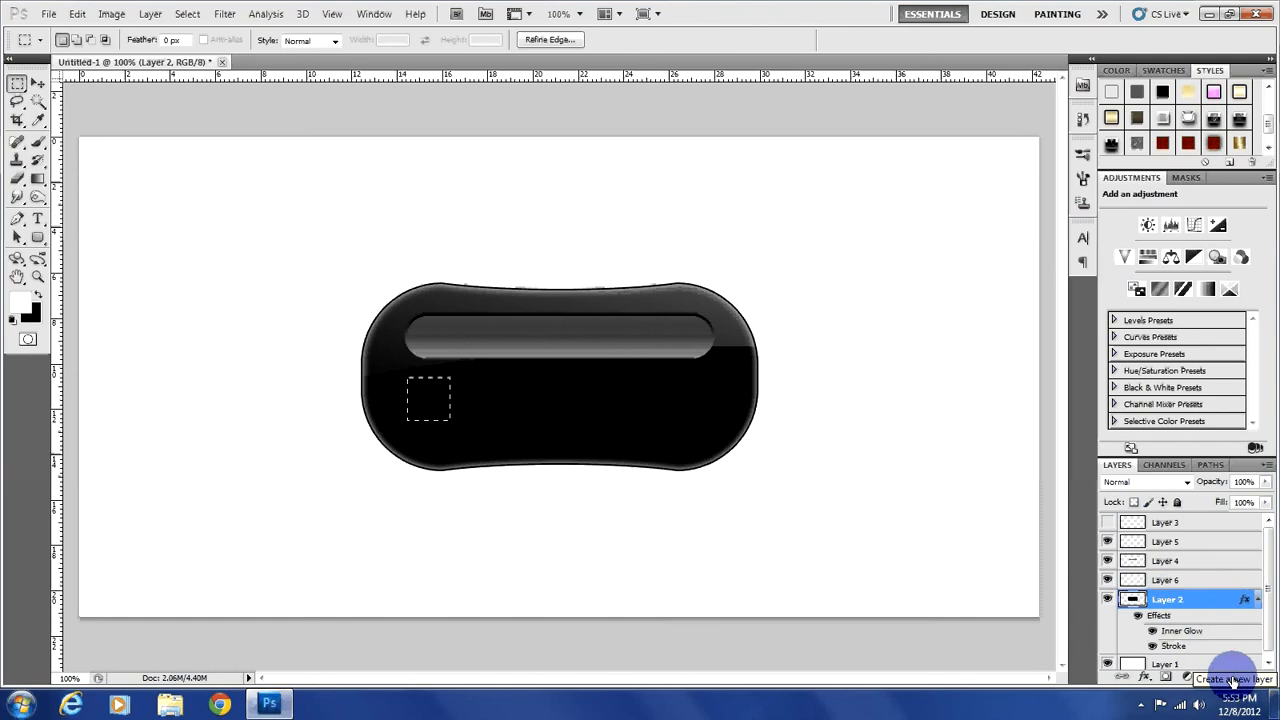
click(1232, 676)
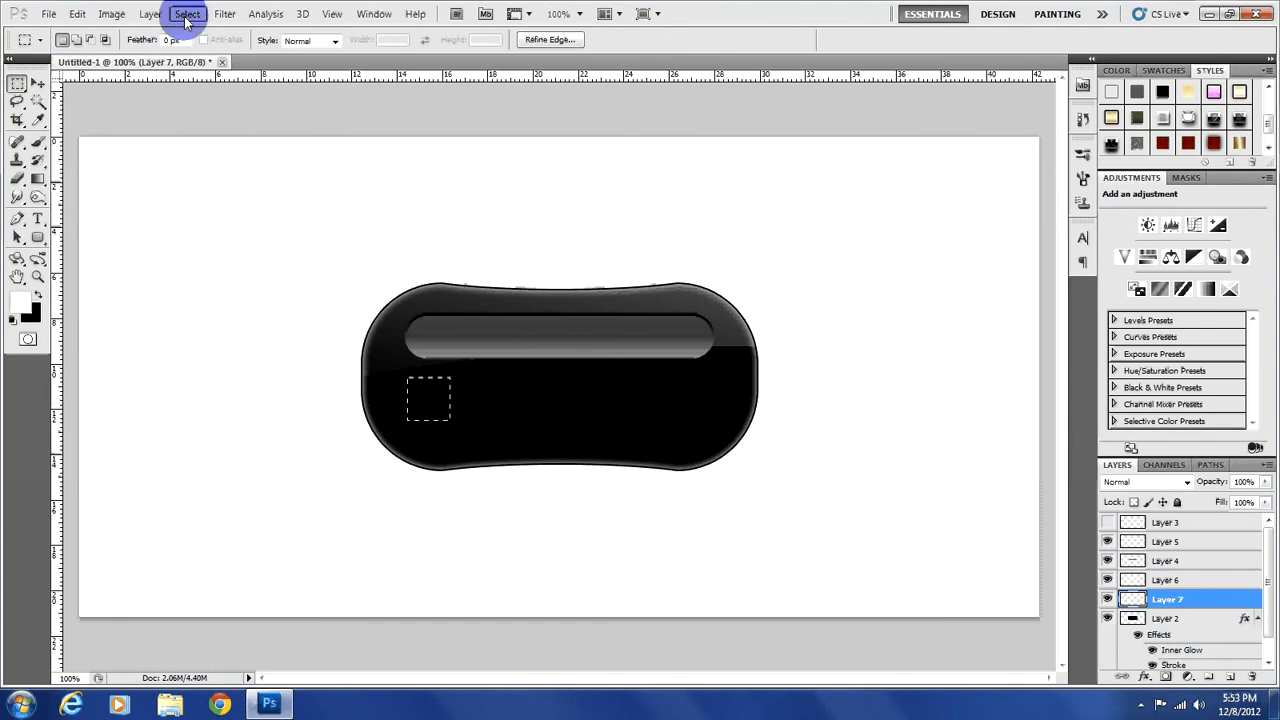
click(186, 12)
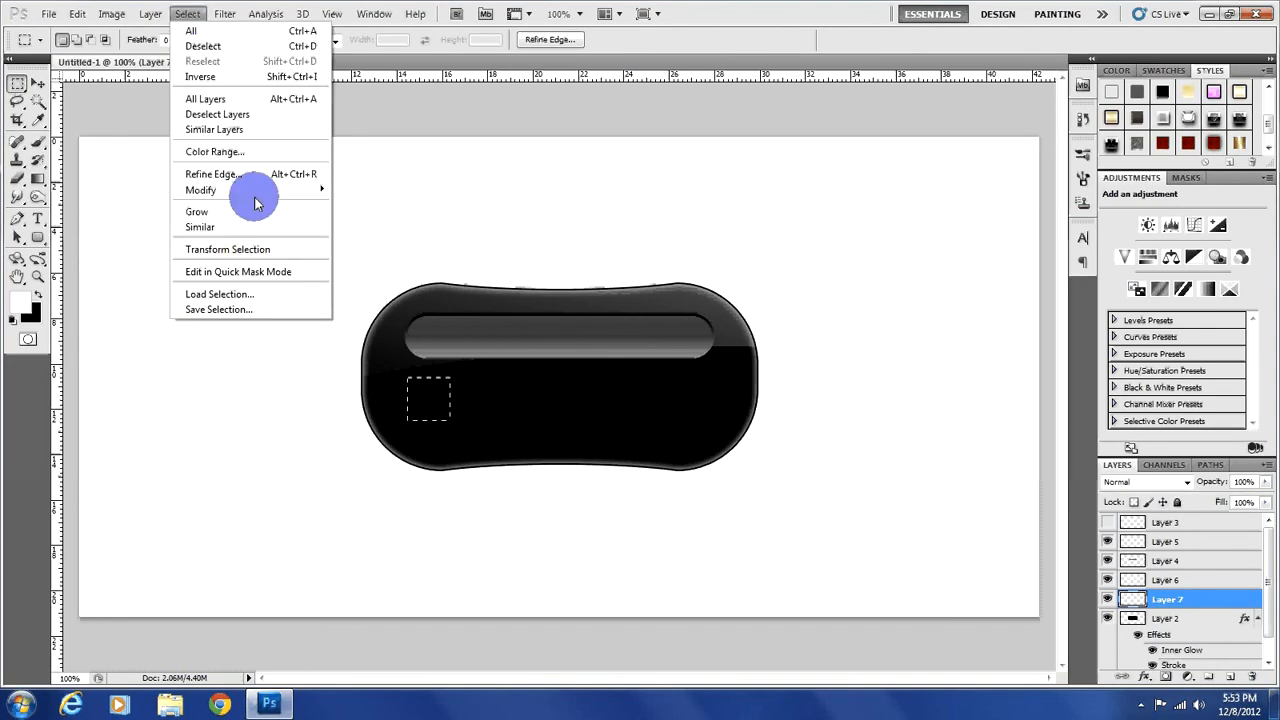
click(200, 190)
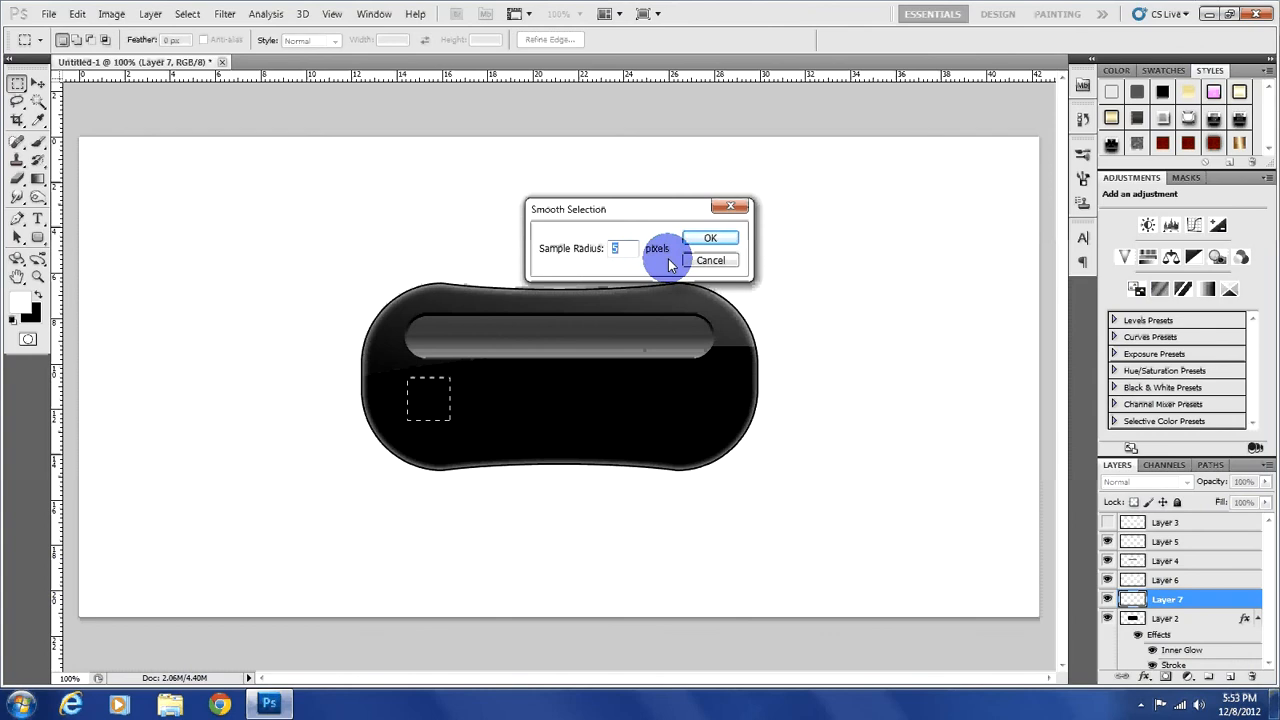
click(710, 238)
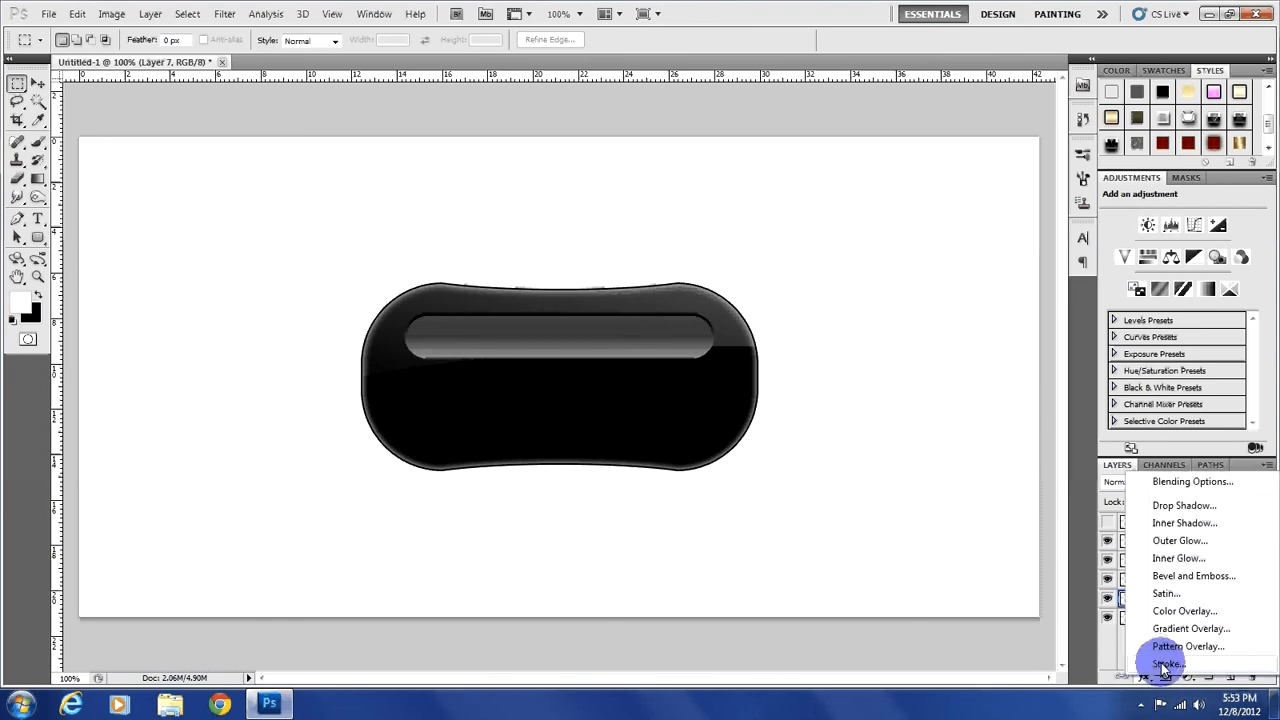
Give the small square a 1 px Stroke in dark grey #5c5c5c.
click(1168, 664)
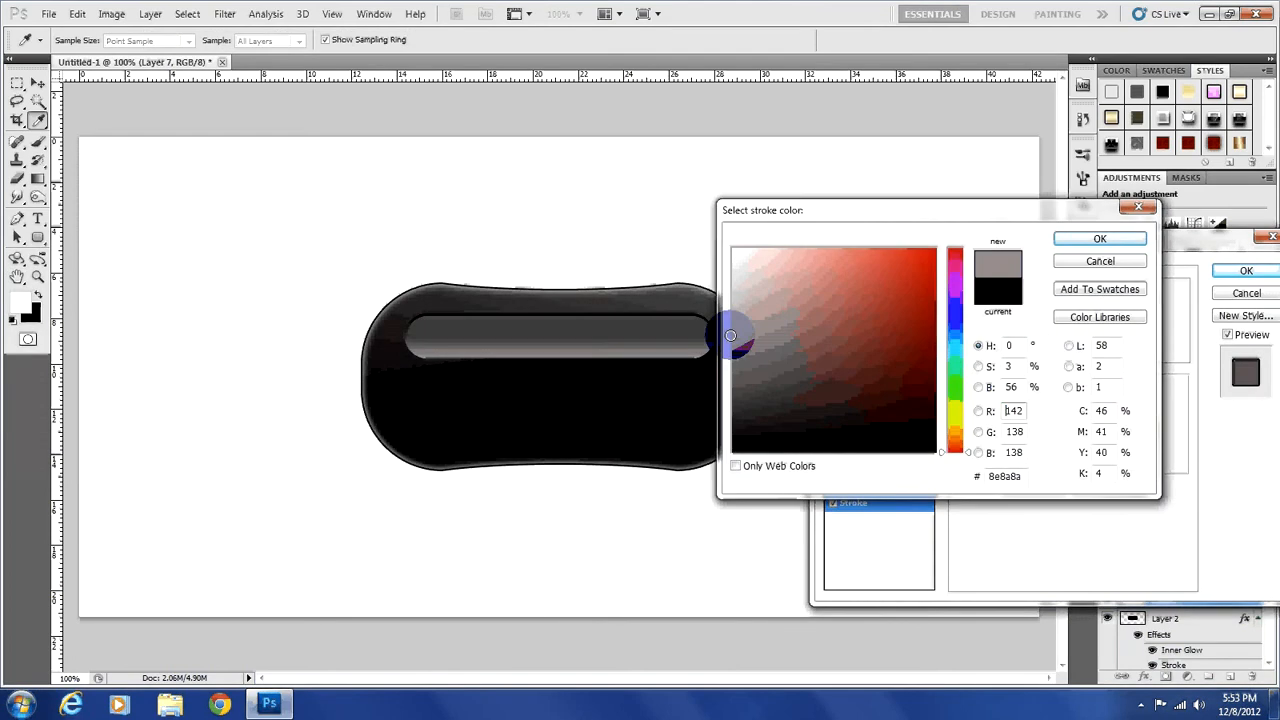
click(746, 352)
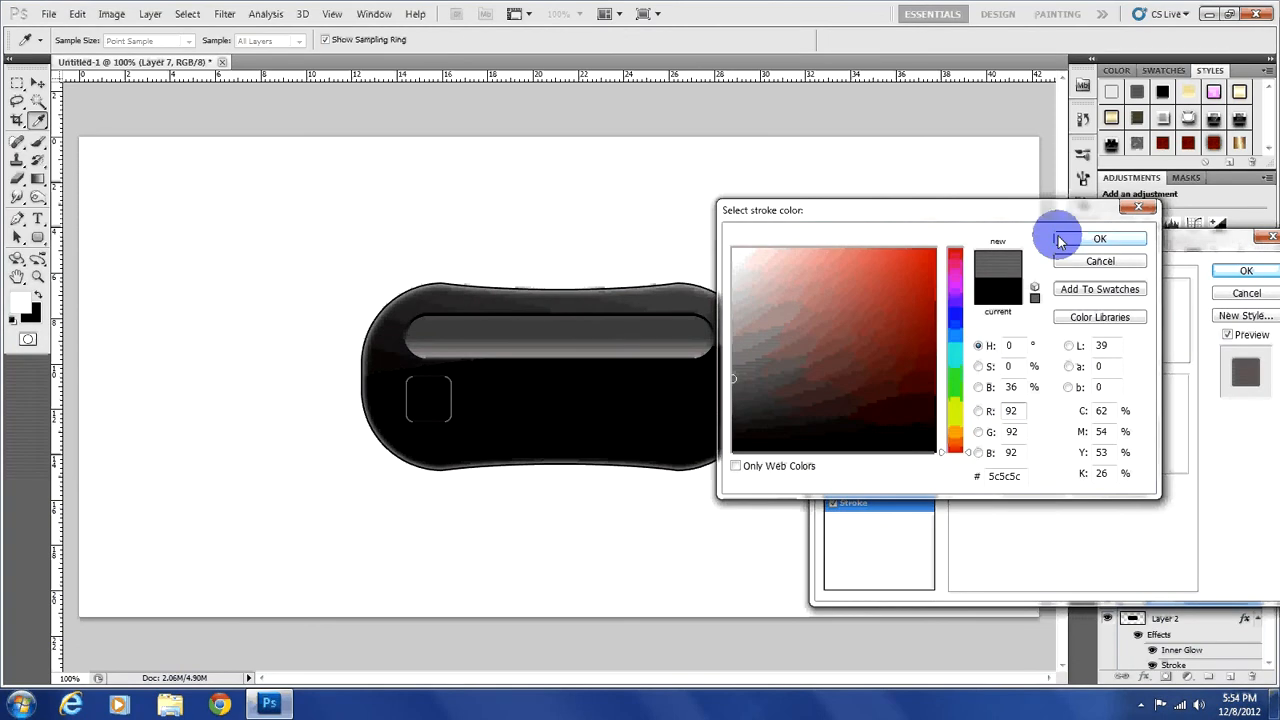
click(1100, 238)
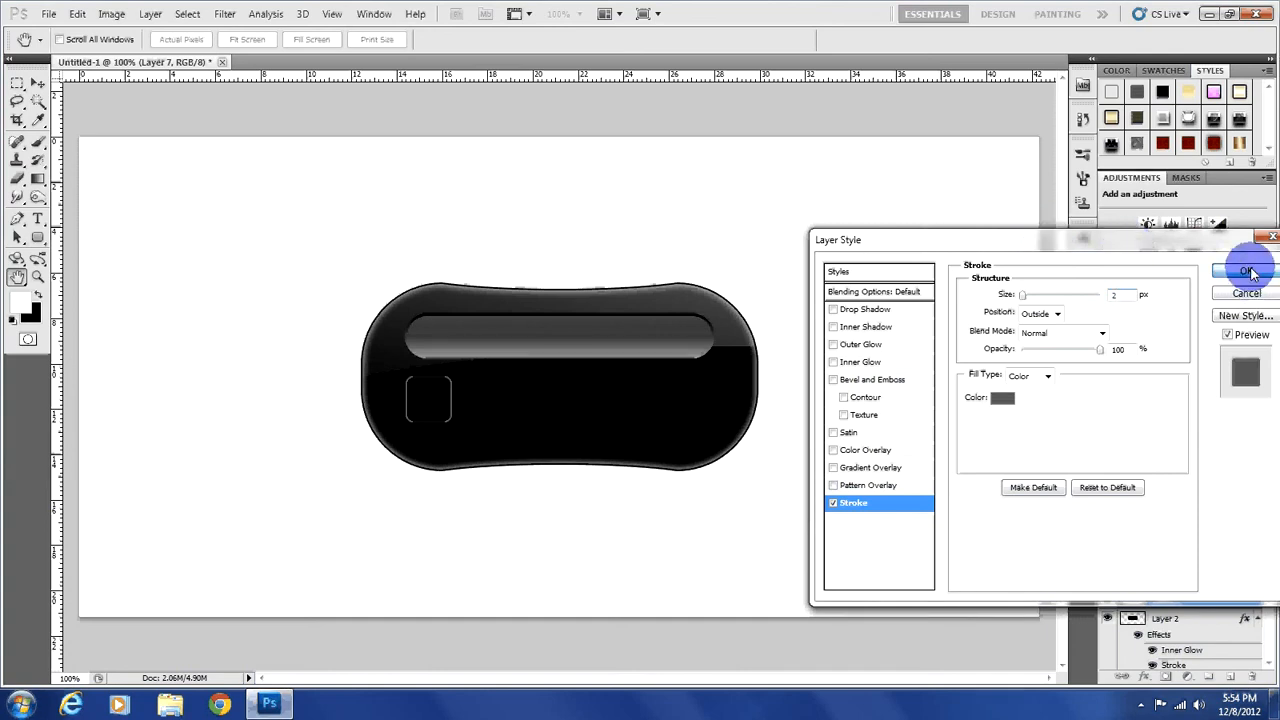
click(1248, 272)
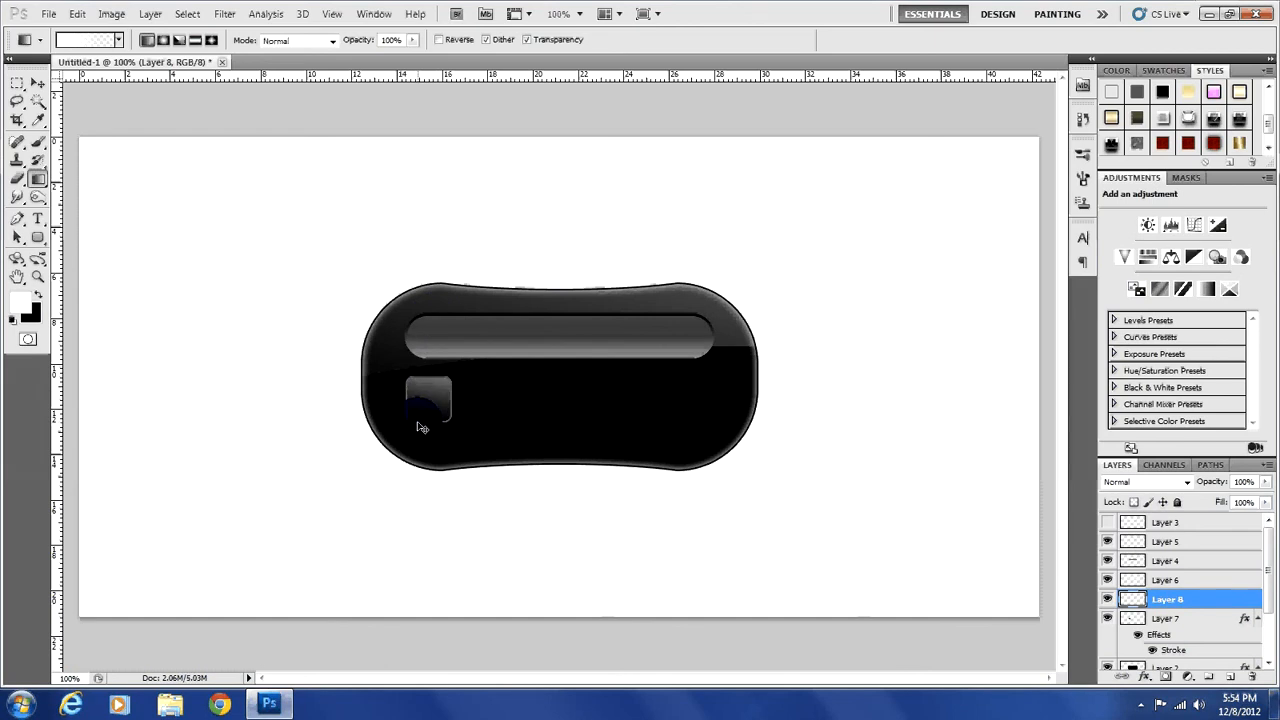
Switch to the Rectangular Marquee and reopen Layer 7's Layer Style dialog on its Stroke.
click(16, 84)
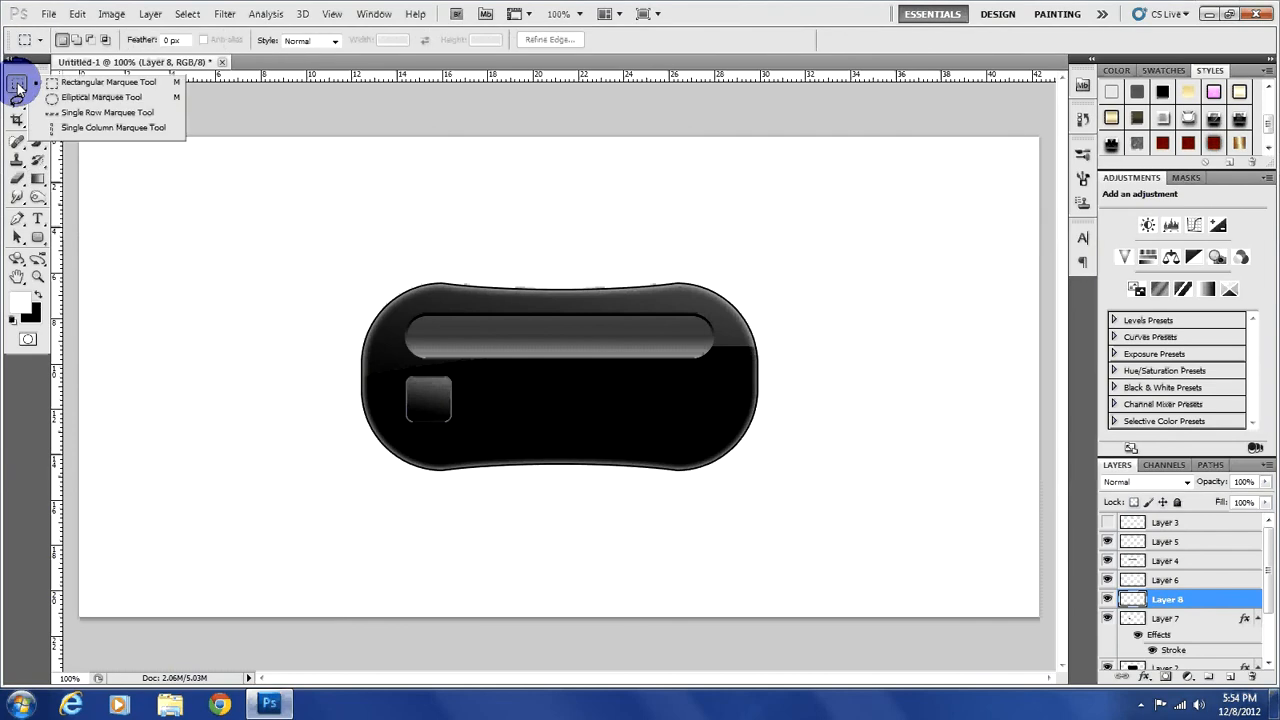
click(102, 96)
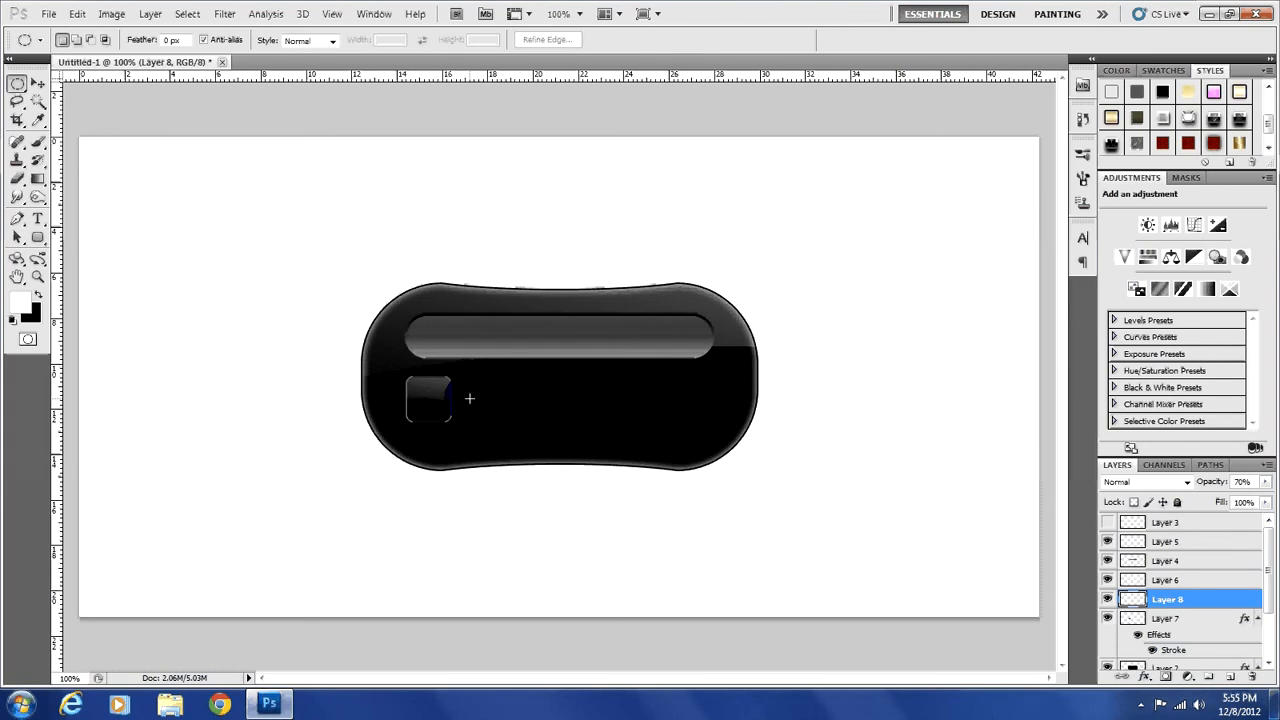
click(1244, 480)
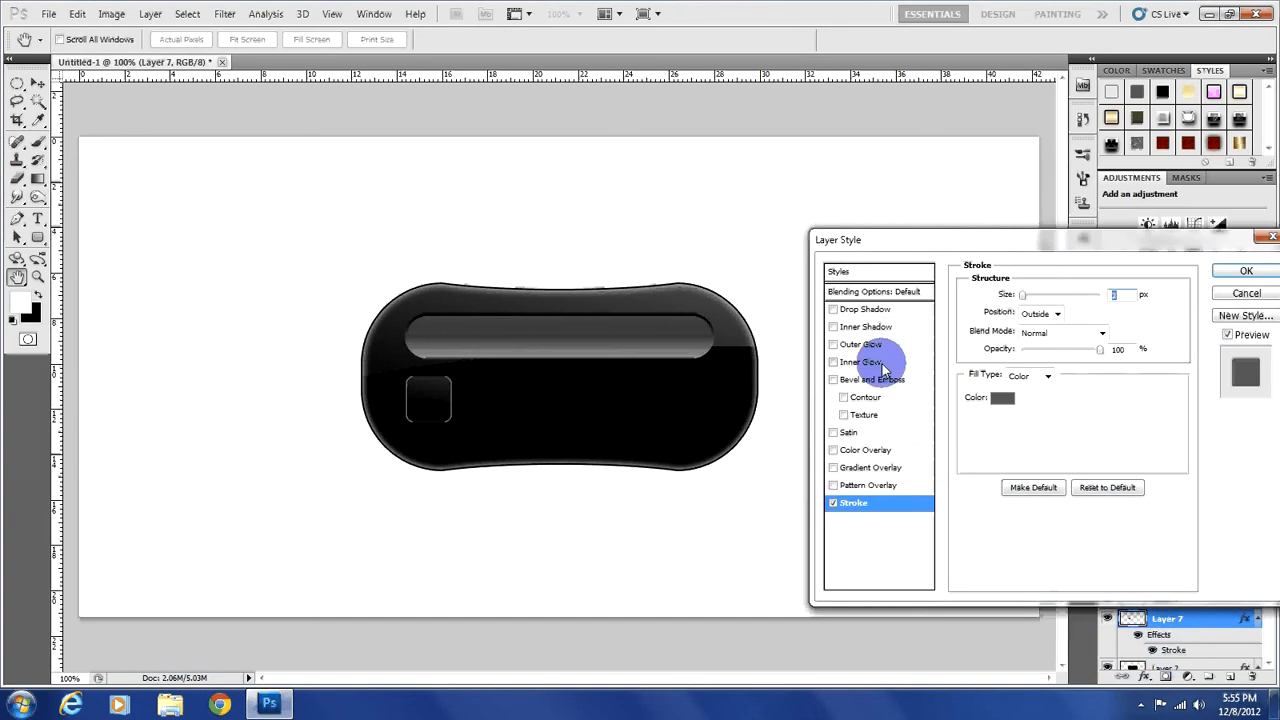
Try Outer Glow, Inner Glow, Satin, Color Overlay and Bevel and Emboss on the square, then cancel.
click(832, 344)
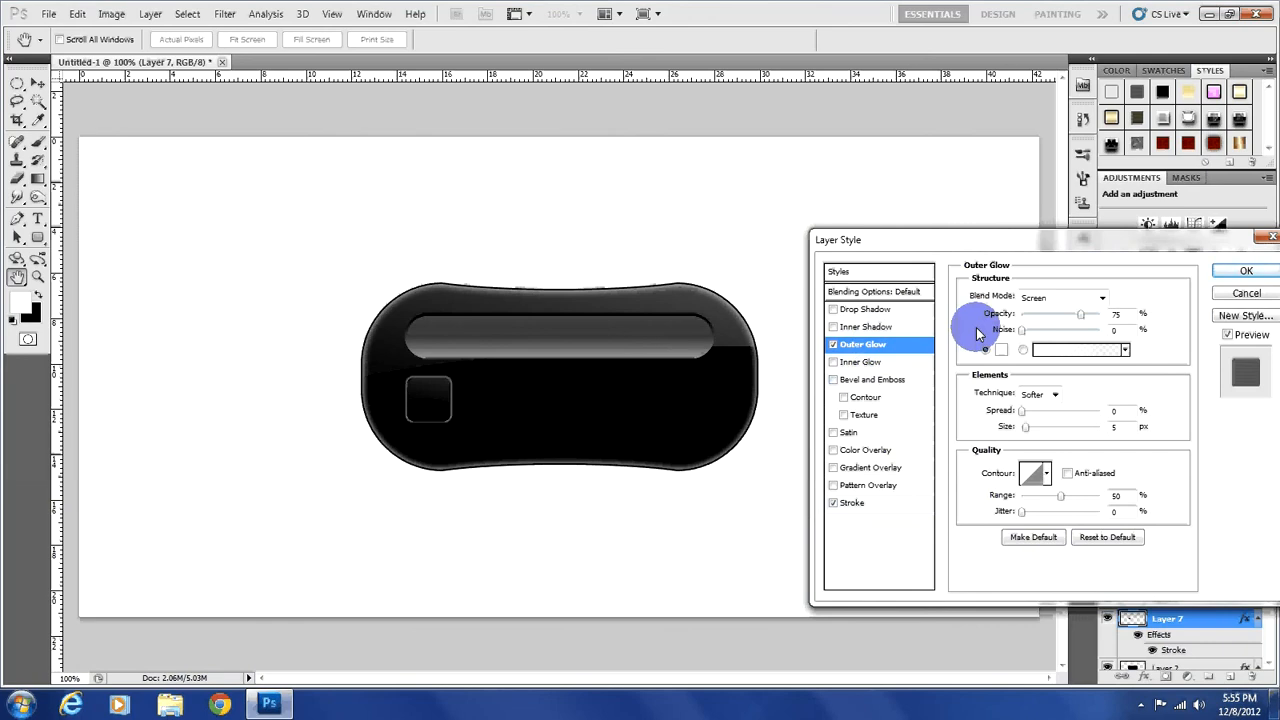
click(1064, 296)
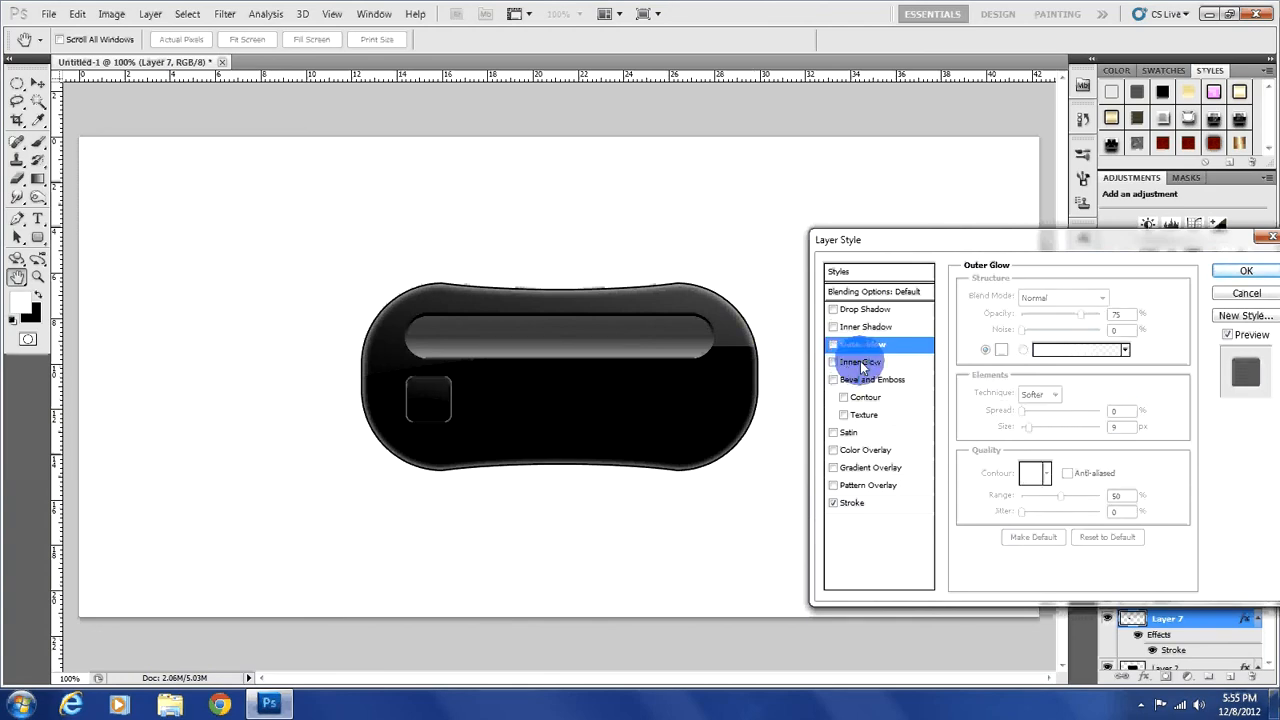
click(862, 360)
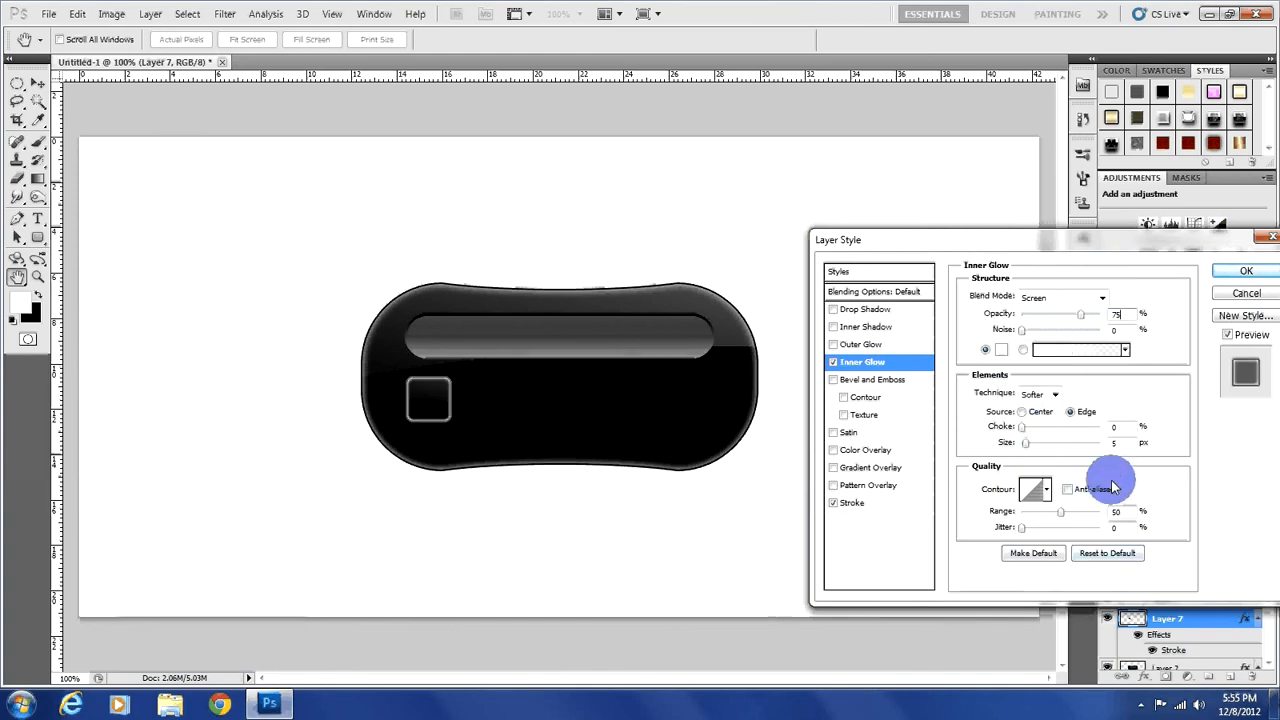
click(1040, 412)
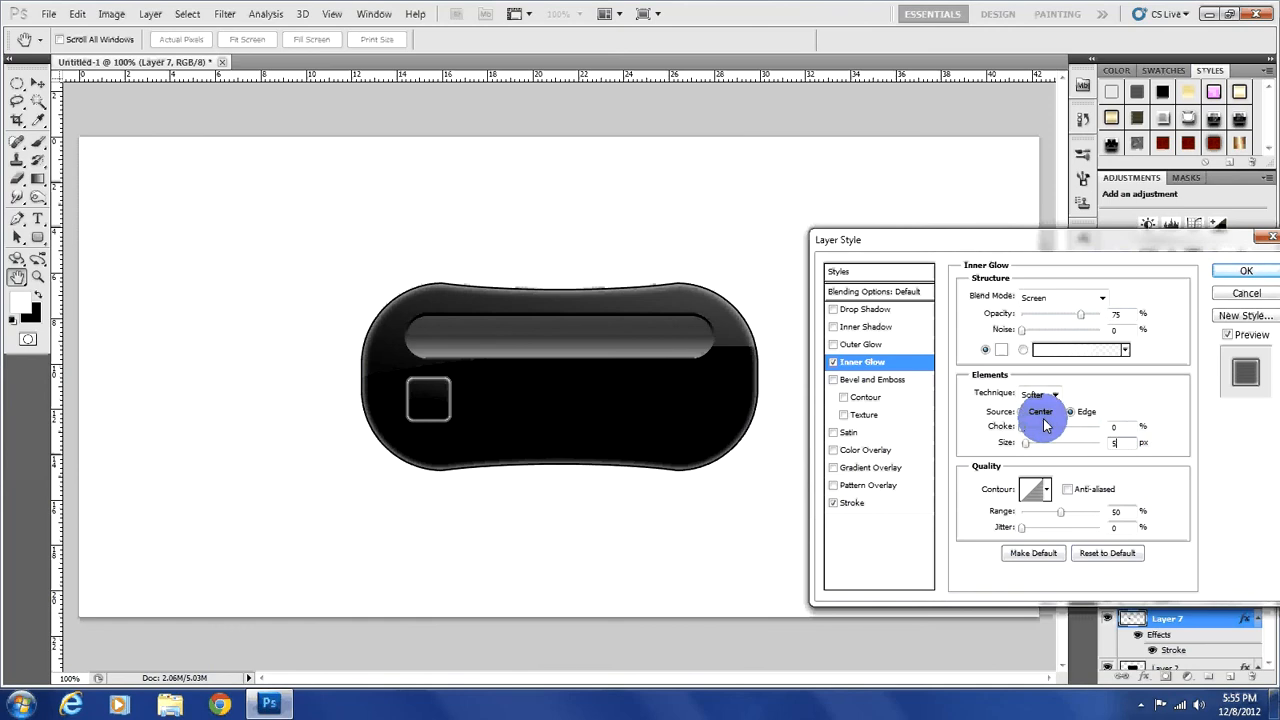
click(1072, 412)
text(12)
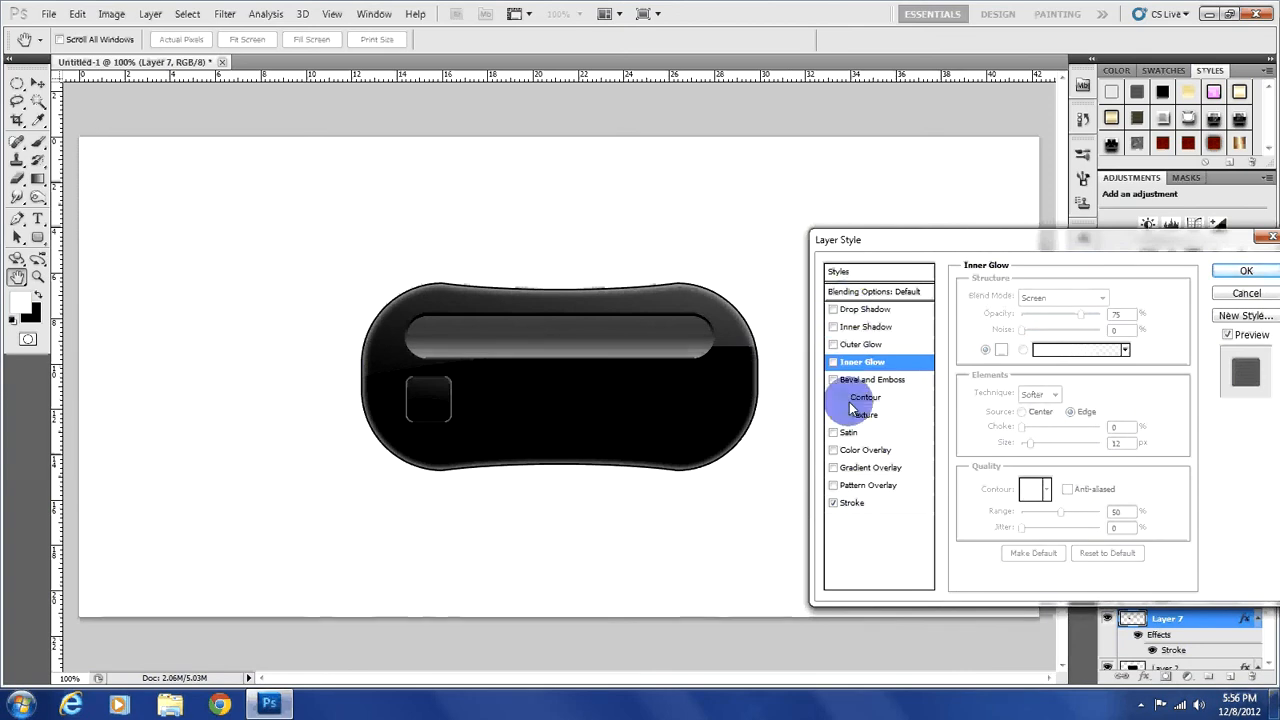
click(848, 432)
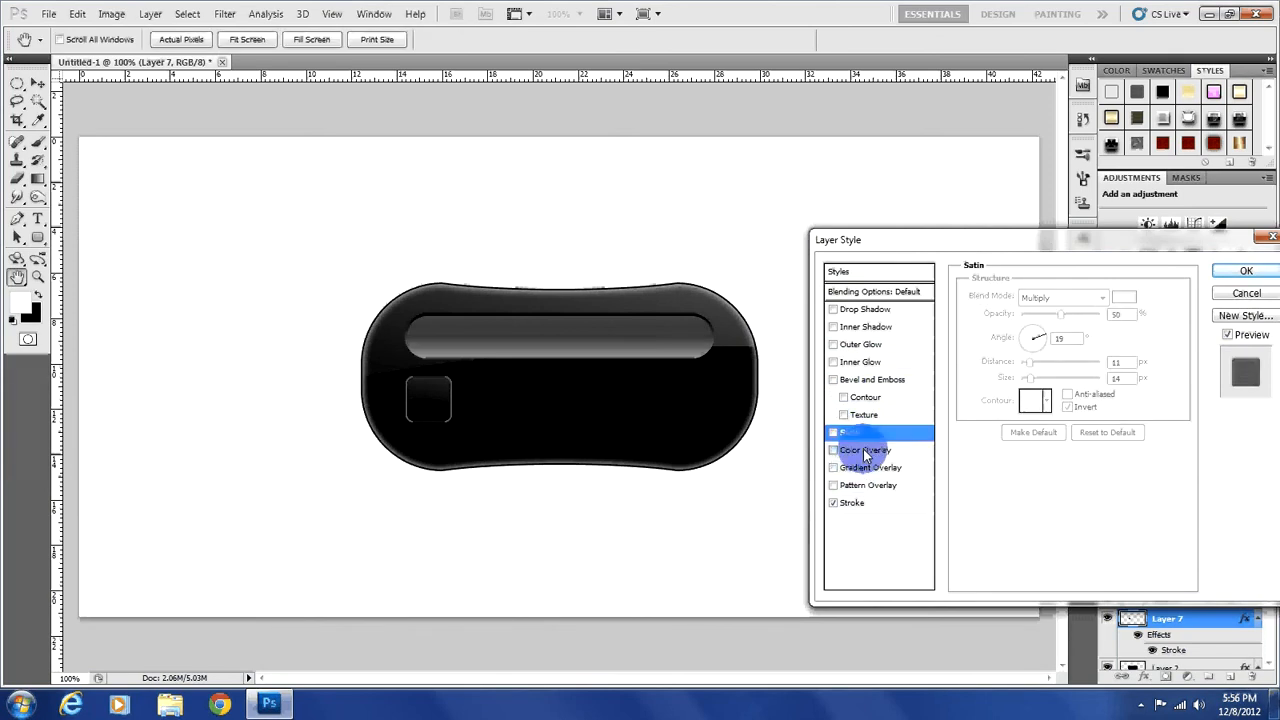
click(866, 448)
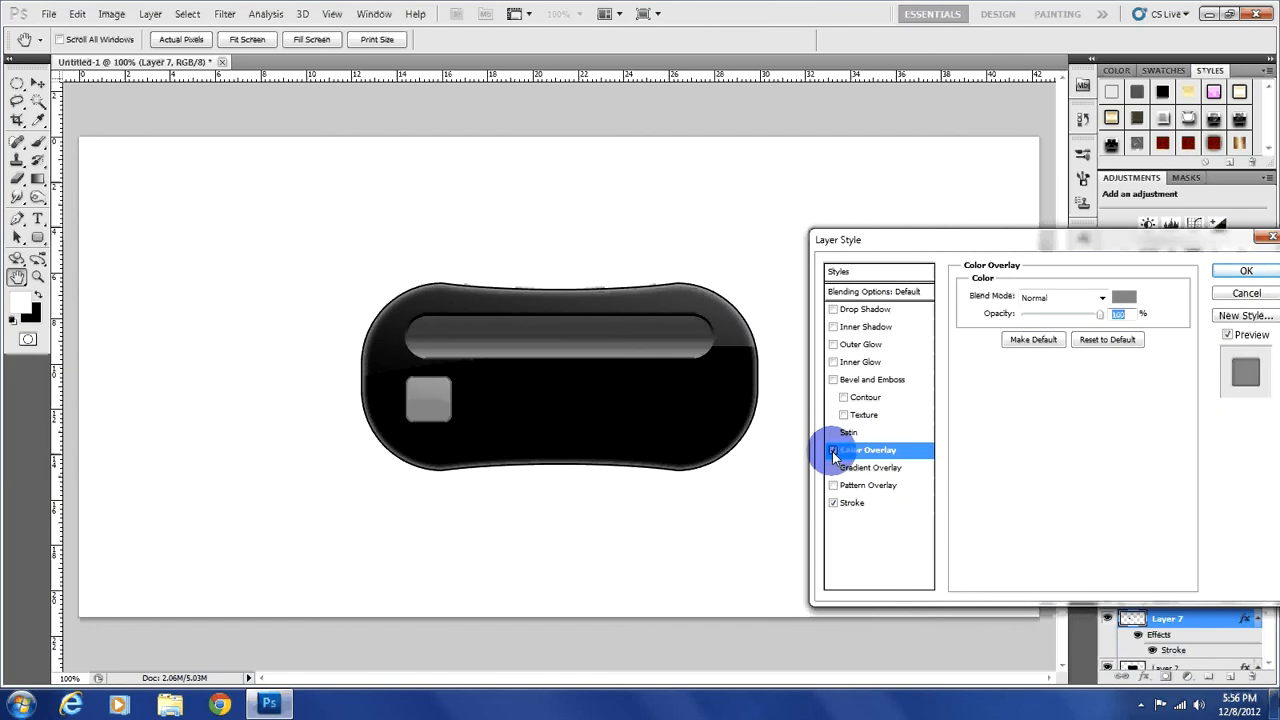
click(832, 448)
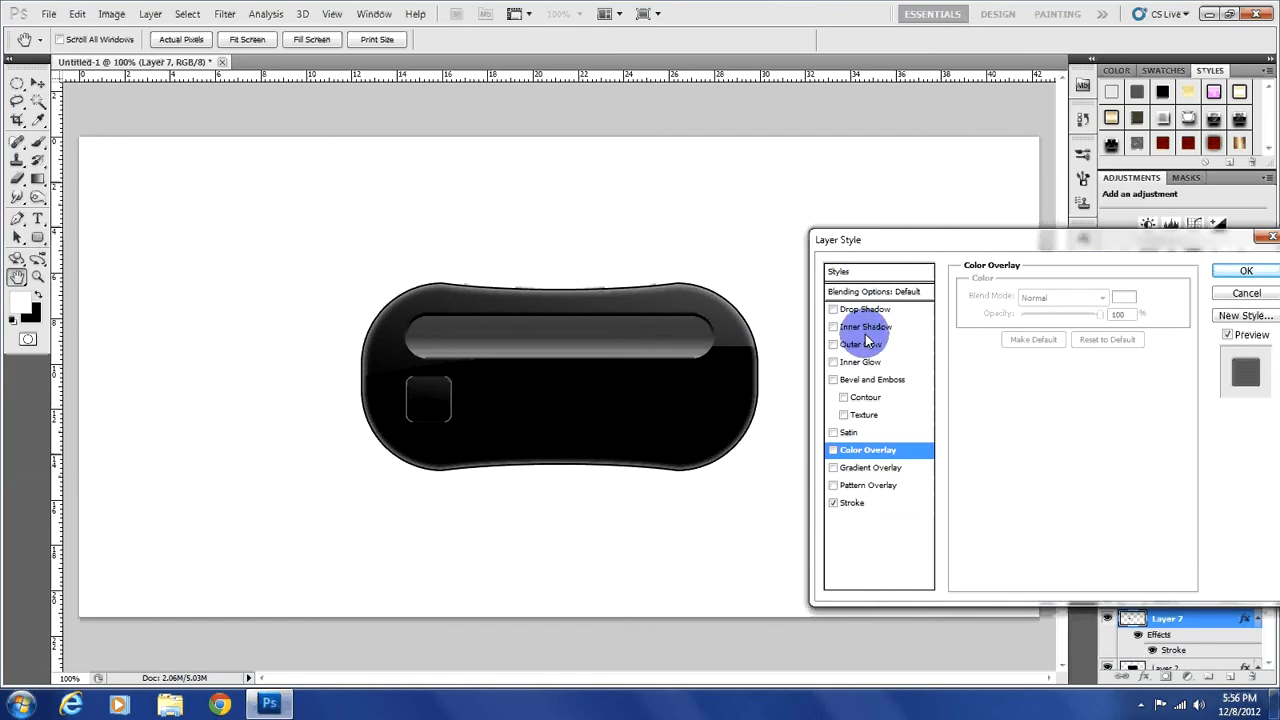
click(872, 380)
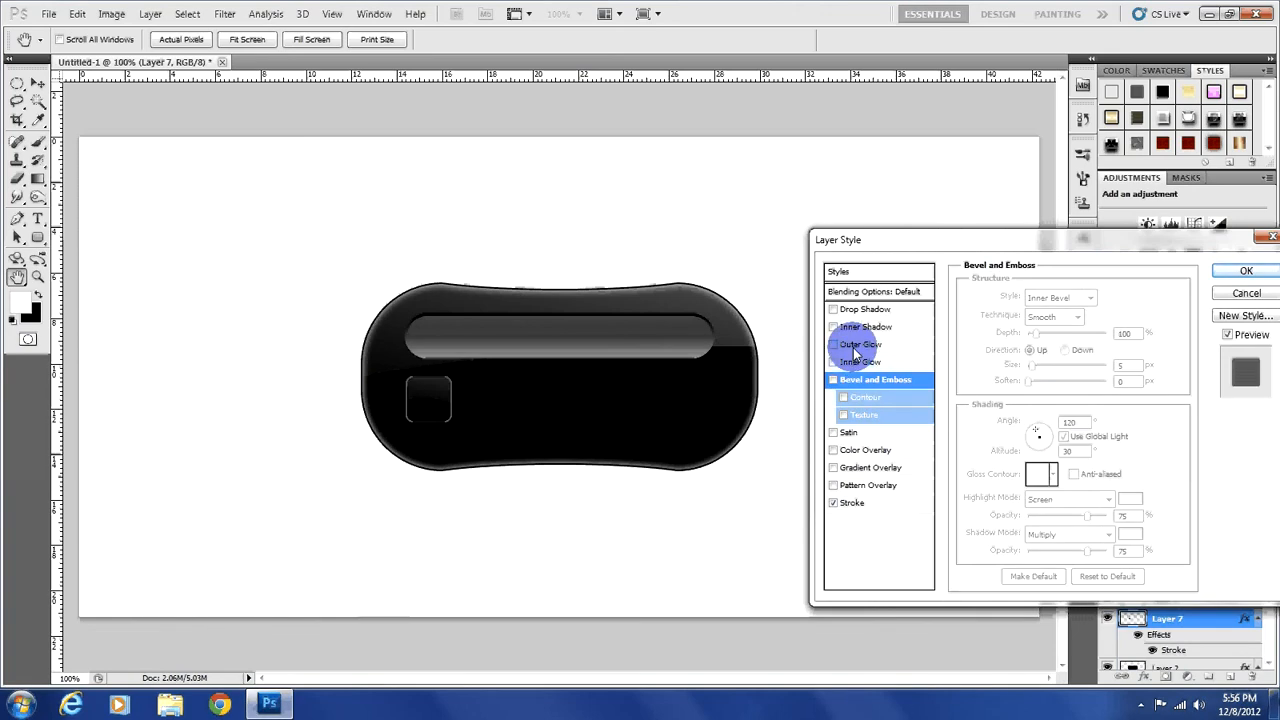
click(860, 344)
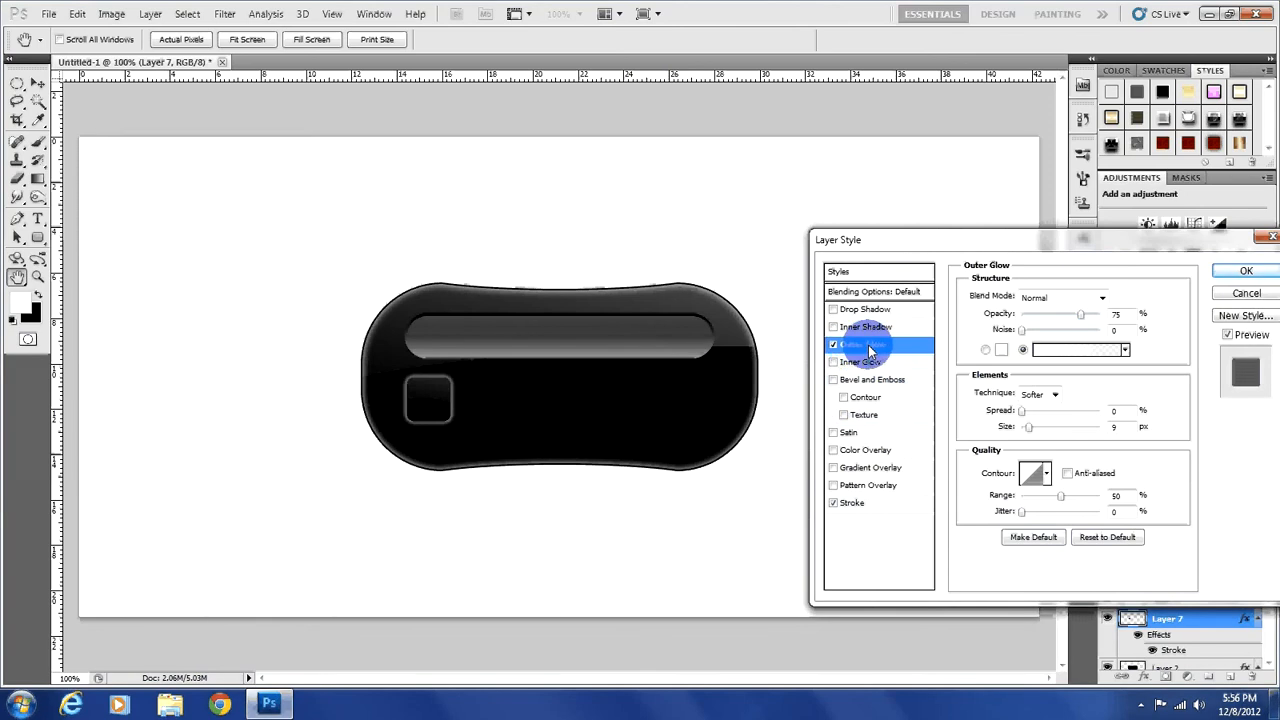
mouse_move(850, 344)
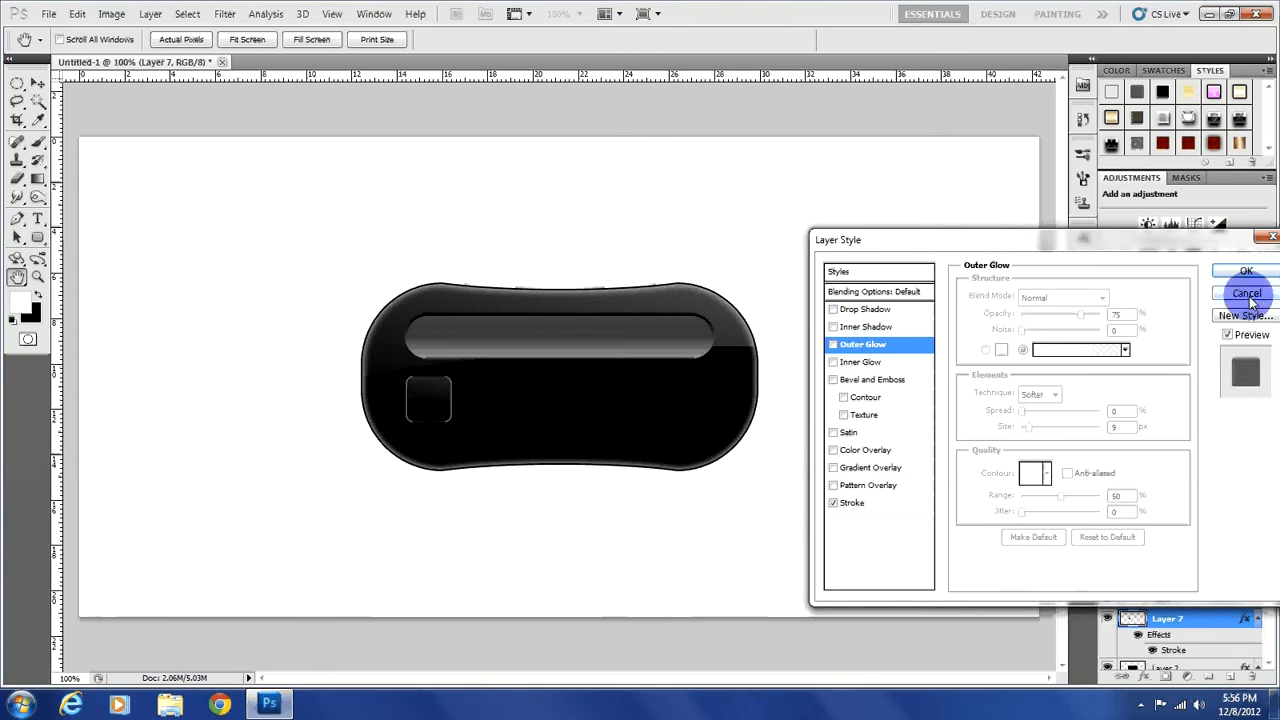
click(1248, 292)
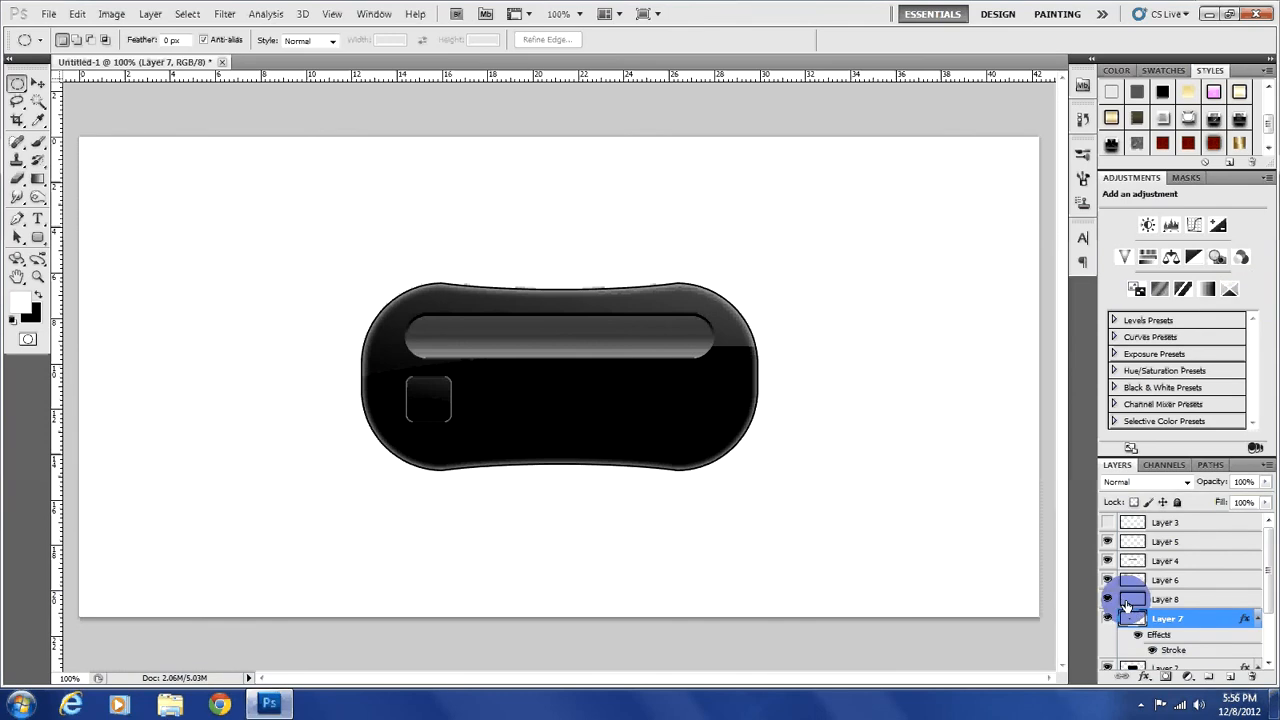
Duplicate the square layer with Ctrl+J and position the copies into a row of six.
click(1168, 600)
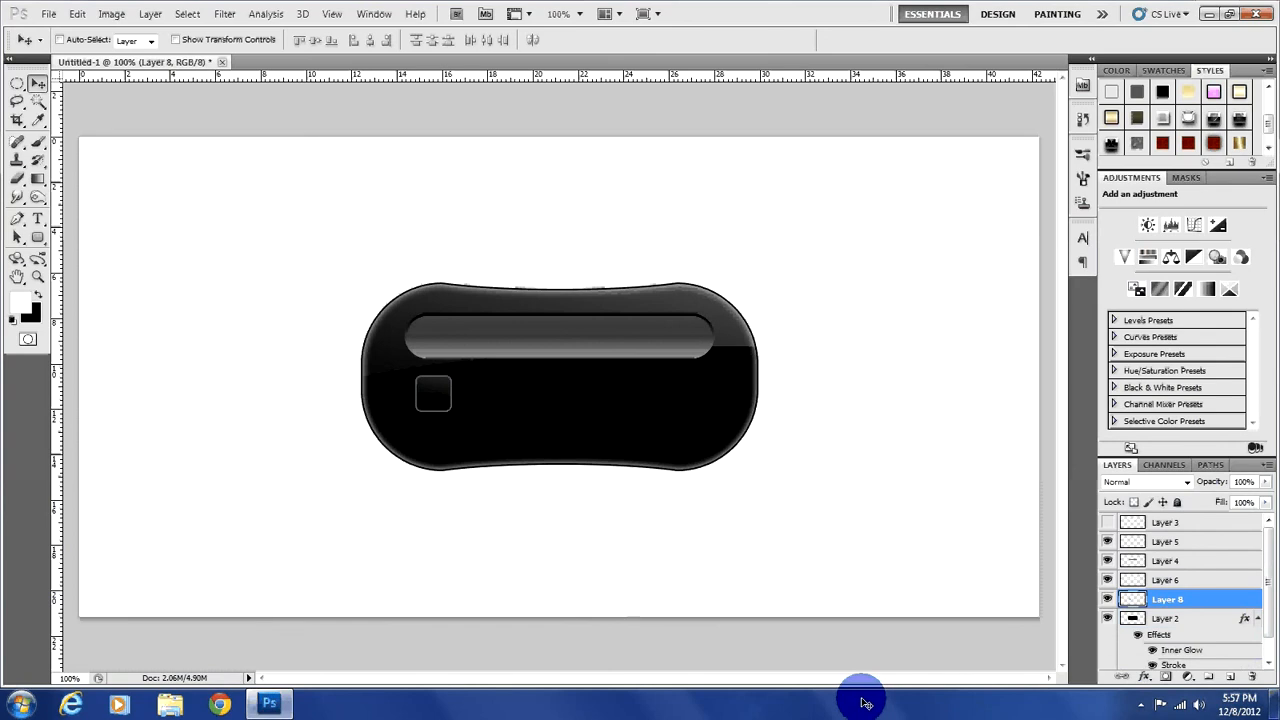
mouse_move(828, 688)
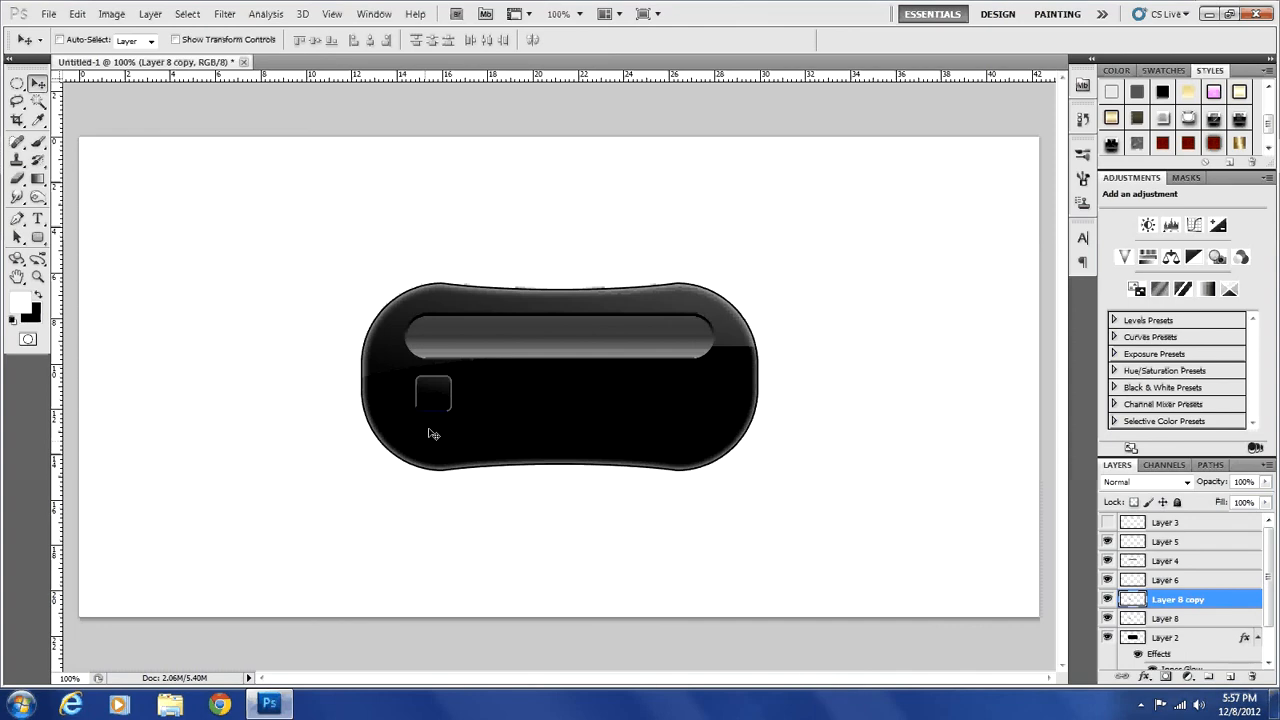
click(470, 396)
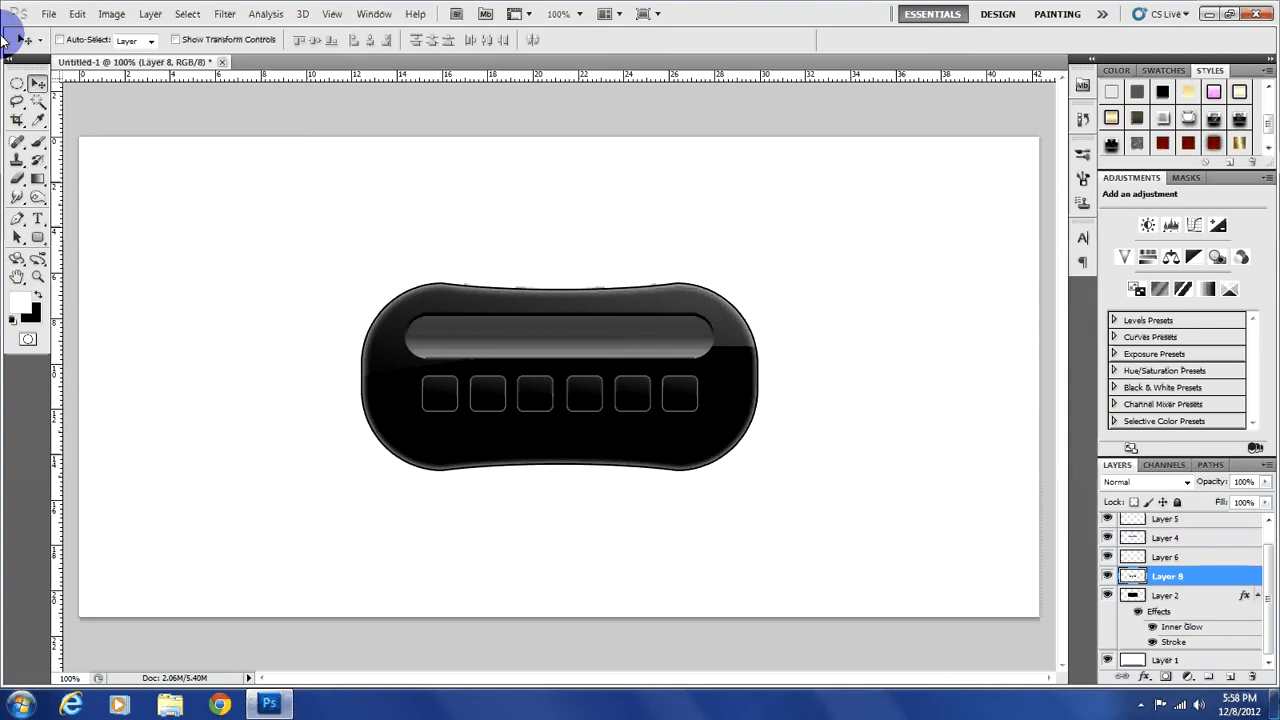
Select a wide ellipse beneath the capsule and fill it black on a new bottom layer.
click(16, 82)
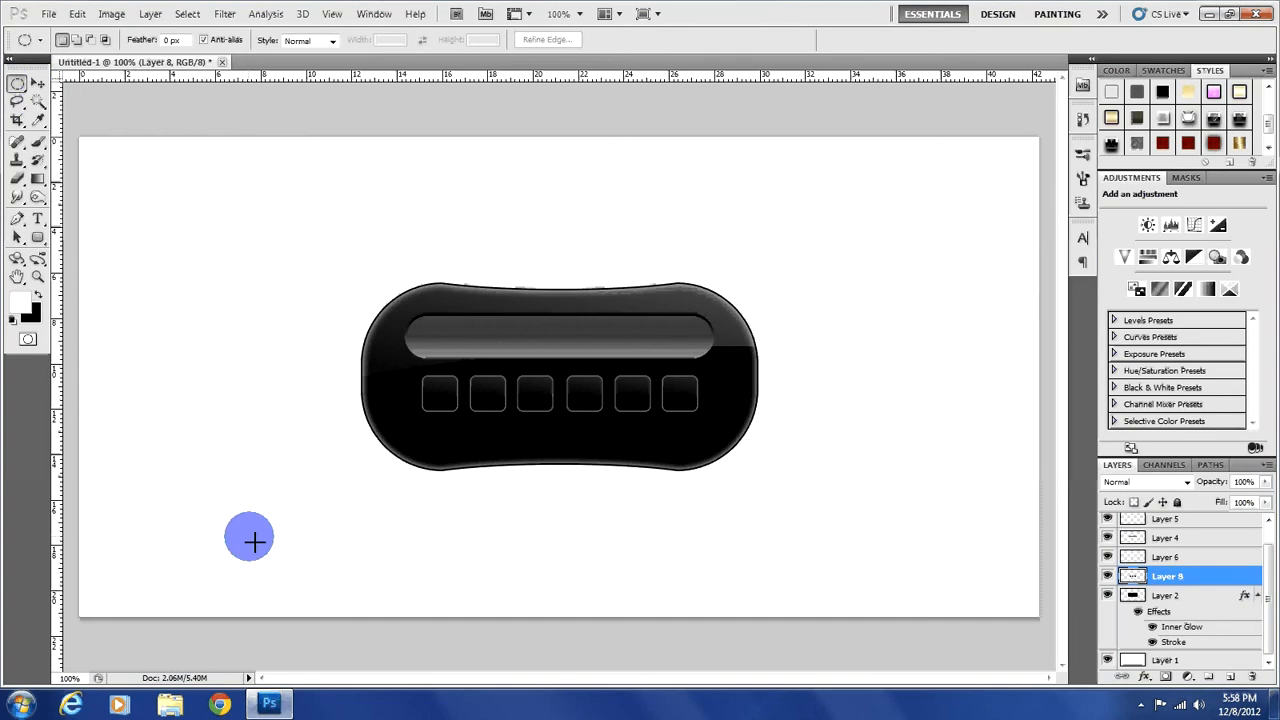
drag(250, 536, 992, 428)
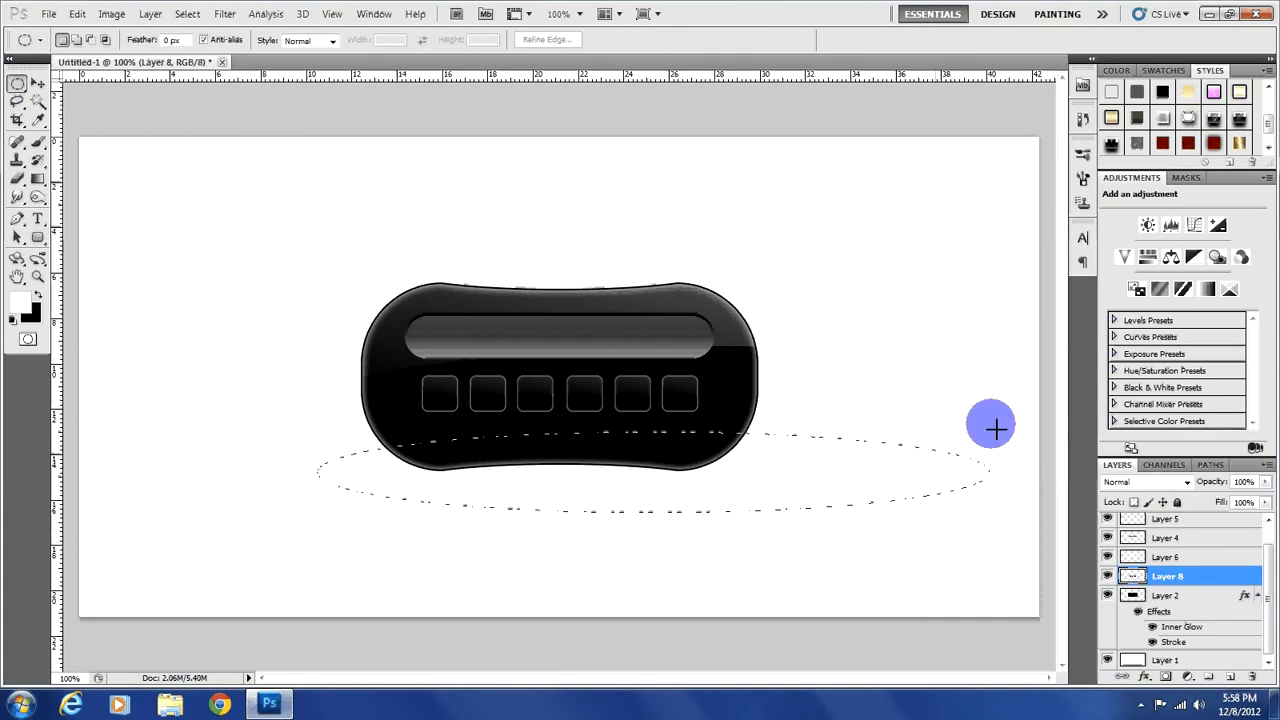
mouse_move(916, 442)
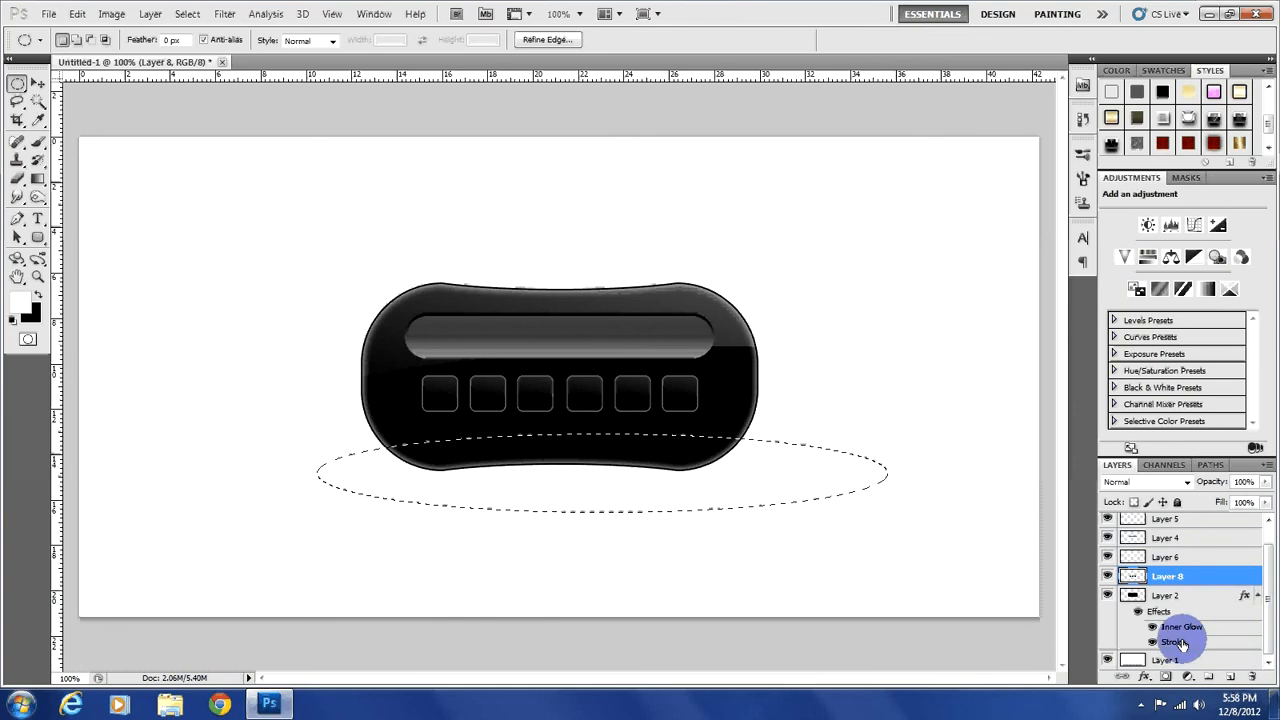
click(1168, 660)
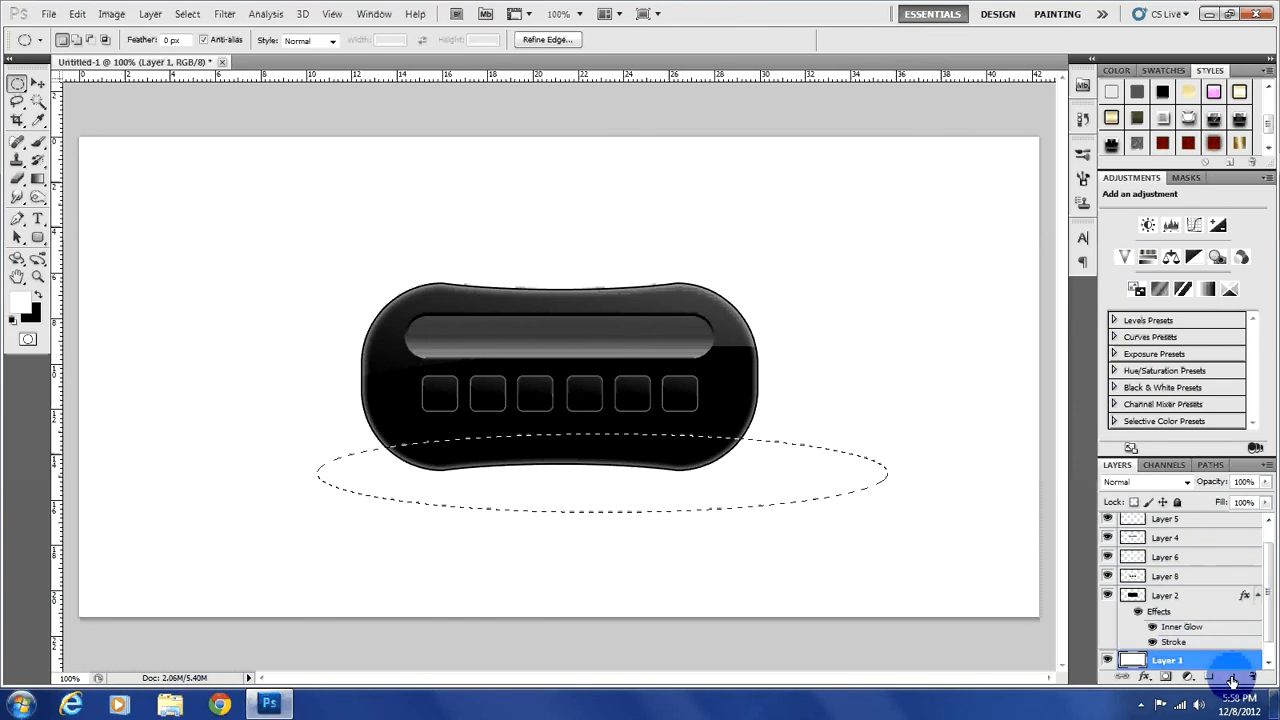
click(1228, 676)
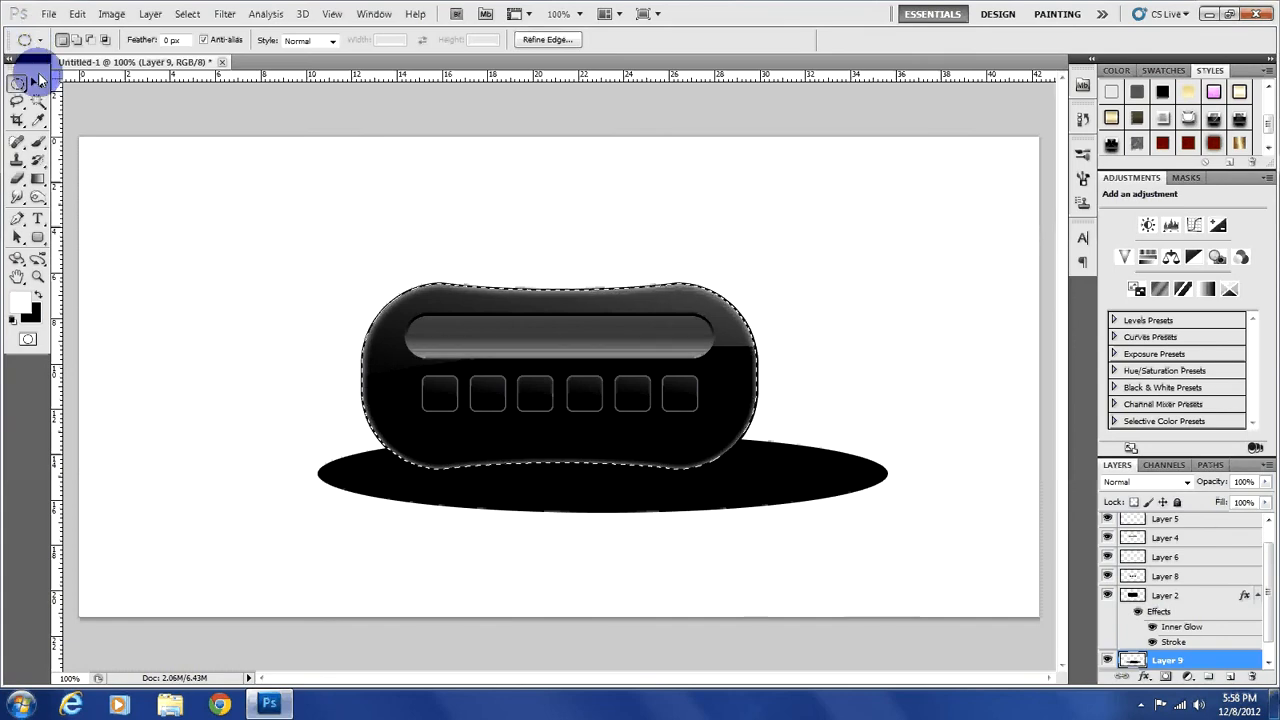
Flatten and narrow the shadow ellipse with Free Transform so it sits under the capsule.
click(16, 84)
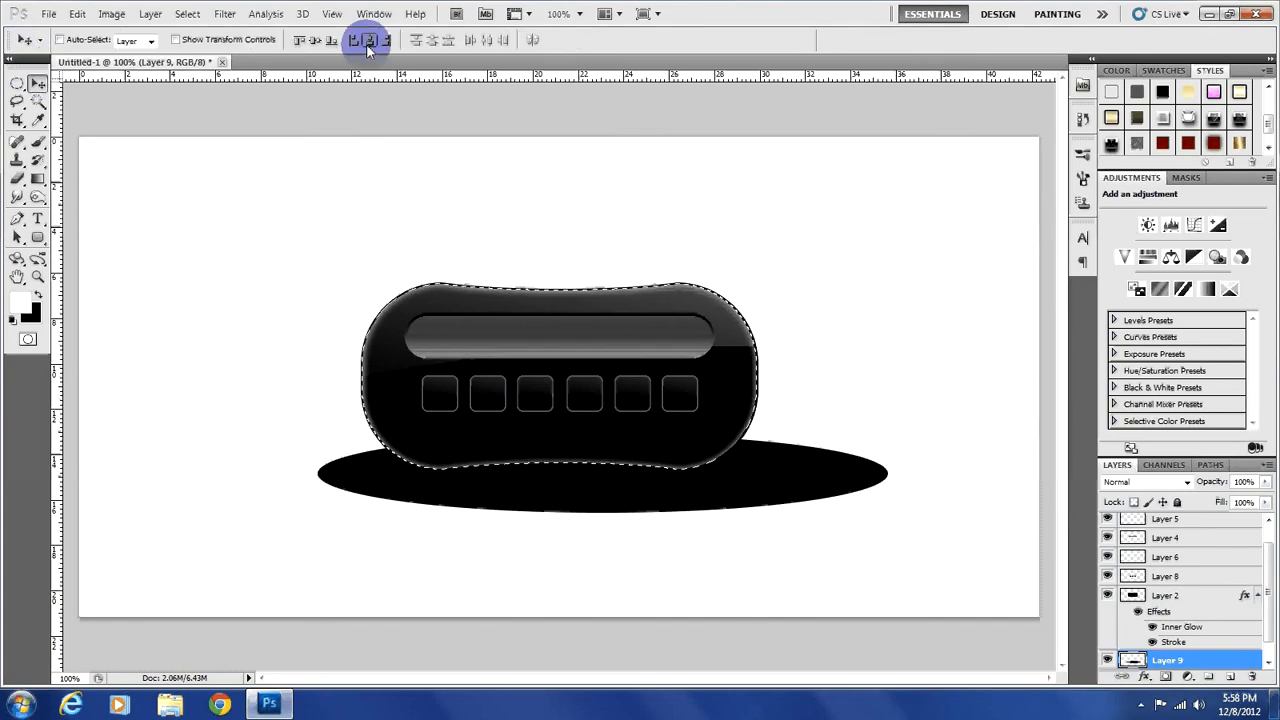
click(372, 40)
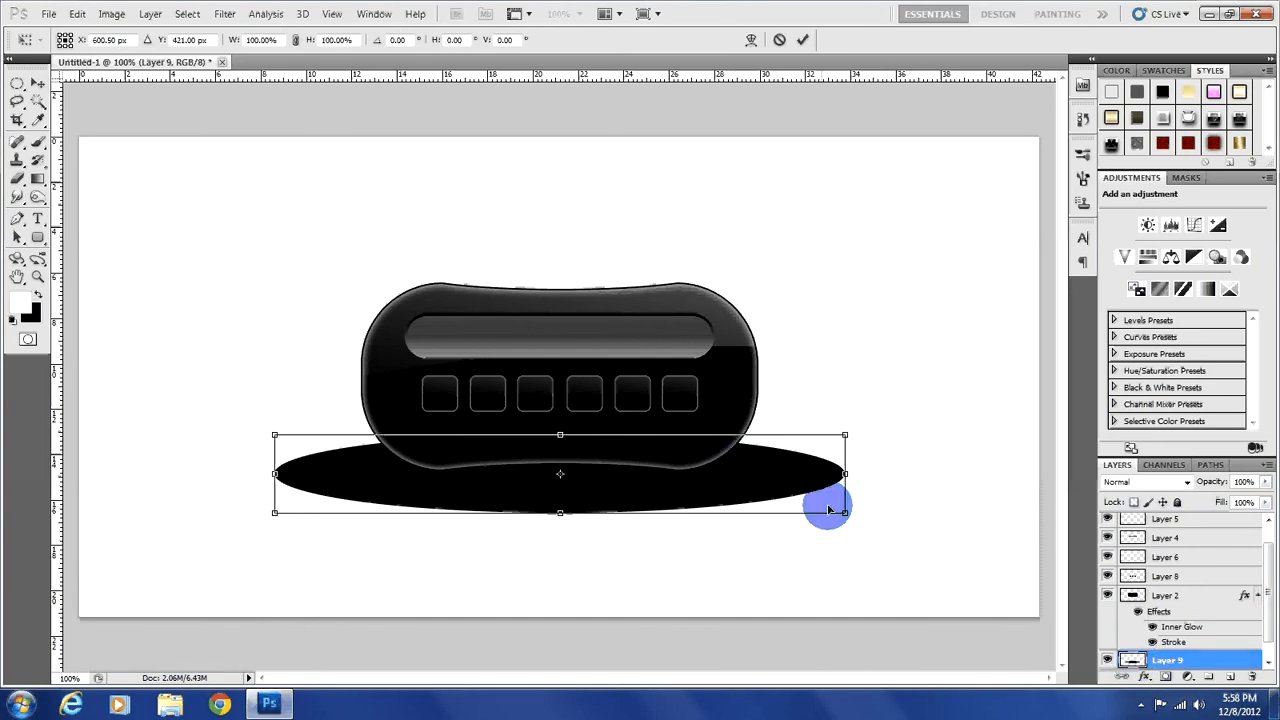
drag(844, 508, 838, 504)
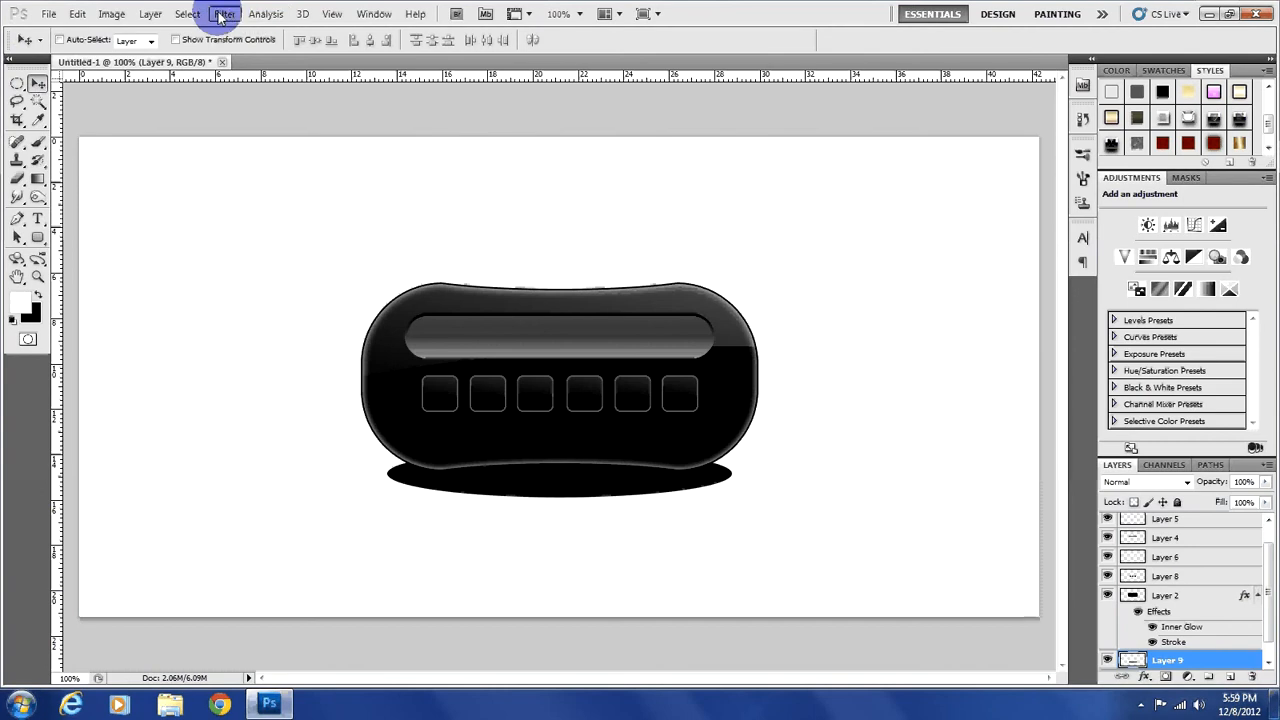
Soften the shadow with a Gaussian Blur at a raised radius.
click(224, 12)
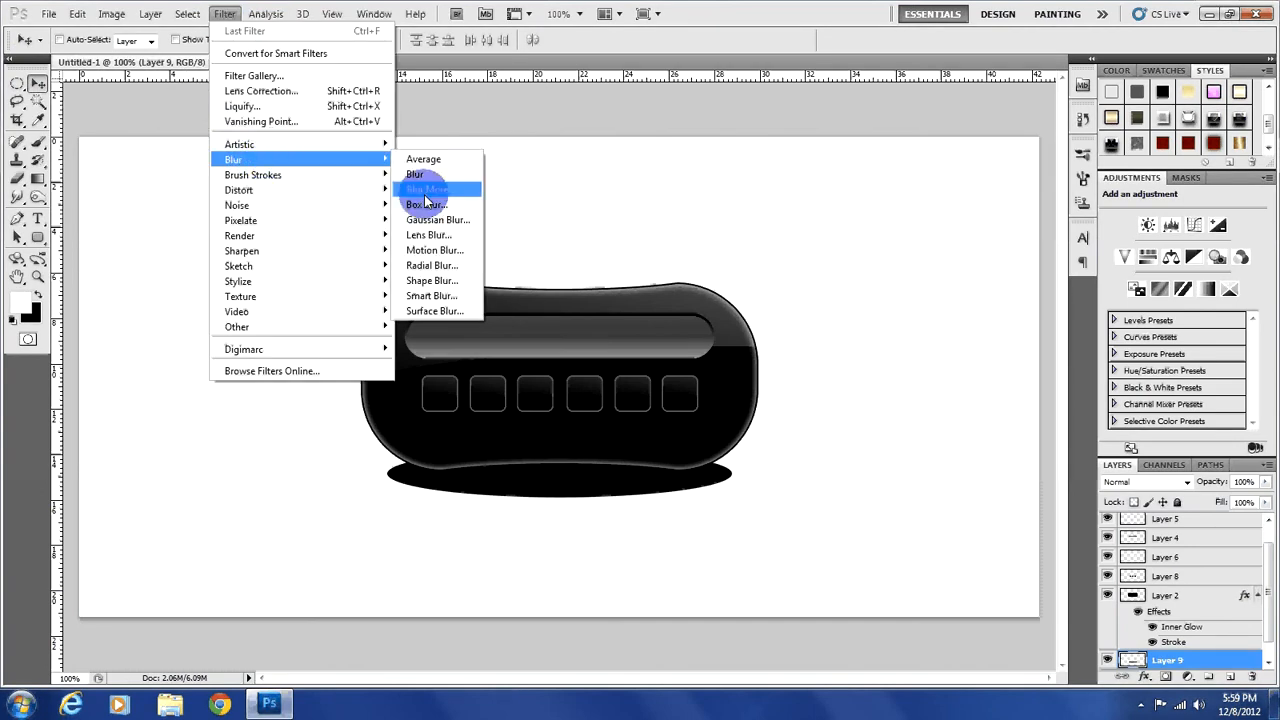
click(436, 218)
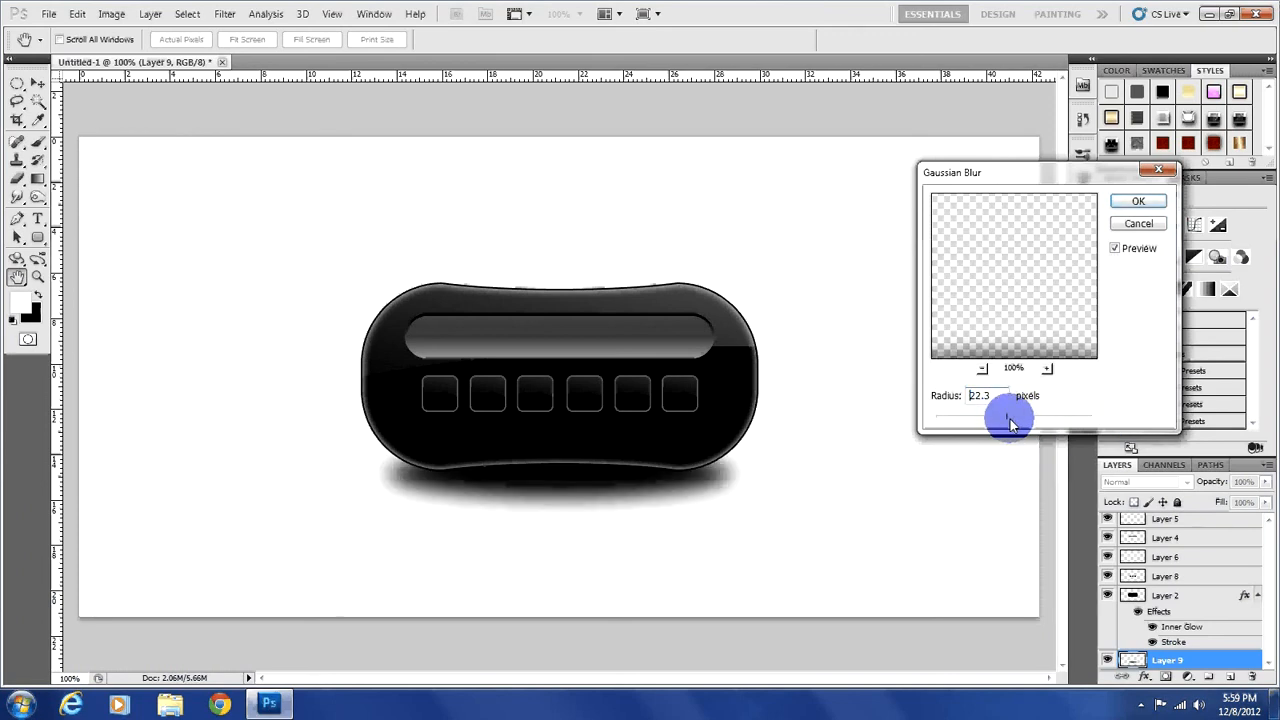
drag(1010, 418, 998, 414)
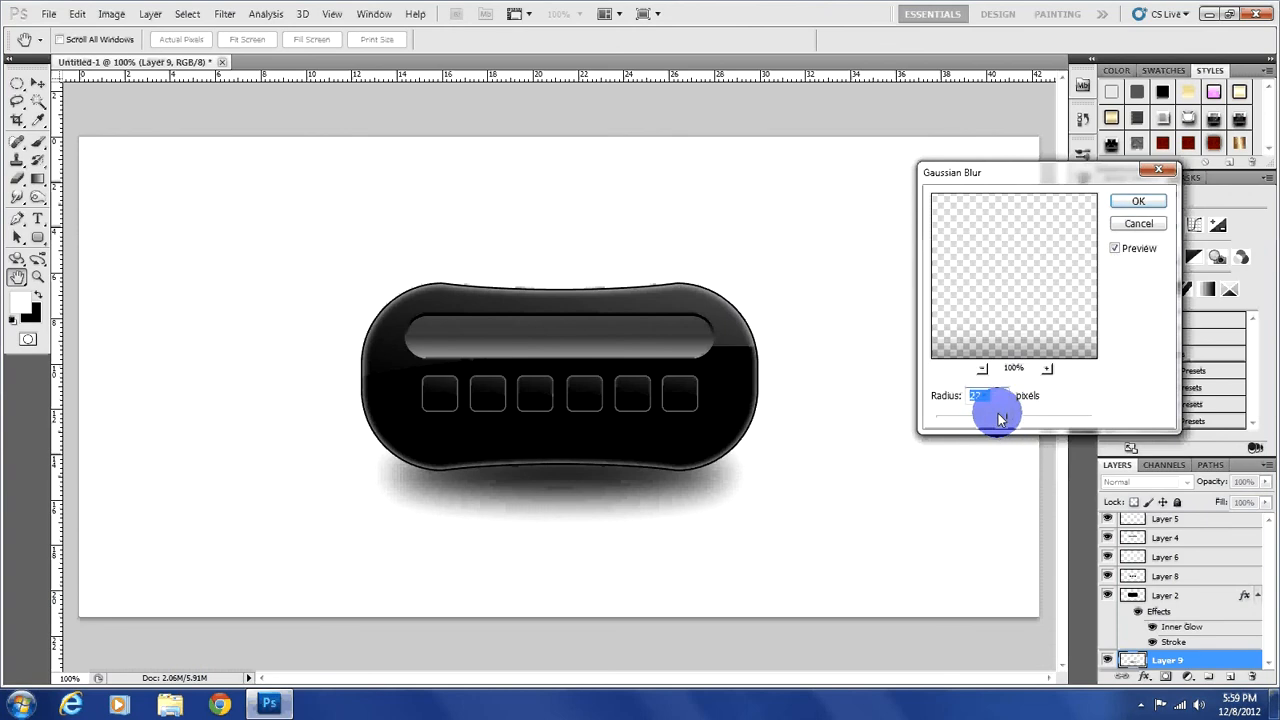